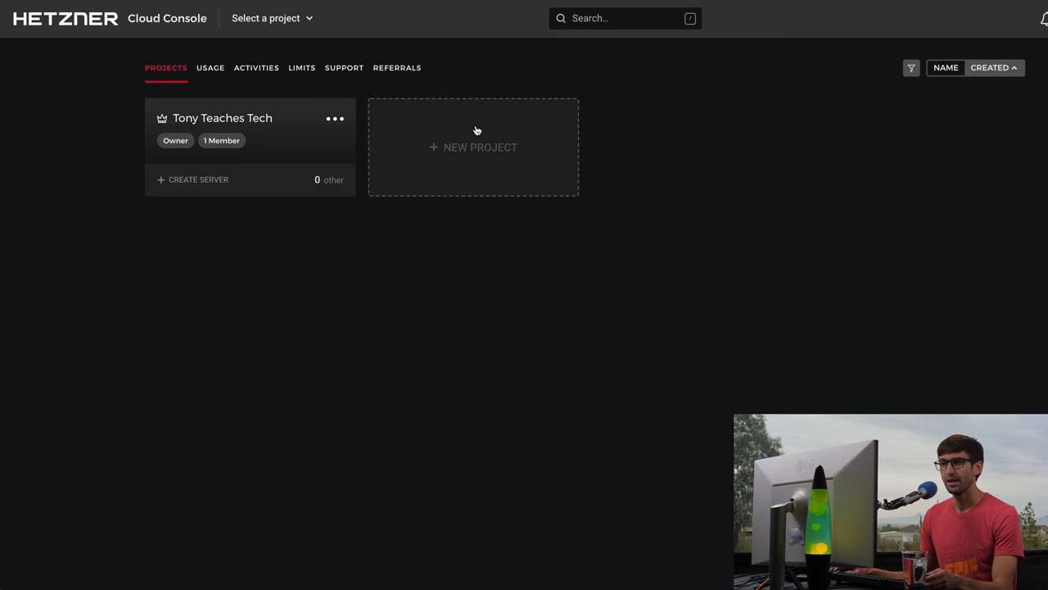
mouse_move(504, 80)
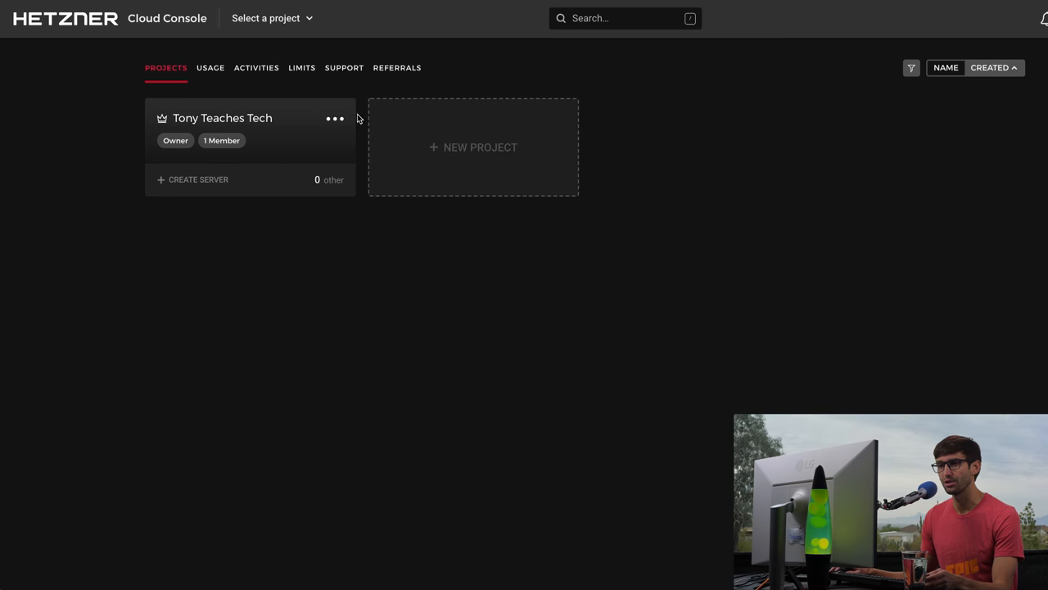
mouse_move(192, 123)
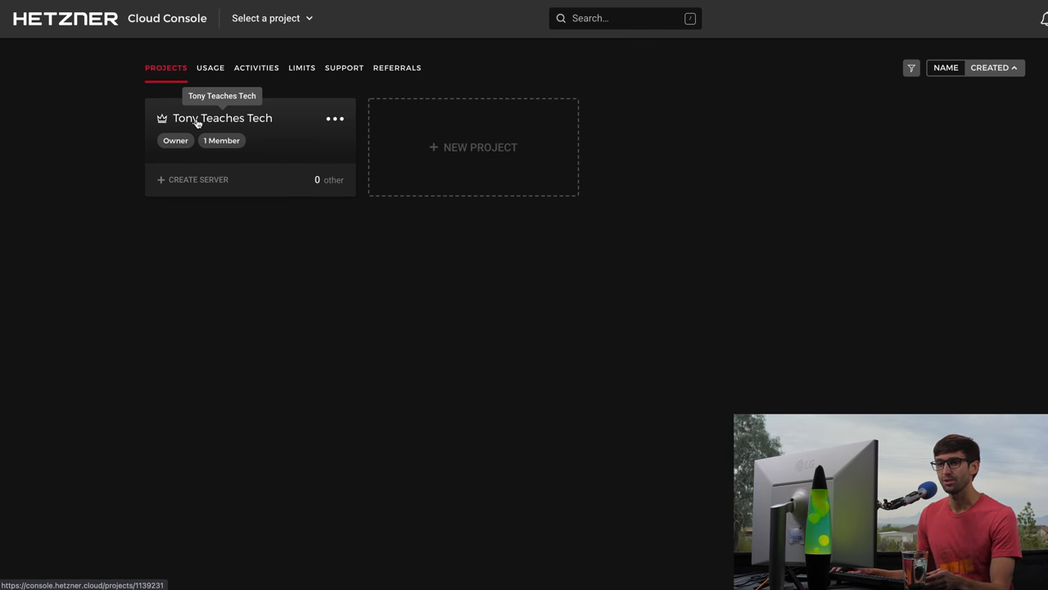
Step: Open the Tony Teaches Tech project, which has no servers yet
left_click(223, 117)
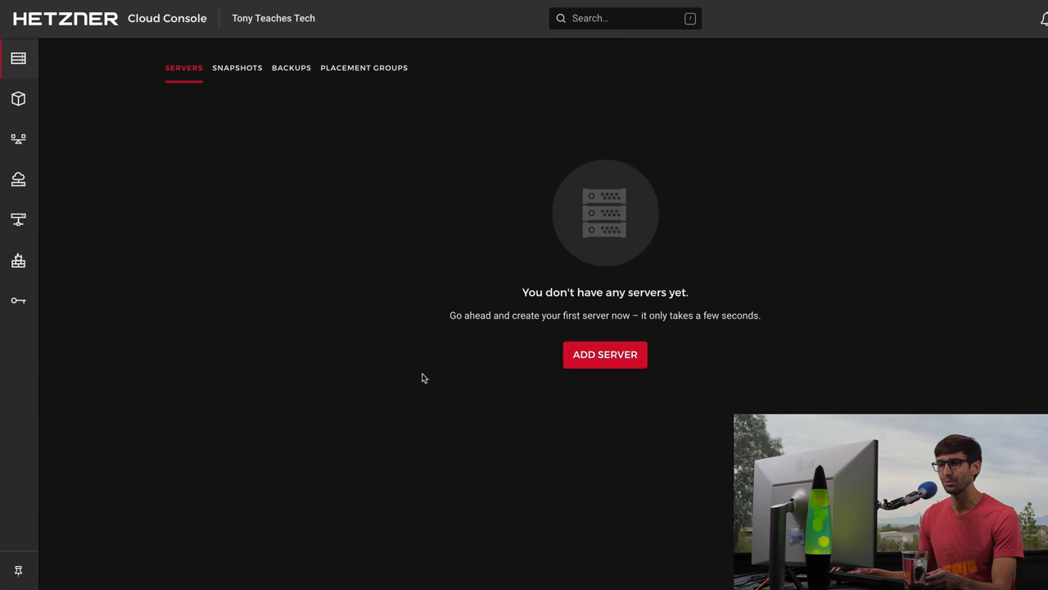
Step: Start a new server and set its location to Ashburn, VA
left_click(605, 354)
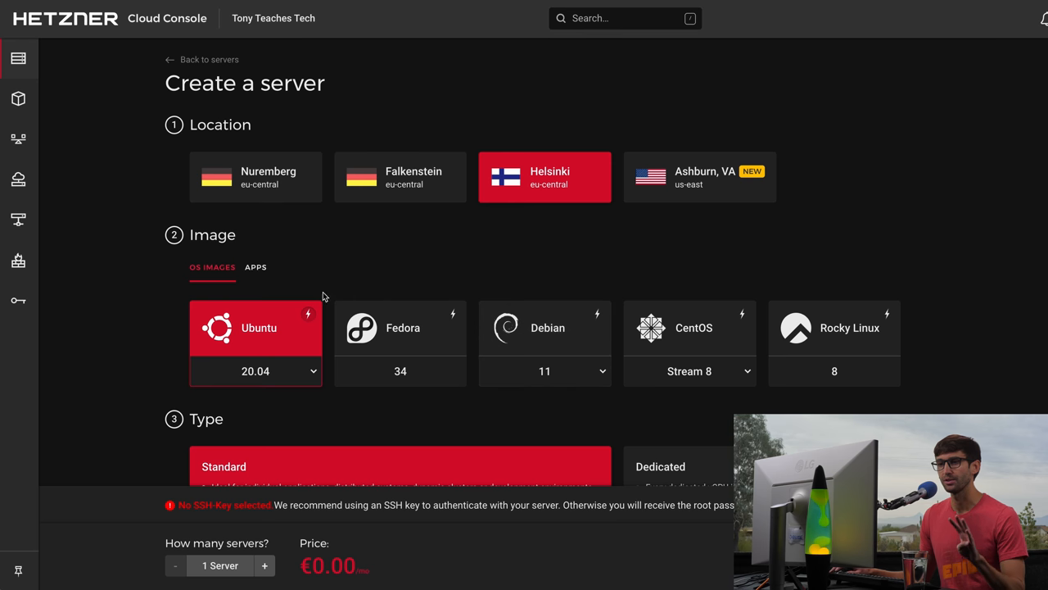
mouse_move(264, 192)
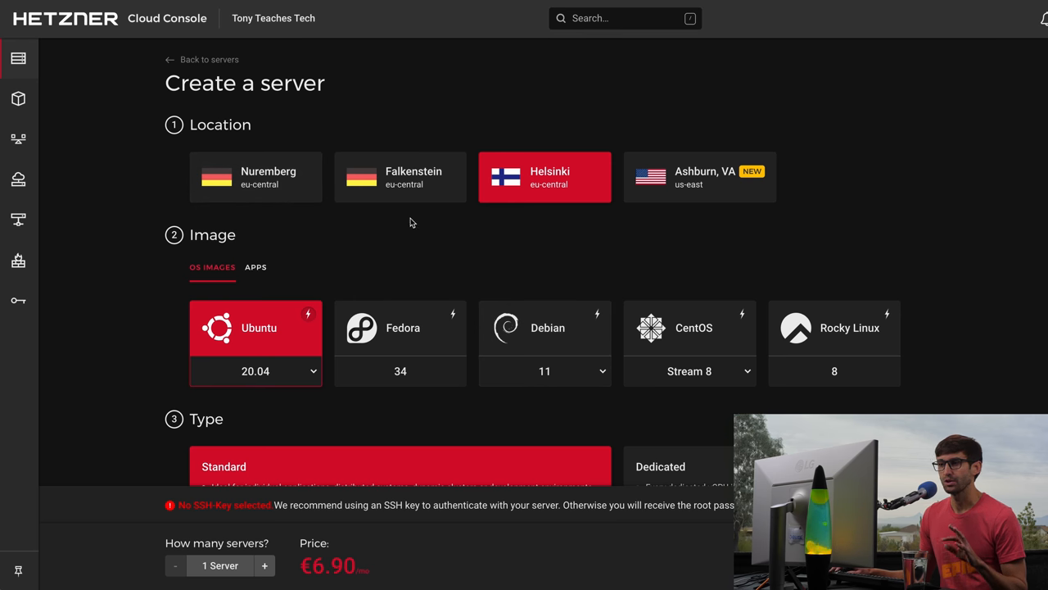
mouse_move(631, 217)
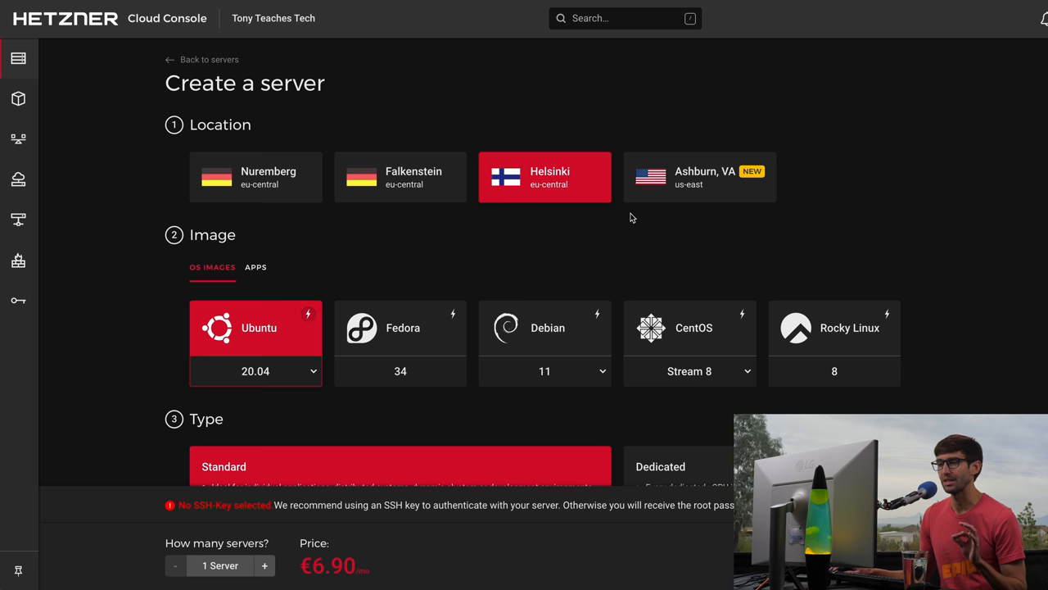
mouse_move(716, 187)
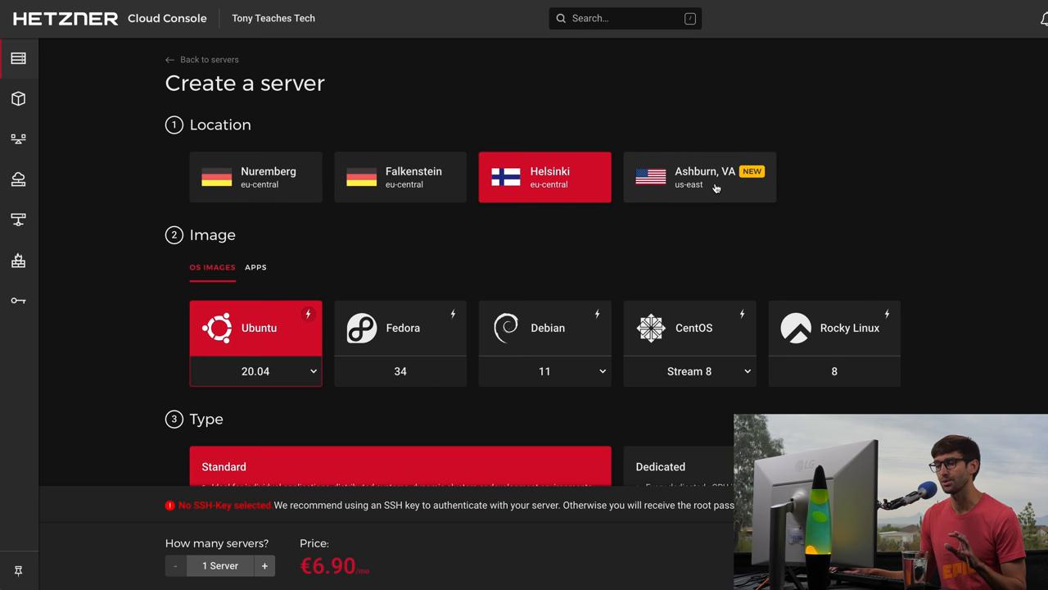
left_click(700, 177)
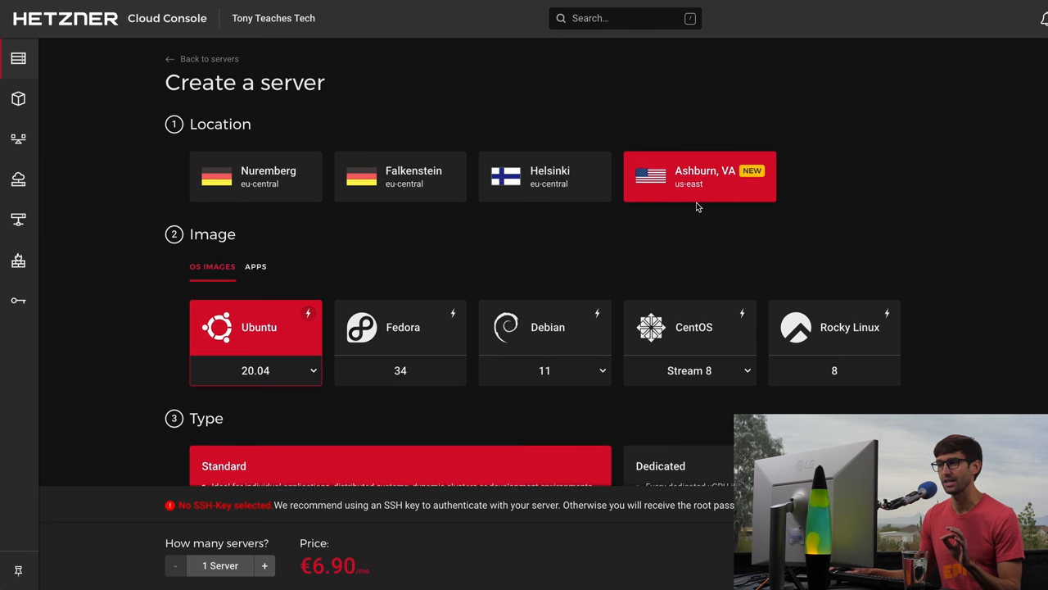
scroll("down", 3)
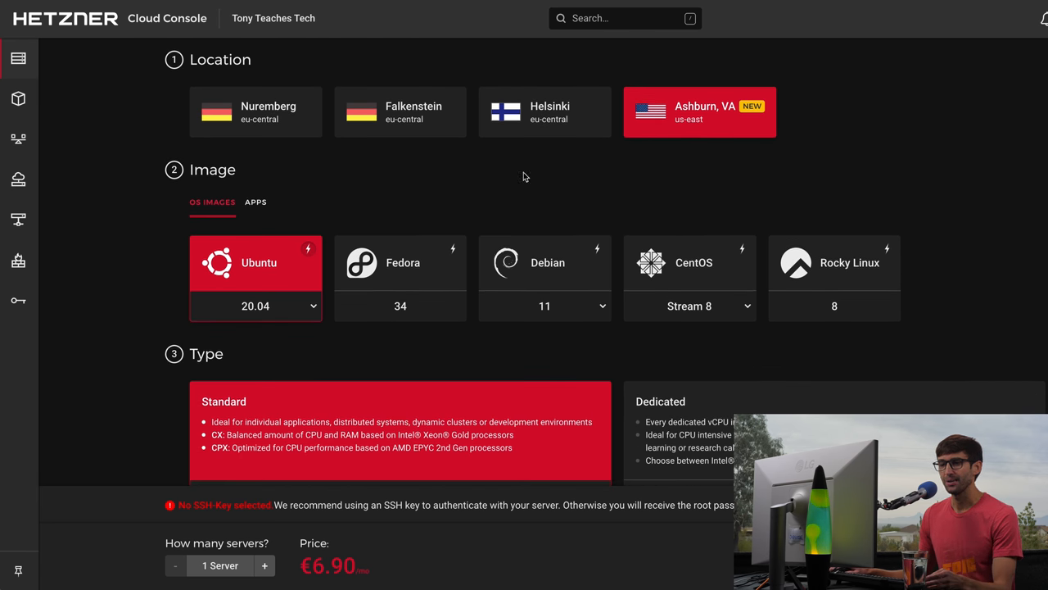
mouse_move(256, 202)
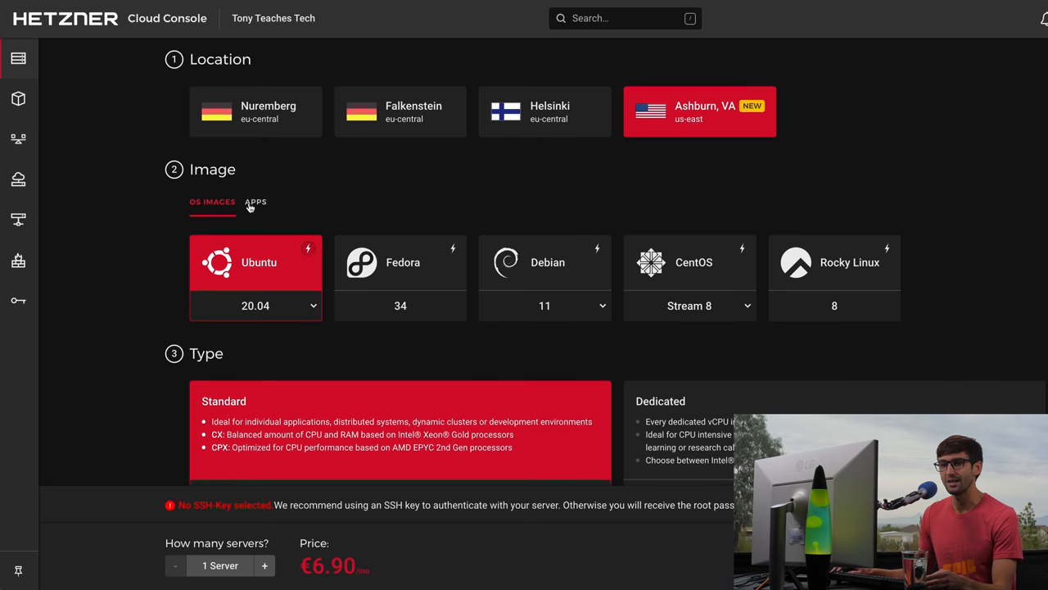
Step: Browse the app images such as WordPress, then choose Ubuntu 20.04 as the image
left_click(255, 201)
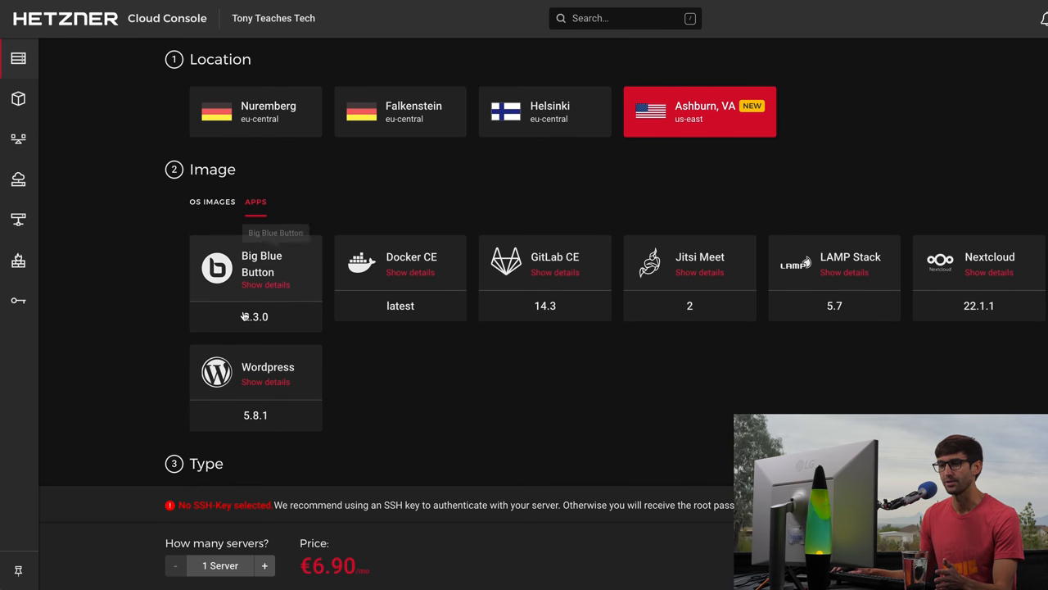
left_click(256, 372)
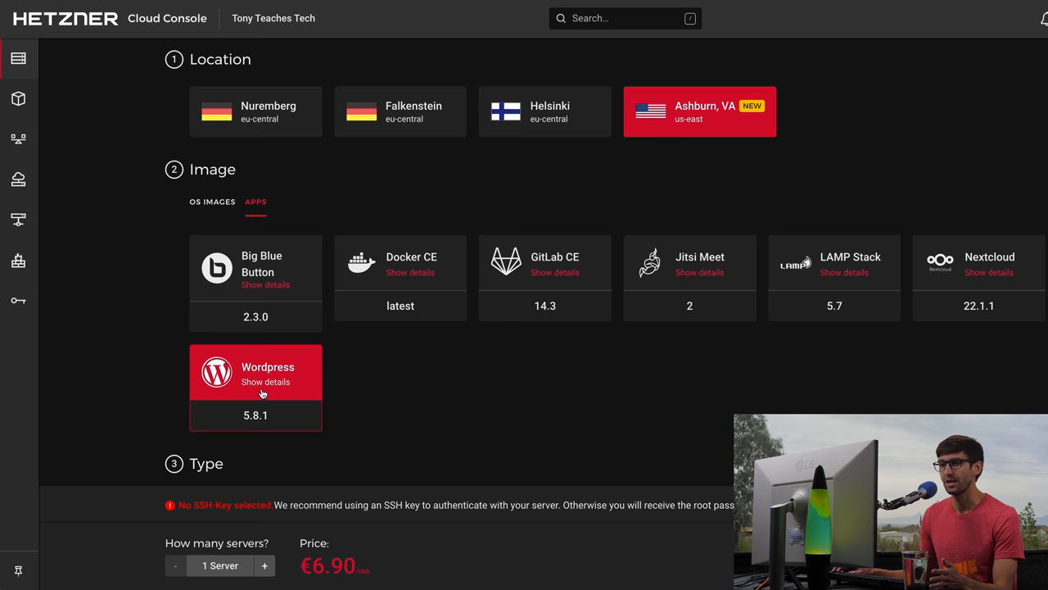
left_click(266, 381)
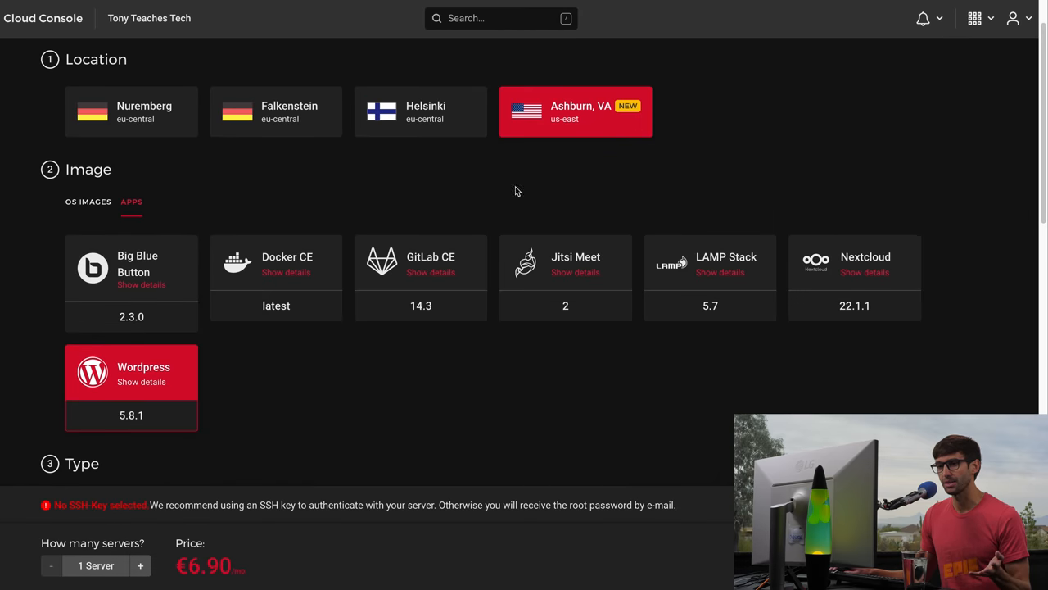
left_click(88, 202)
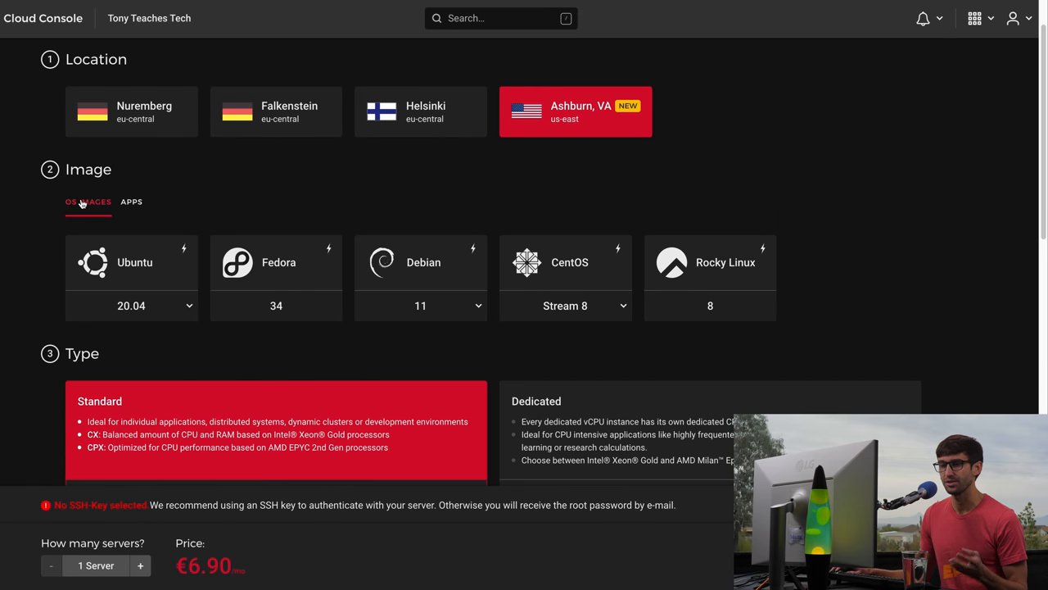
mouse_move(162, 263)
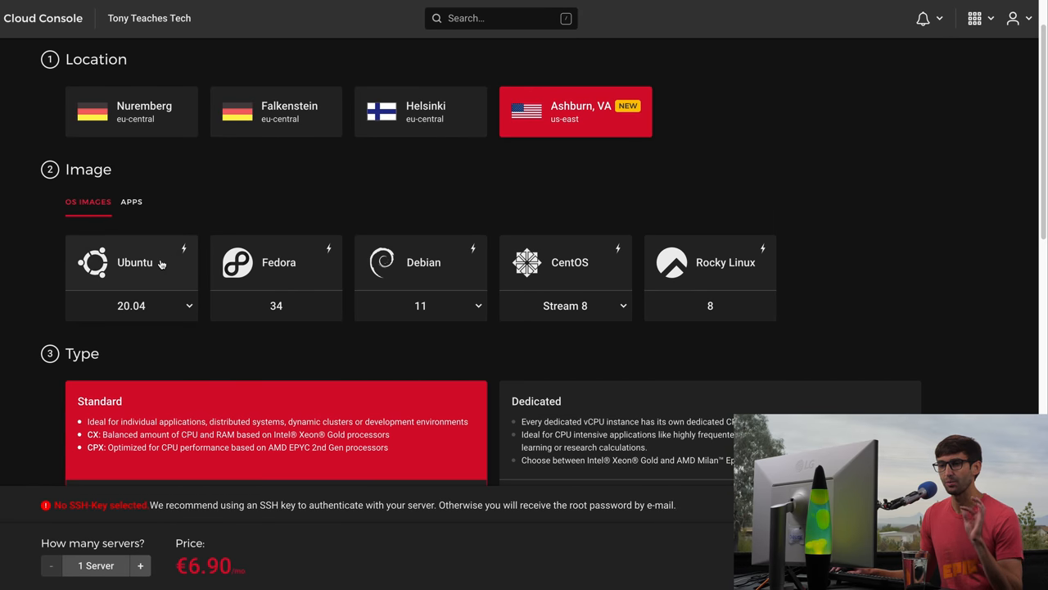
left_click(131, 262)
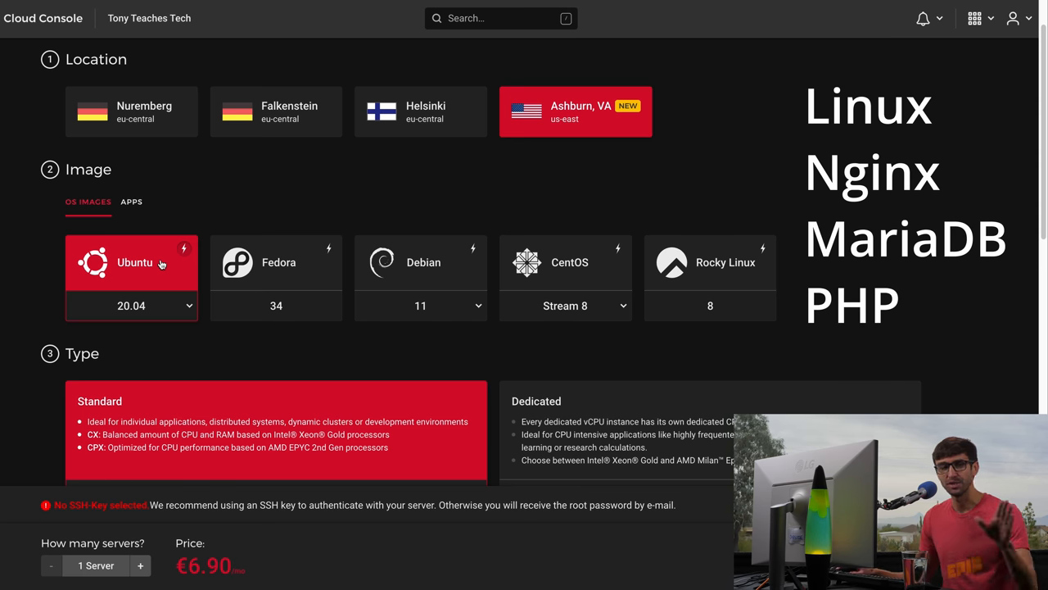
mouse_move(165, 347)
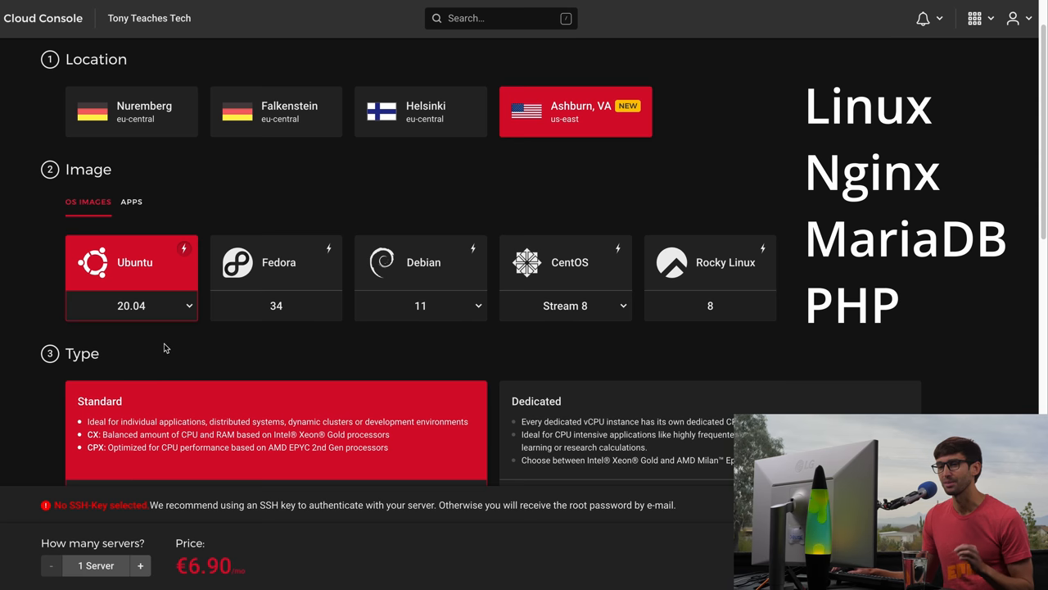
scroll("down", 3)
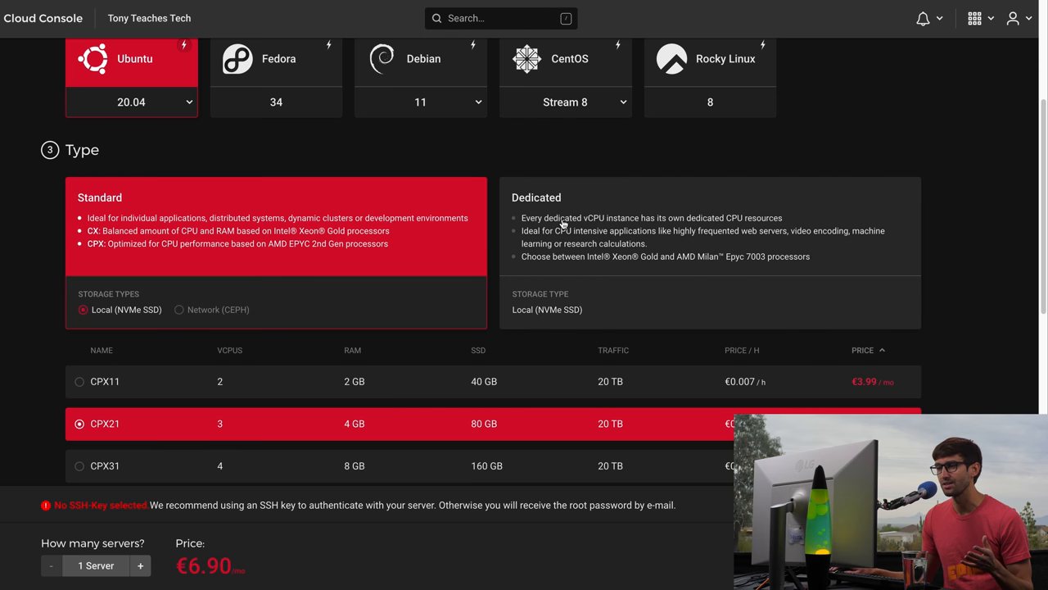
mouse_move(533, 214)
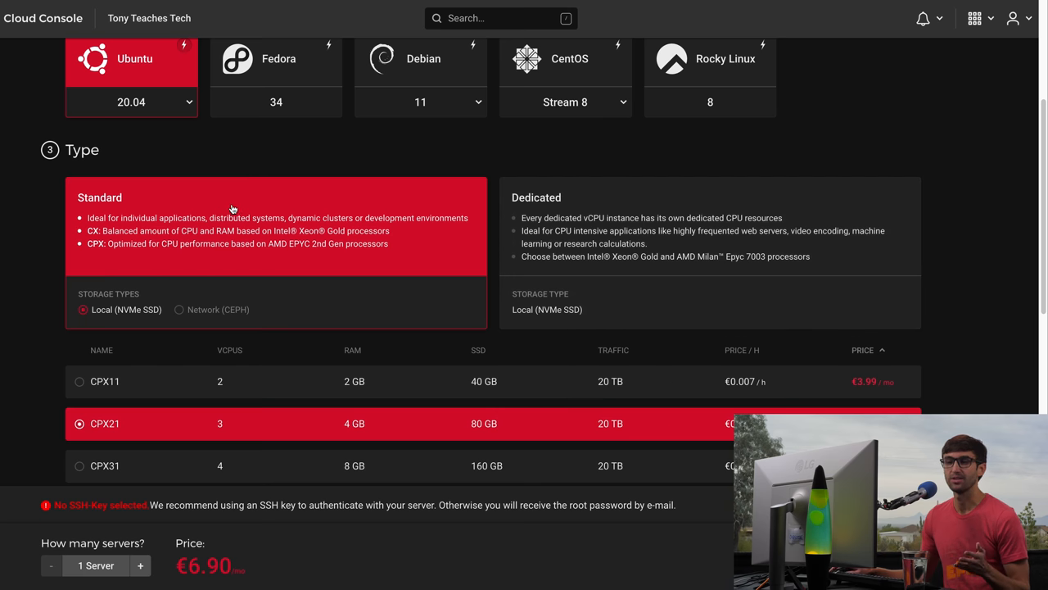
scroll("down", 3)
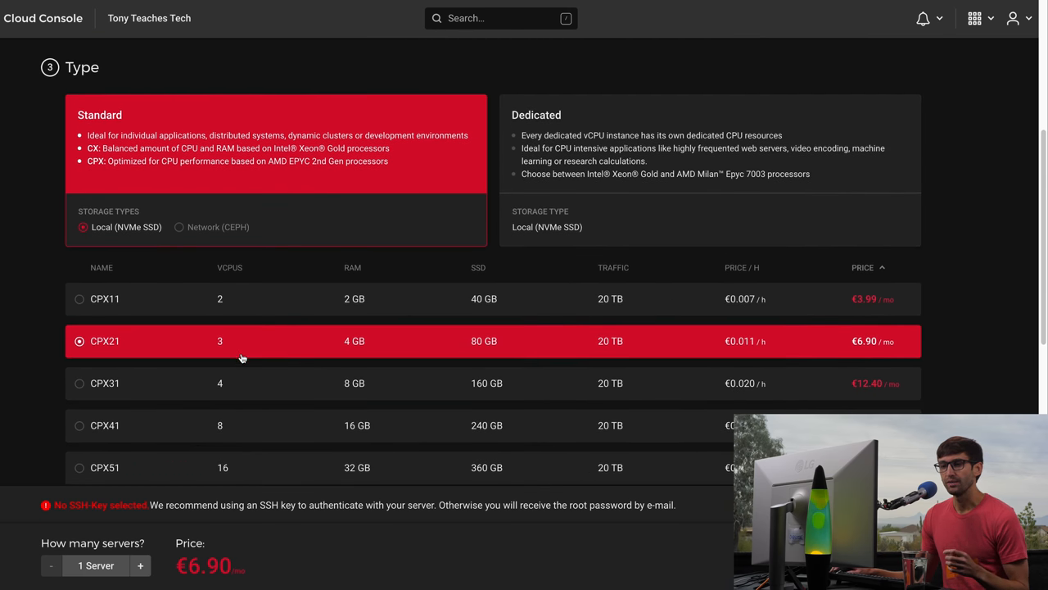
mouse_move(486, 341)
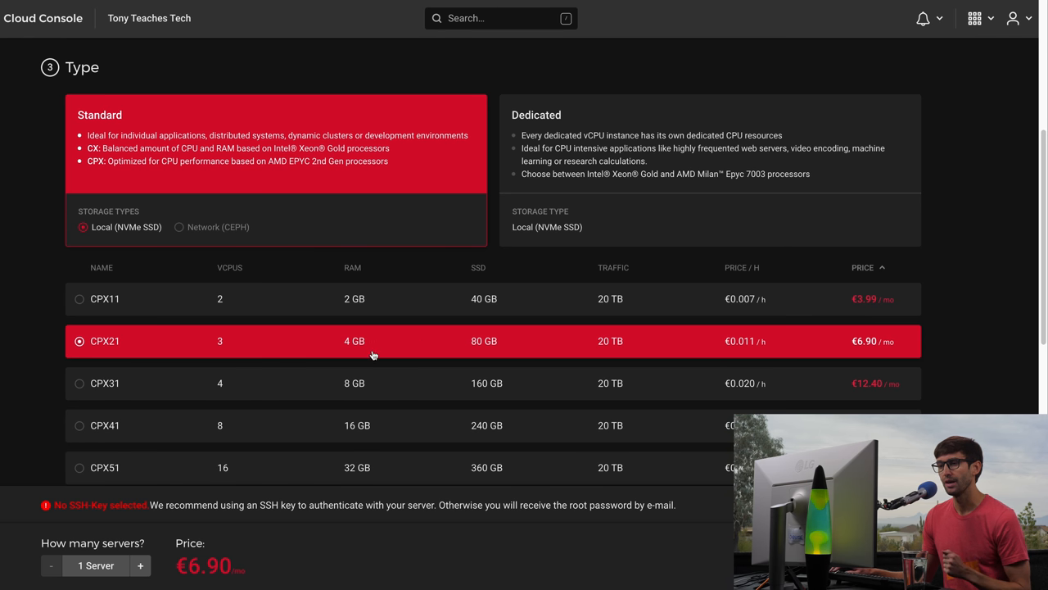
mouse_move(491, 353)
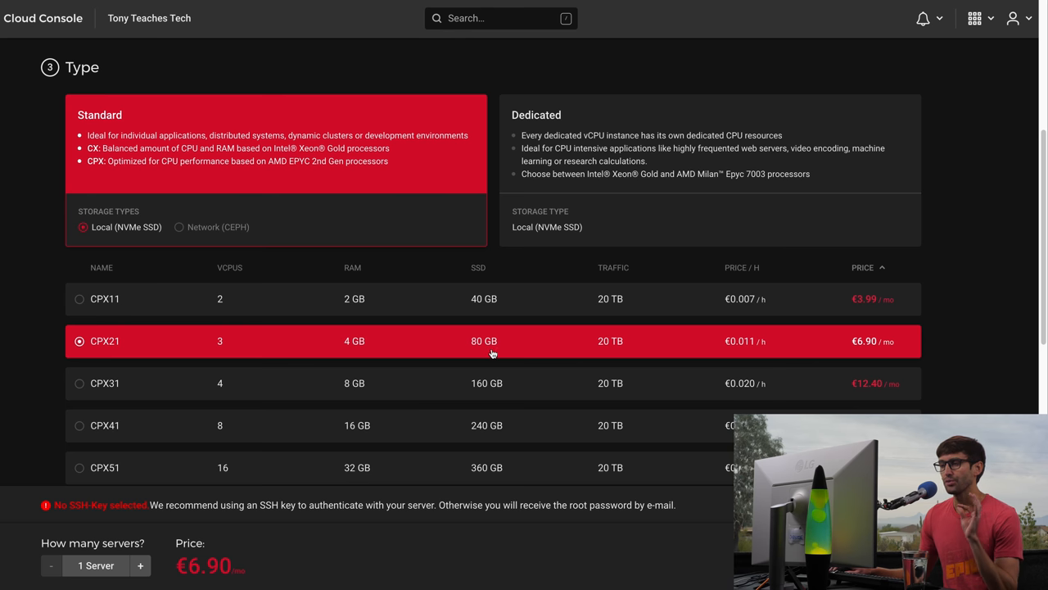
mouse_move(684, 358)
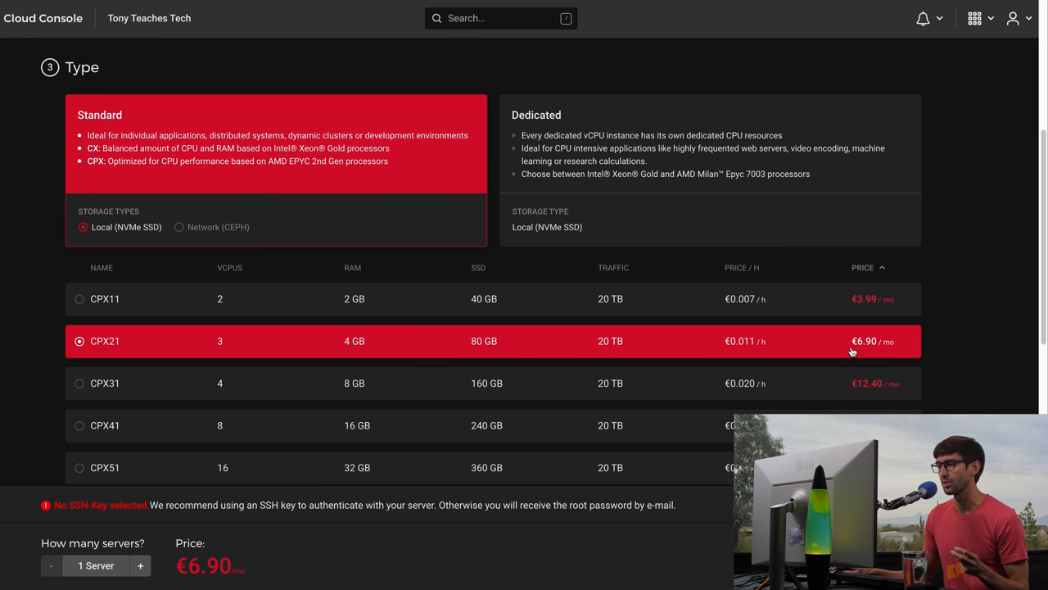
mouse_move(893, 358)
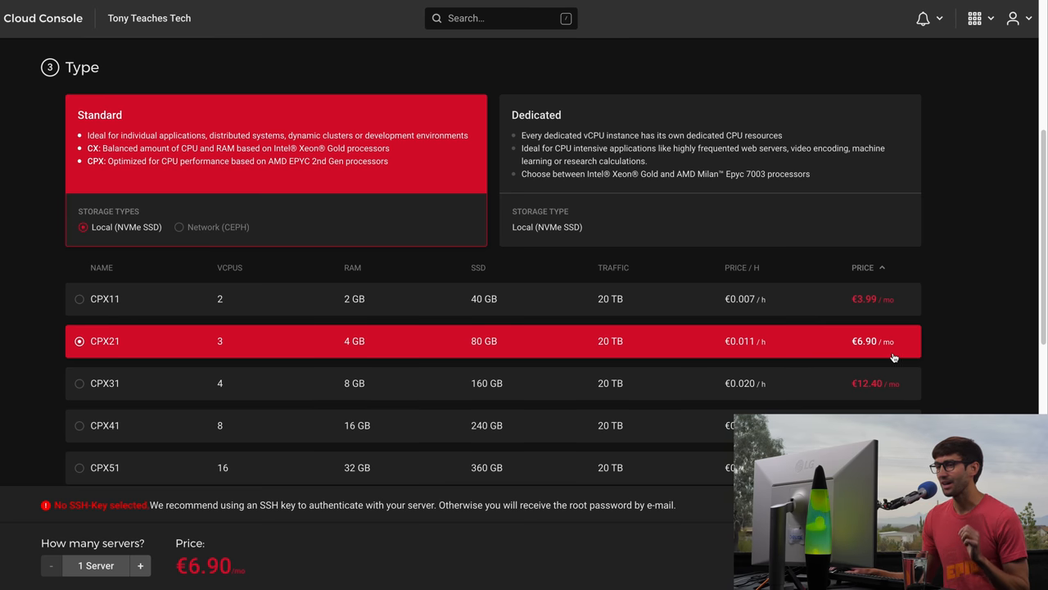
Step: Select the saved SSH key and rename the server to netwits
scroll("down", 3)
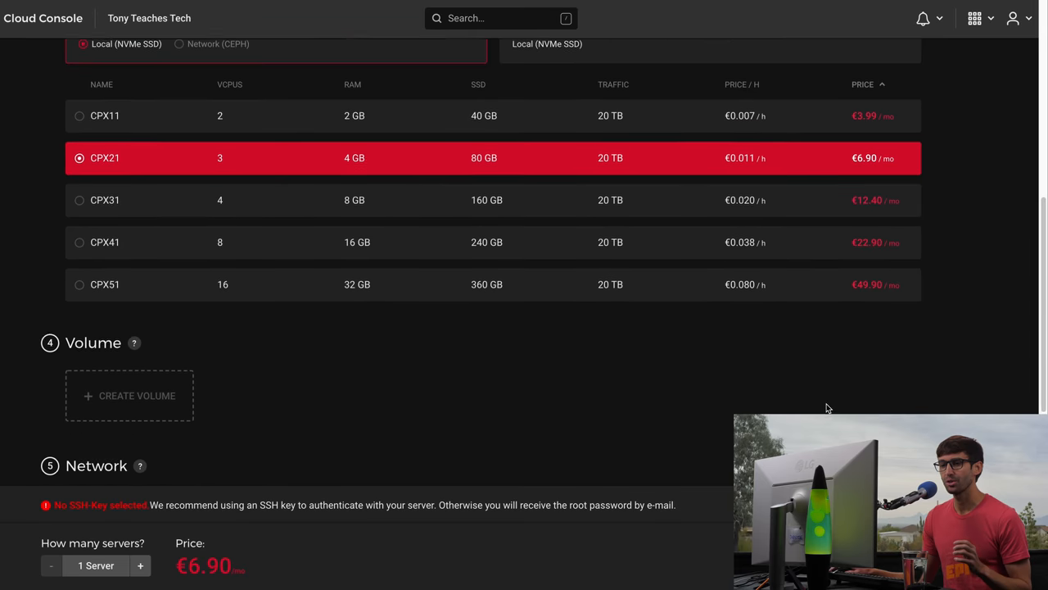
scroll("down", 3)
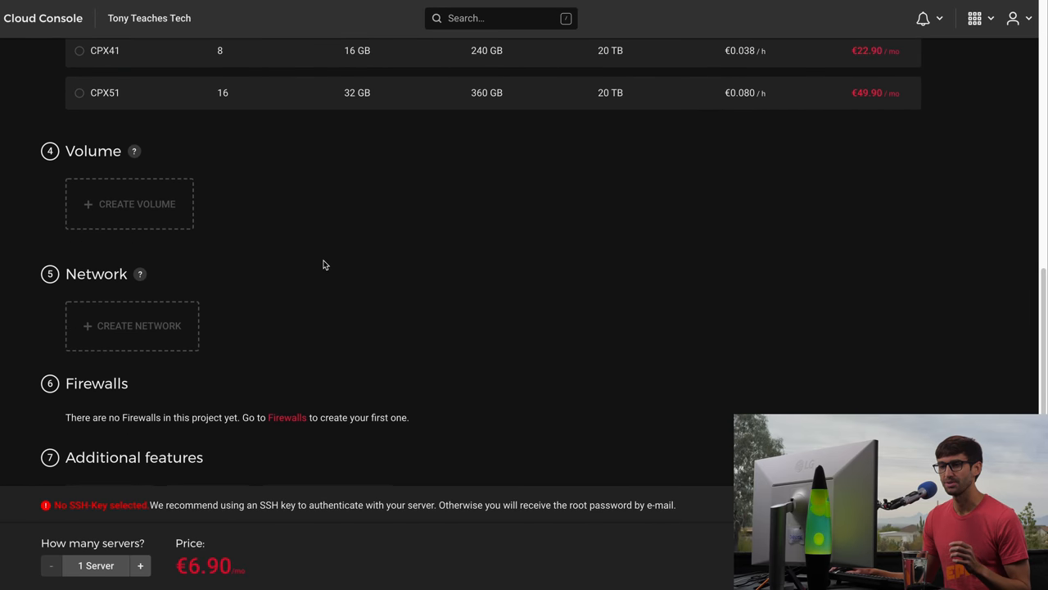
scroll("down", 3)
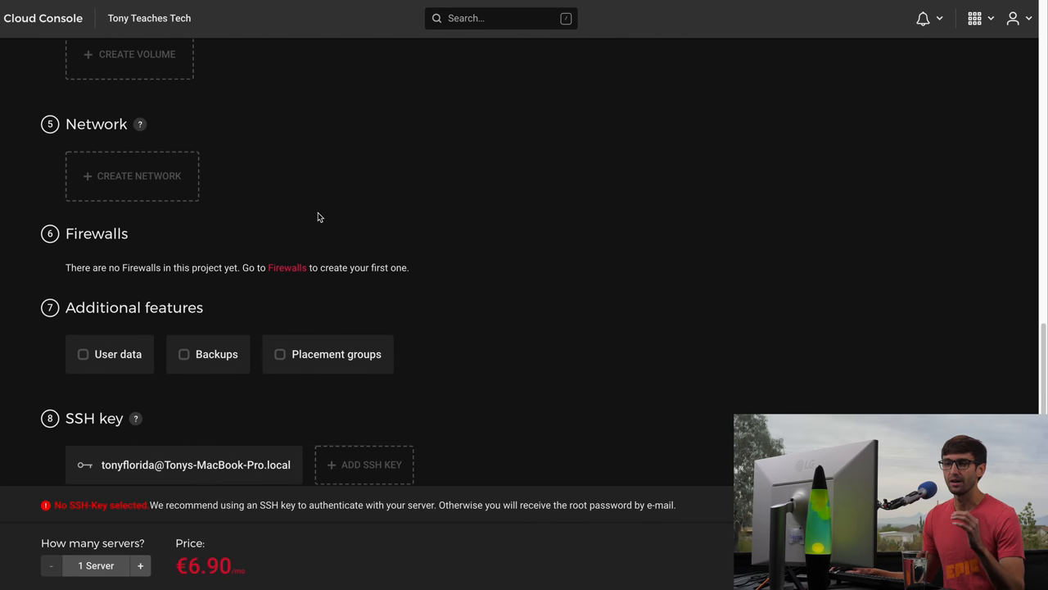
scroll("down", 3)
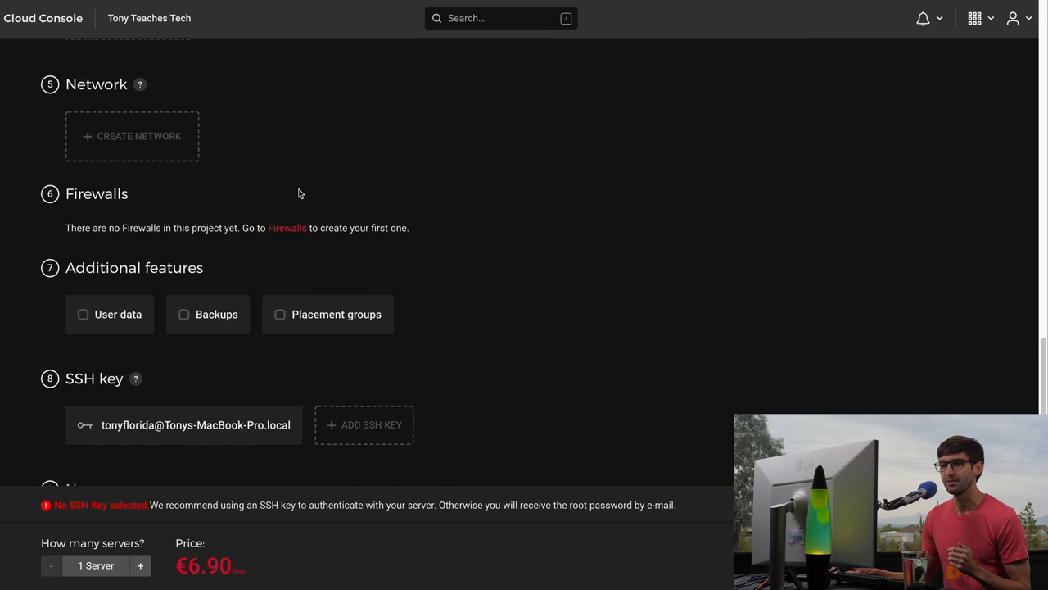
scroll("down", 3)
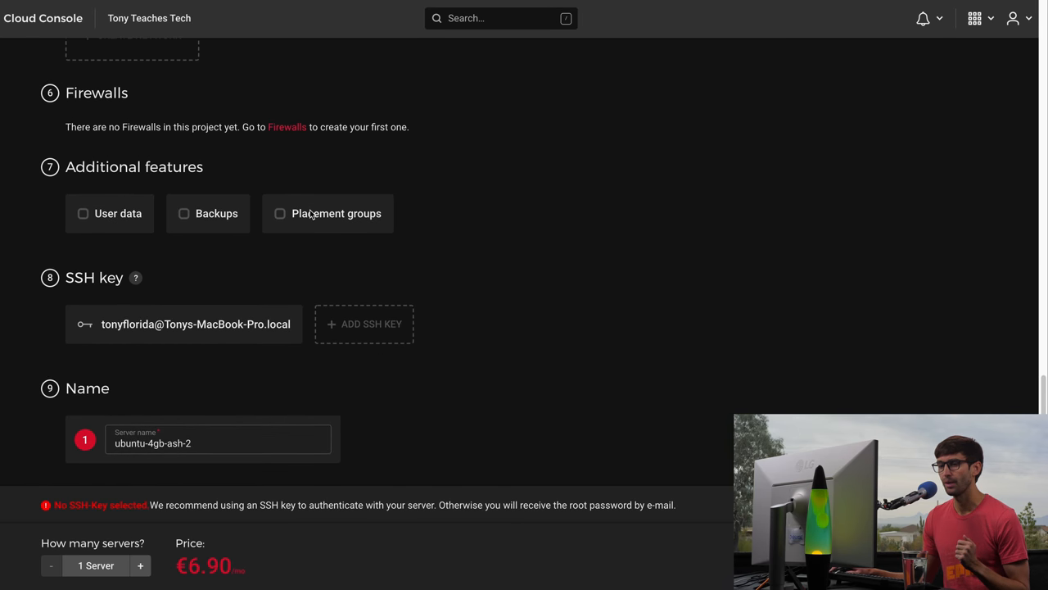
mouse_move(409, 275)
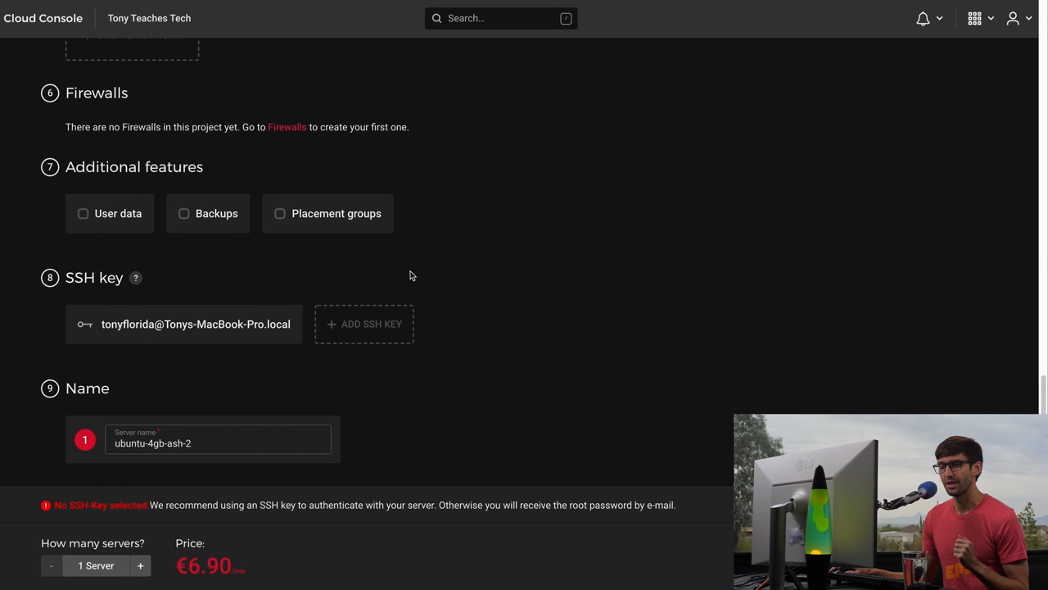
left_click(184, 324)
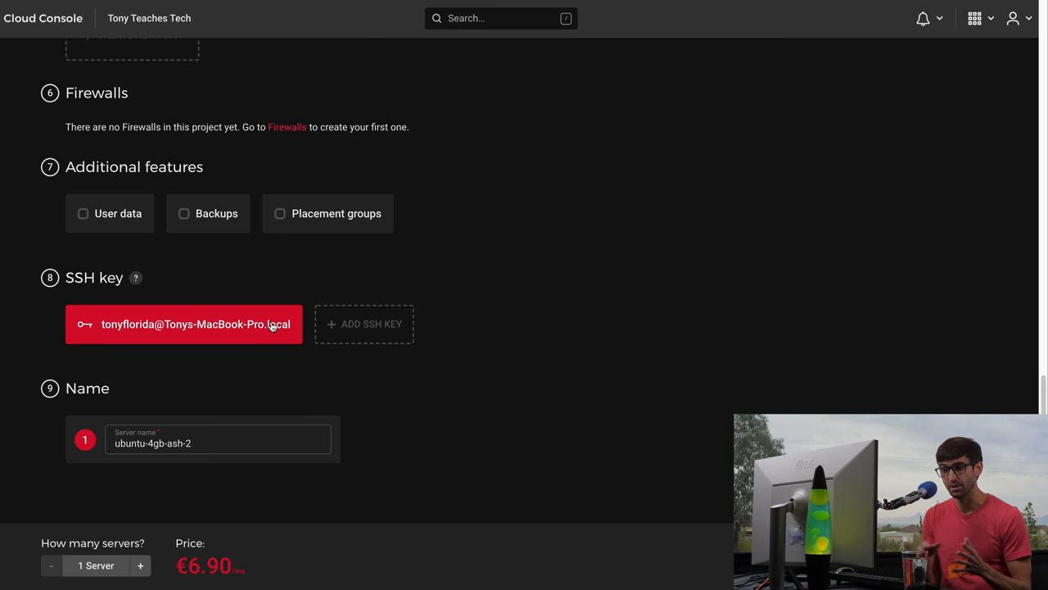
double_click(129, 443)
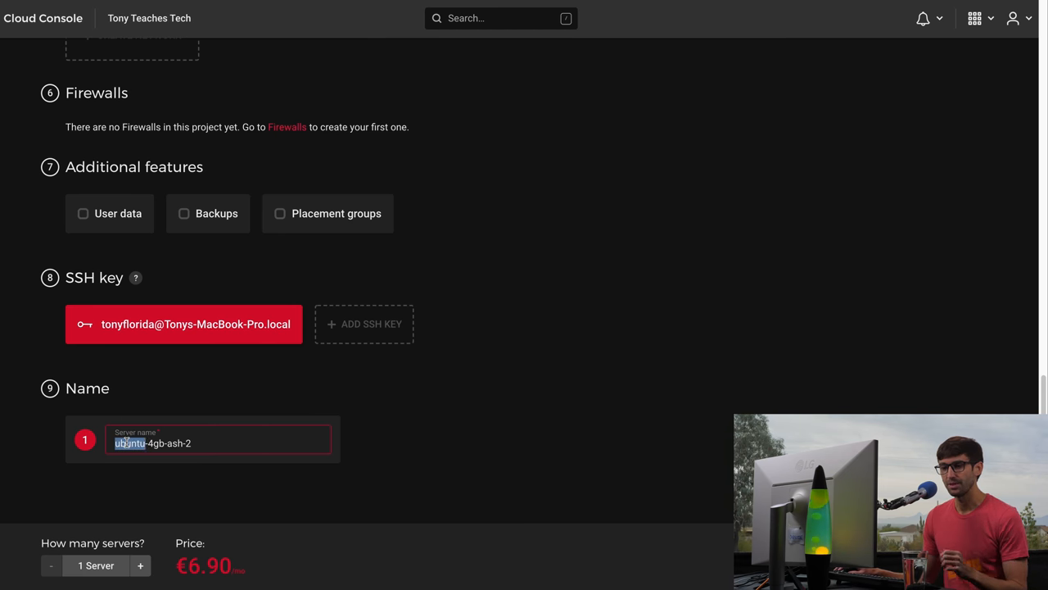
type("netwits")
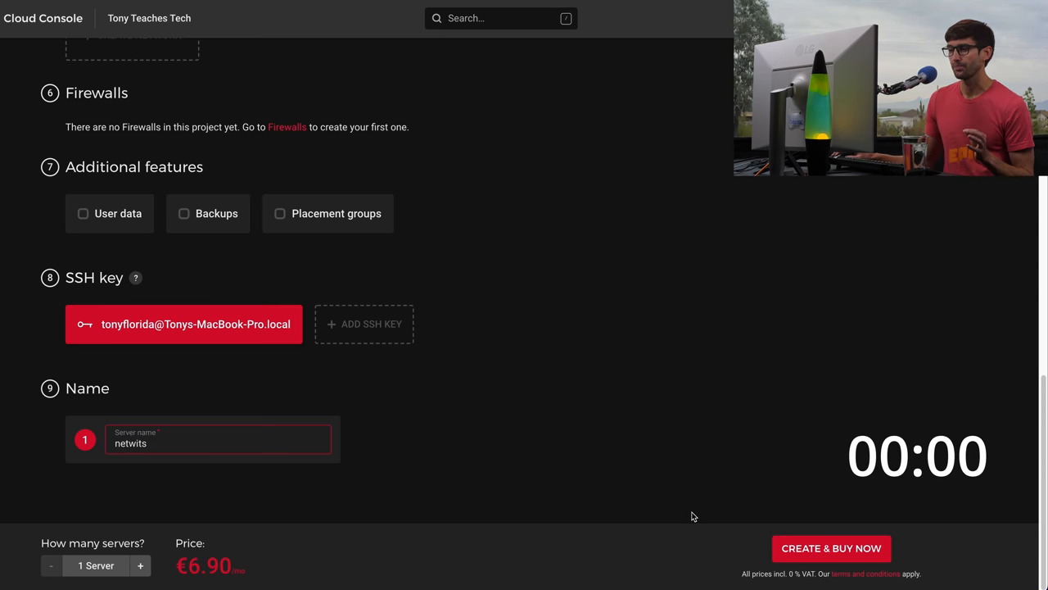
Step: Create and buy the netwits server, waiting until it lists as running with its IP
left_click(830, 548)
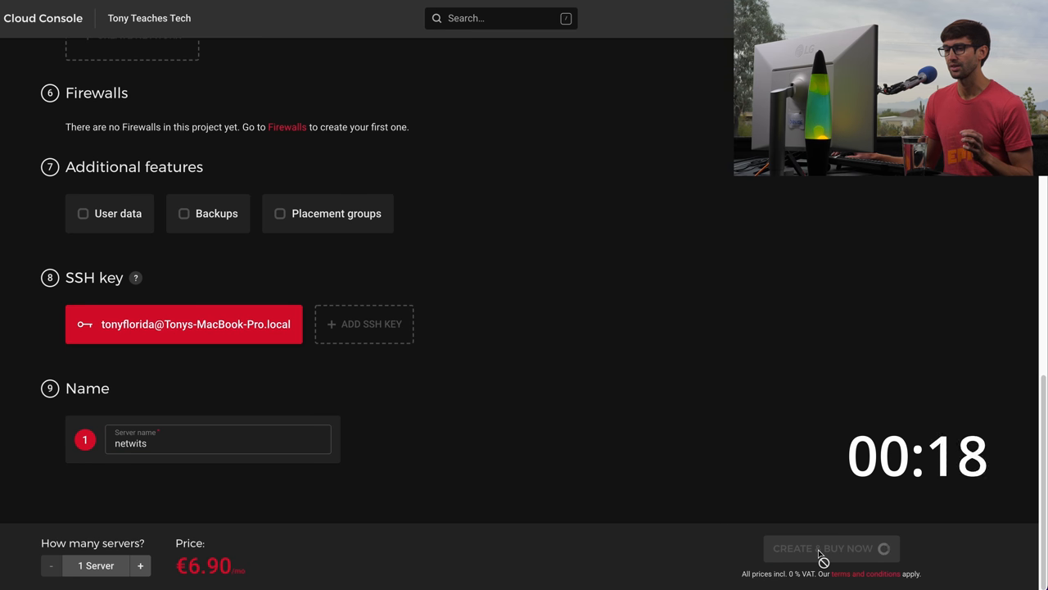
left_click(823, 548)
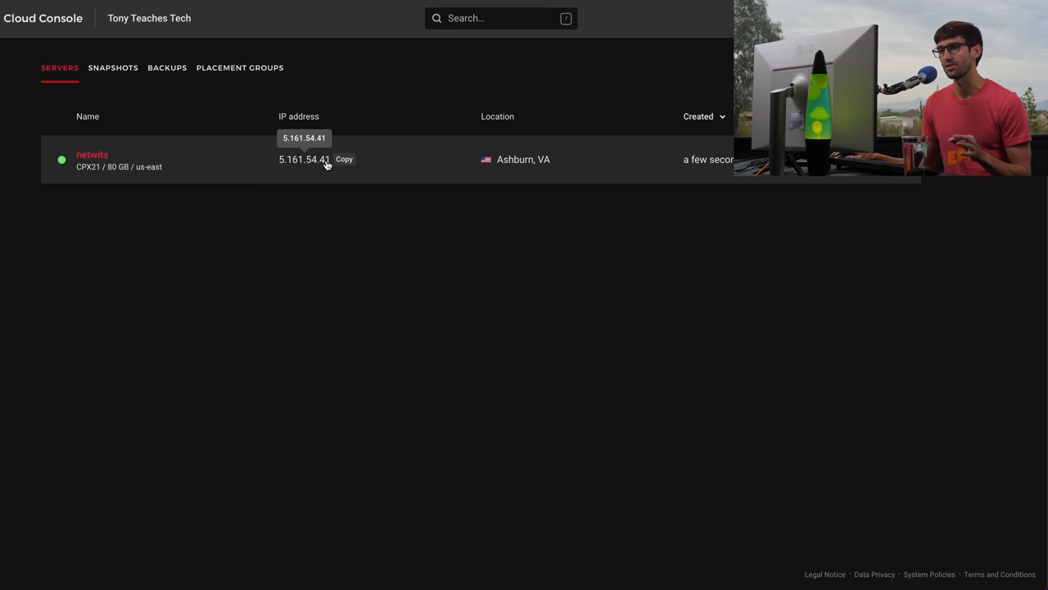
mouse_move(303, 159)
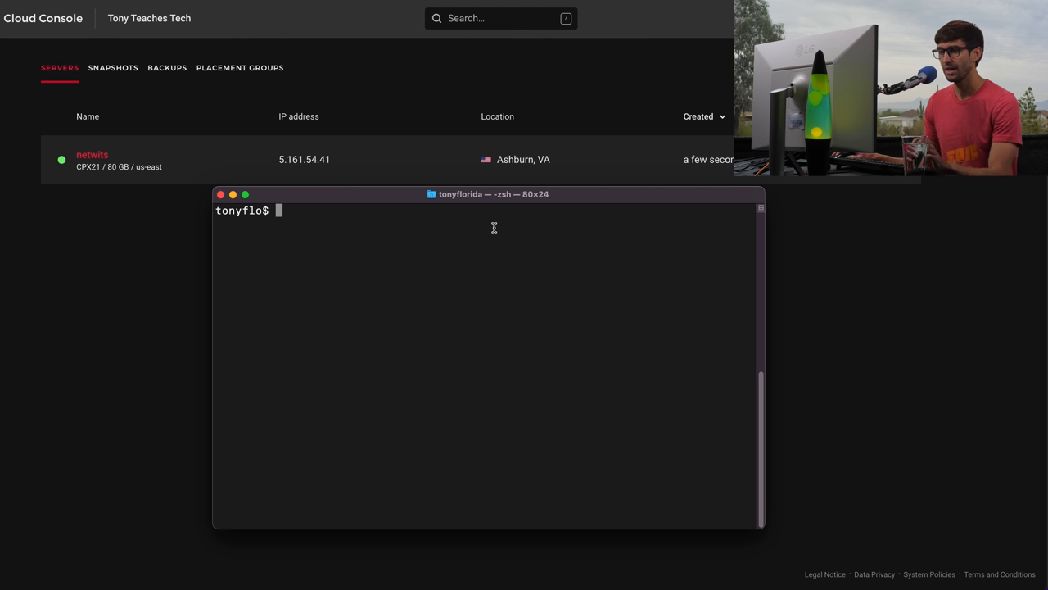
Step: Begin typing the SSH login command 'ssh root@' in Terminal
type("ssh")
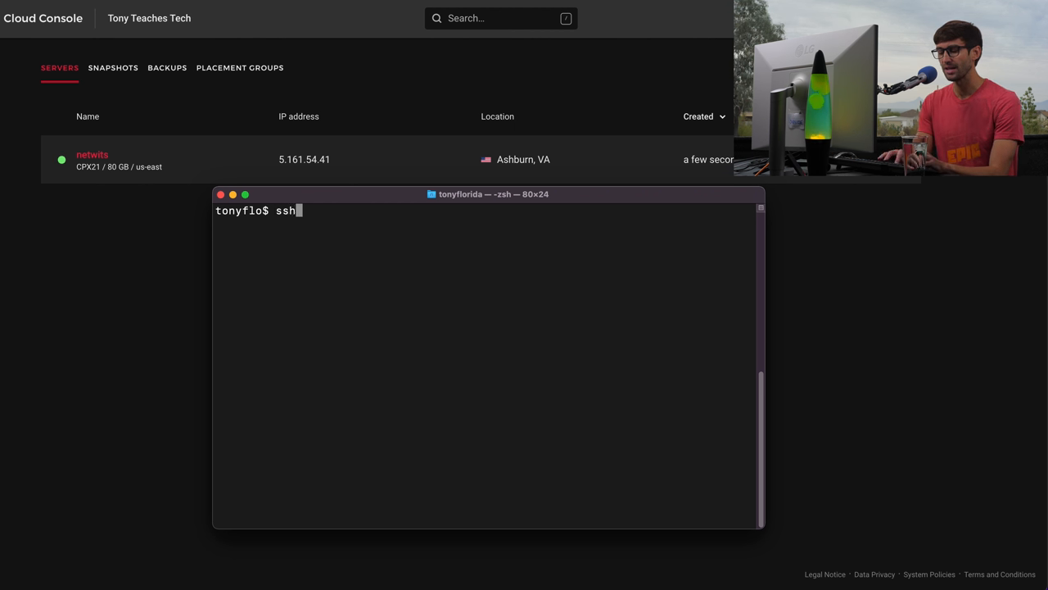
type("root@")
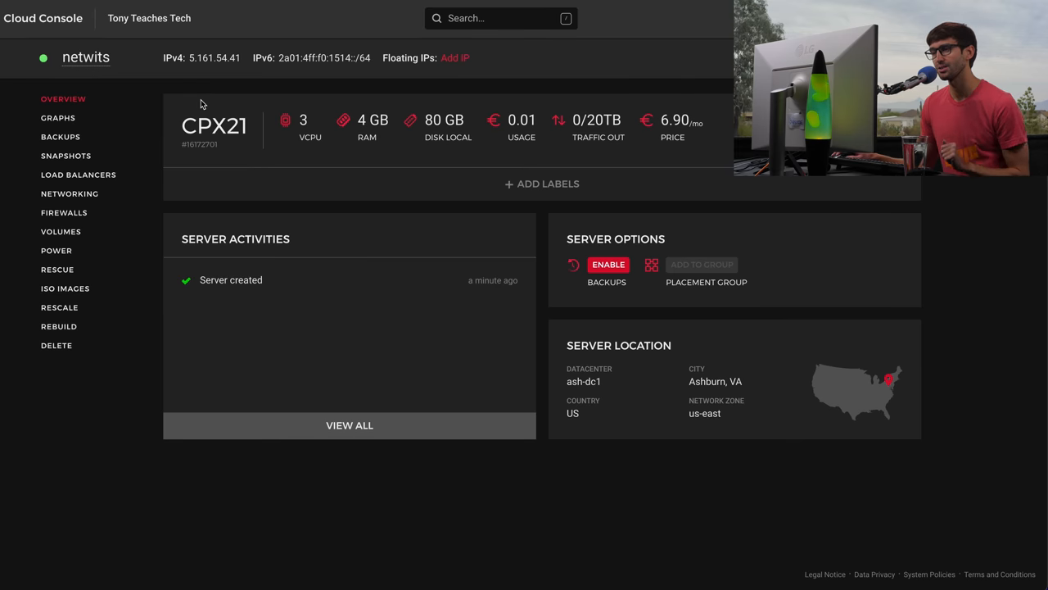
mouse_move(397, 135)
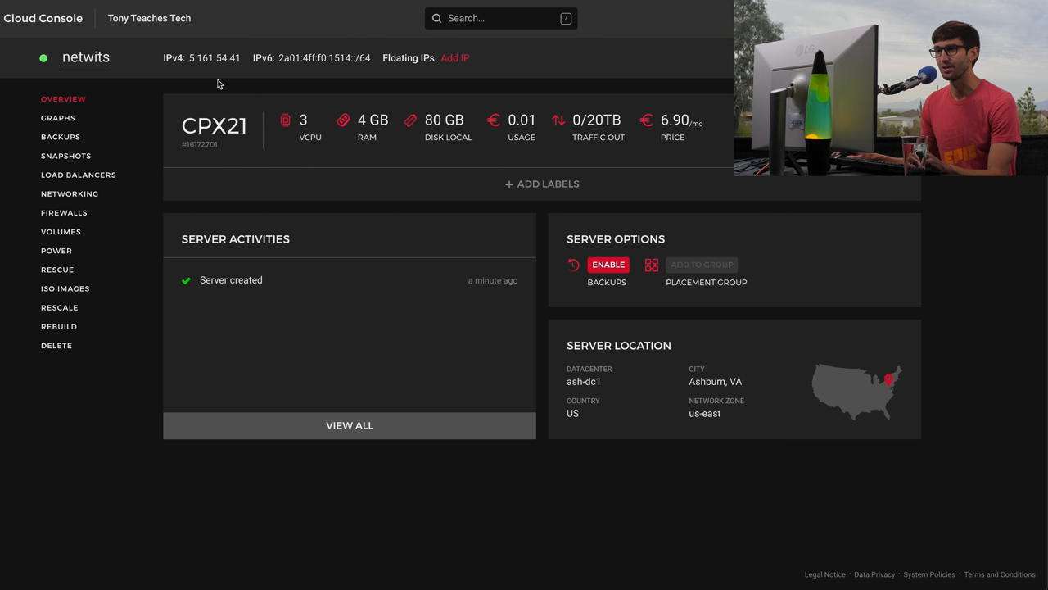
mouse_move(521, 127)
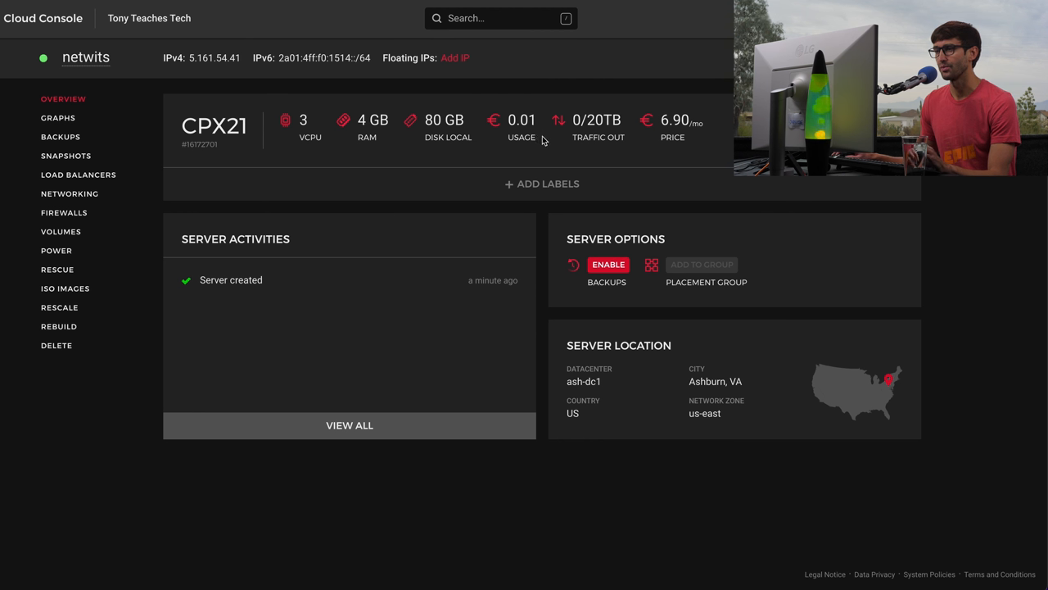
mouse_move(616, 132)
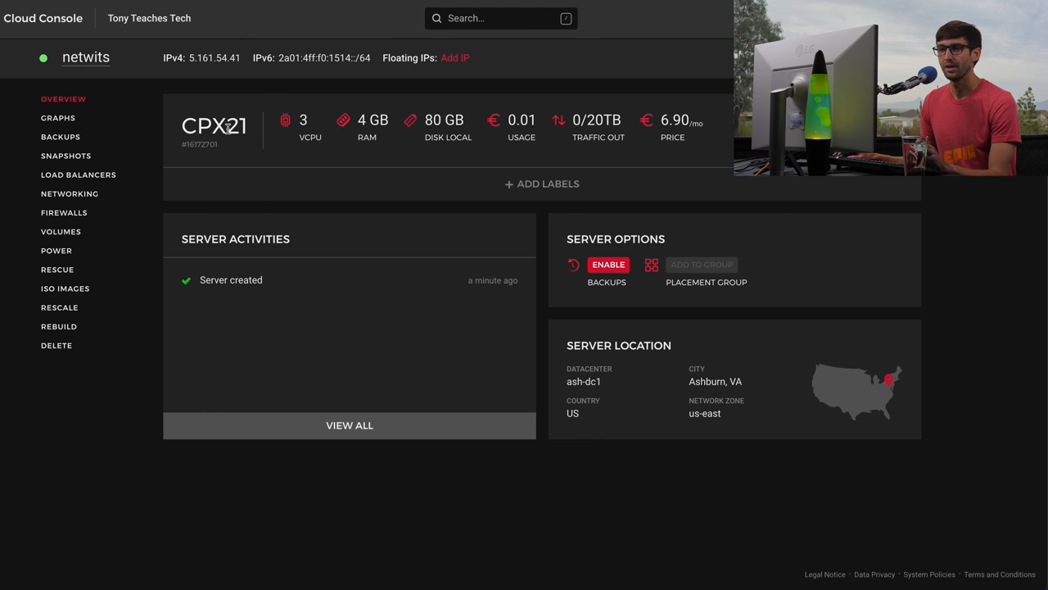
Step: Show the netwits Graphs page and scroll through its CPU, disk and network charts
left_click(57, 118)
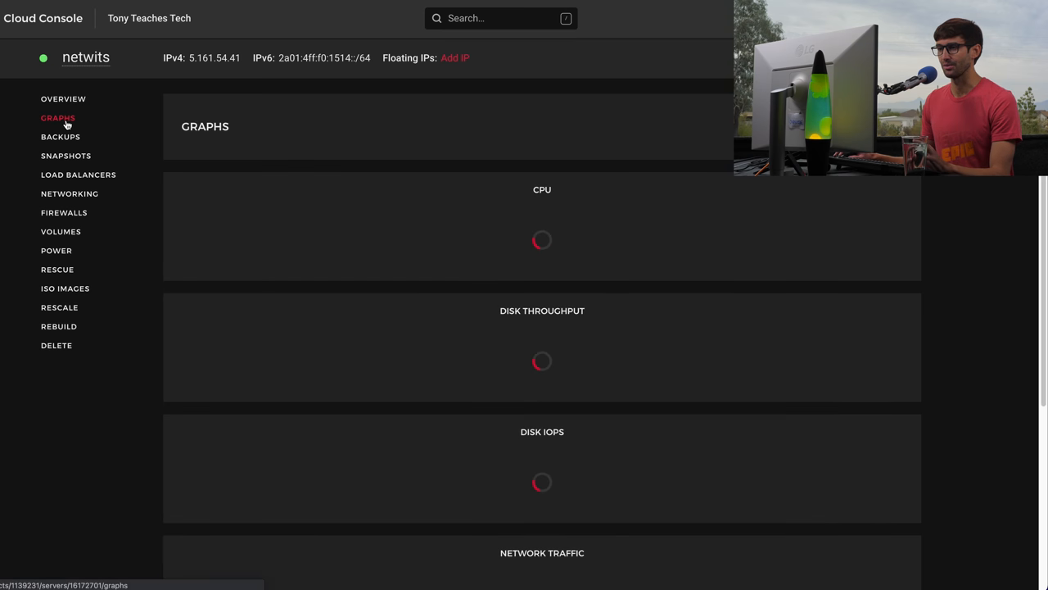
mouse_move(542, 228)
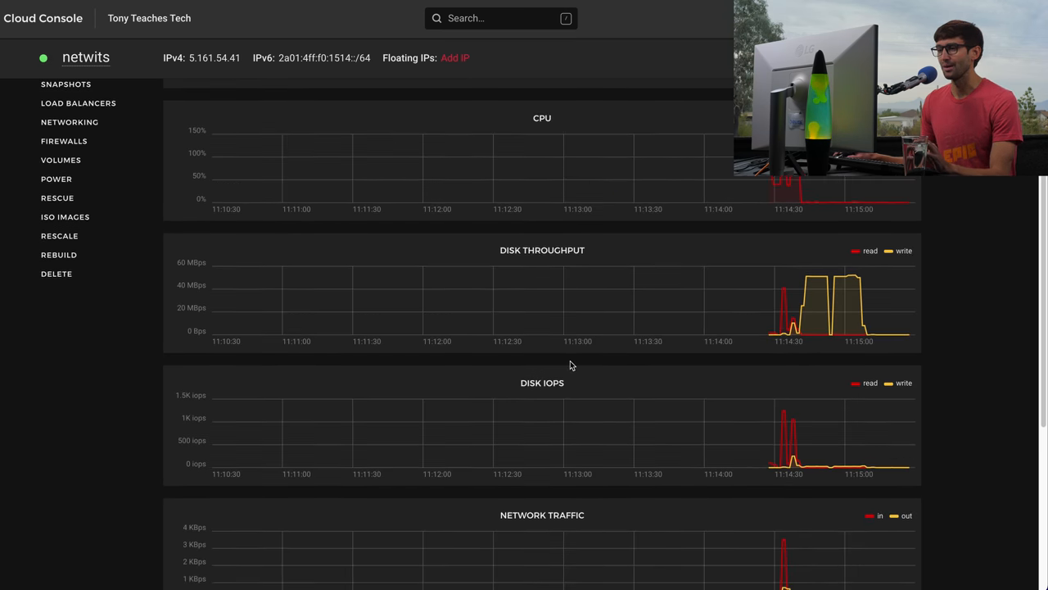
scroll("down", 3)
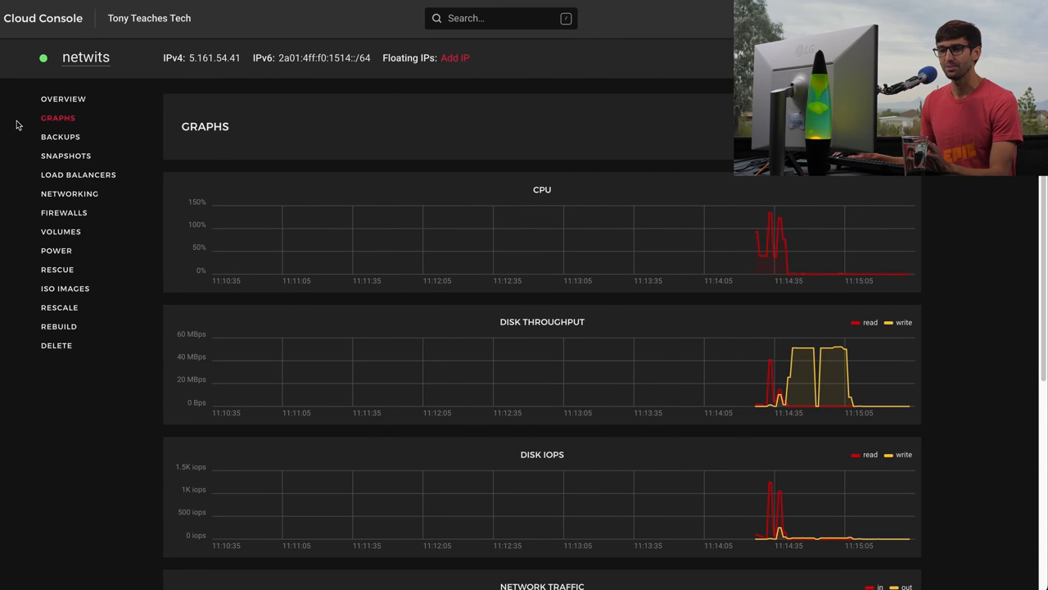
mouse_move(105, 292)
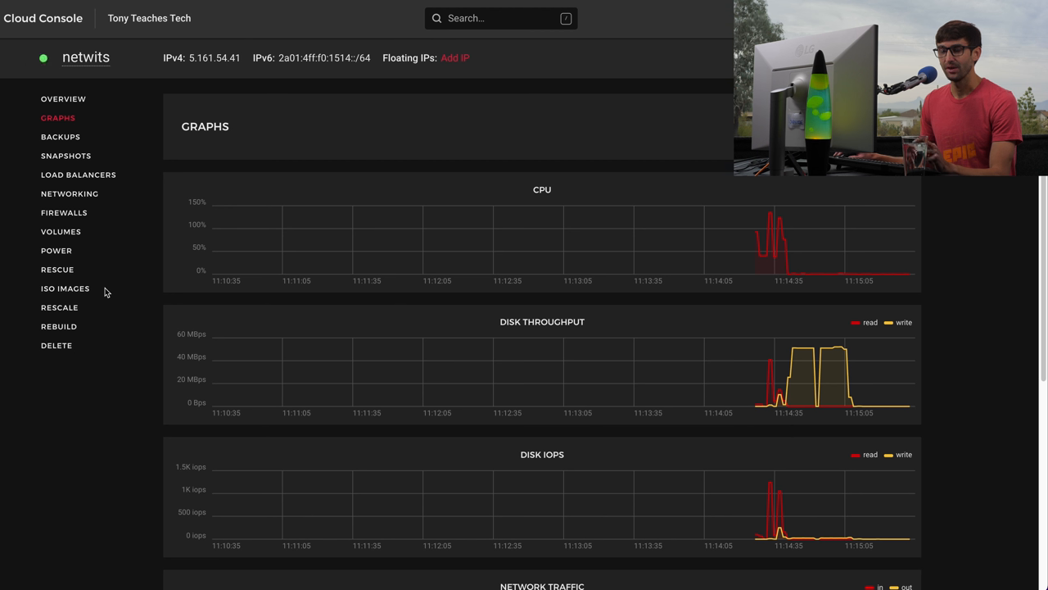
Step: Browse the available rescale plans, then go to the server's Delete page
left_click(59, 307)
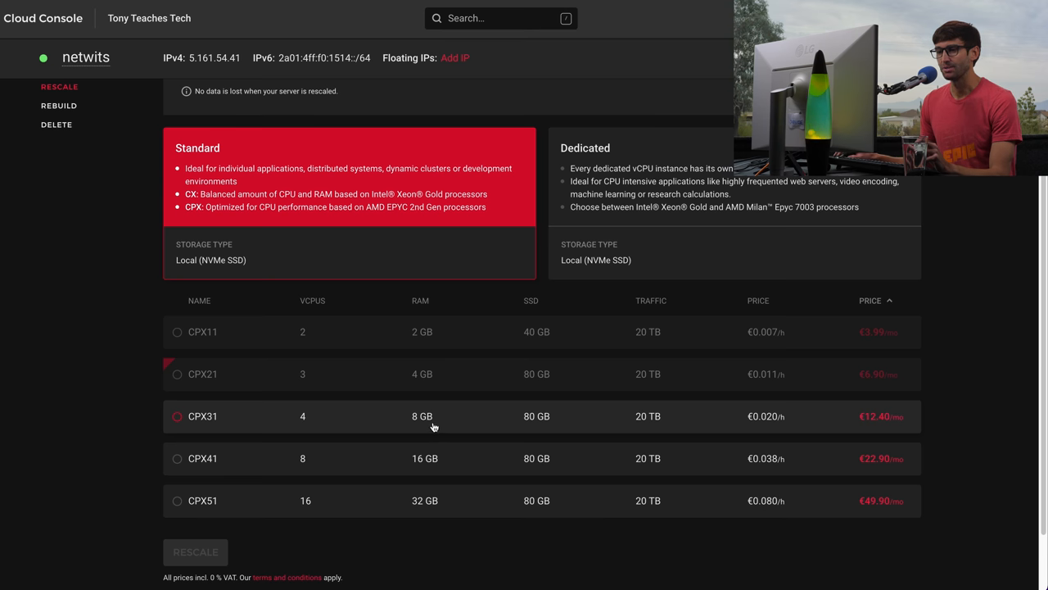
mouse_move(423, 373)
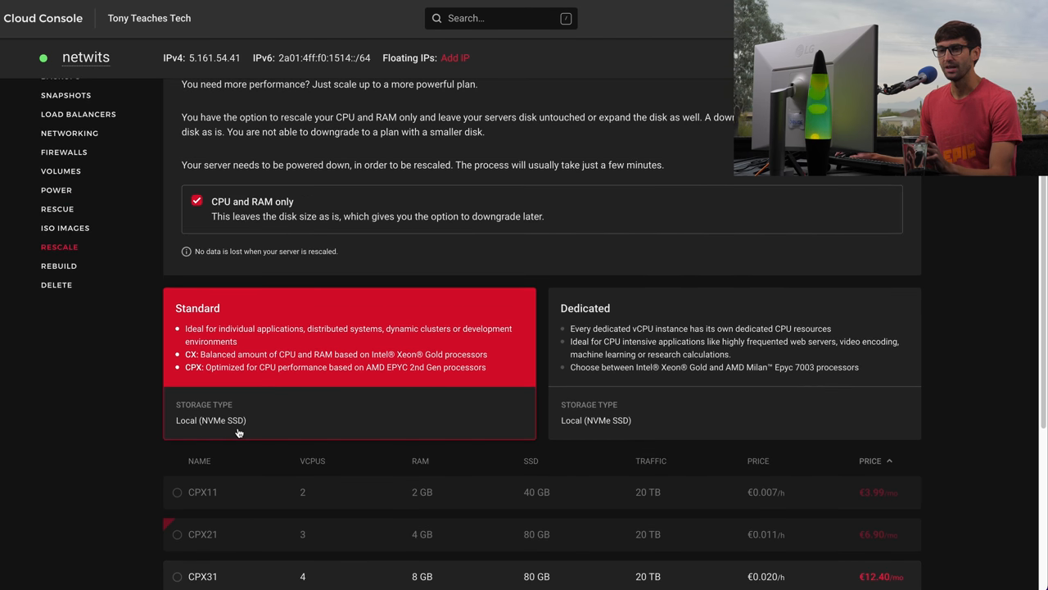
mouse_move(69, 287)
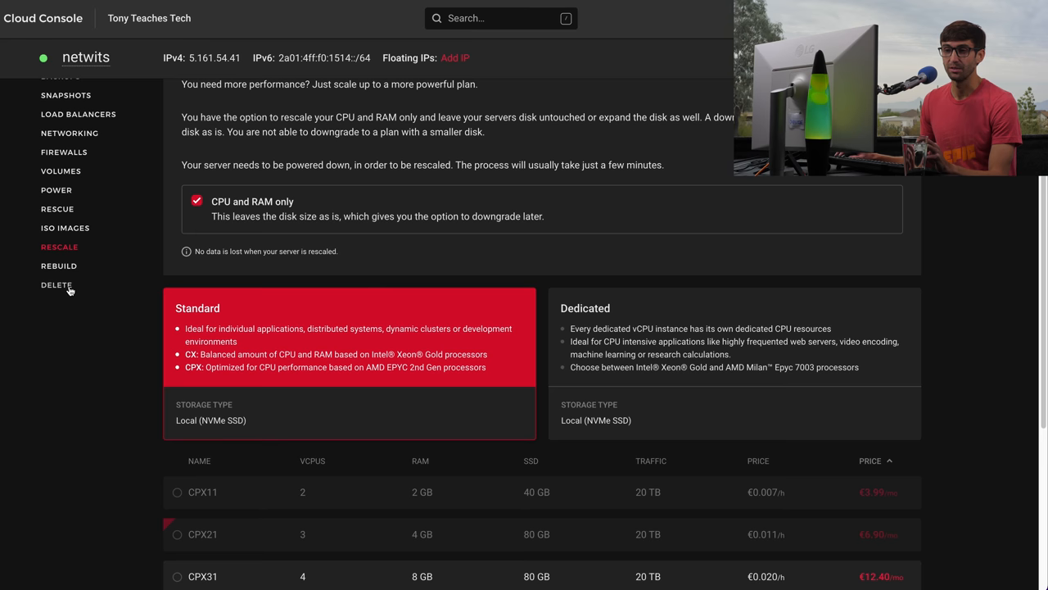
left_click(57, 284)
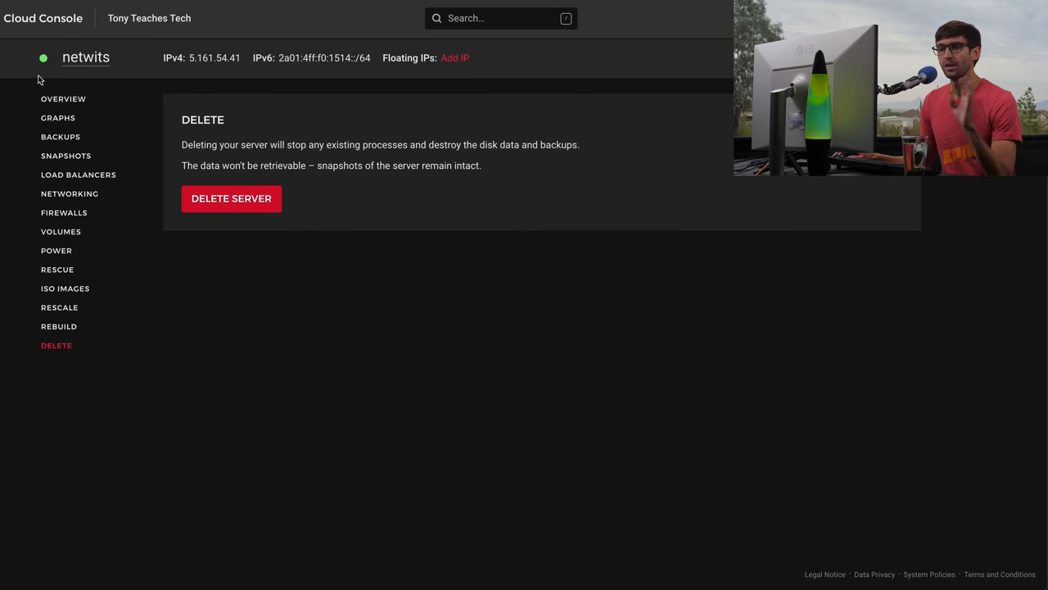
Step: Go back to the netwits server Overview with its CPX21 specs
left_click(63, 98)
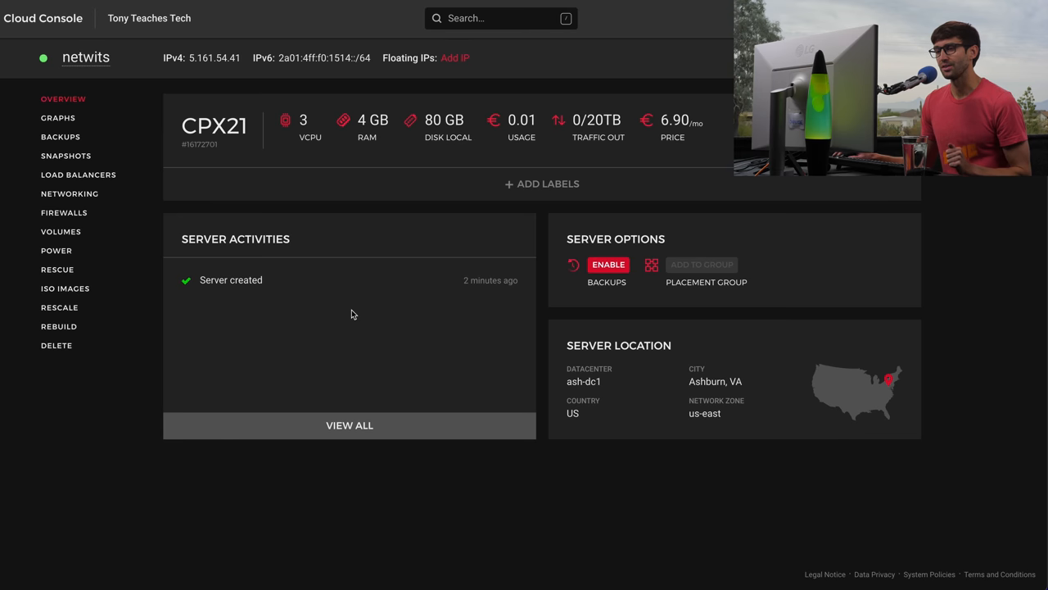
mouse_move(244, 229)
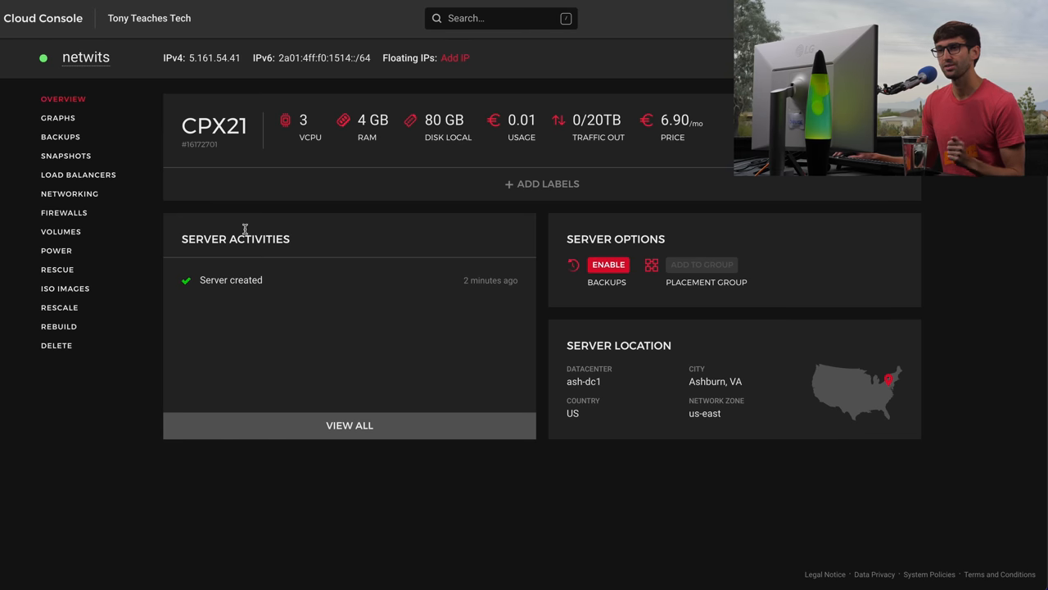
mouse_move(215, 58)
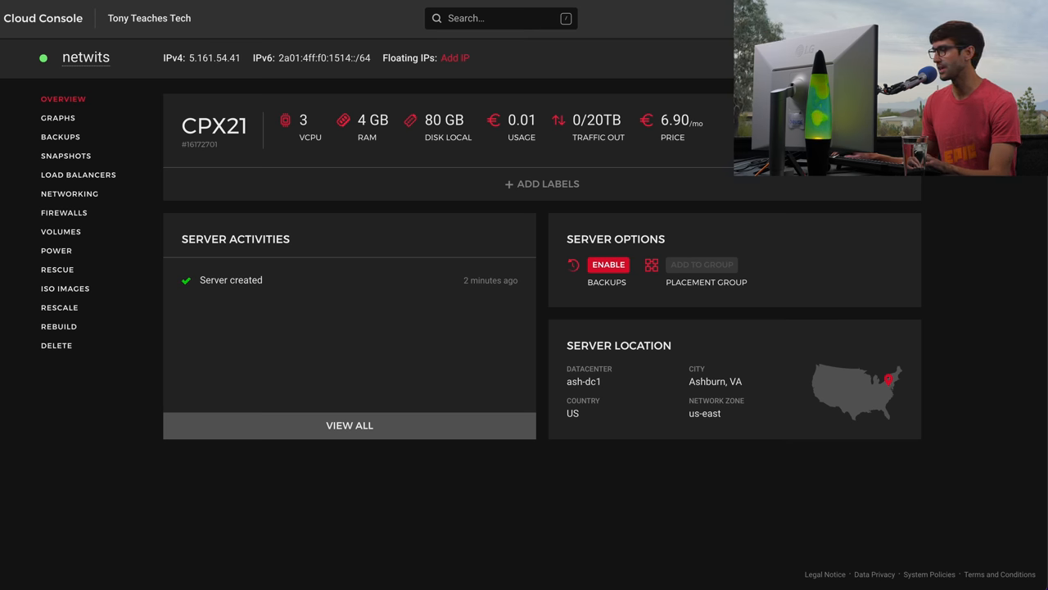
Step: SSH into 5.161.54.41 as root, accepting the host key fingerprint with 'yes'
type("ssh root@")
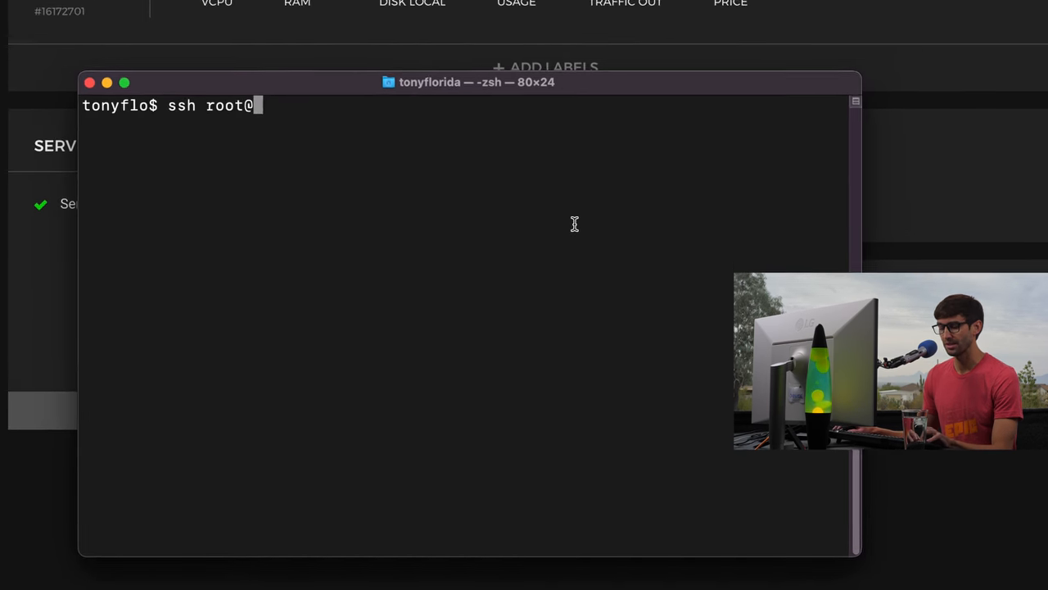
type("5.161.54.41")
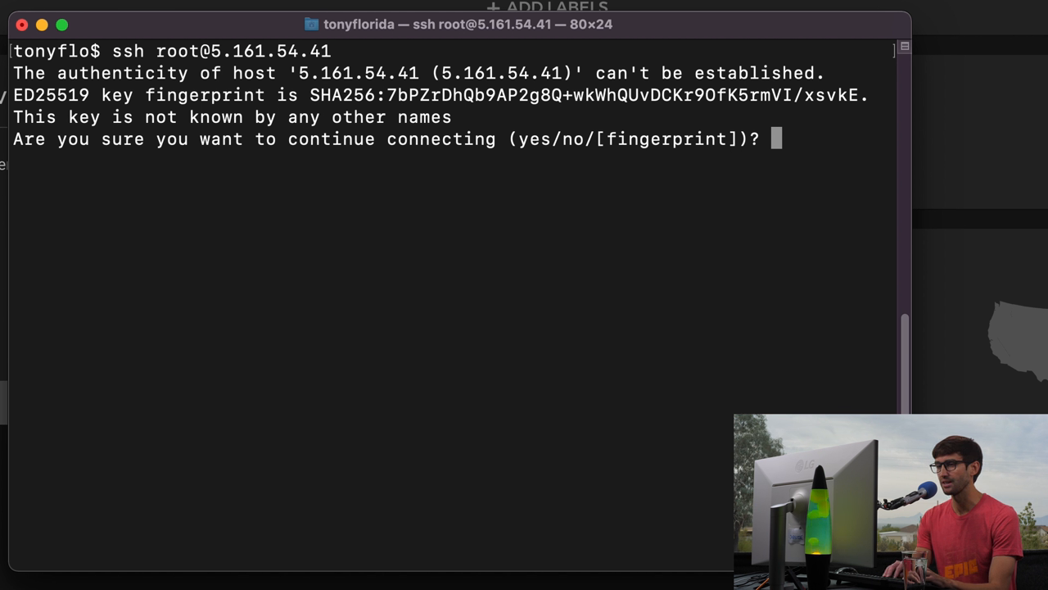
type("yes")
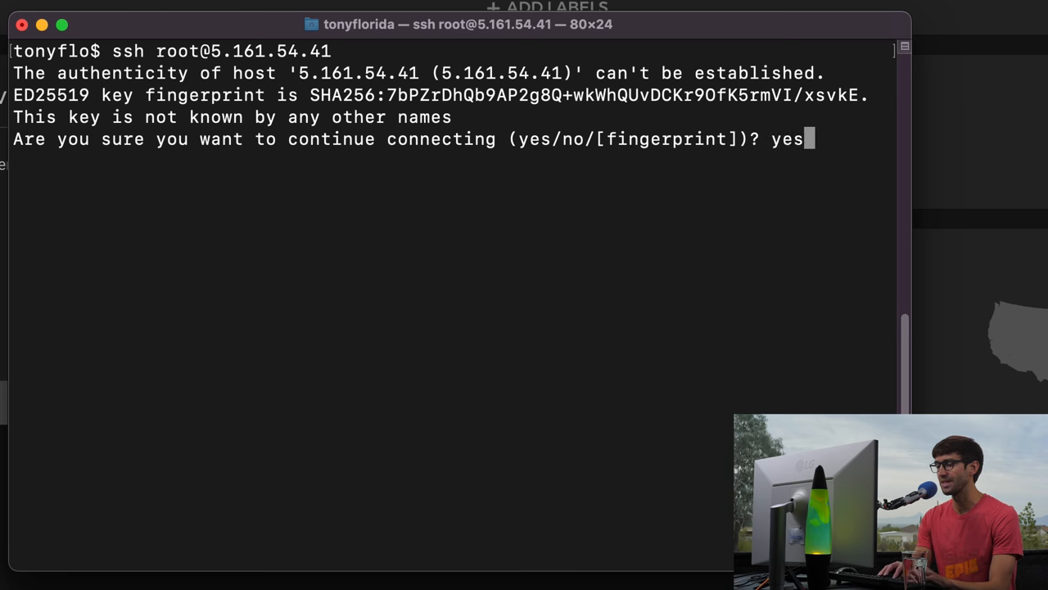
key("enter")
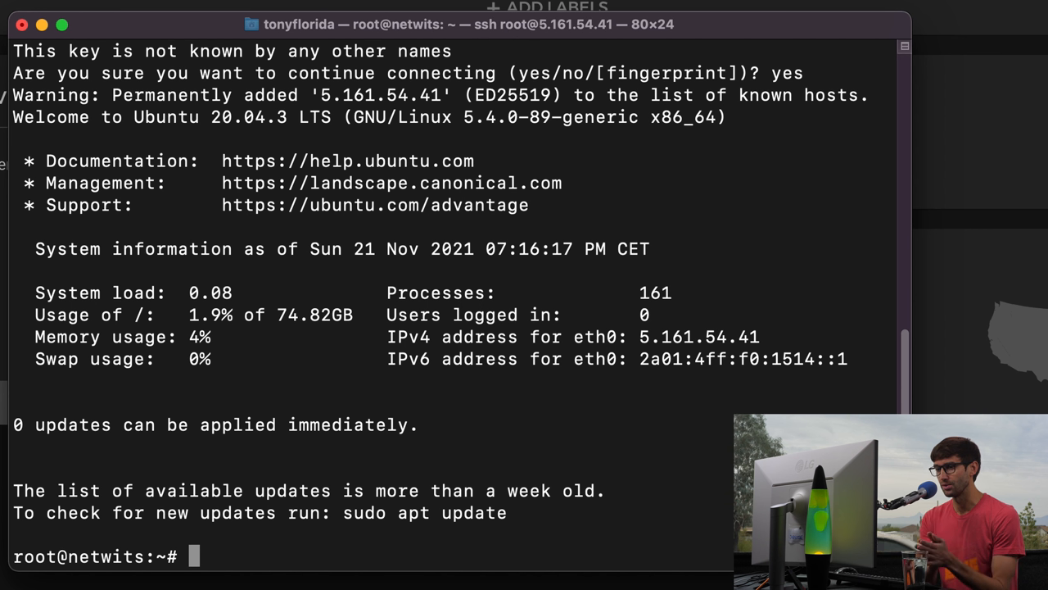
key("enter")
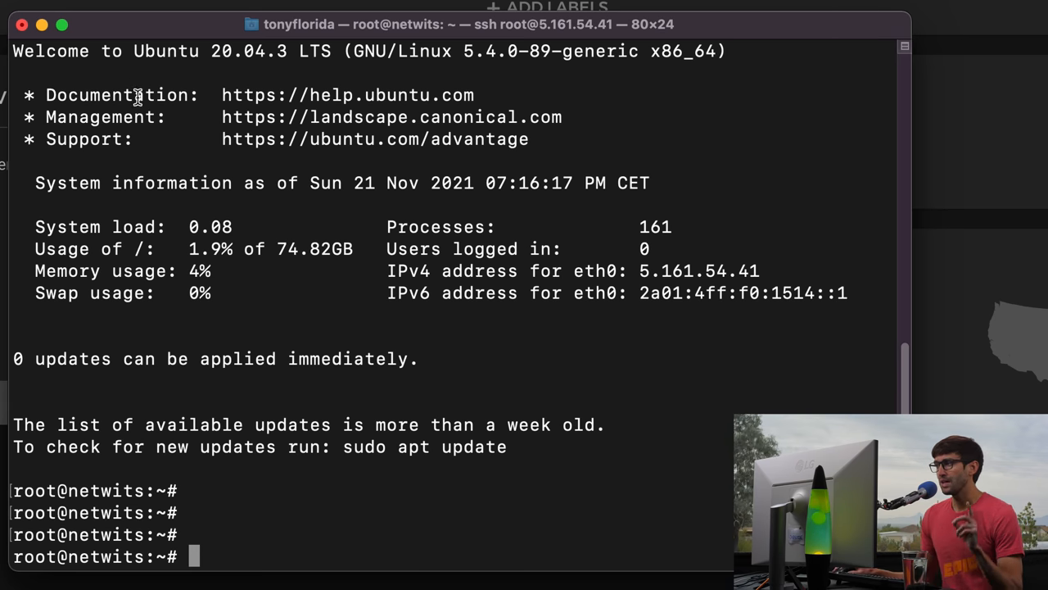
mouse_move(702, 190)
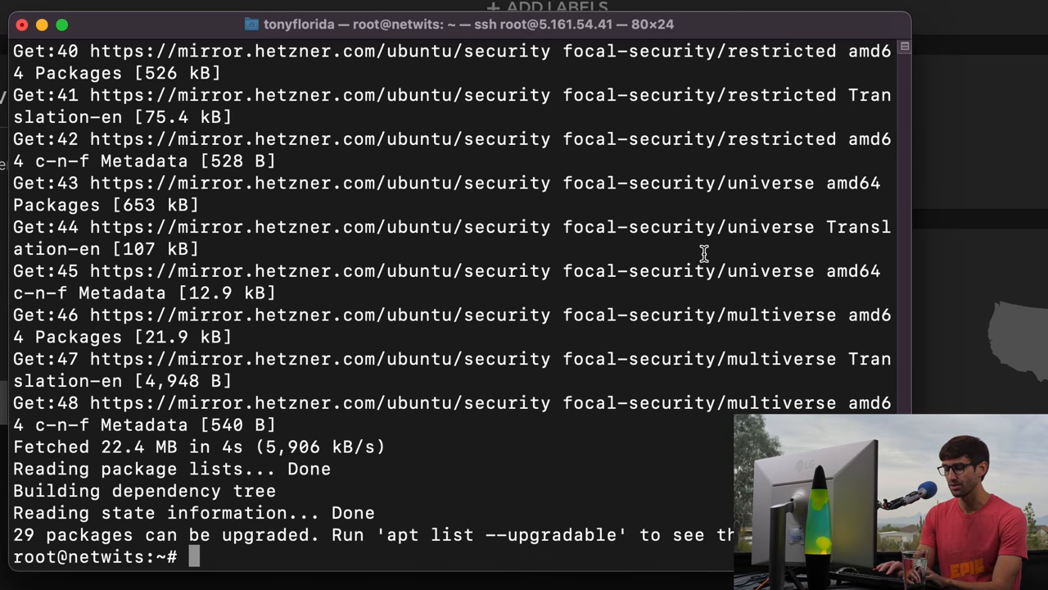
Step: Run apt update, which reports 29 upgradable packages
type("apt updat")
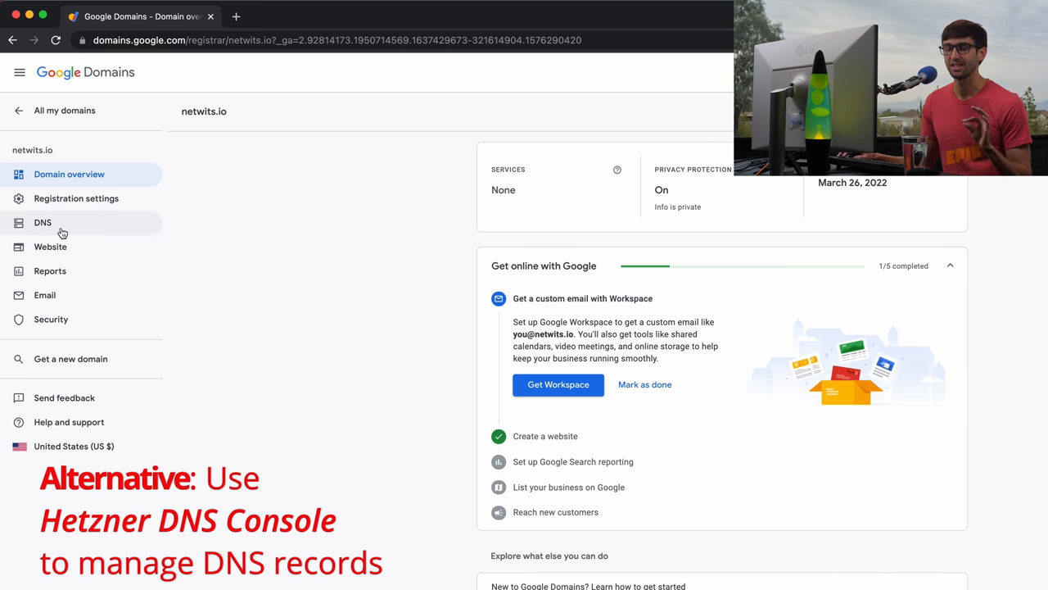
Step: Set netwits.io's root DNS record to type A with data 5.161.54.41
left_click(42, 222)
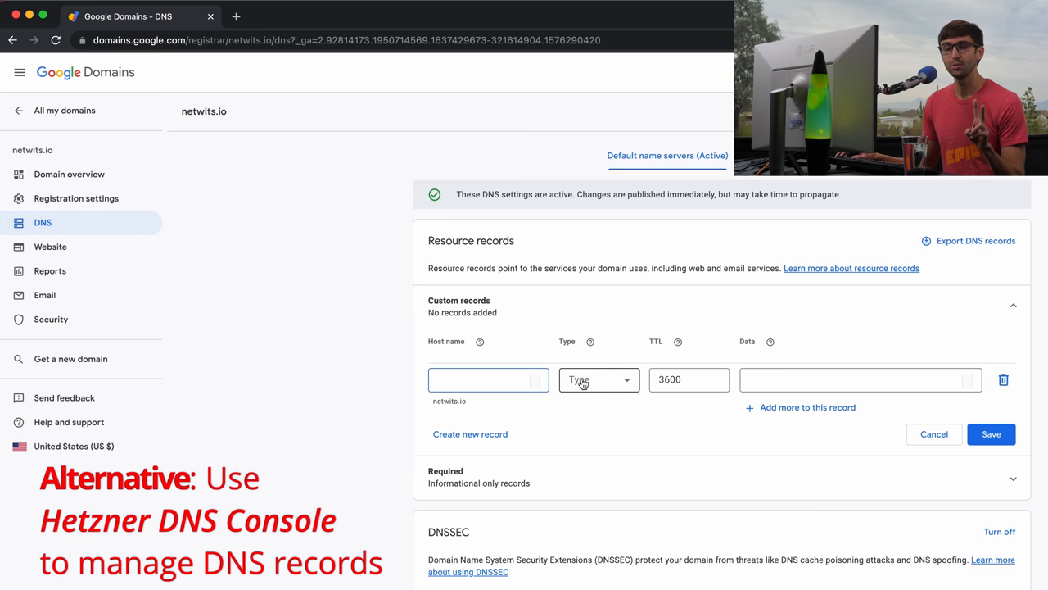
left_click(598, 379)
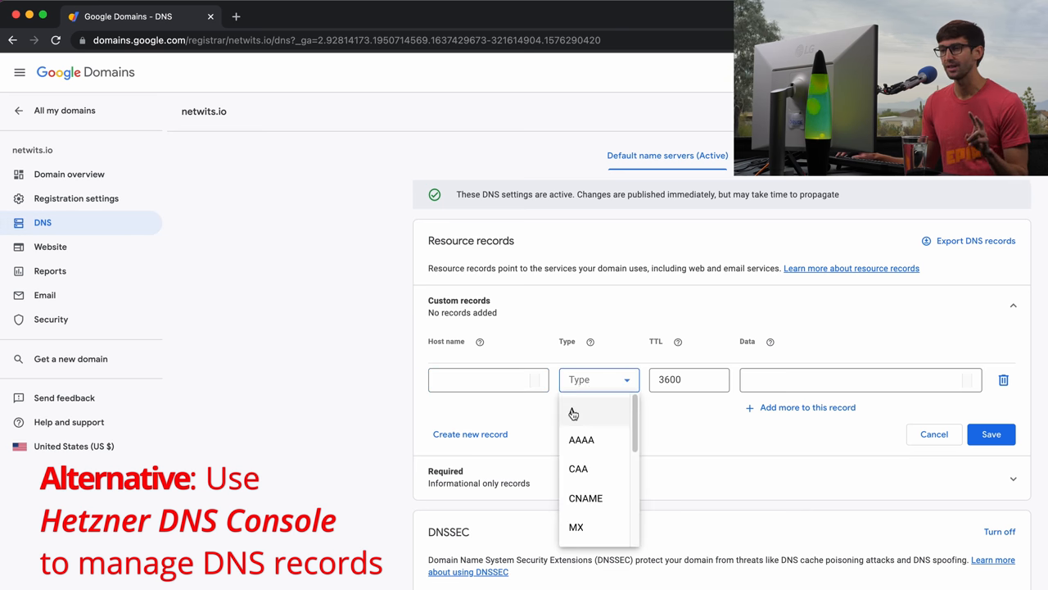
left_click(581, 412)
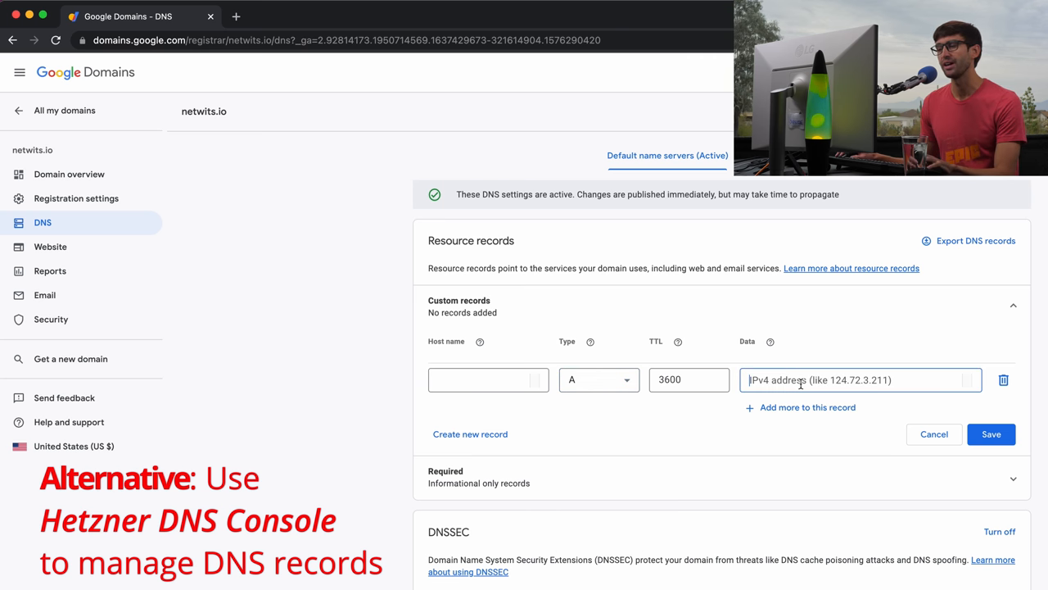
type("5.161.54.41")
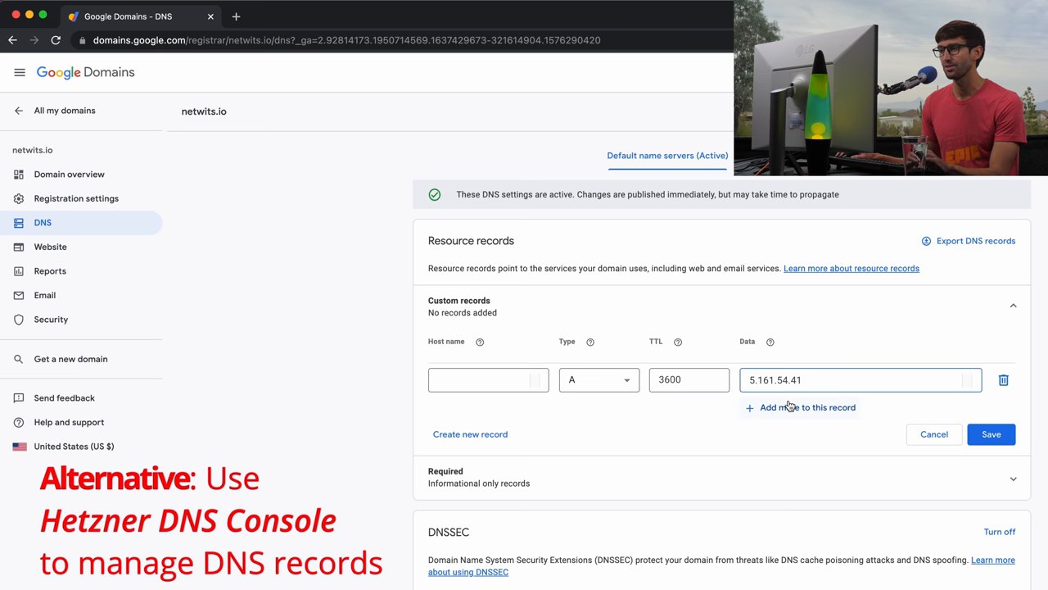
mouse_move(710, 402)
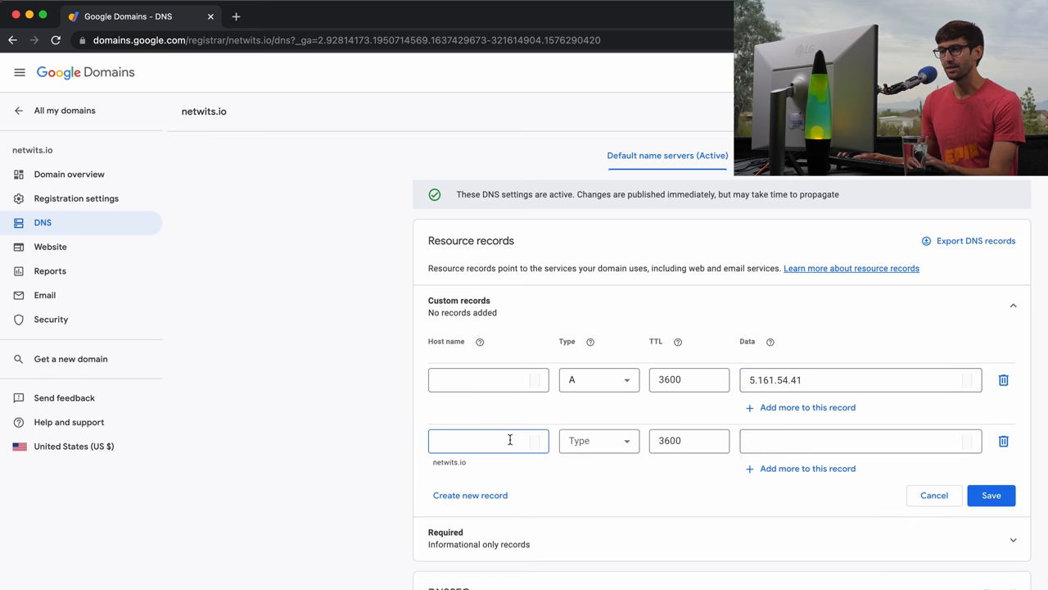
Step: Add a www host A record pointing to 5.161.54.41 and save it
type("www")
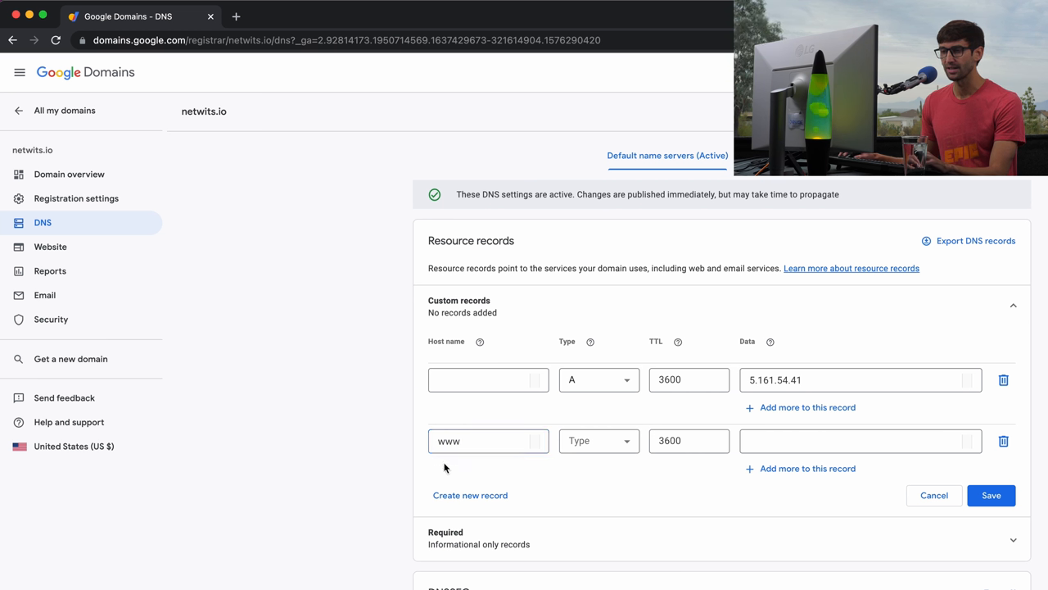
left_click(488, 441)
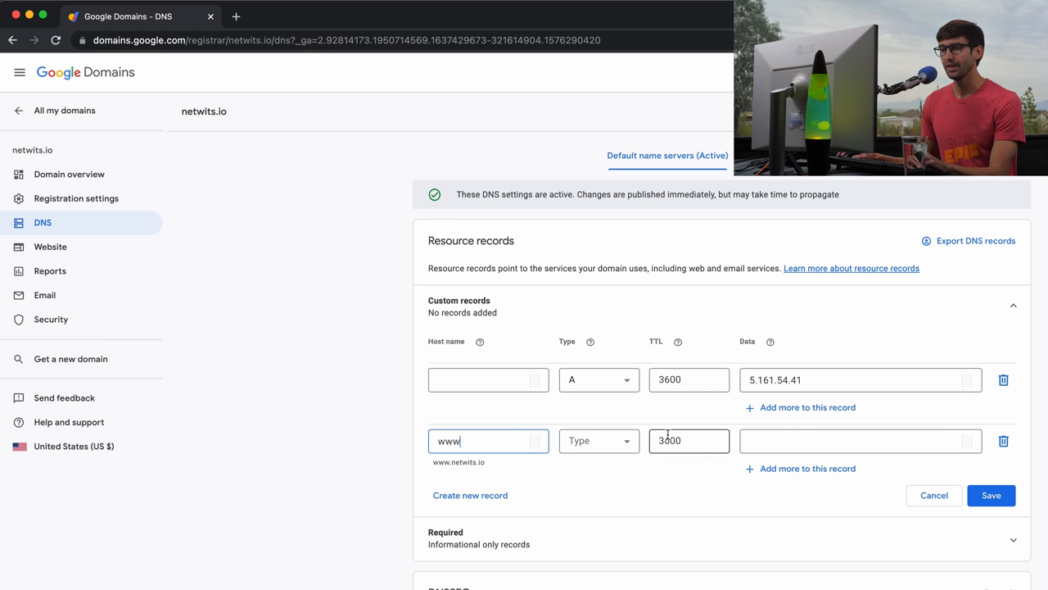
left_click(598, 440)
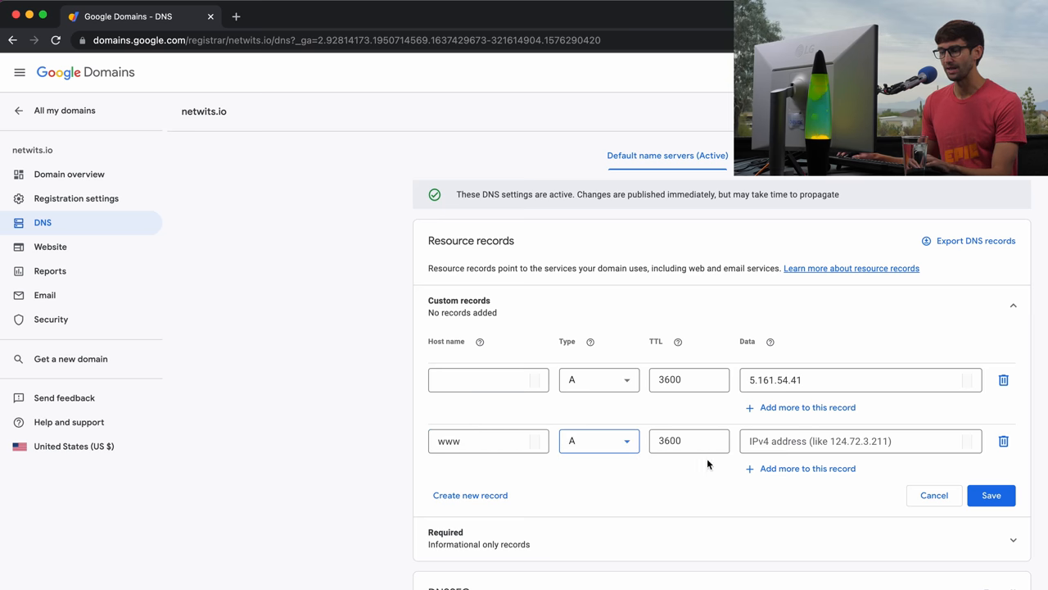
type("5.161.54.41")
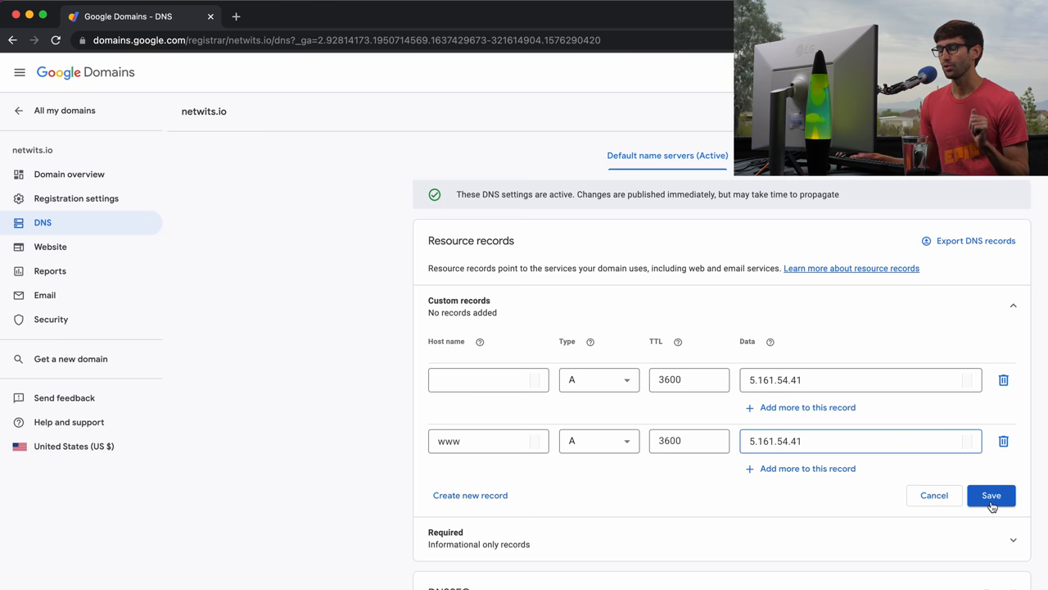
left_click(991, 494)
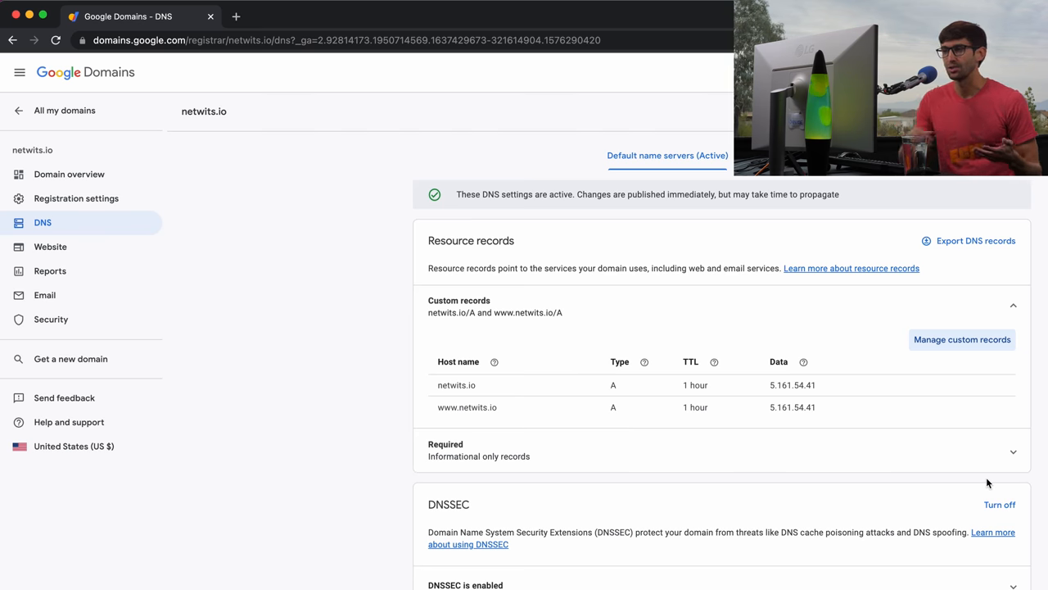
mouse_move(549, 206)
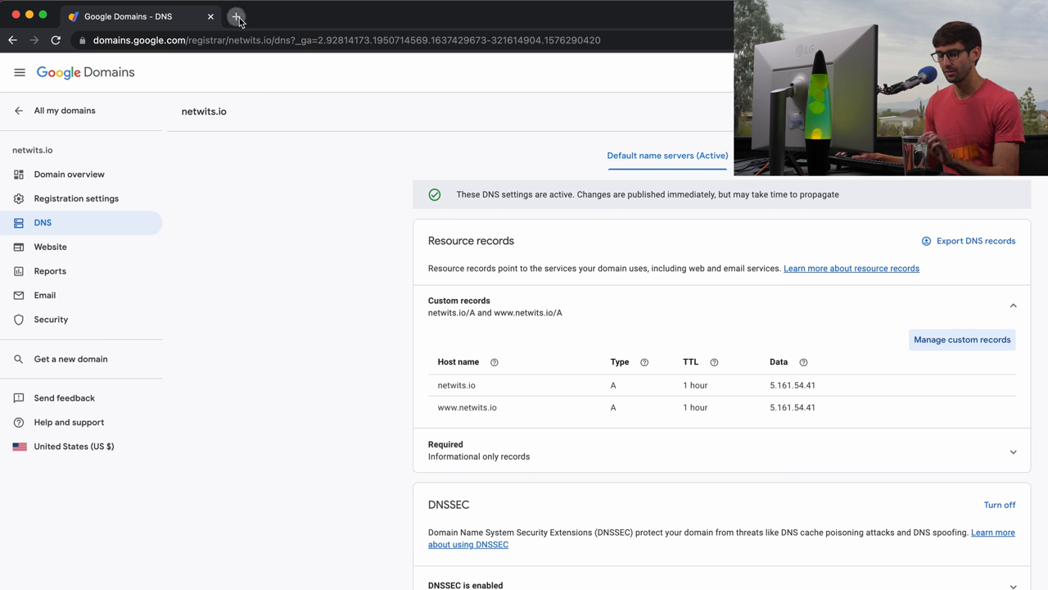
Step: Search netwits.io's A record on dnschecker.com to check global propagation
type("dnschecker.com")
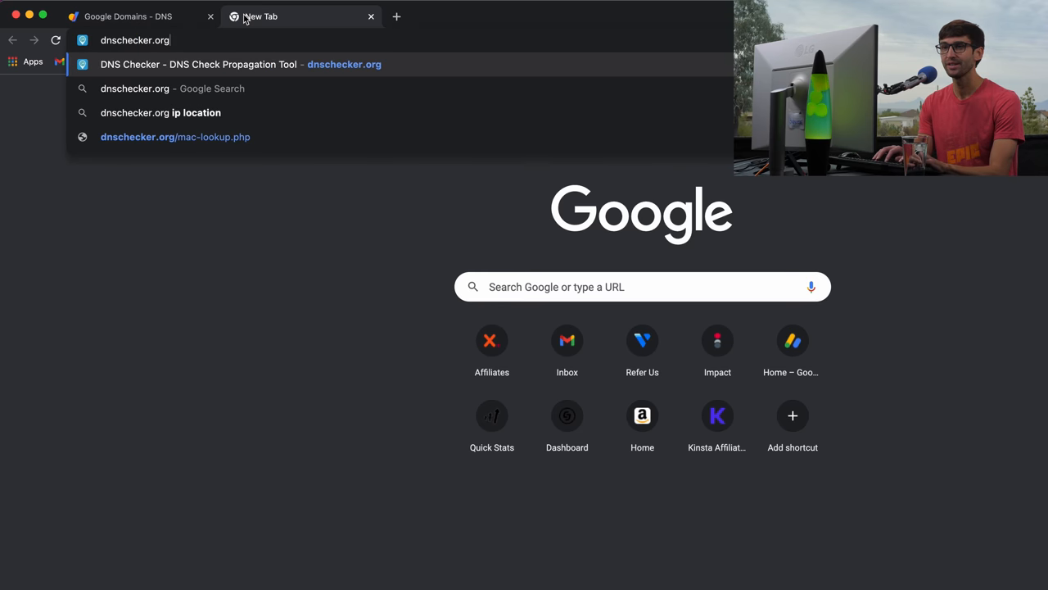
left_click(240, 64)
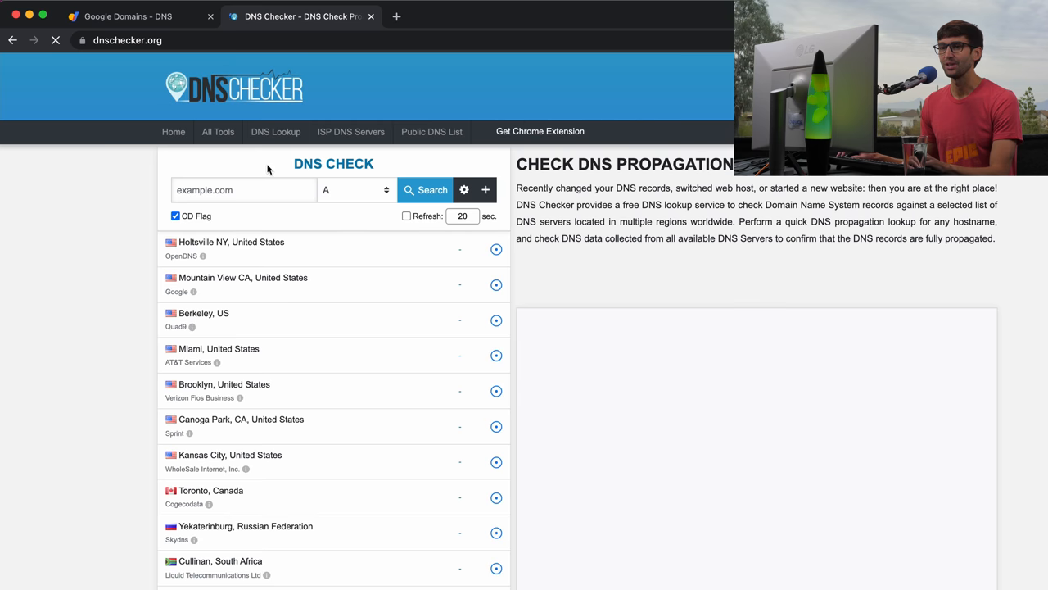
type("netwits.io")
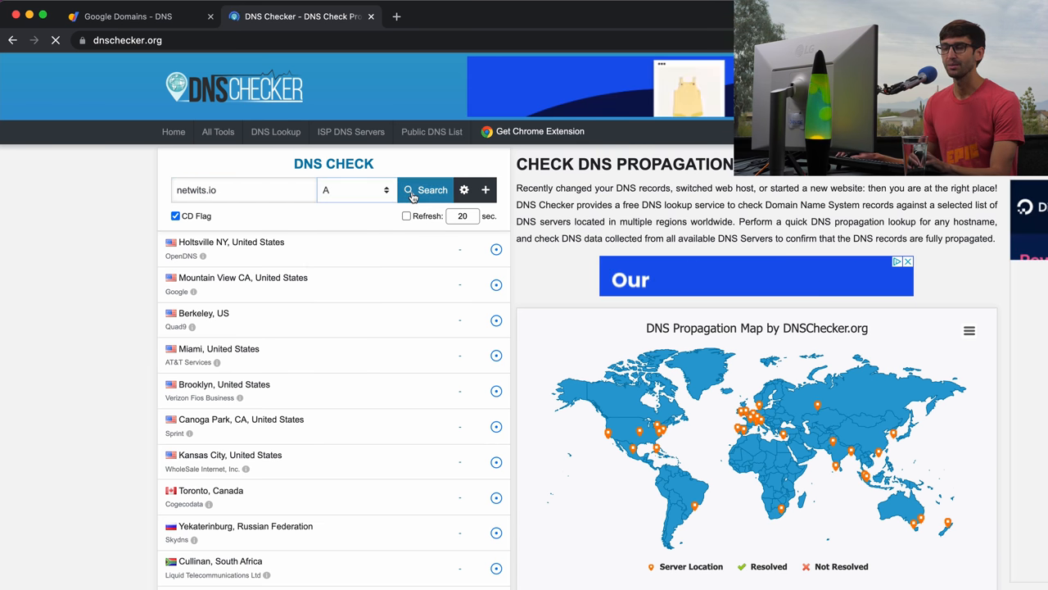
left_click(432, 190)
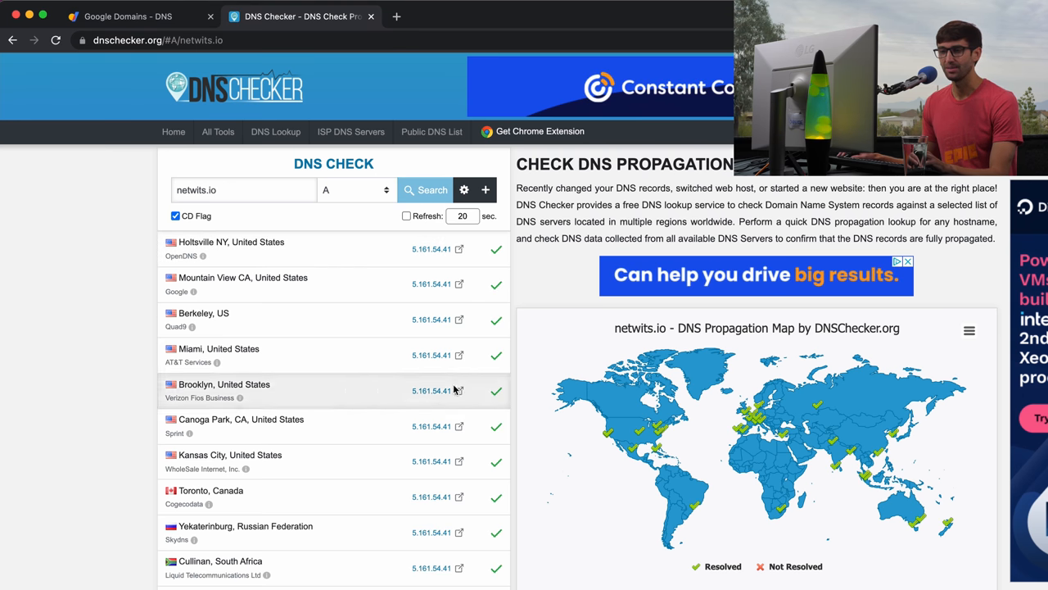
mouse_move(752, 410)
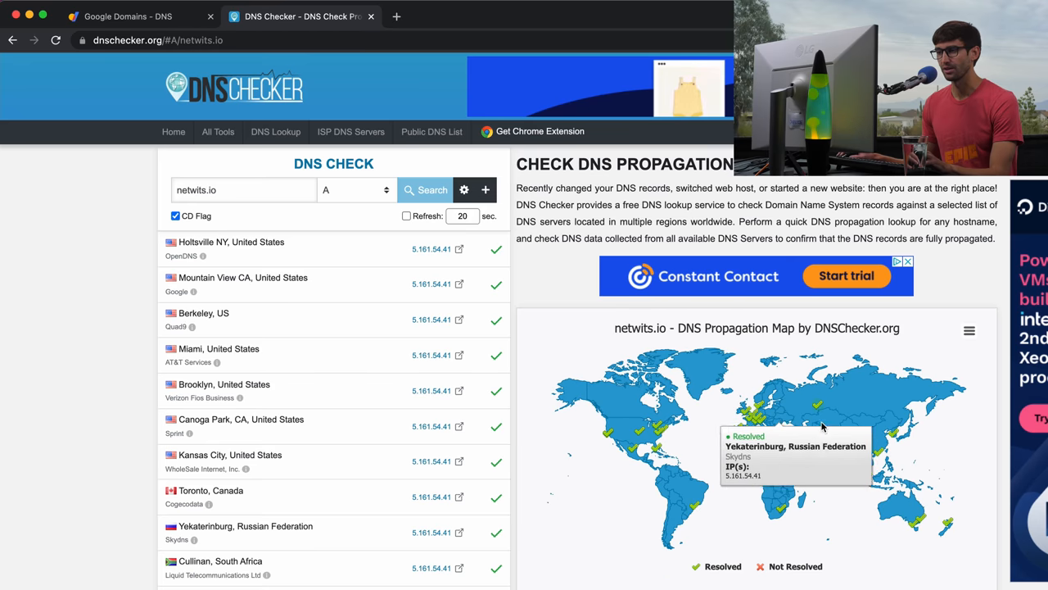
mouse_move(638, 434)
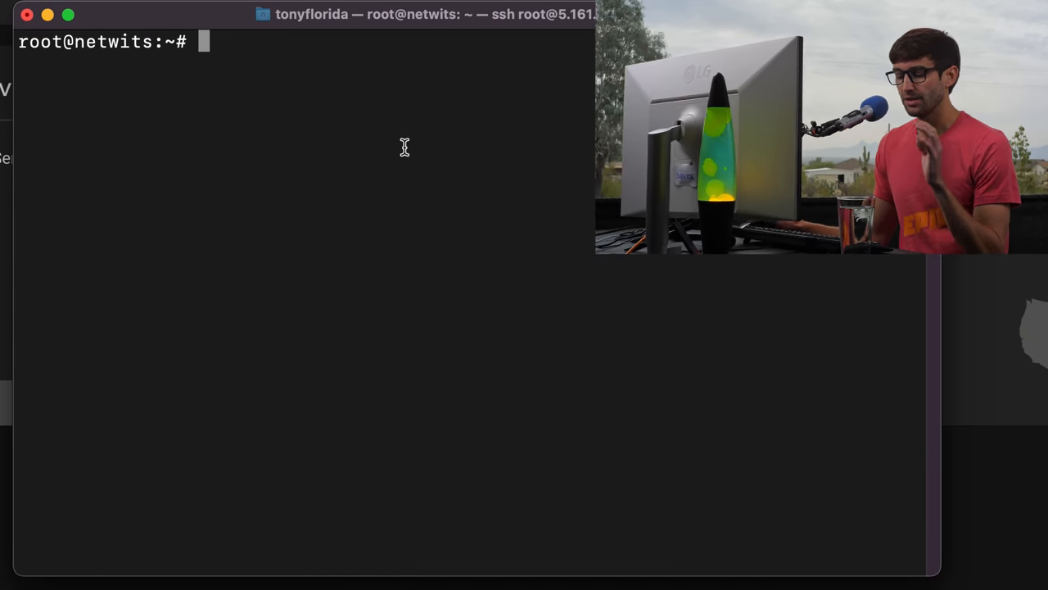
Step: Change into /var/www/html, list it, and print index.nginx-debian.html
type("cd")
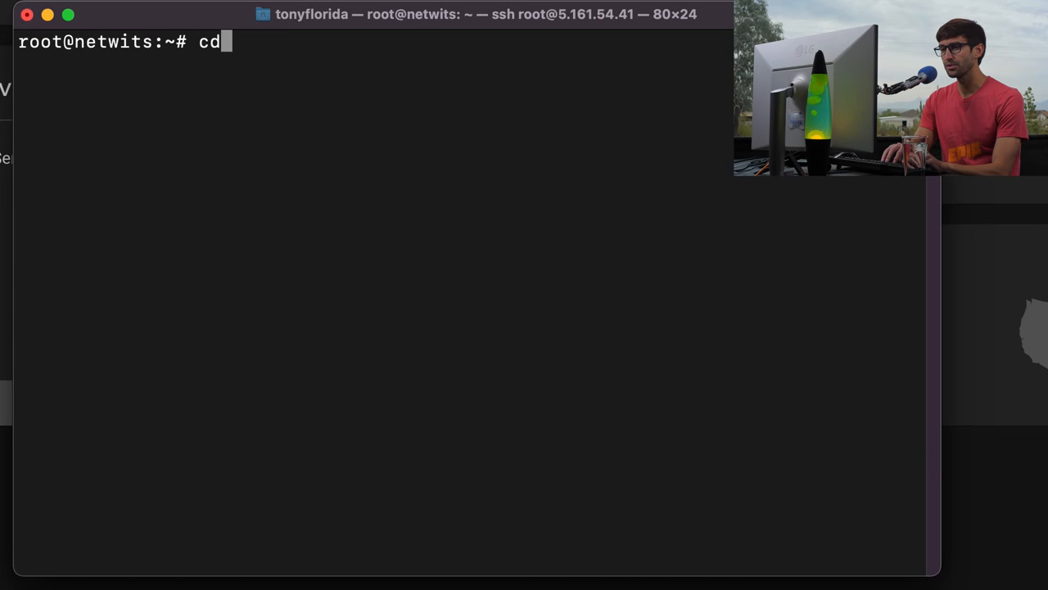
type("/")
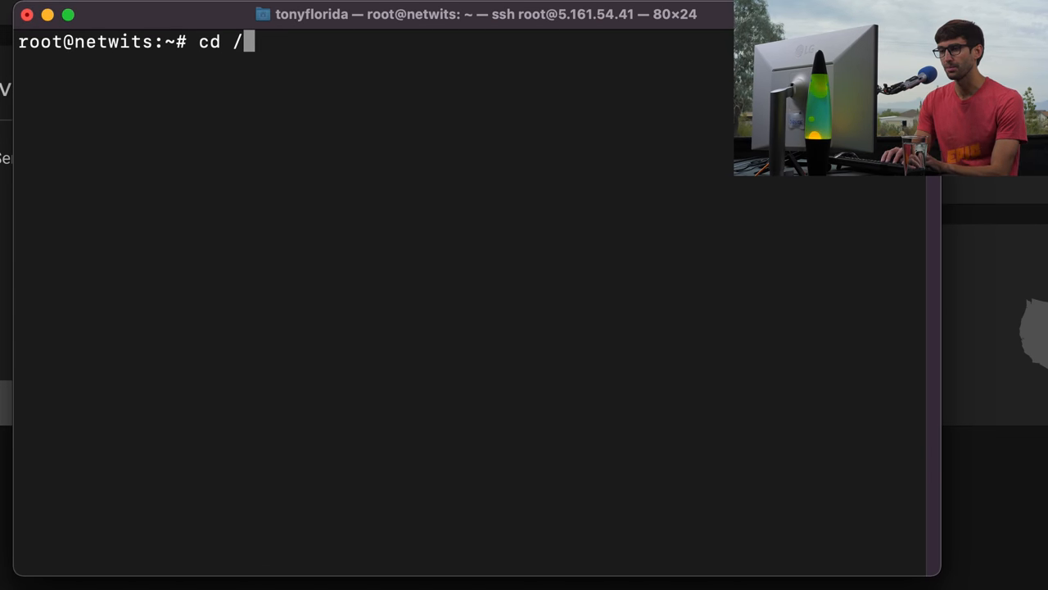
type("va")
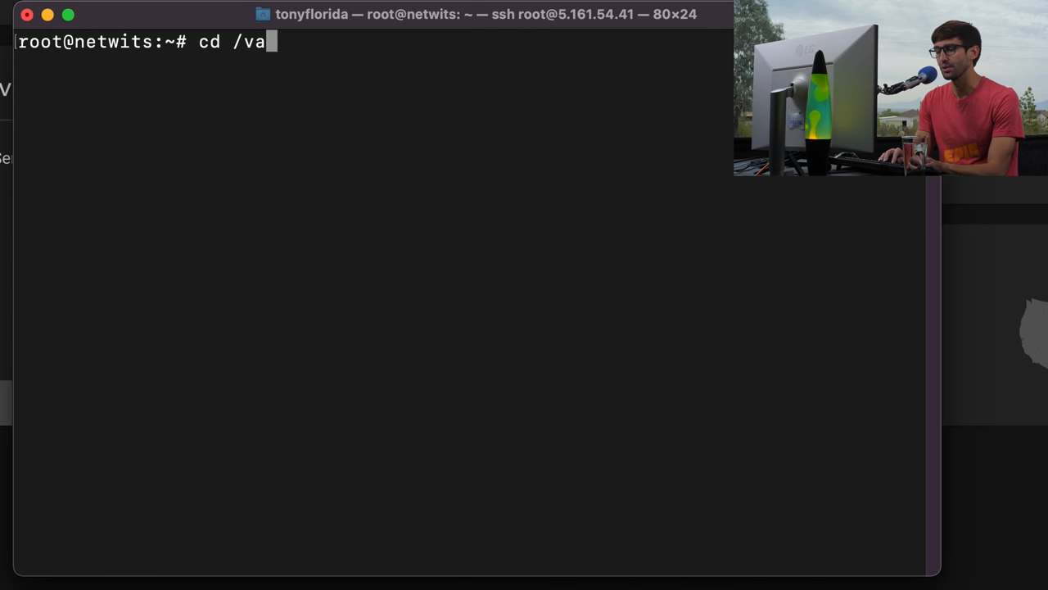
type("r/www/html/")
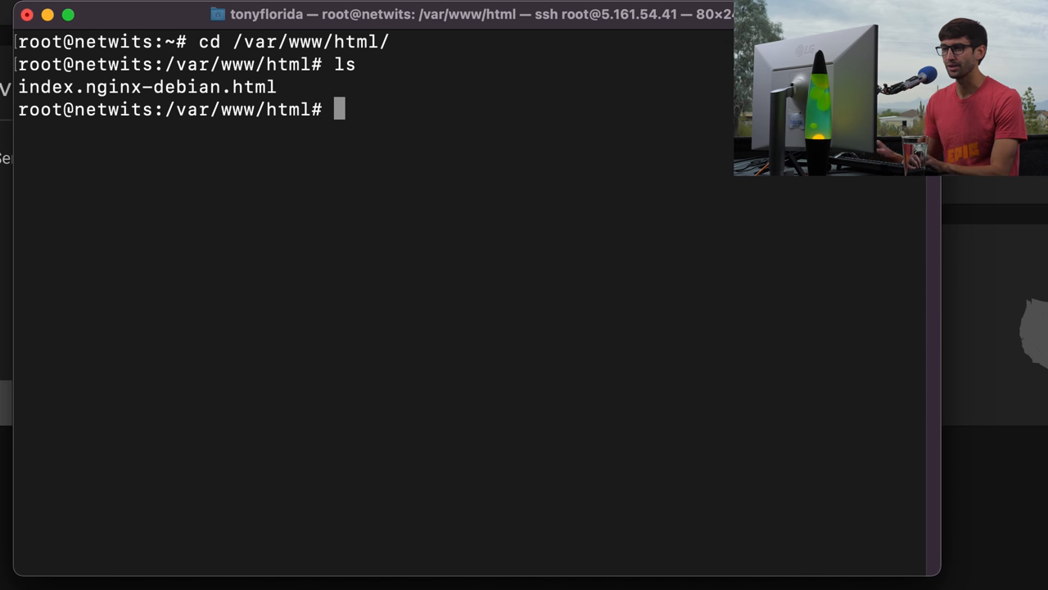
mouse_move(217, 92)
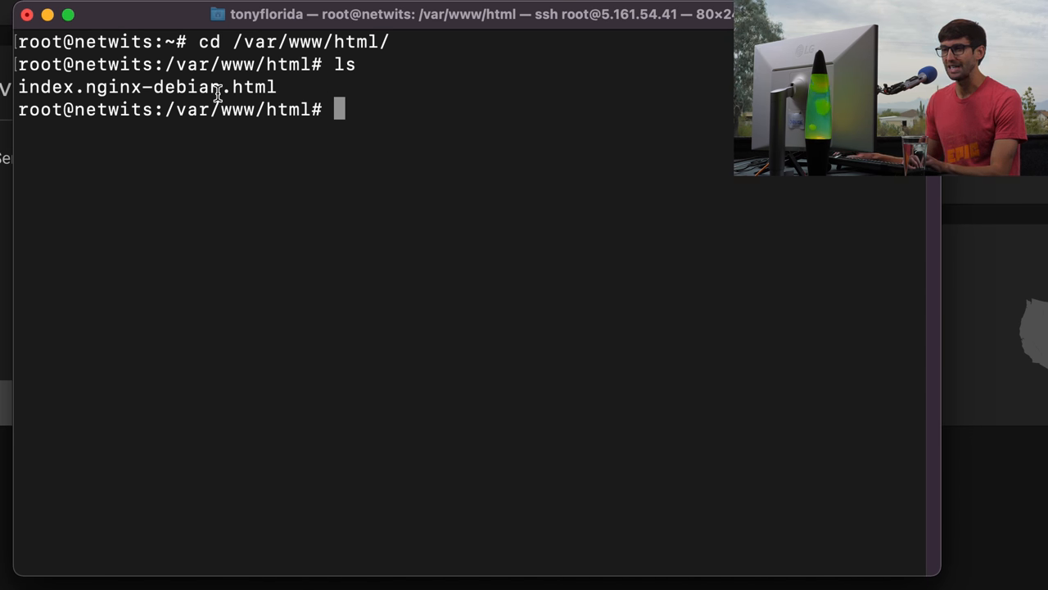
mouse_move(312, 93)
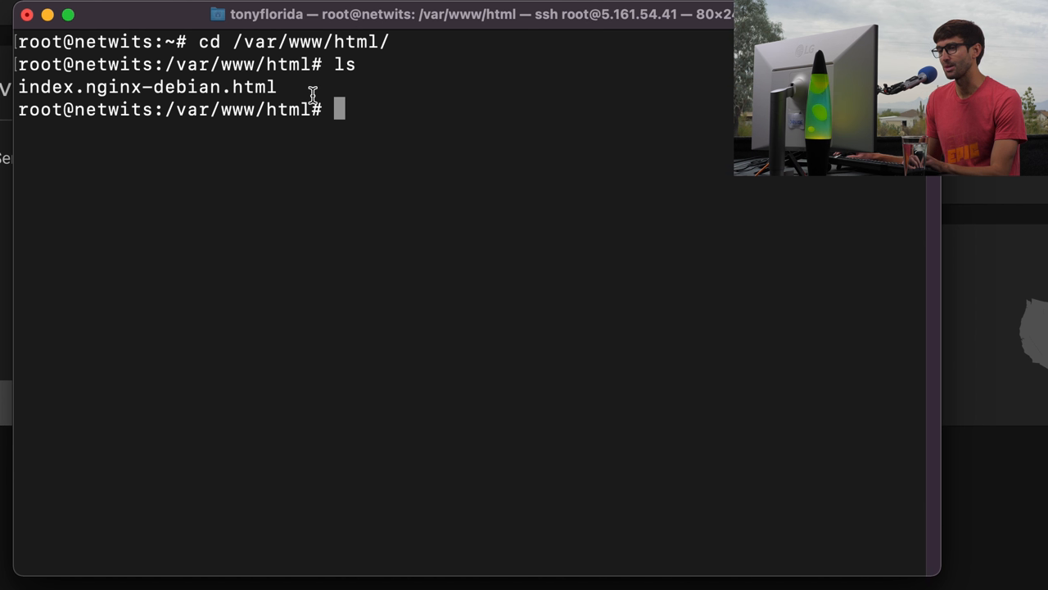
type("c")
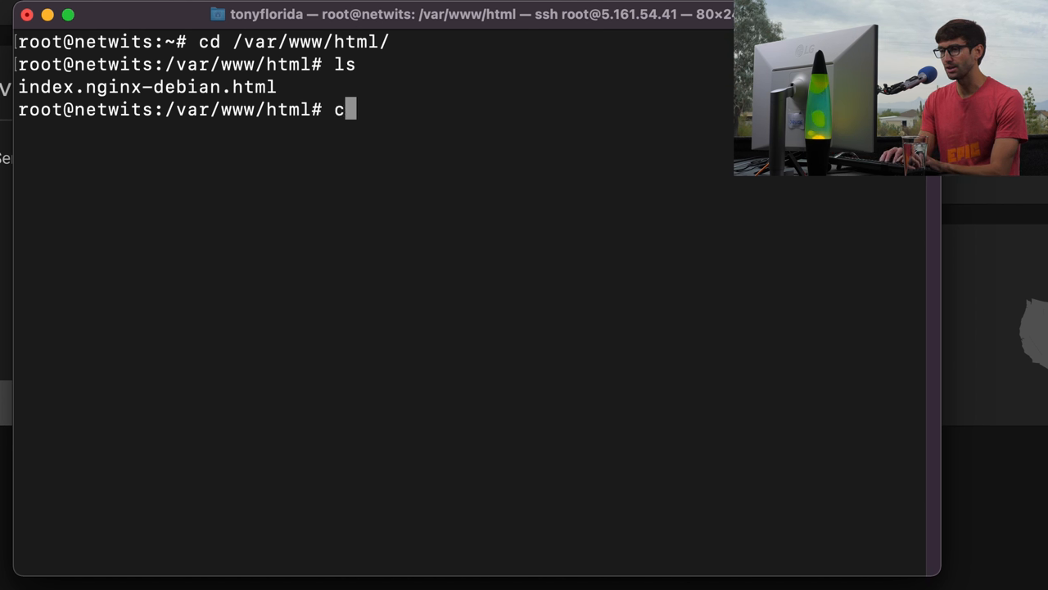
type("at in")
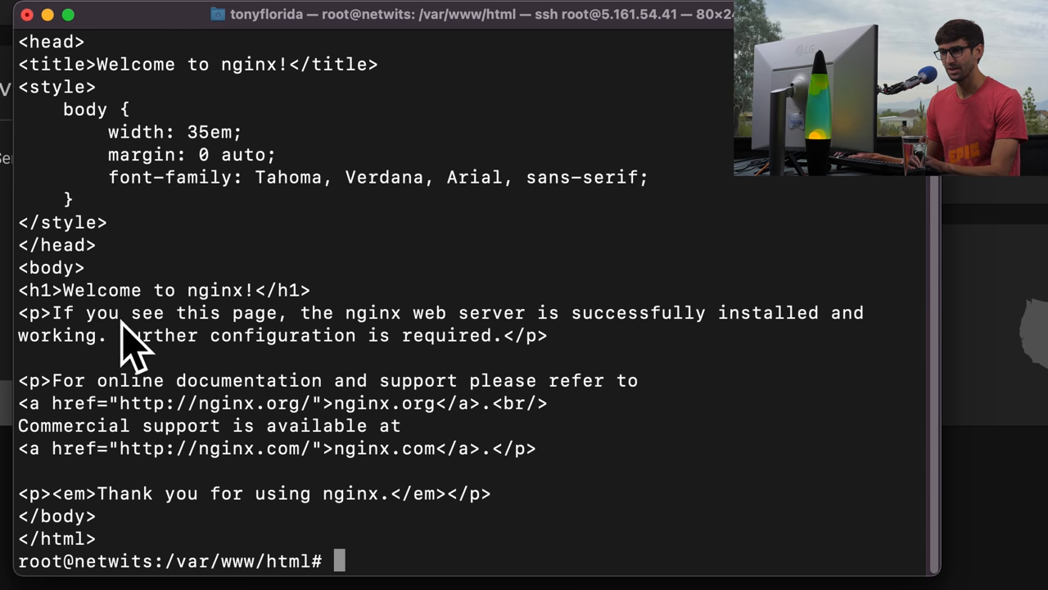
mouse_move(500, 320)
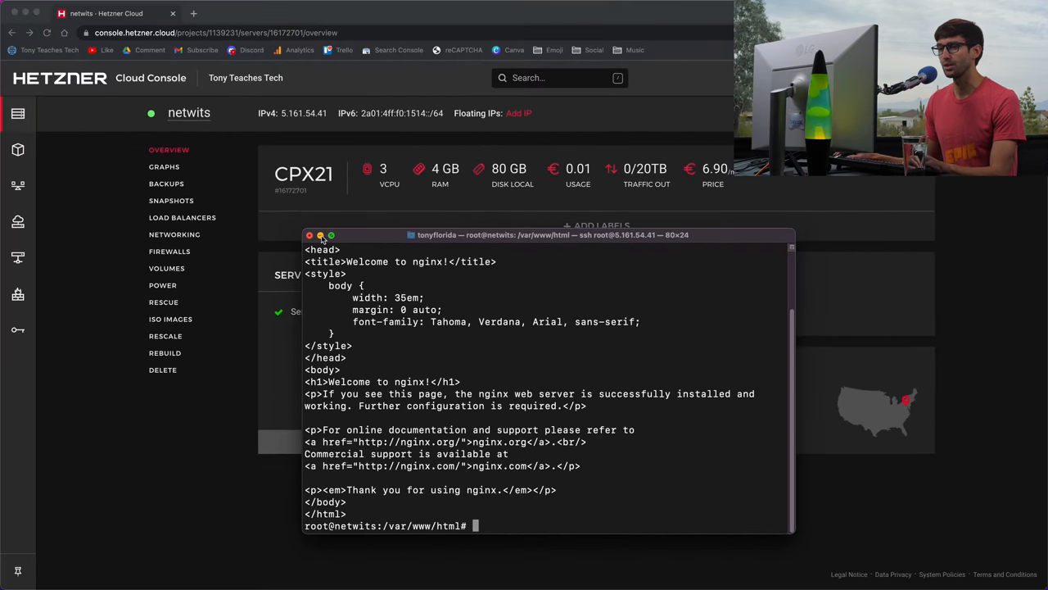
Step: Load netwits.io in a new Chrome tab
left_click(324, 13)
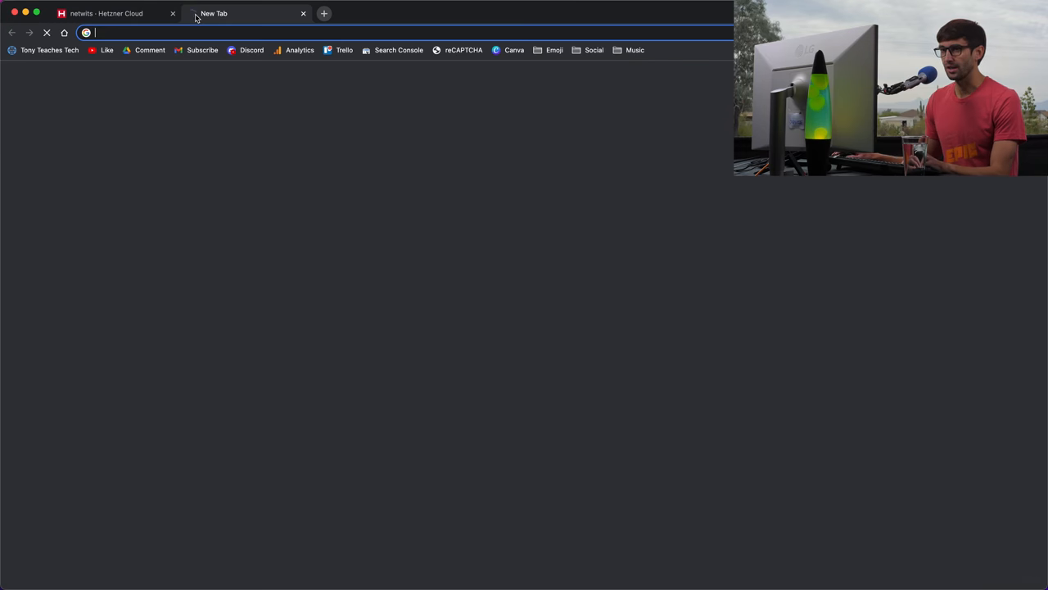
type("netwits.io")
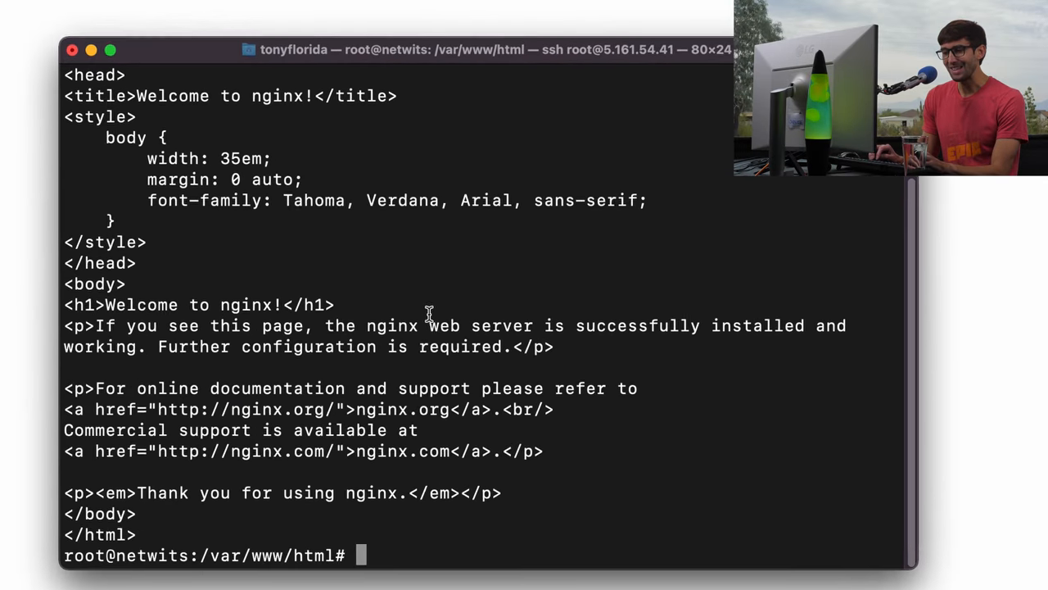
Step: Open index.nginx-debian.html in vim
type("ls")
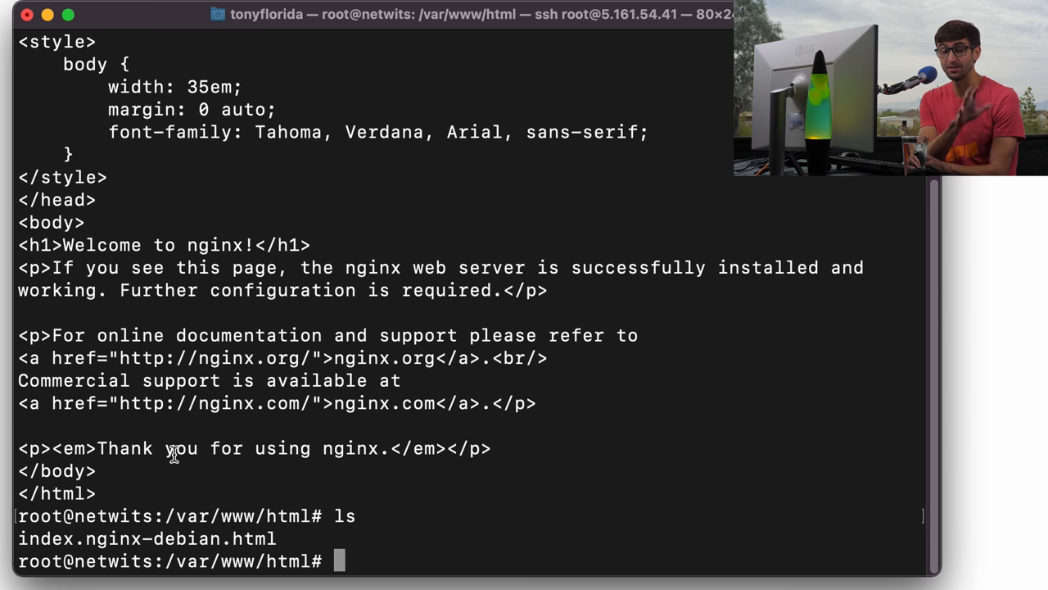
type("vim")
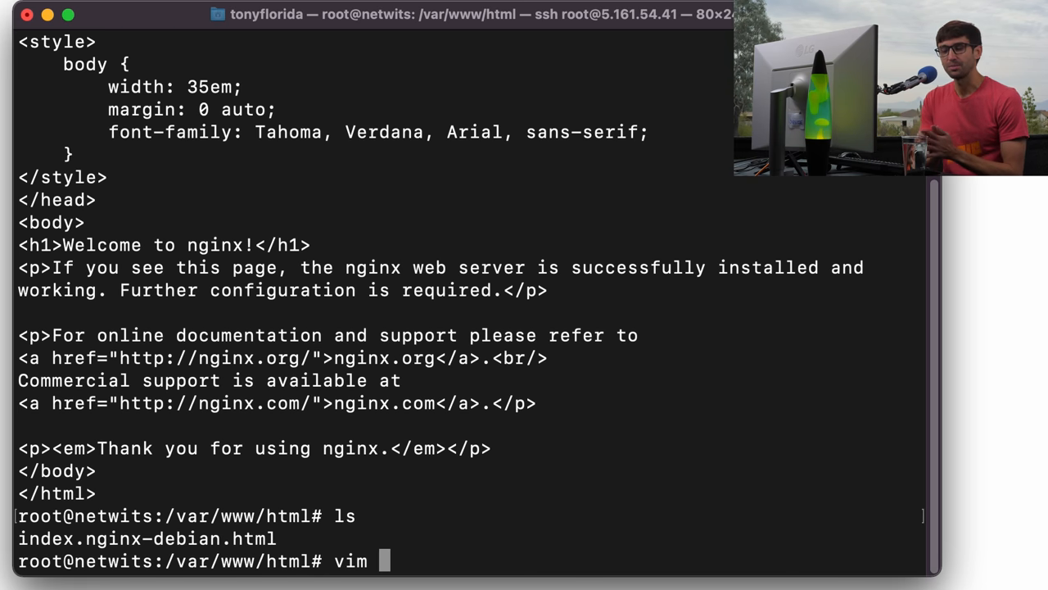
type("i")
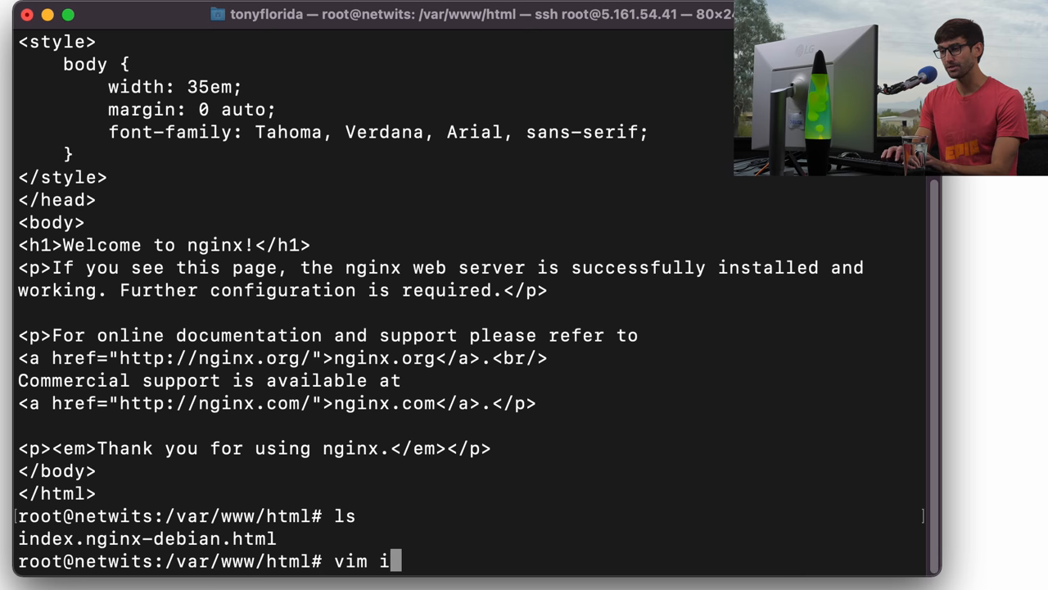
type("n")
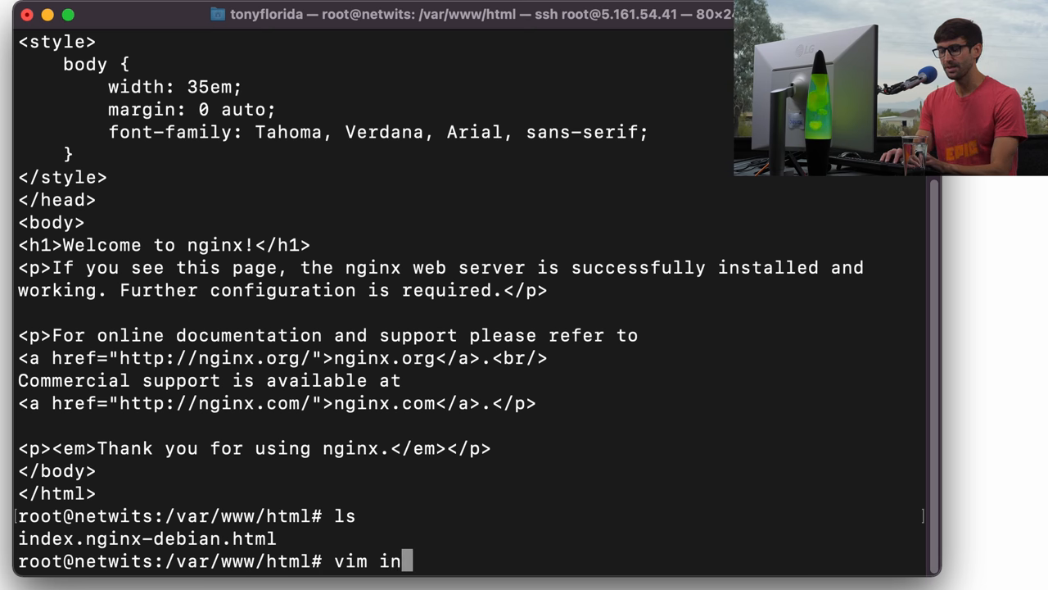
type("d")
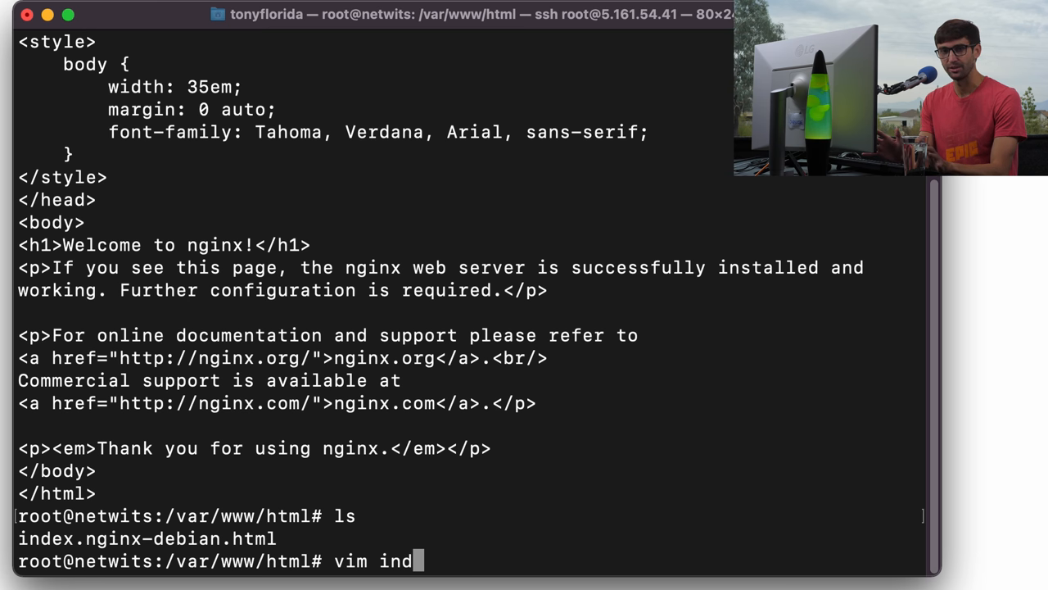
type("ex.nginx-debian.html")
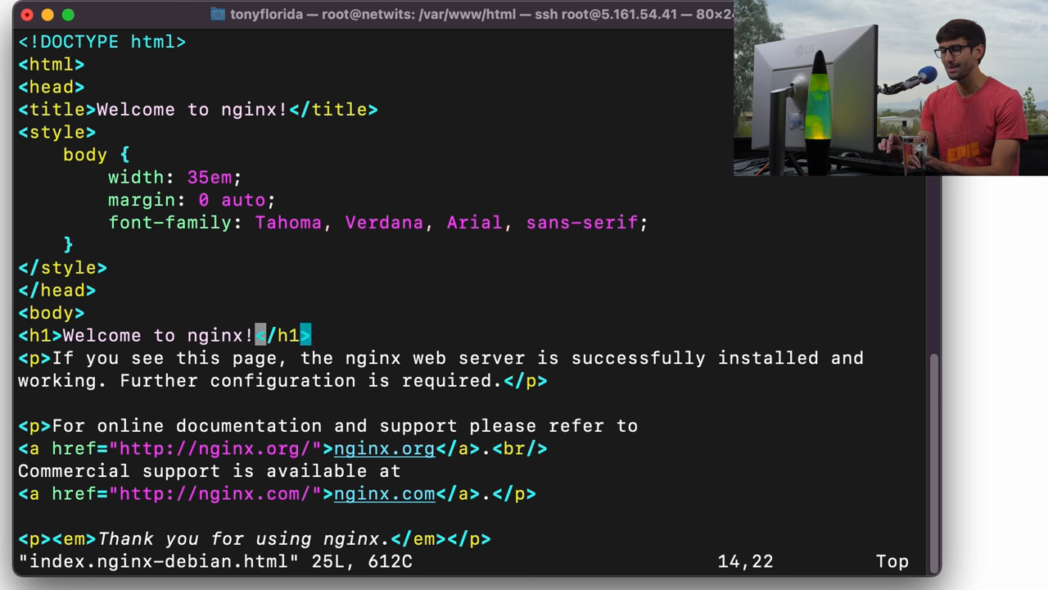
Step: Change the heading to "Tony Teaches Tech" and save with :wq
key("i")
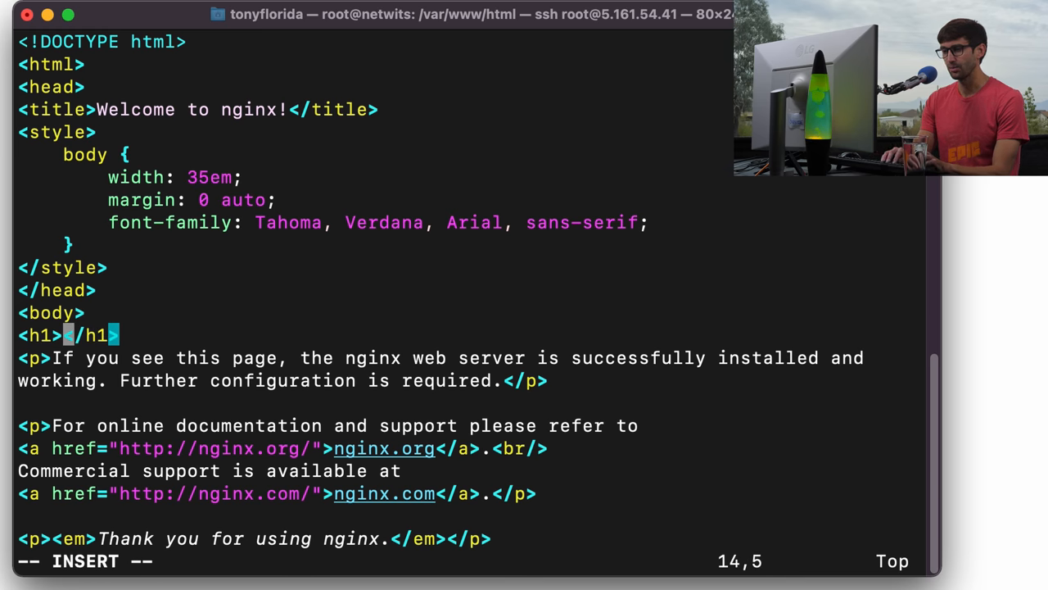
type("Tony T")
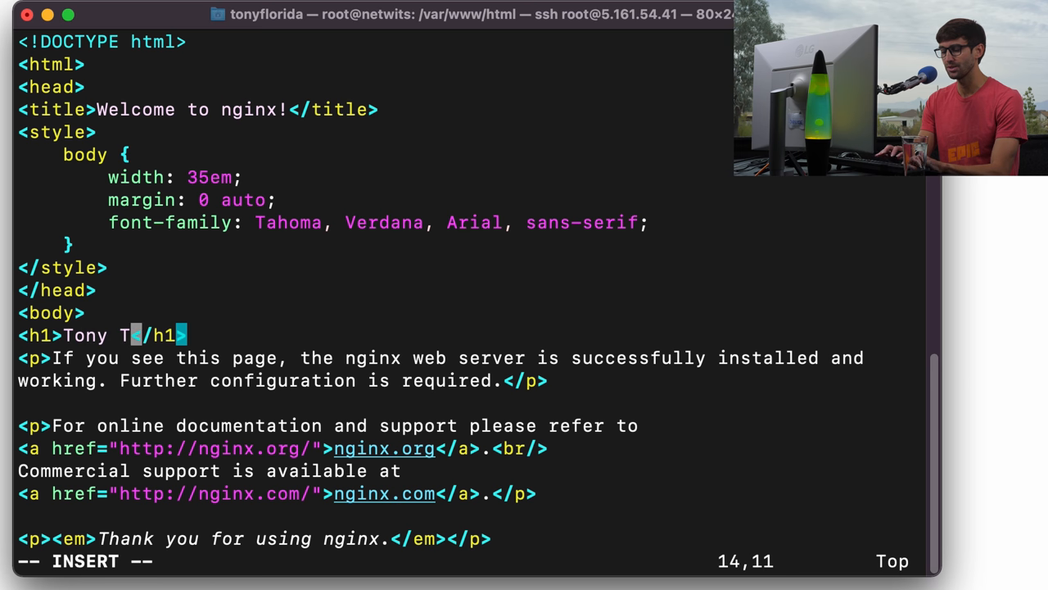
type("eaches TE")
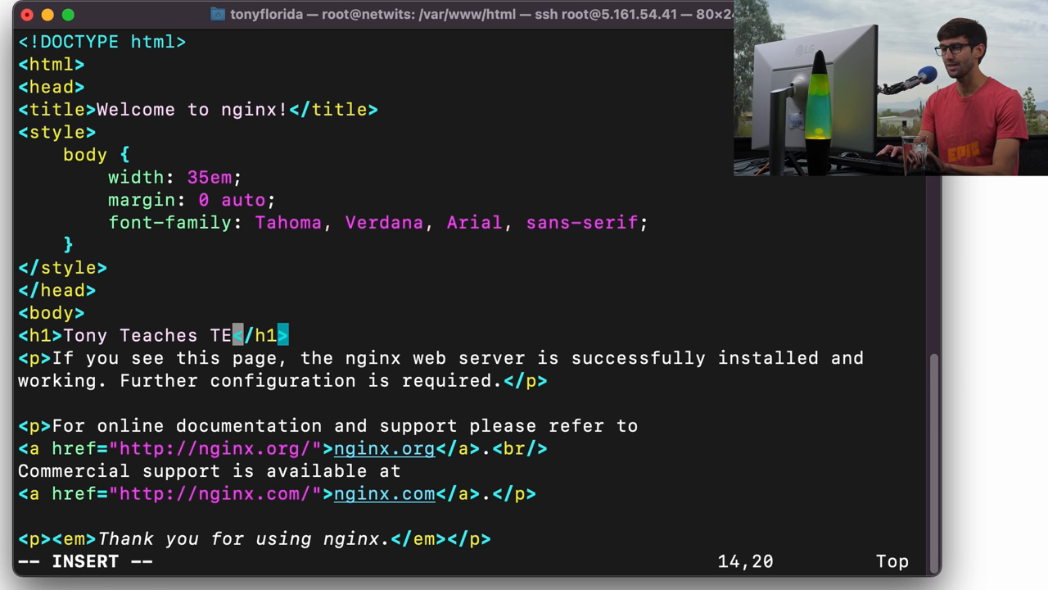
type("ch")
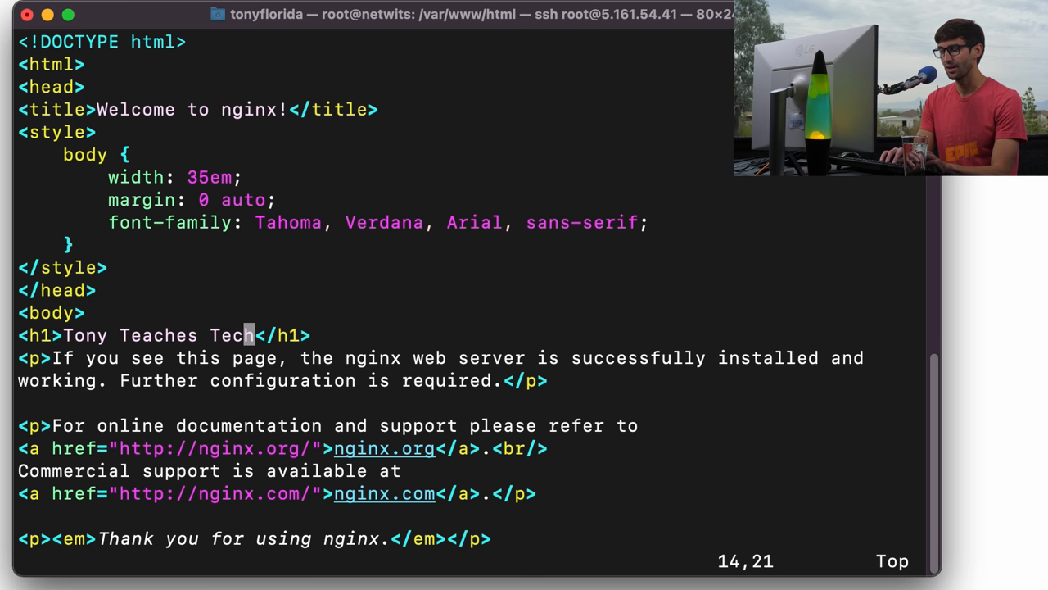
type(":w")
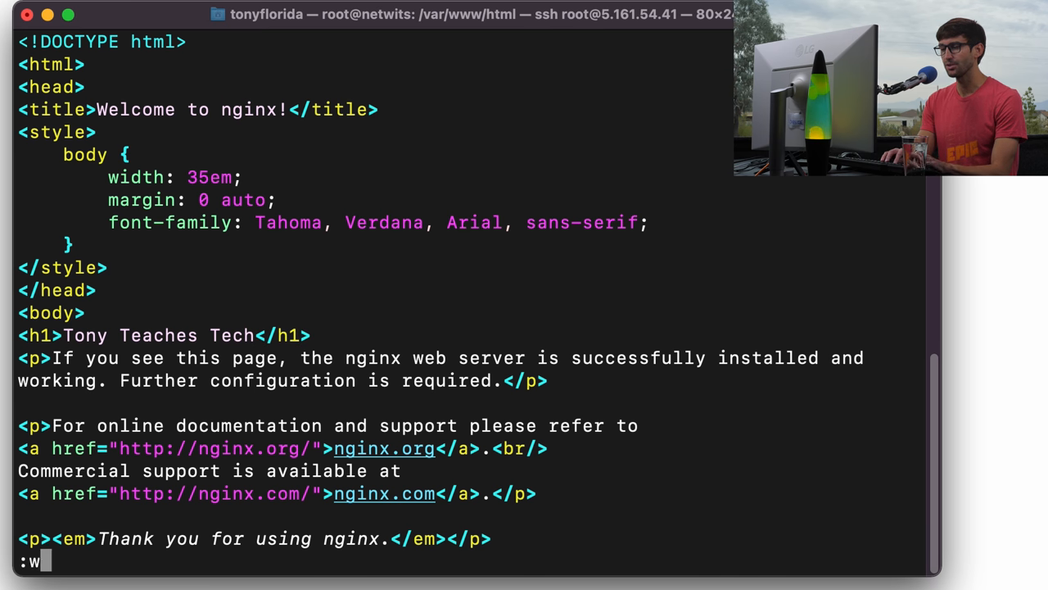
type("q")
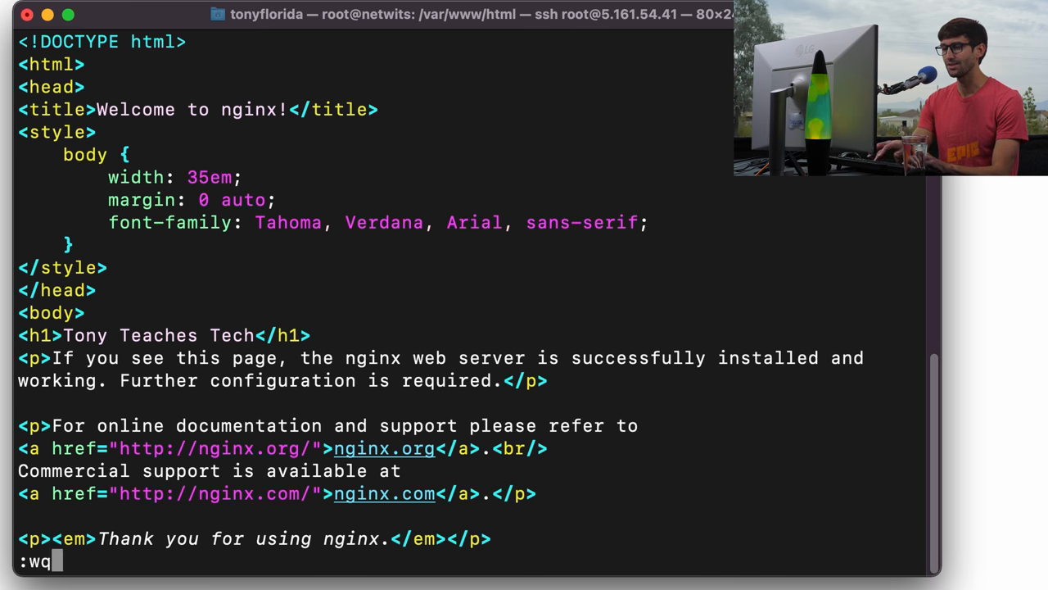
key("Return")
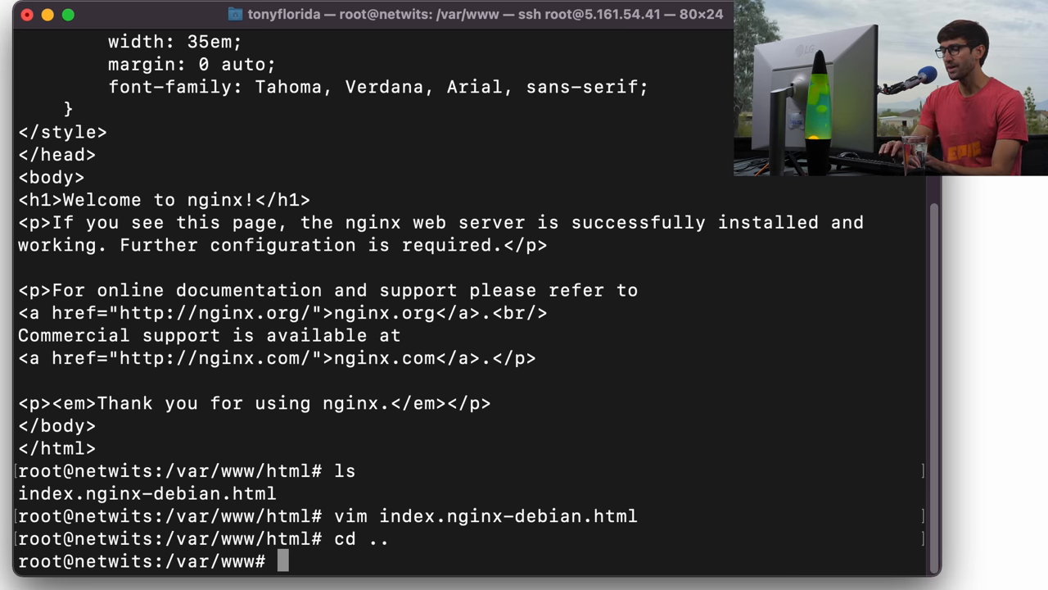
type("wget")
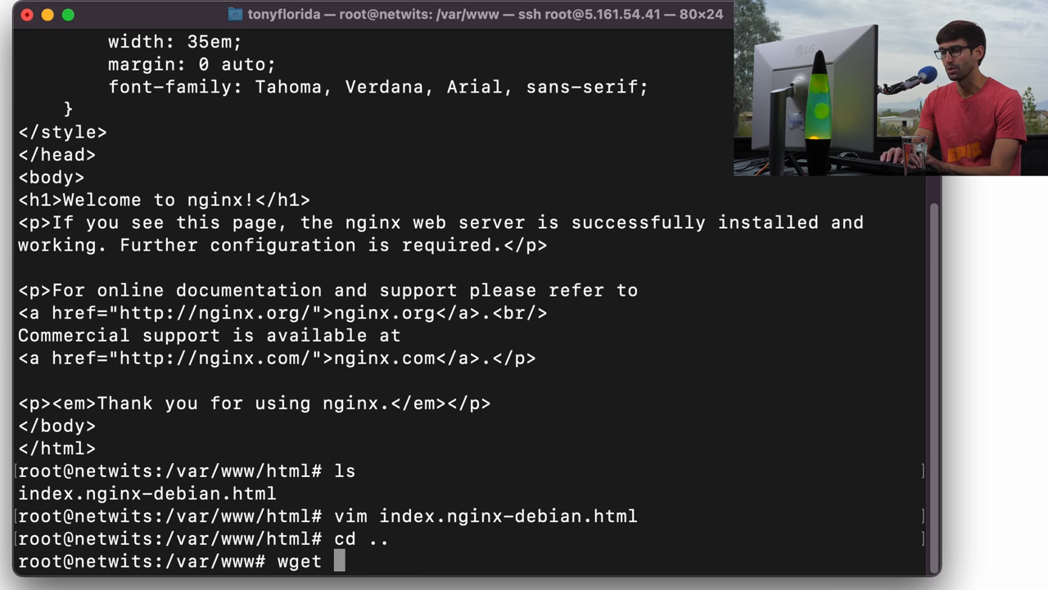
type("https://")
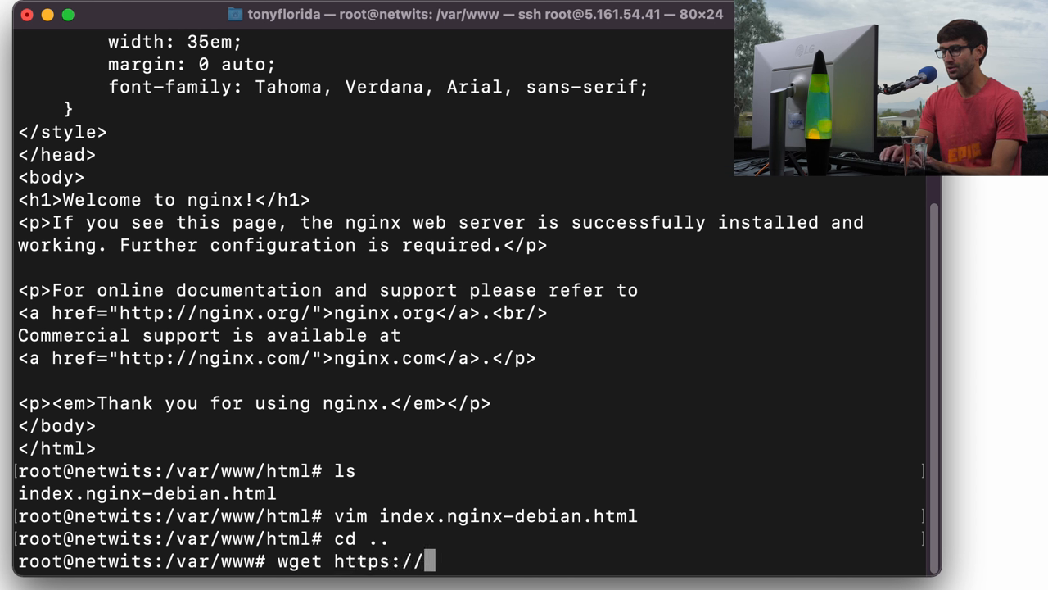
type("wordpress.or")
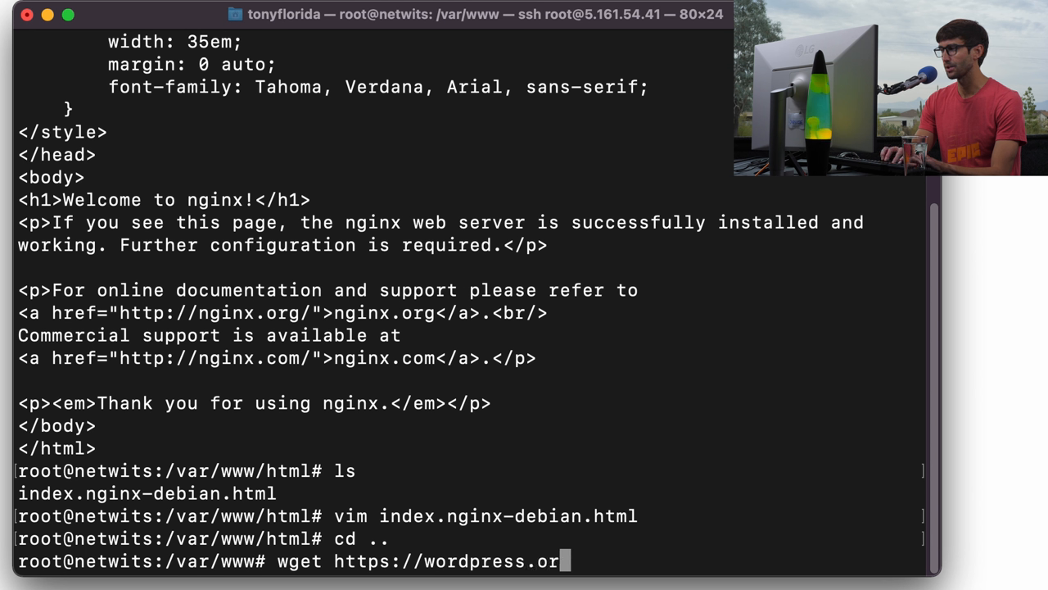
type("g/latest.")
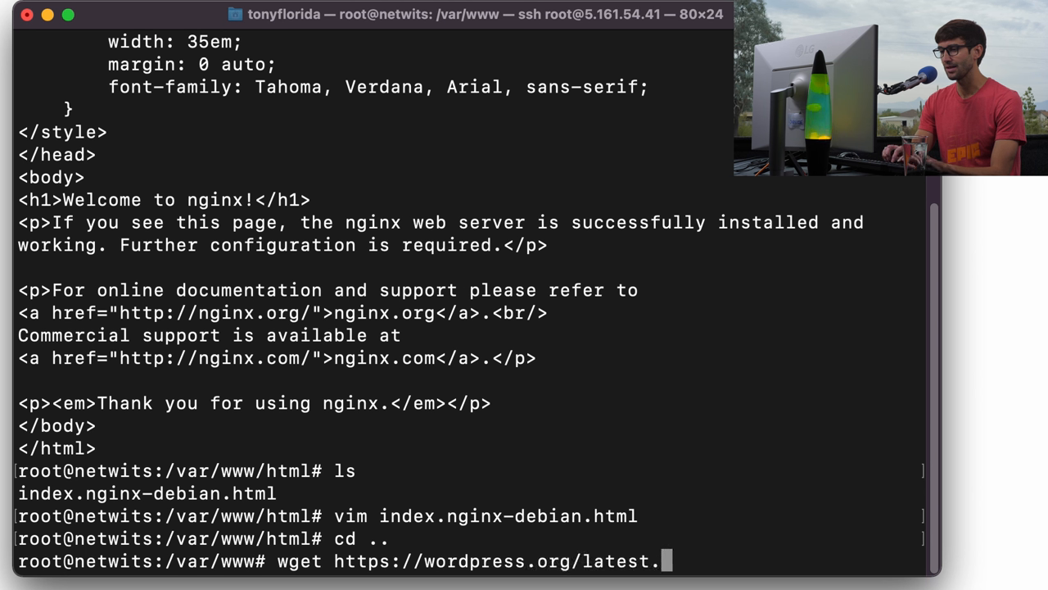
type("tar.gz")
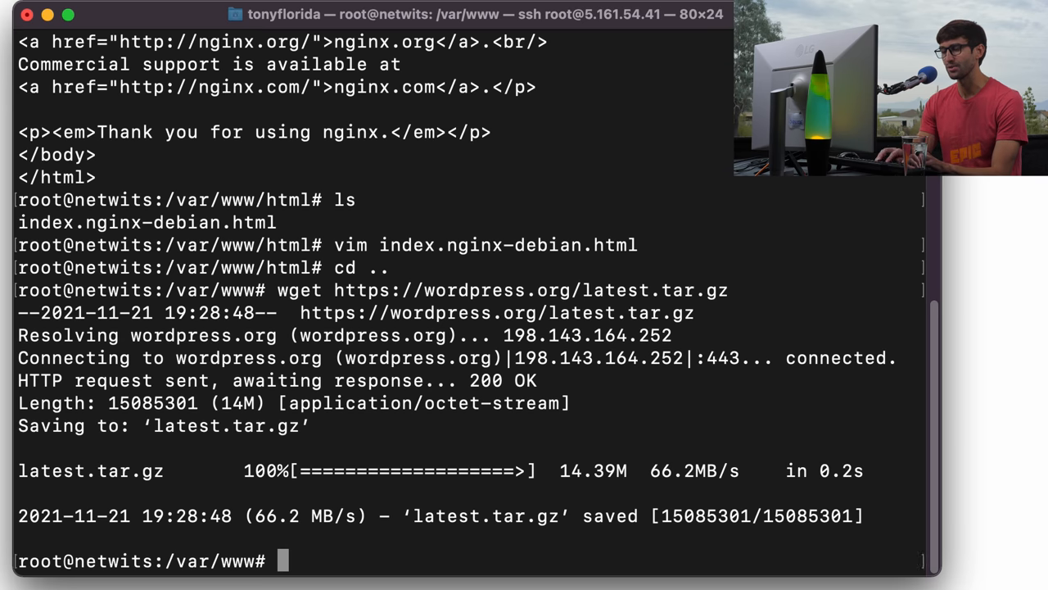
Step: Extract latest.tar.gz with tar -xzvf, then remove the archive
type("ls")
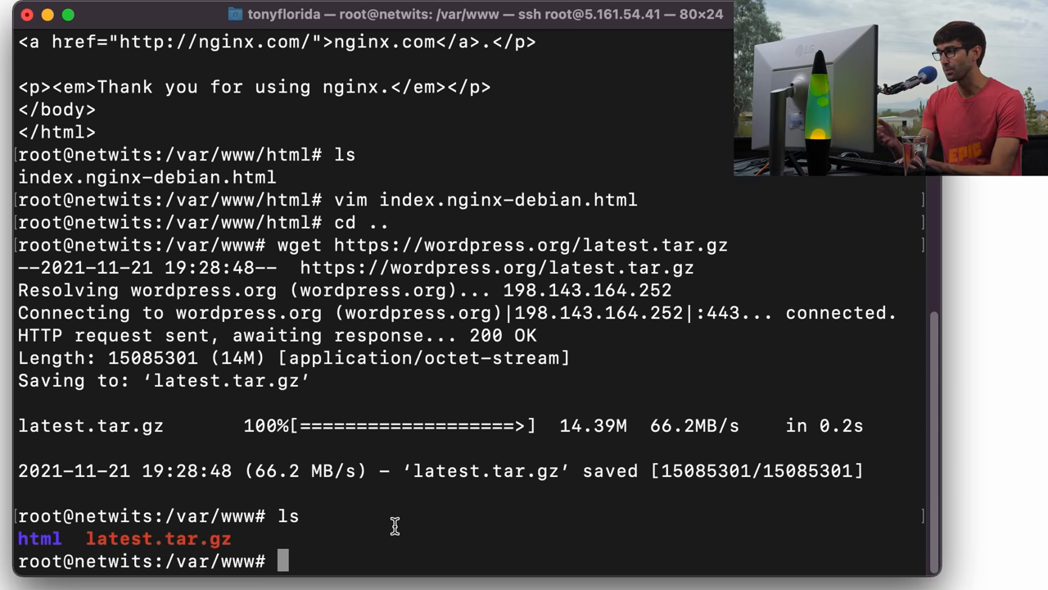
type("tar -")
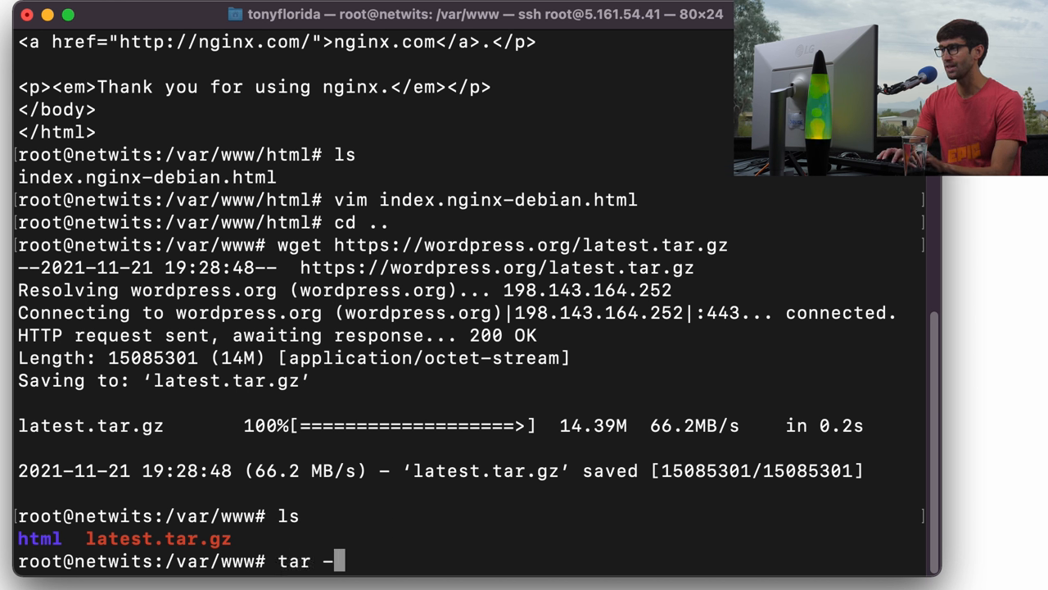
type("xzvf")
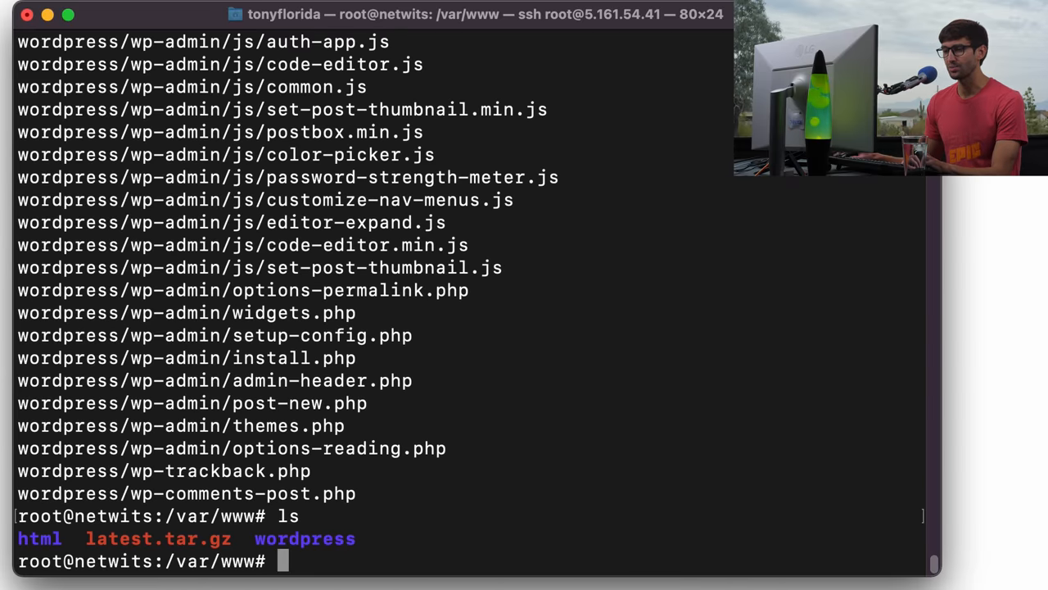
double_click(39, 538)
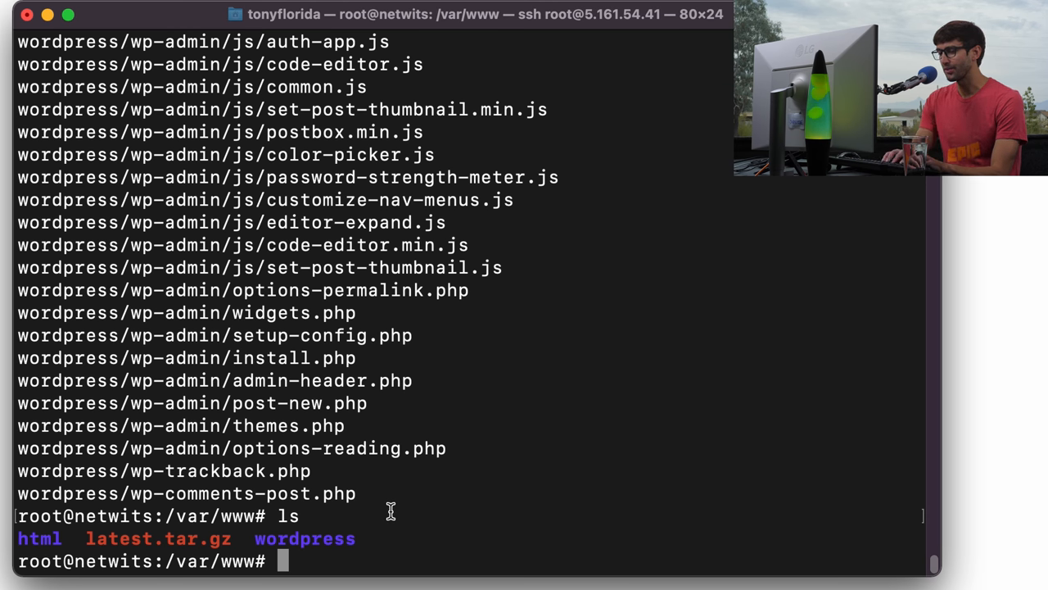
type("rm latest.tar.gz")
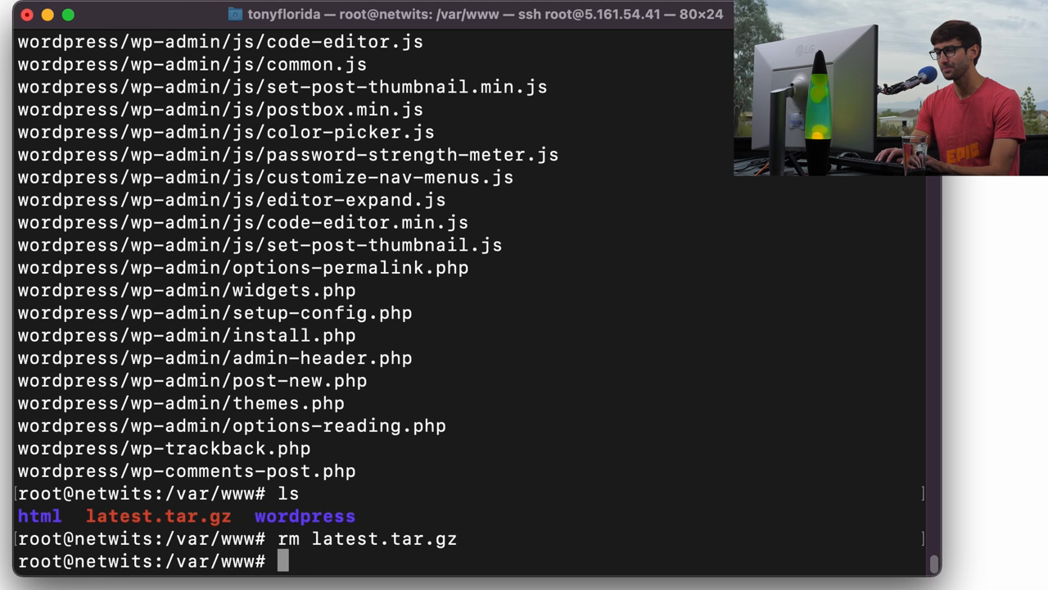
Step: Recursively give www-data:www-data ownership of the wordpress/ folder
type("ls")
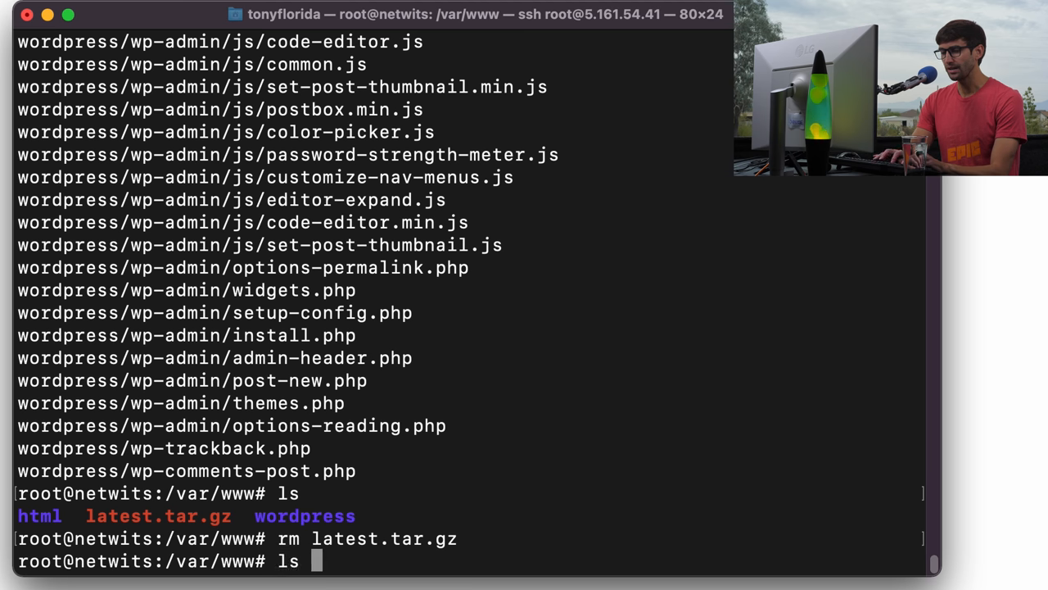
type("-la")
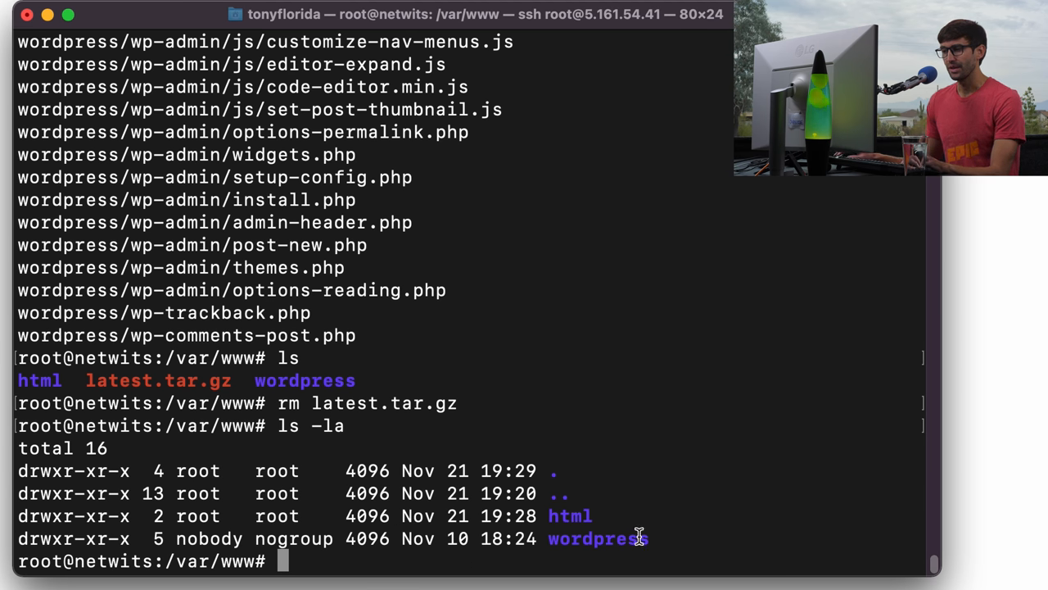
double_click(209, 538)
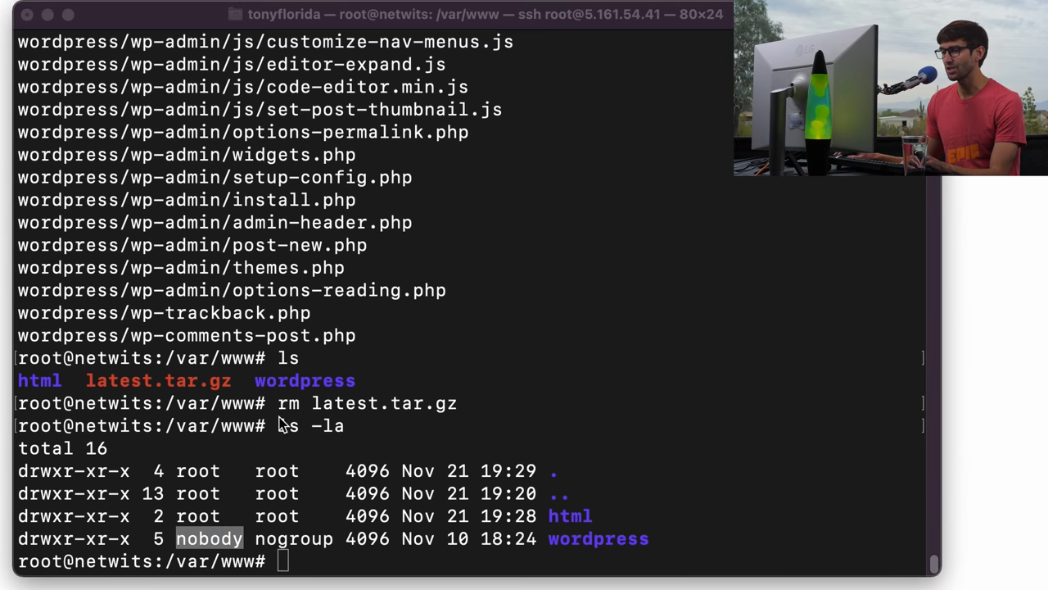
type("chow")
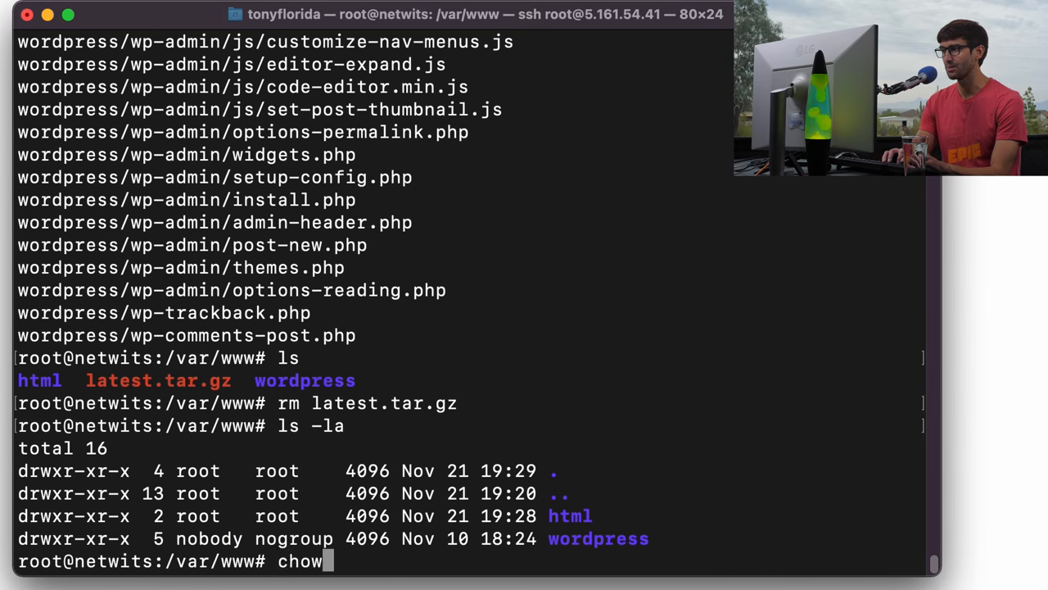
type("n")
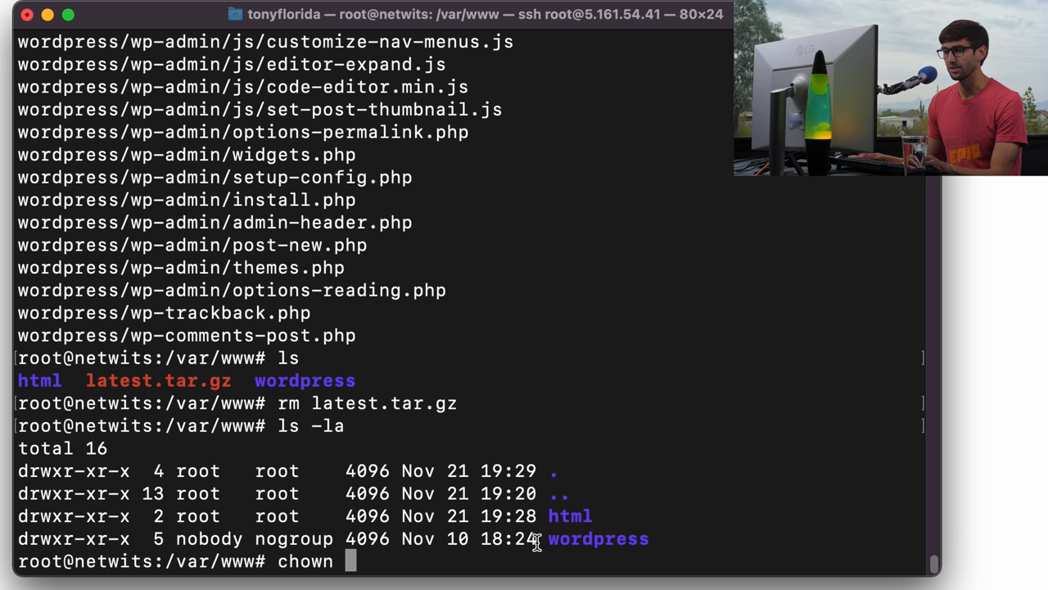
type("-R")
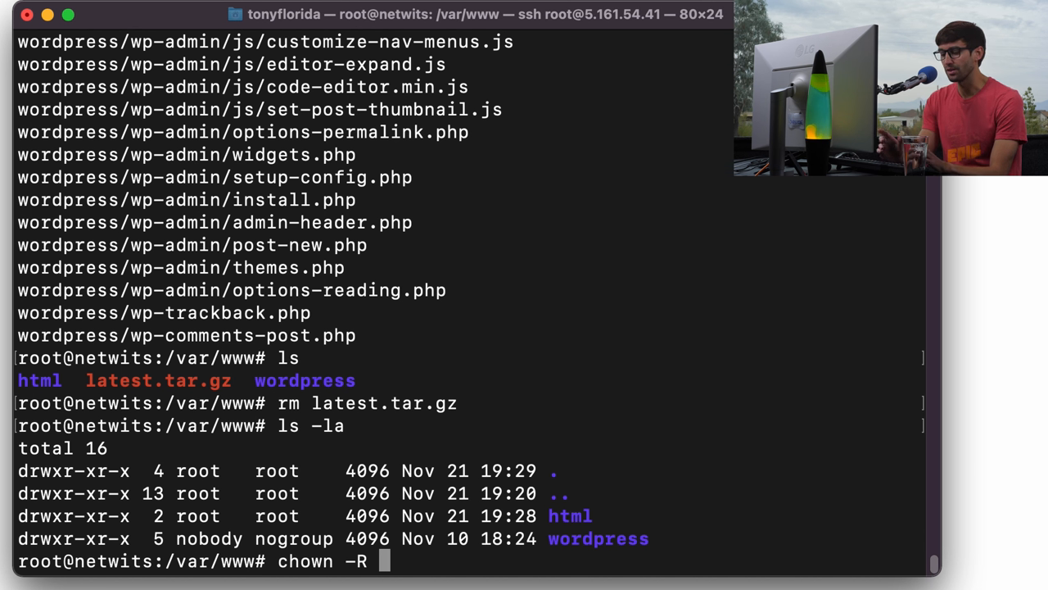
type("ww")
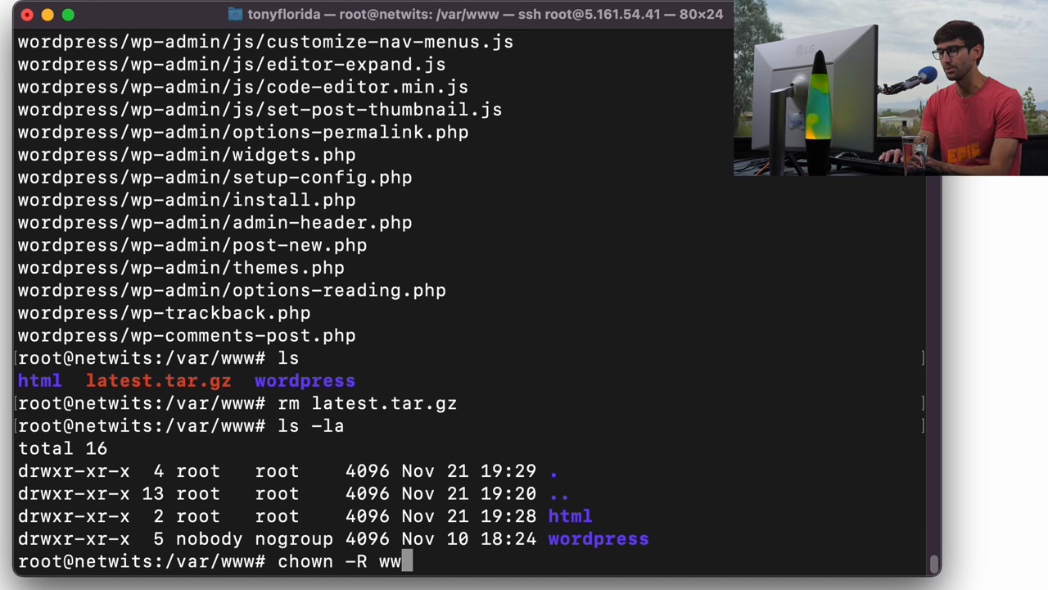
type("w-data:")
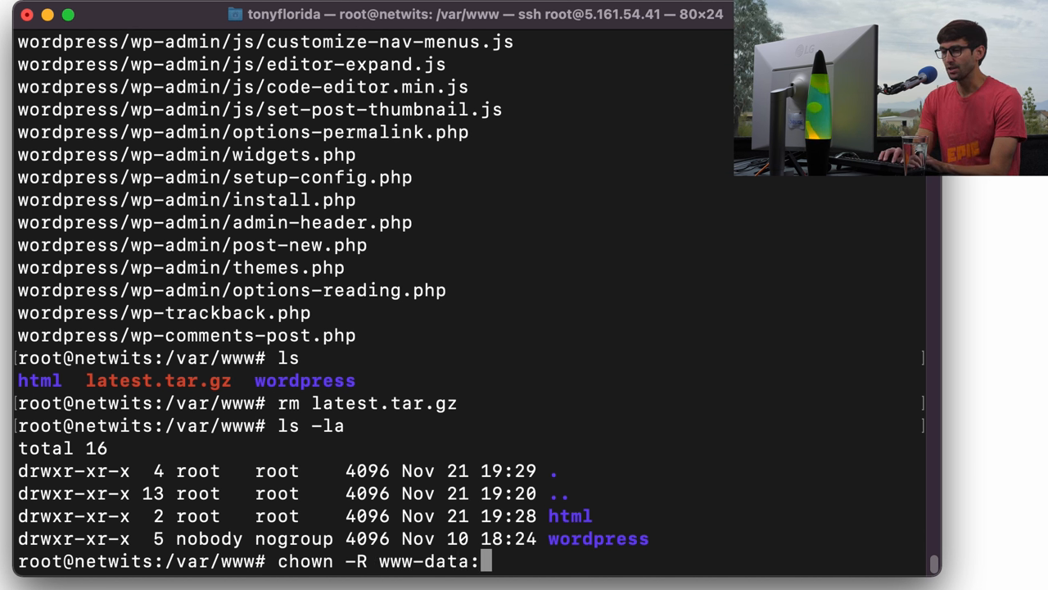
type("www")
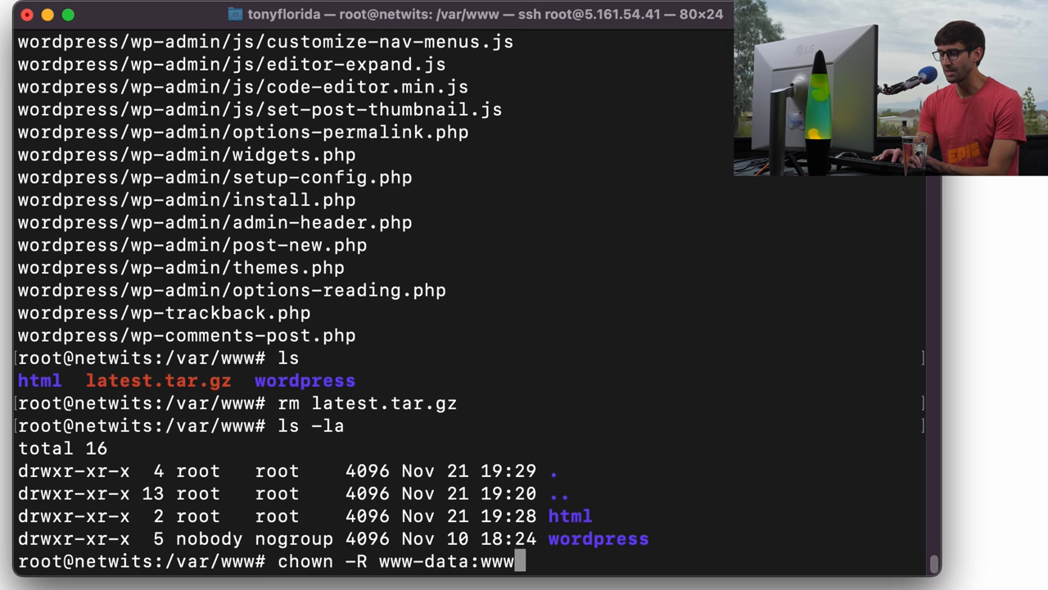
type("-data")
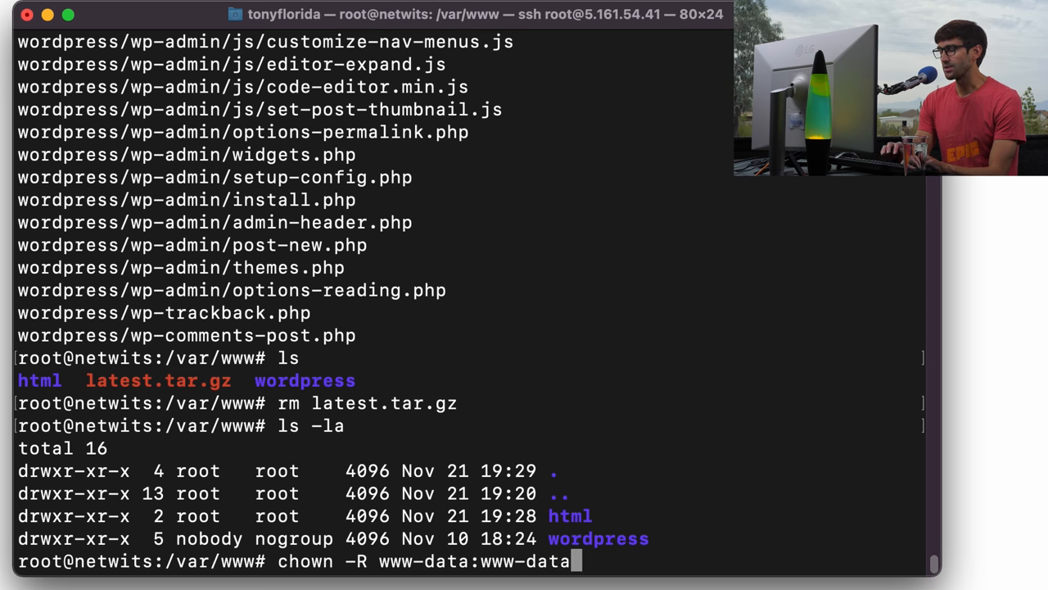
type("wordpress/")
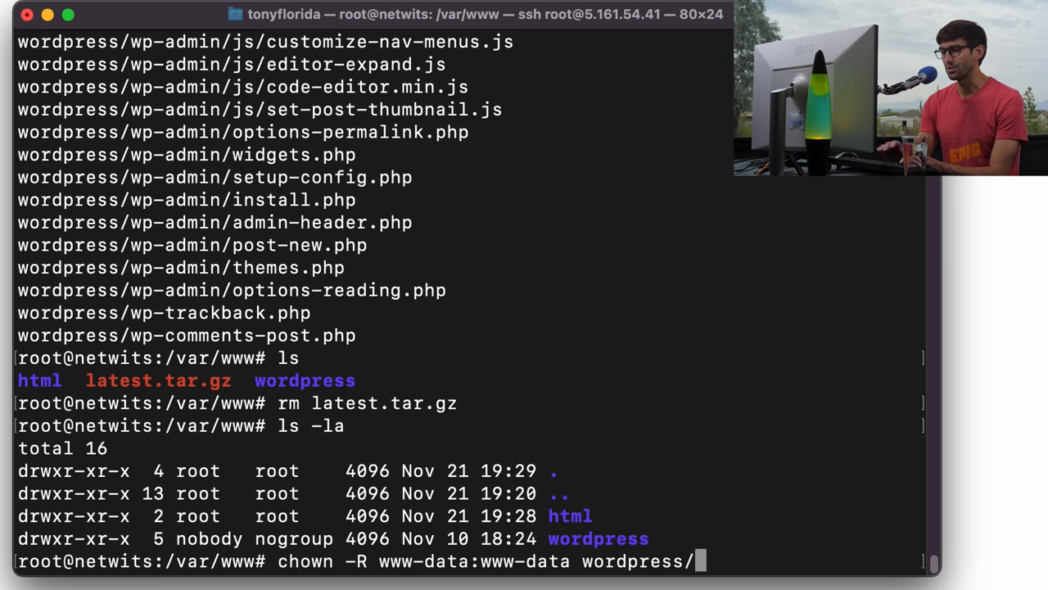
double_click(632, 561)
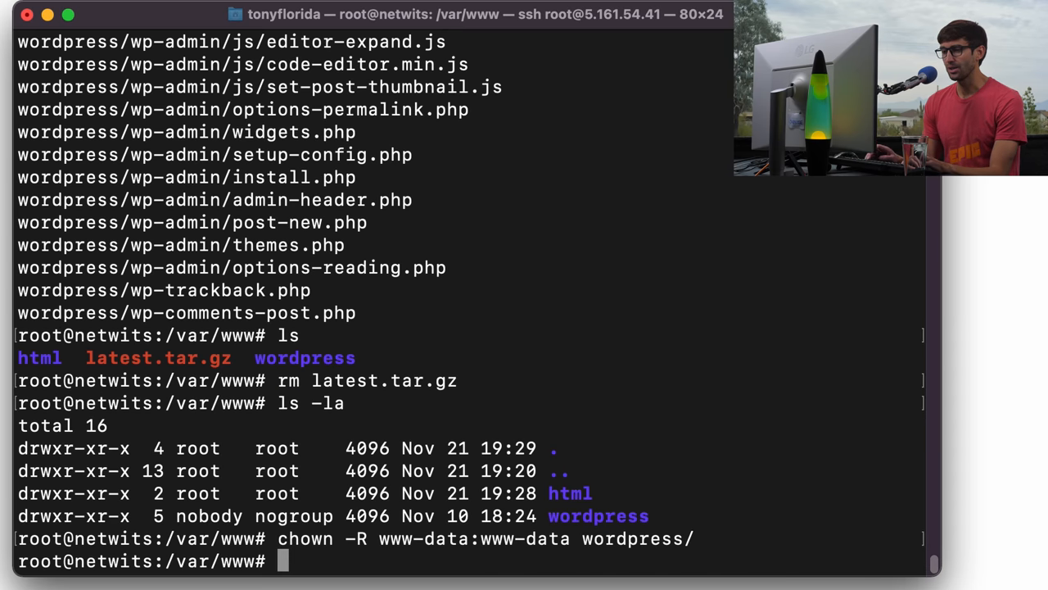
key("Return")
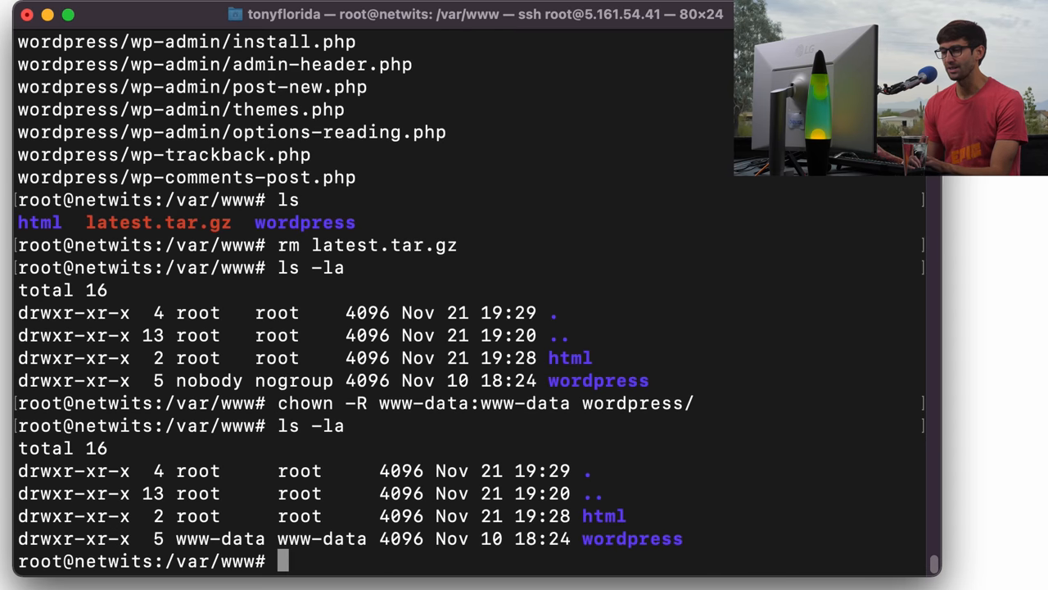
Step: Set 755 on all wordpress directories and 644 on all files using find
double_click(193, 539)
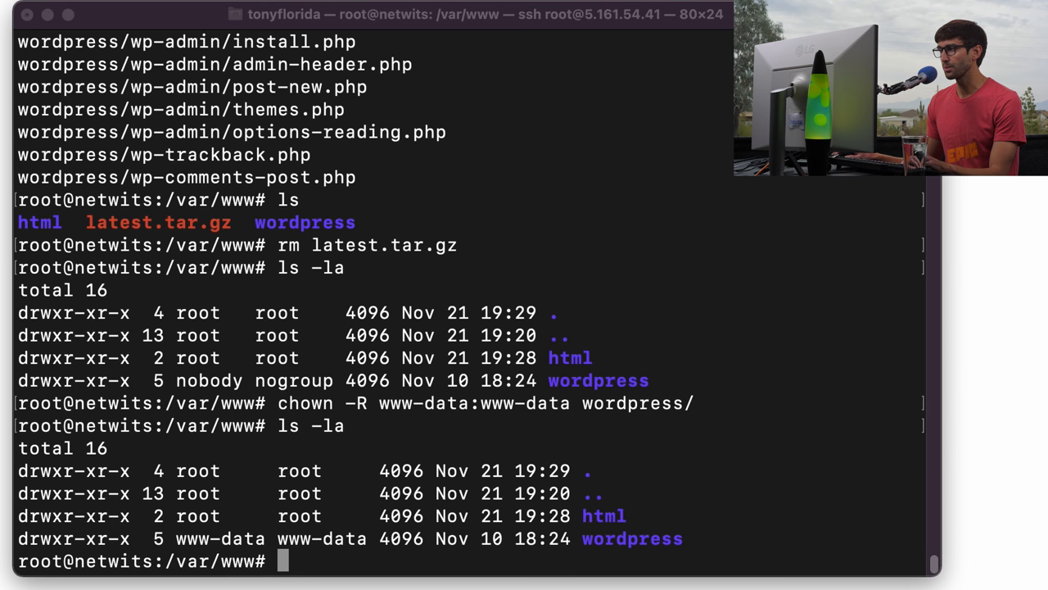
mouse_move(672, 434)
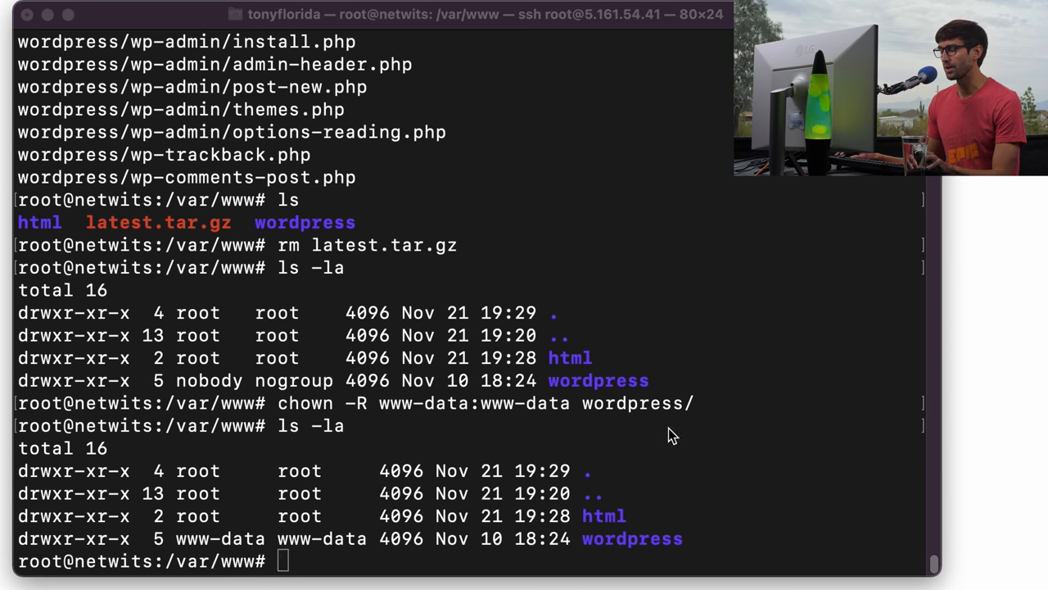
type("find wordpress/ -type d -exec chmod 755 {} \\;")
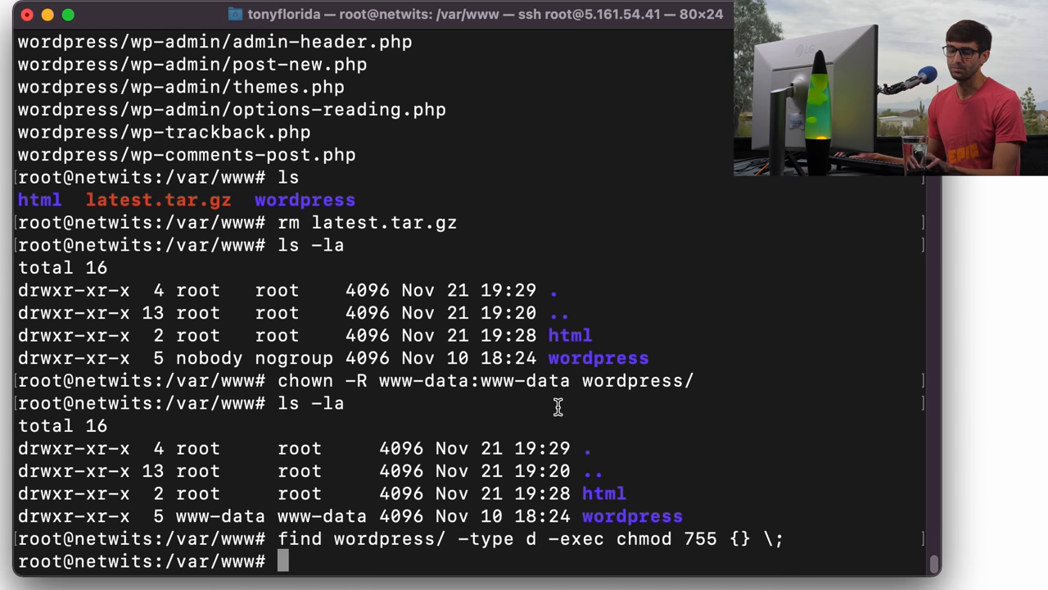
type("find wordpress/ -type f -exec chmod 644 {} \\;")
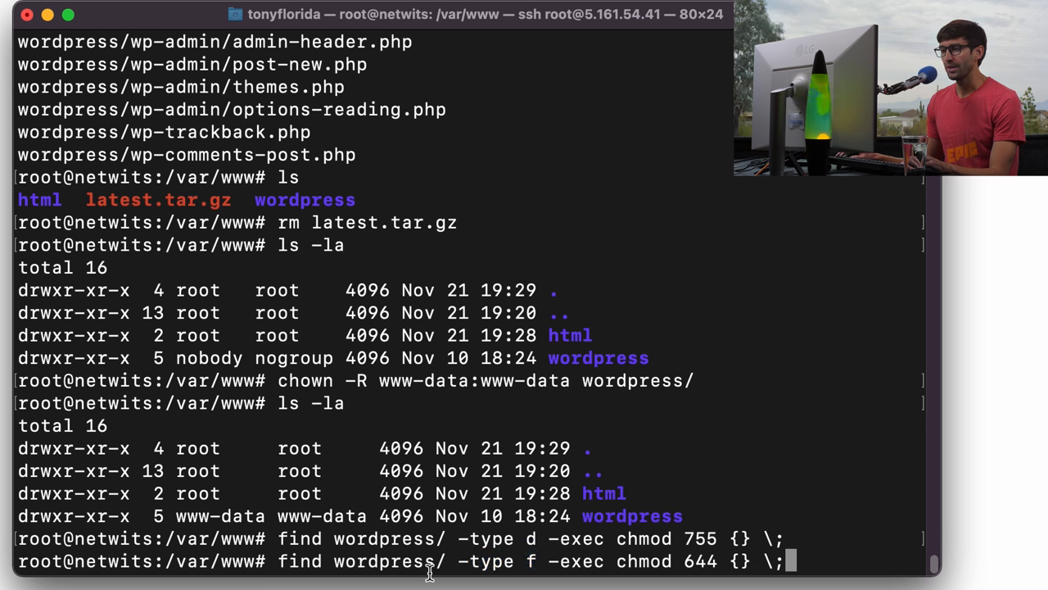
double_click(383, 561)
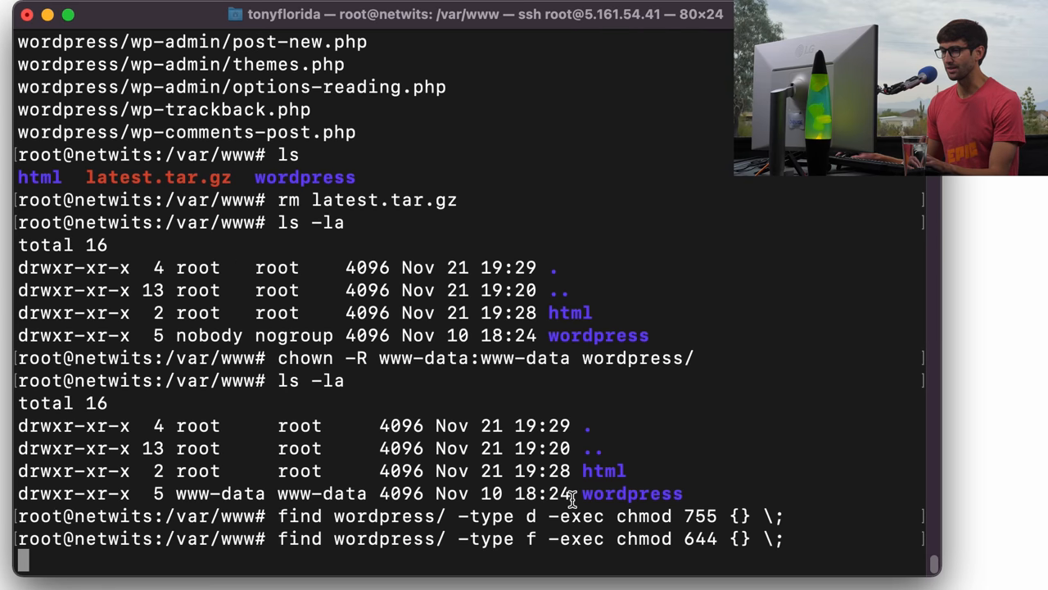
type("cd wordpress/")
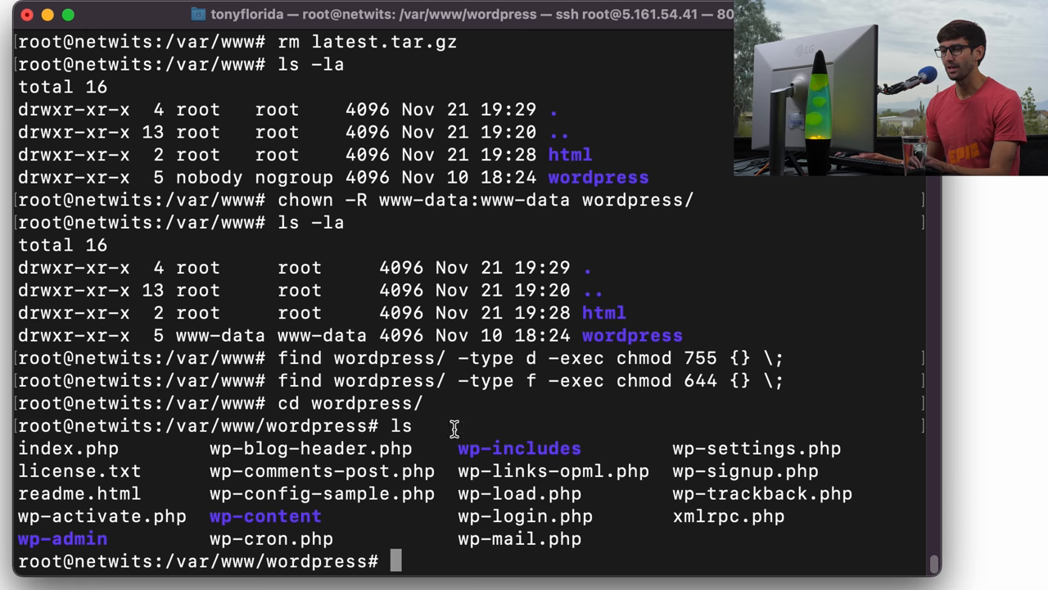
Step: List the wordpress folder's contents and highlight wp-content
double_click(68, 448)
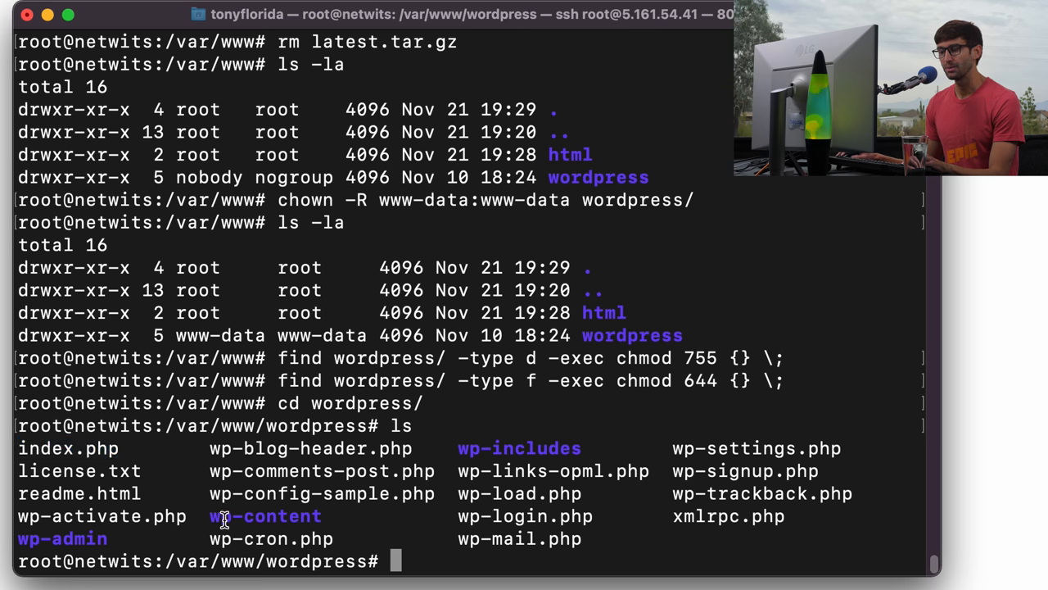
double_click(265, 515)
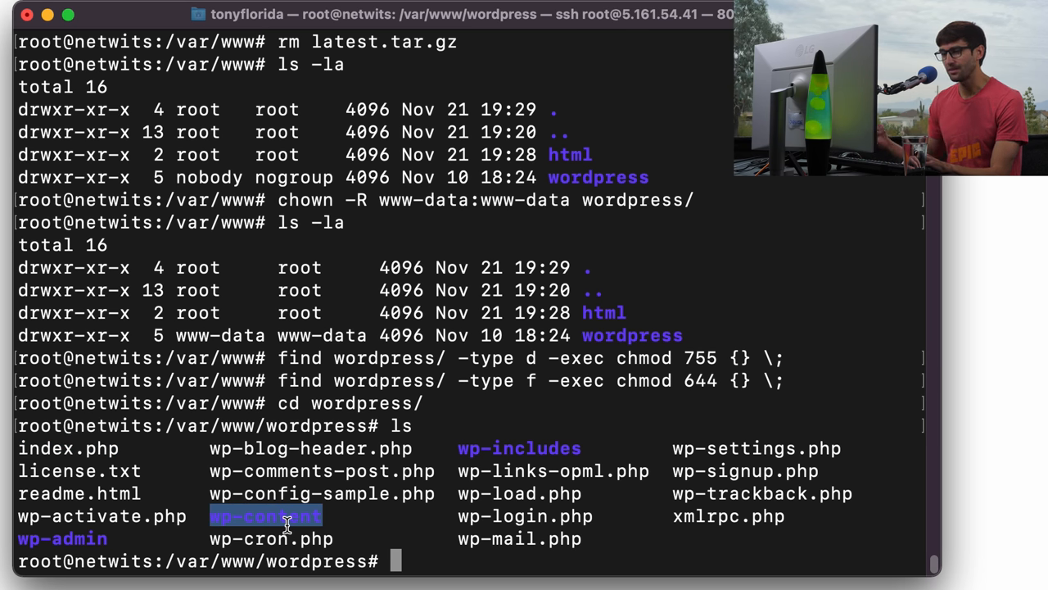
mouse_move(651, 482)
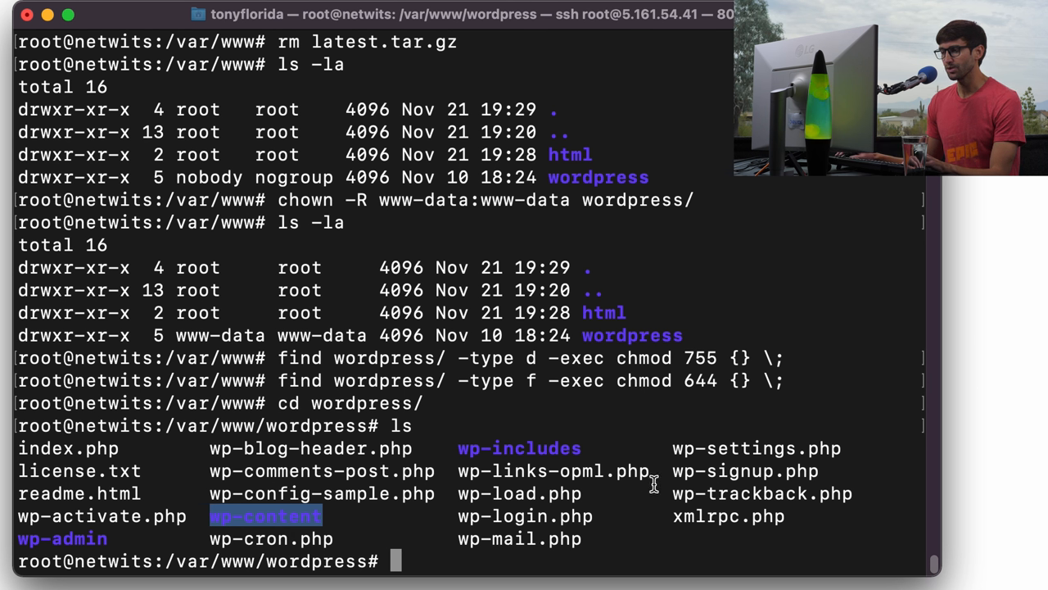
mouse_move(391, 530)
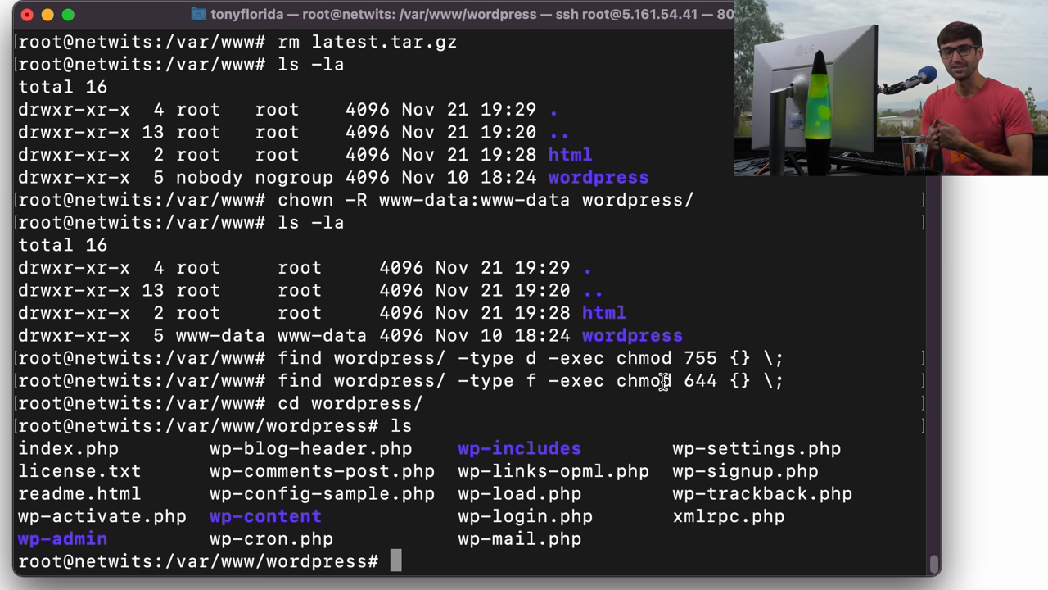
mouse_move(622, 432)
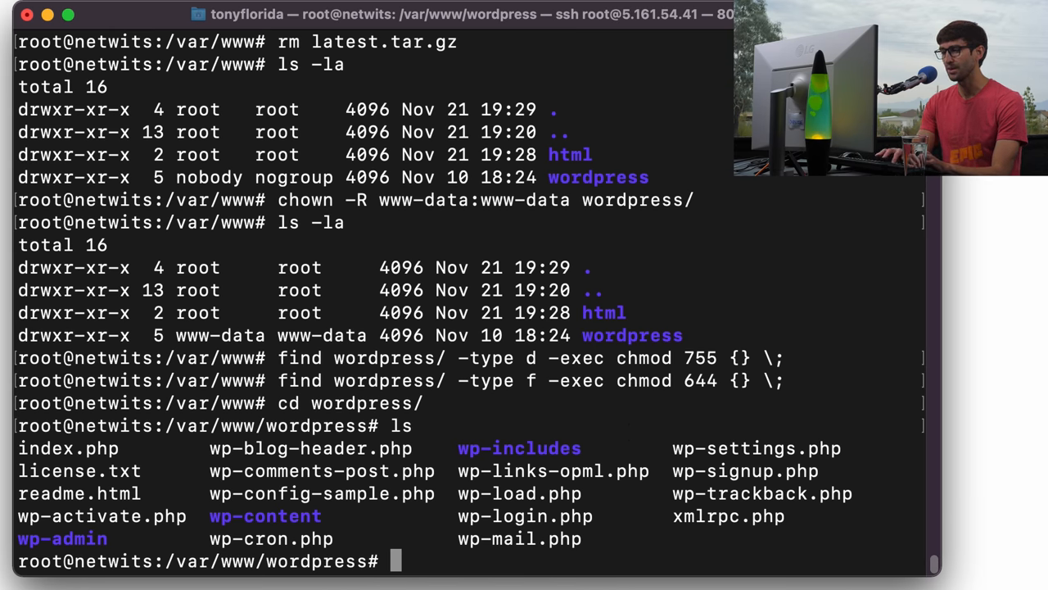
Step: Run mysql_secure_installation and answer Y to its prompts
type("mysql_secure_installation")
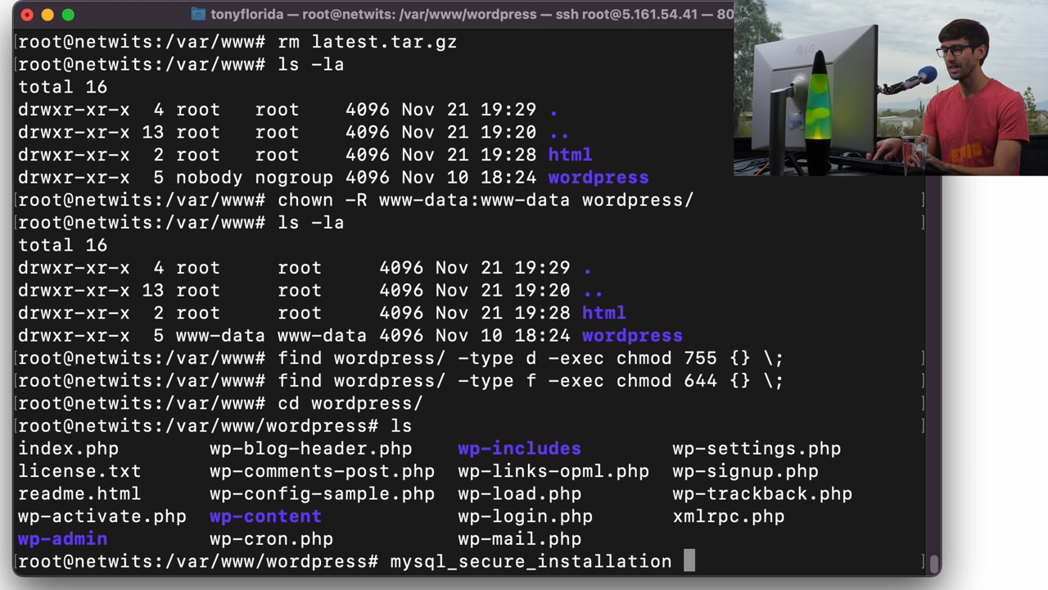
key("enter")
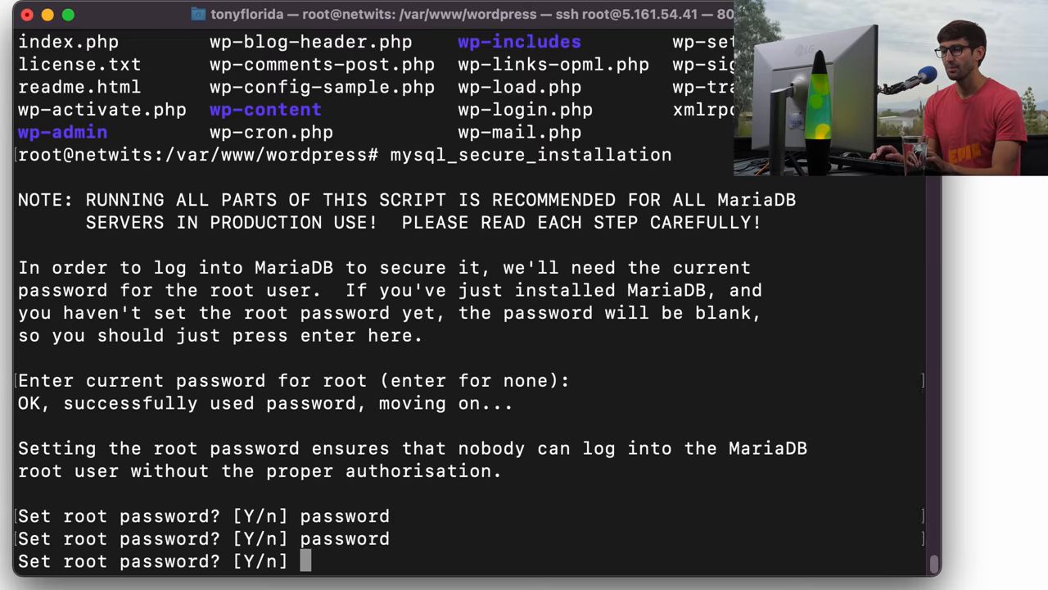
type("y")
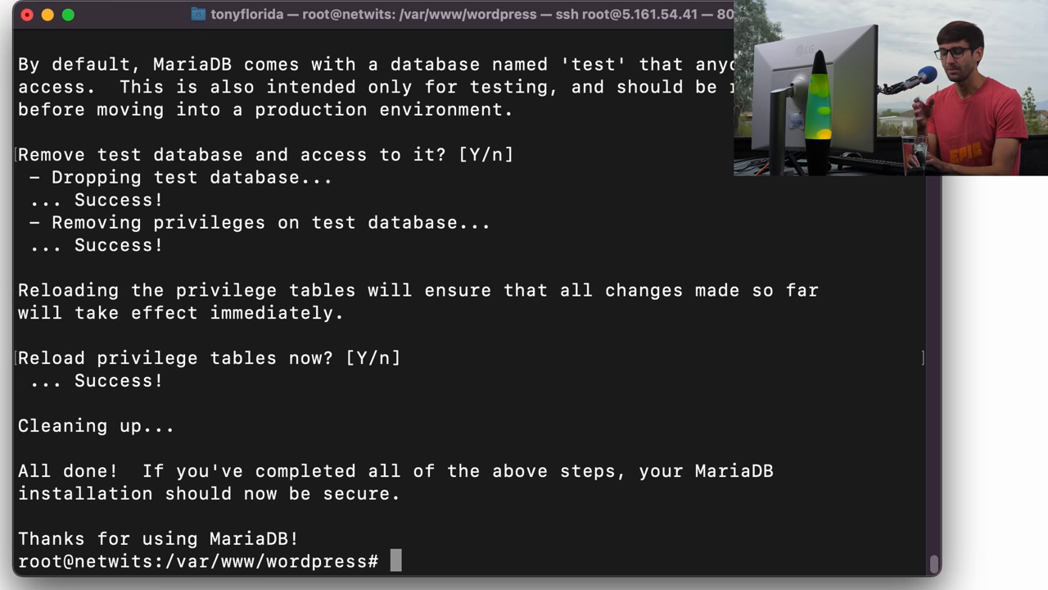
Step: Log into MariaDB as root, create example_db, grant example_user all privileges, and flush
type("m")
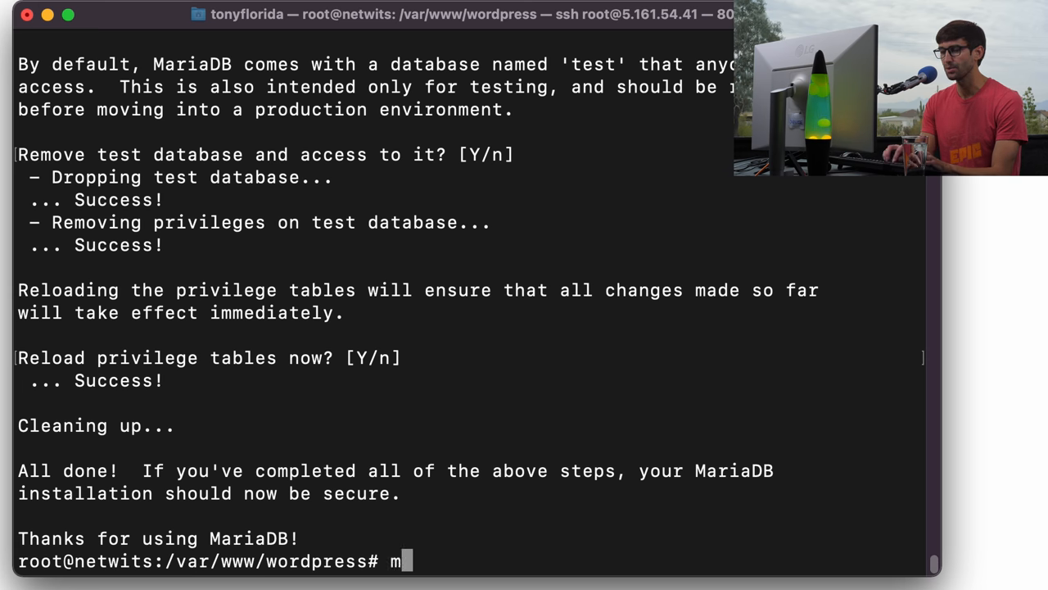
type("ysql -u r")
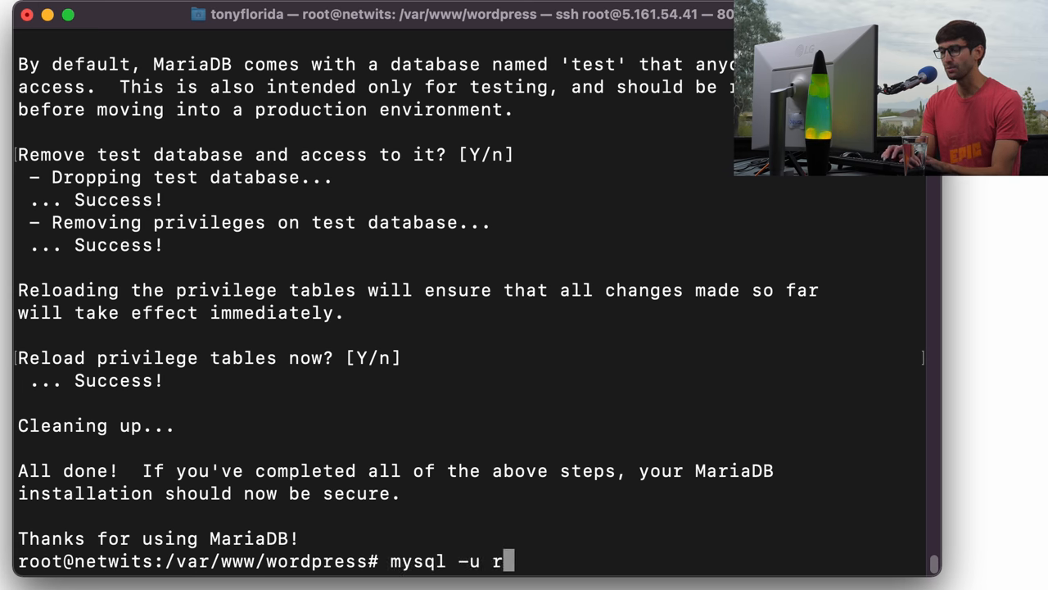
type("oot -p")
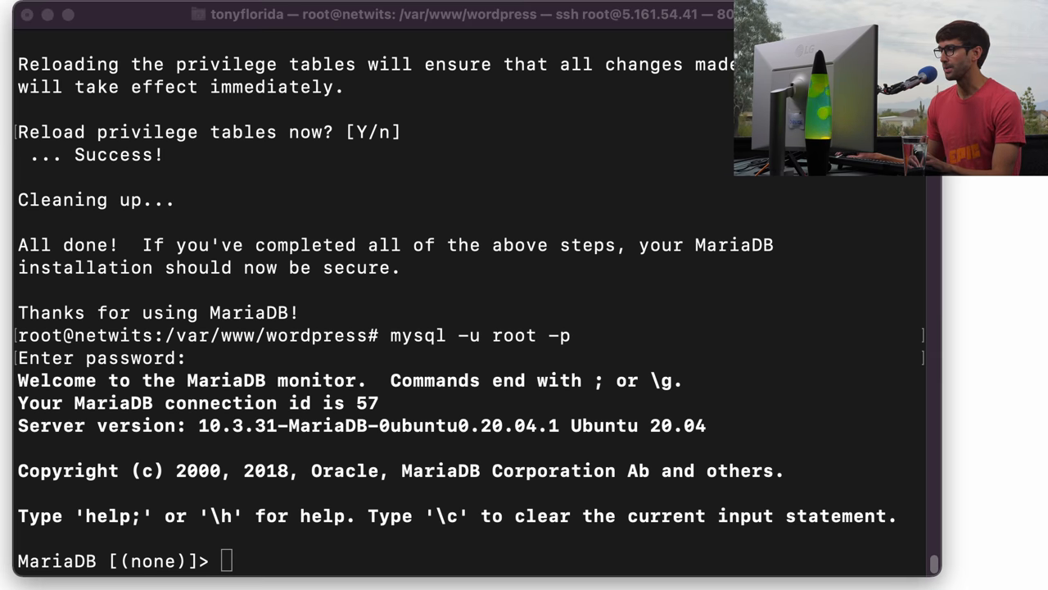
type("create database example_db default character set utf8 collate utf8_unicode_ci;")
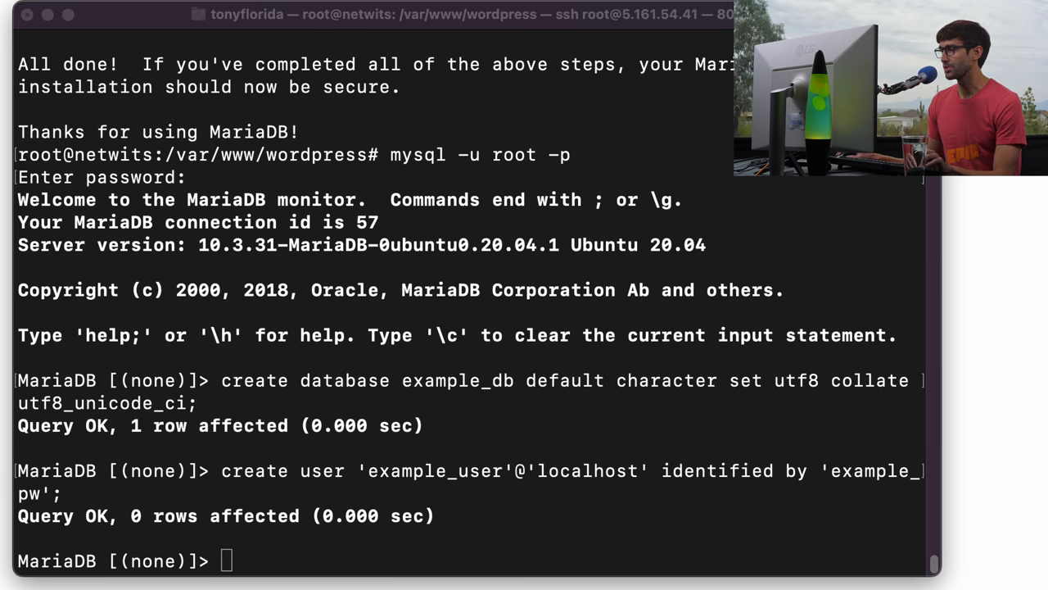
type("grant all privileges on example_db.* TO 'example_user'@'localhost';")
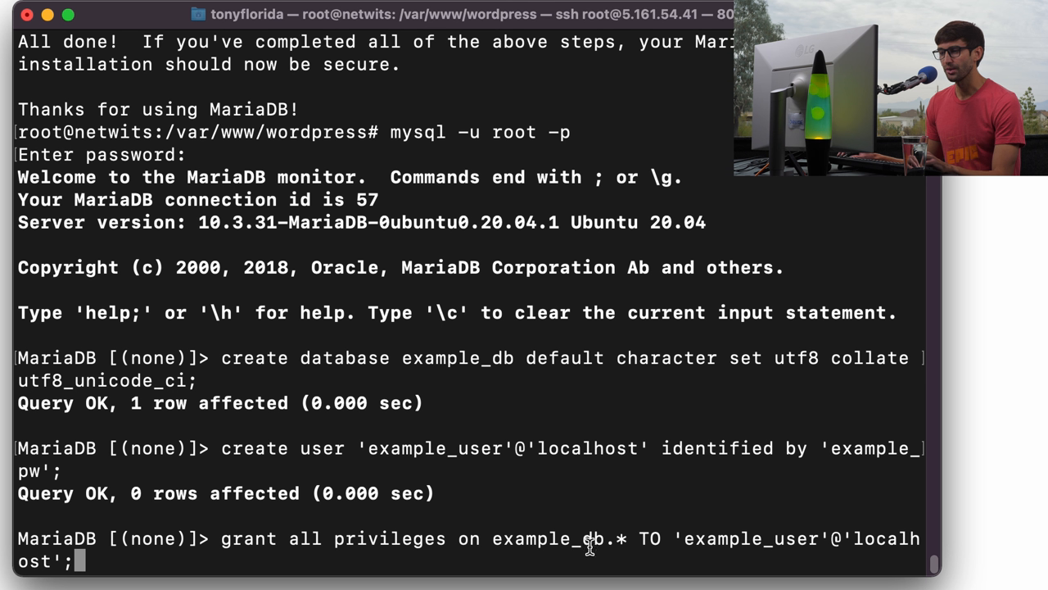
double_click(547, 538)
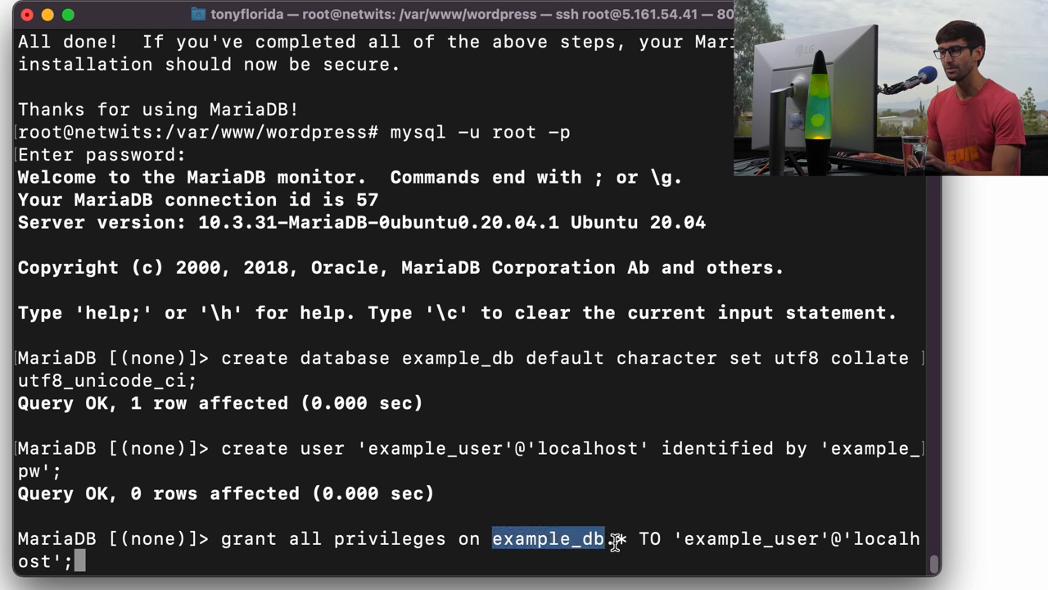
type(".*")
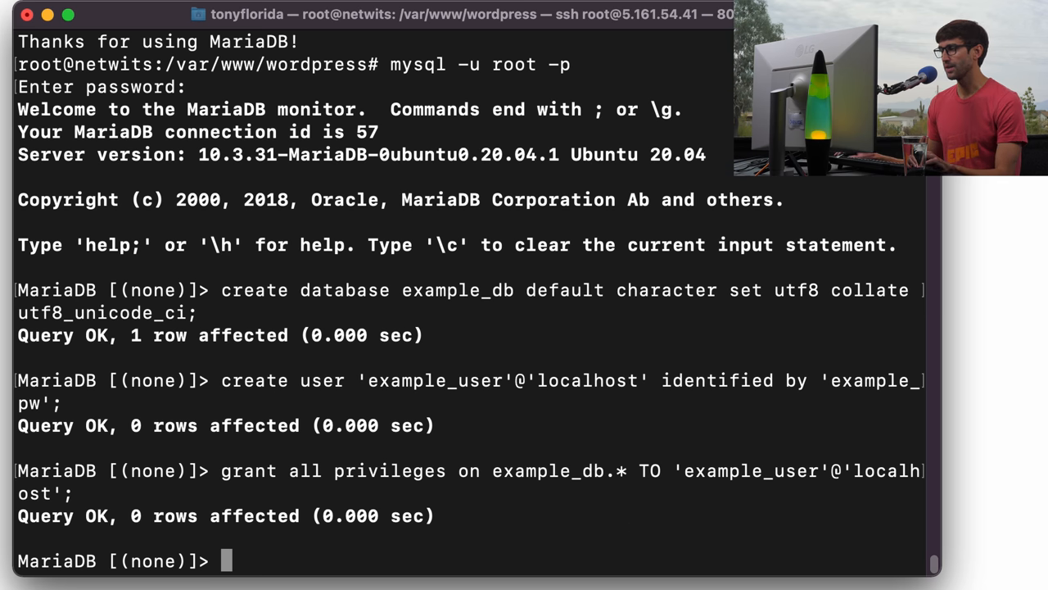
mouse_move(687, 465)
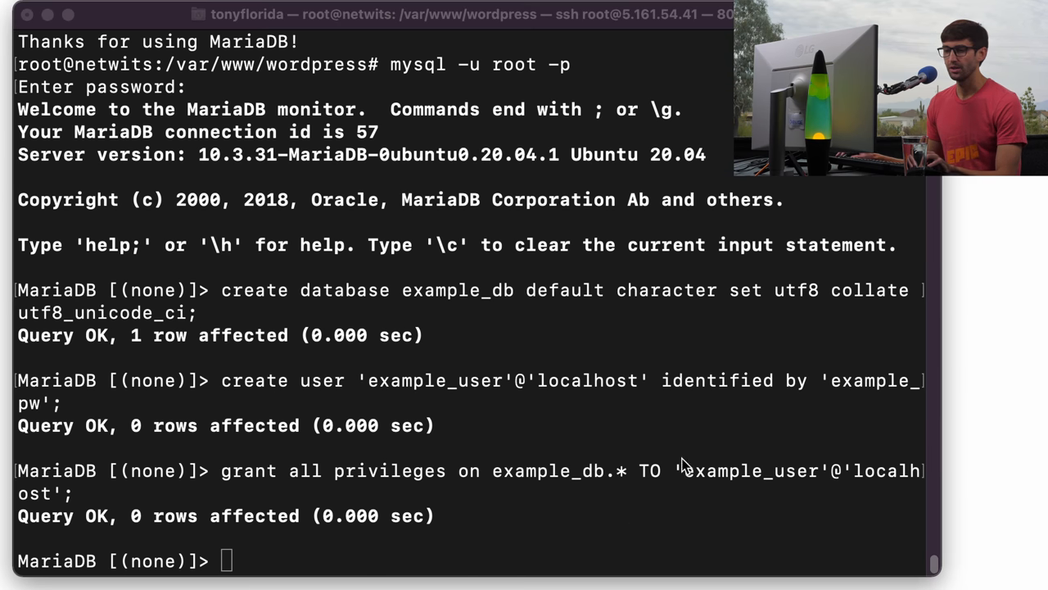
type("flush privileges;")
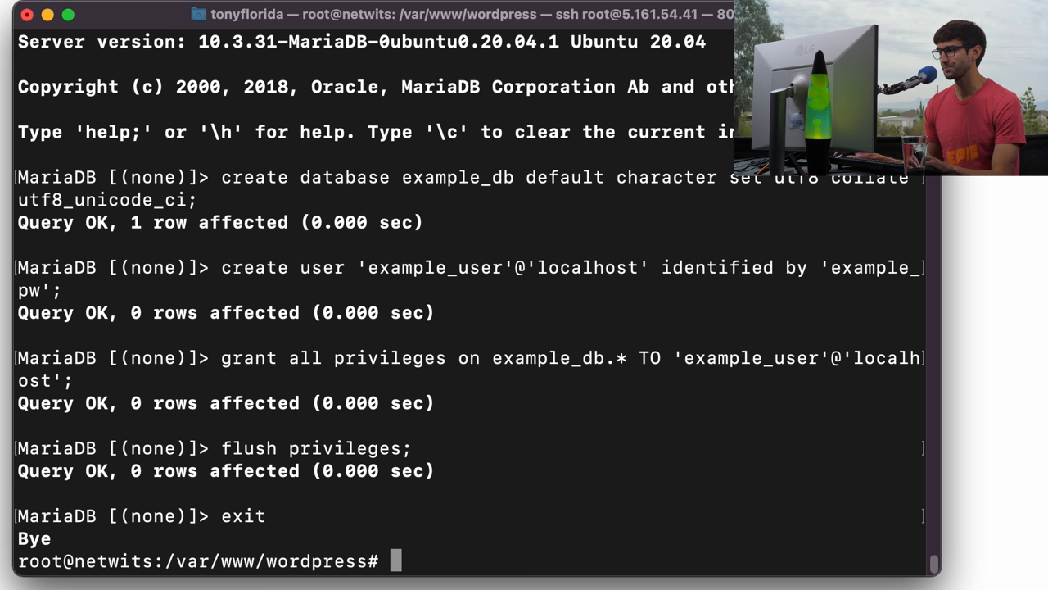
mouse_move(699, 335)
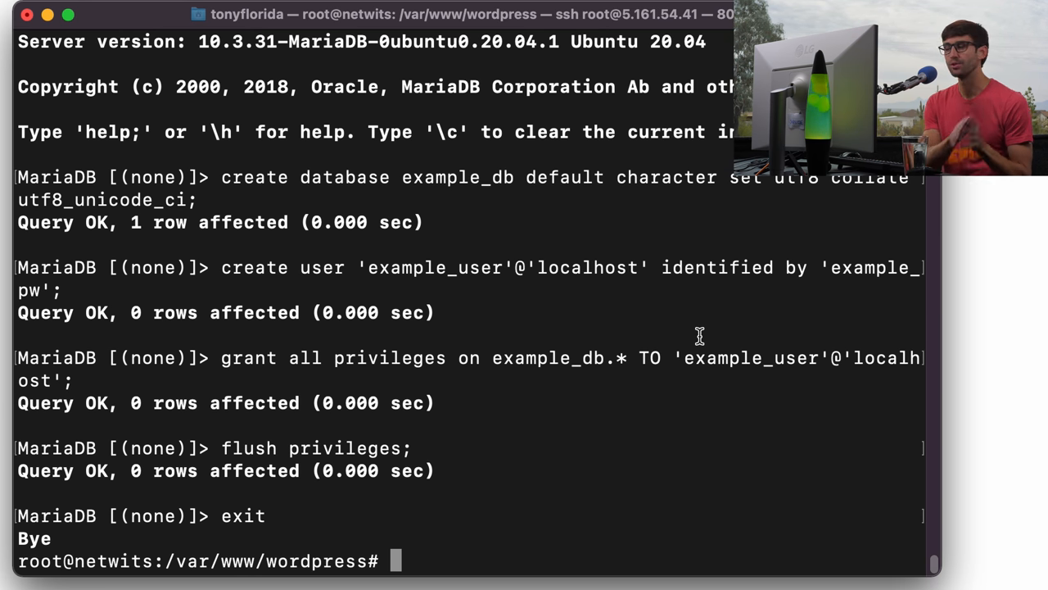
mouse_move(574, 461)
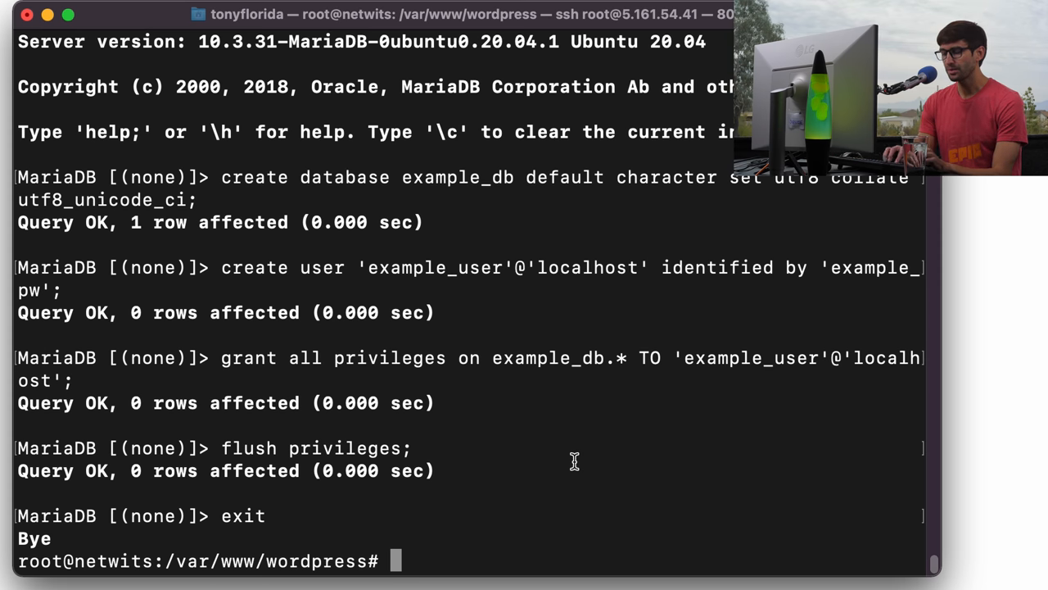
Step: Move into /etc/nginx/sites-available and list it, showing only the default site file
type("cd /etc/nginx/")
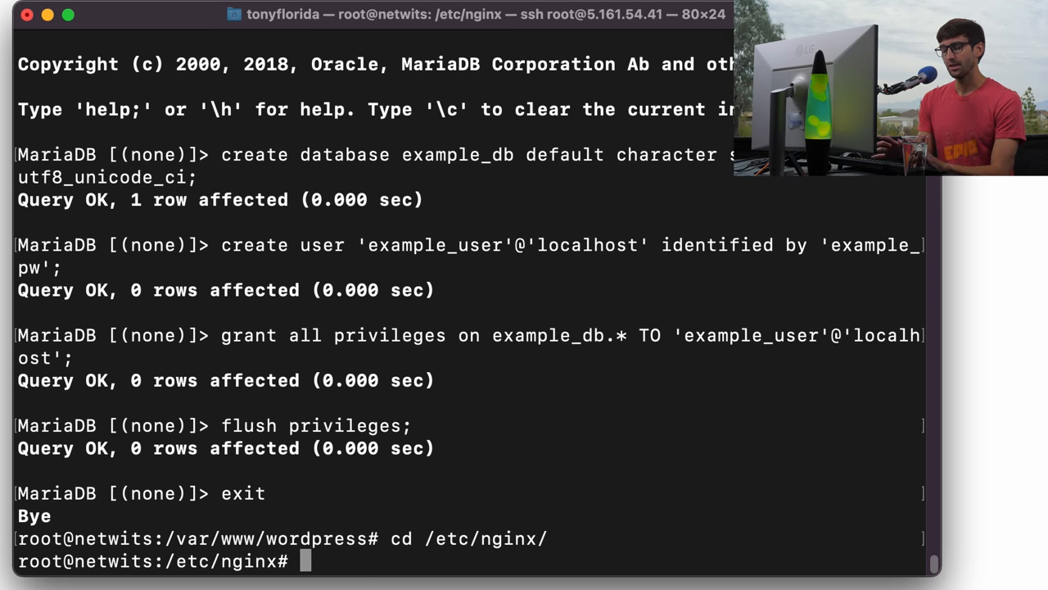
type("ls")
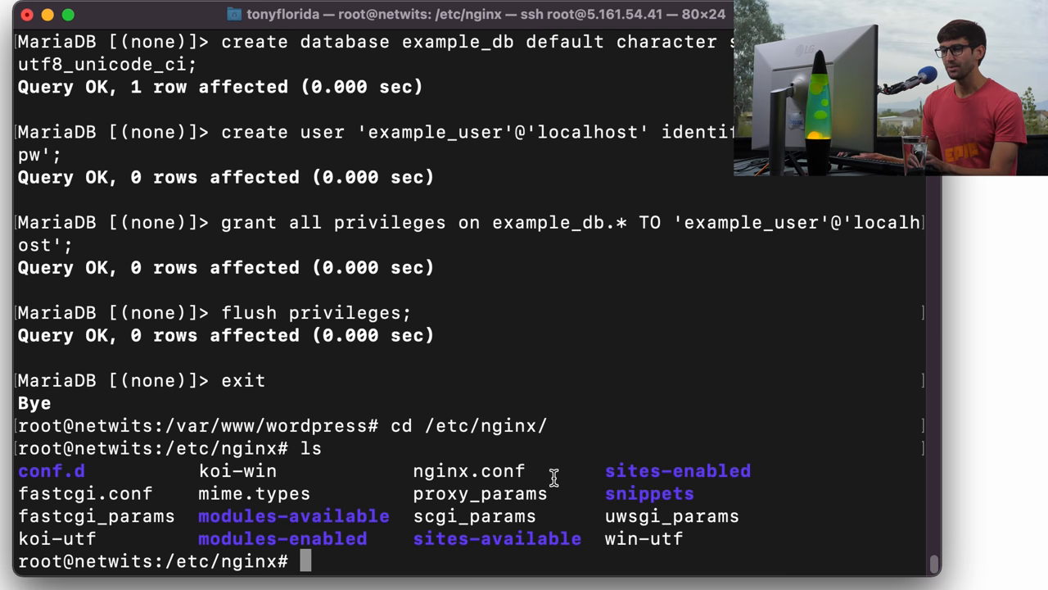
double_click(497, 538)
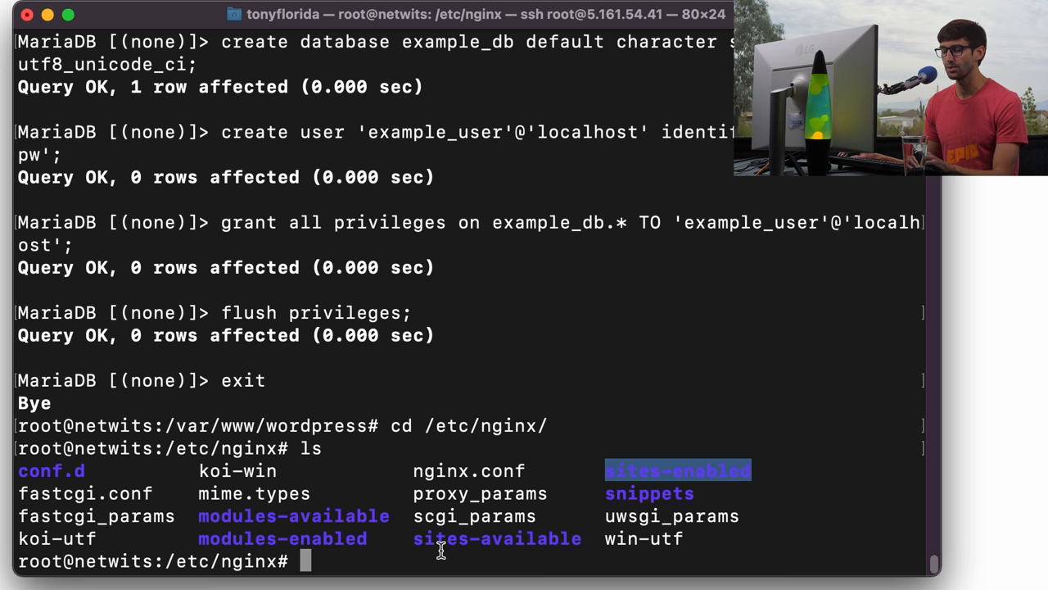
double_click(497, 538)
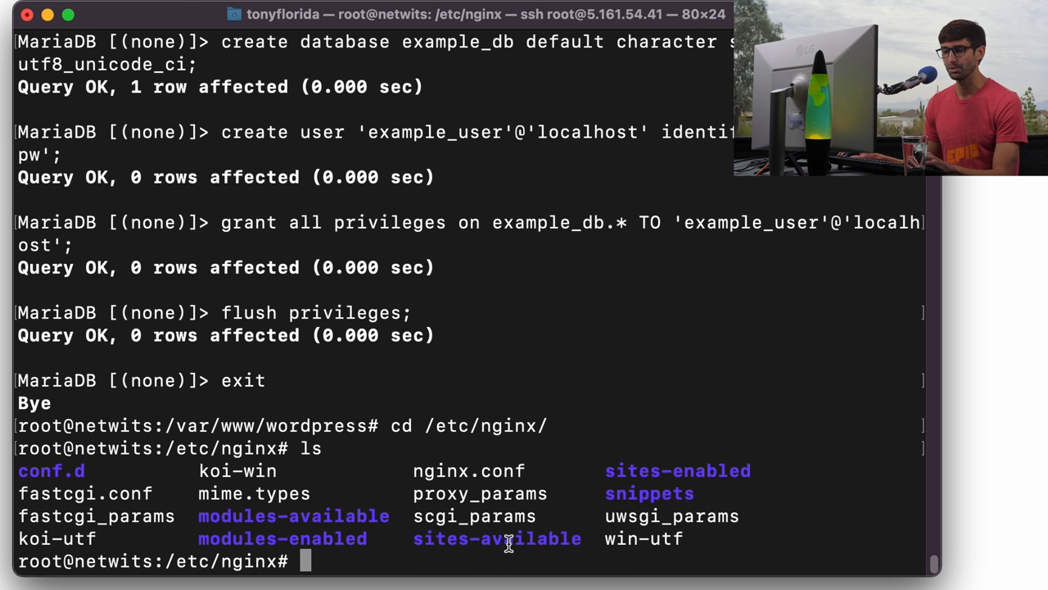
mouse_move(551, 516)
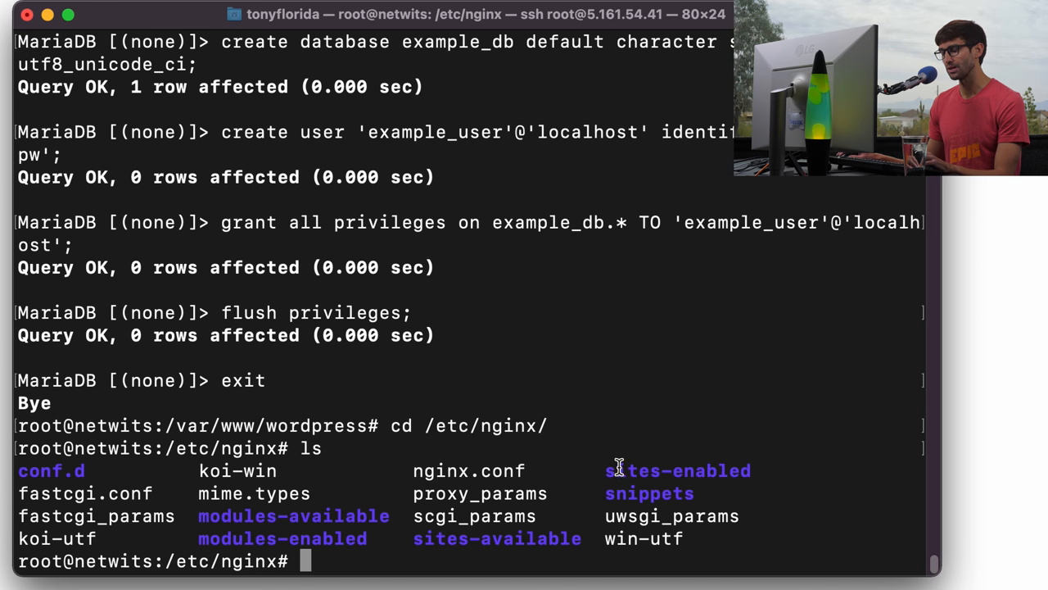
double_click(677, 470)
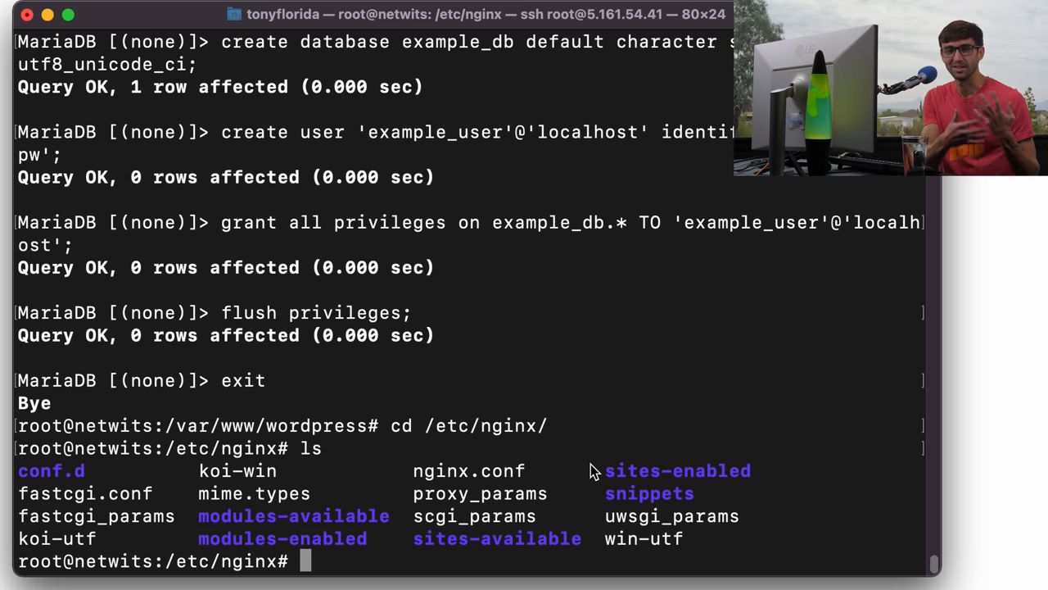
mouse_move(649, 467)
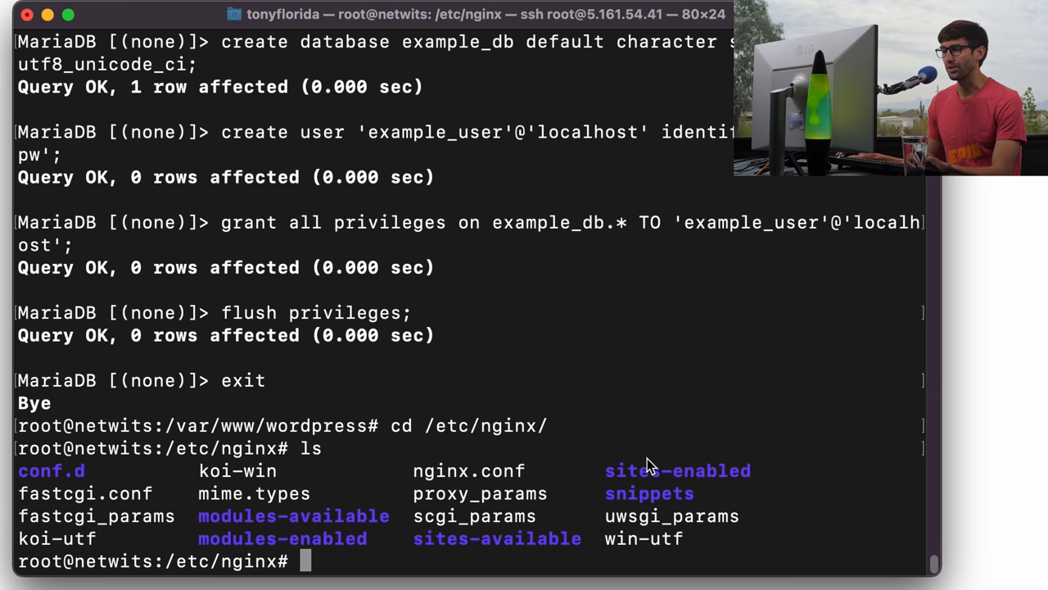
type("cd sites-available/")
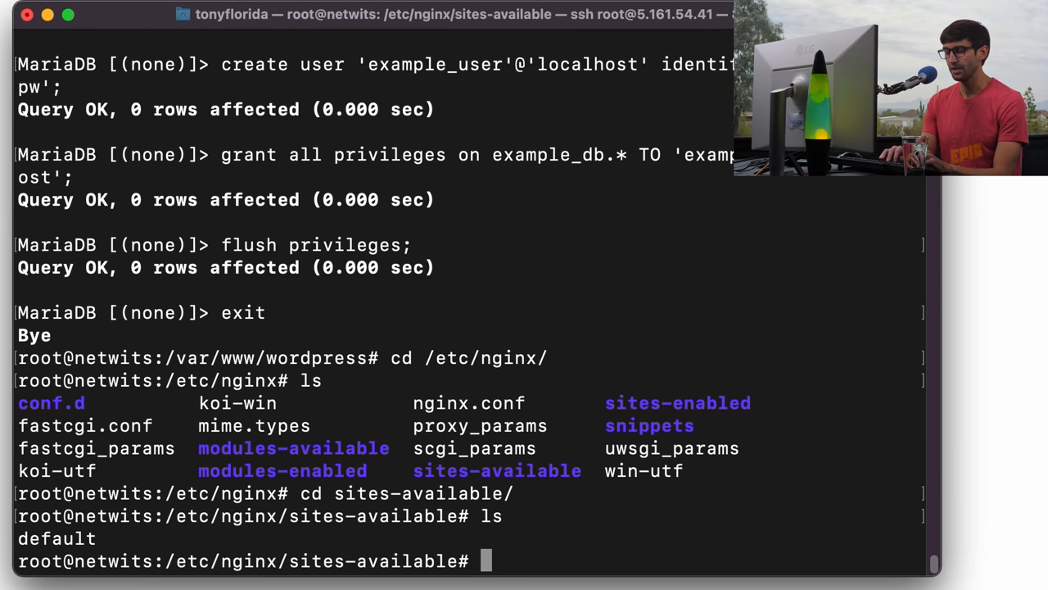
Step: Review wordpress.conf in vim, covering index.php and location /, and copy the PHP 7.4 FPM socket path
type("vim wor")
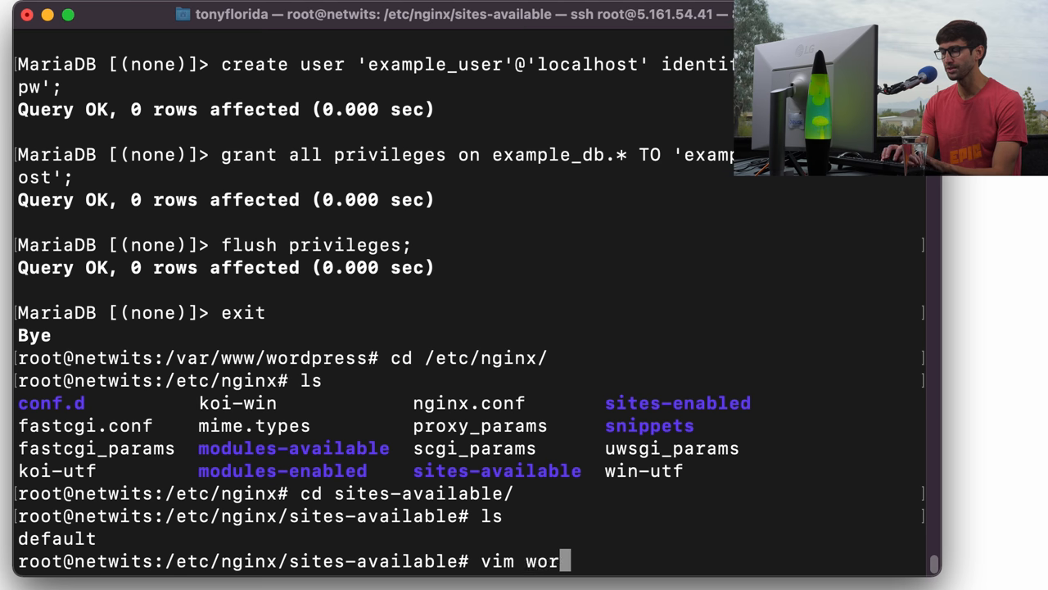
type("dpress.conf")
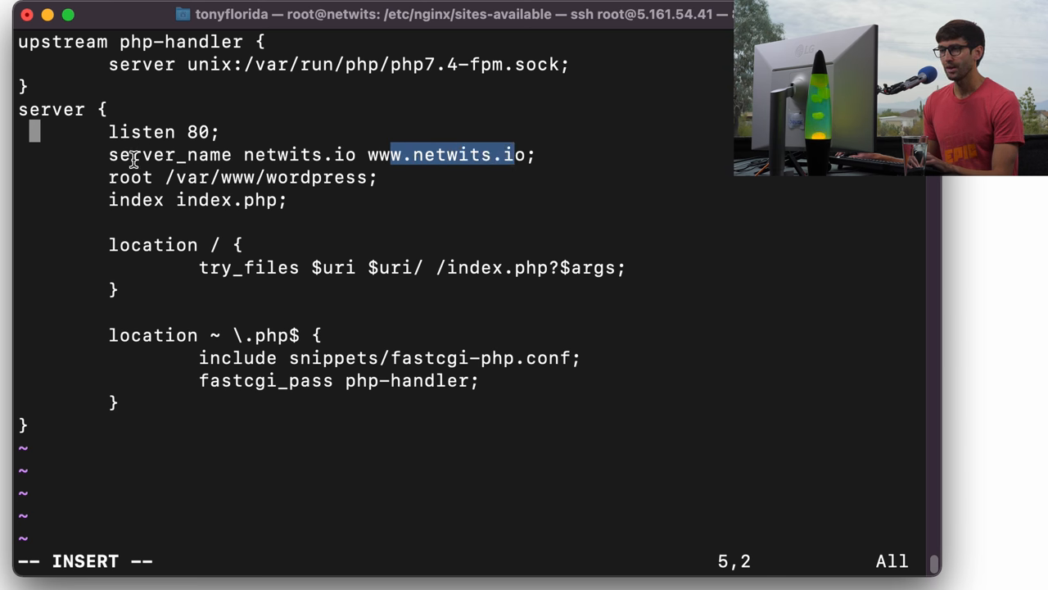
mouse_move(190, 174)
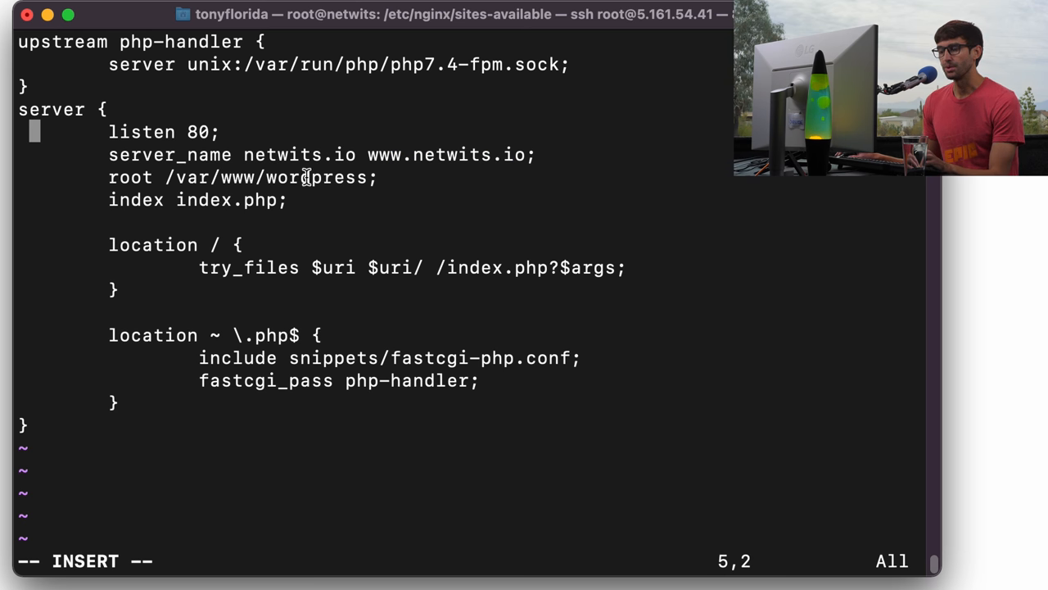
mouse_move(182, 202)
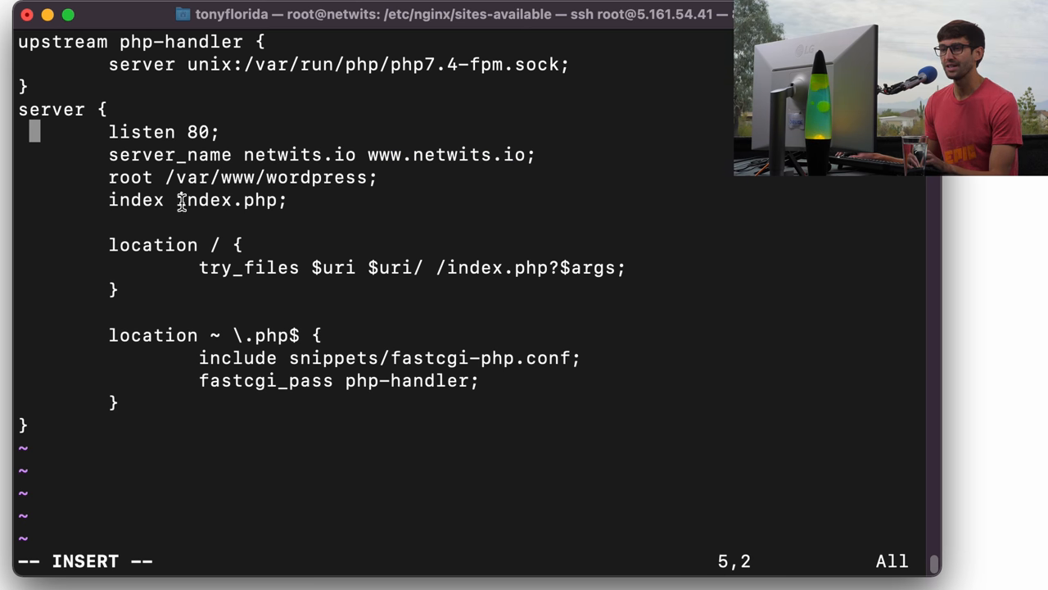
double_click(227, 200)
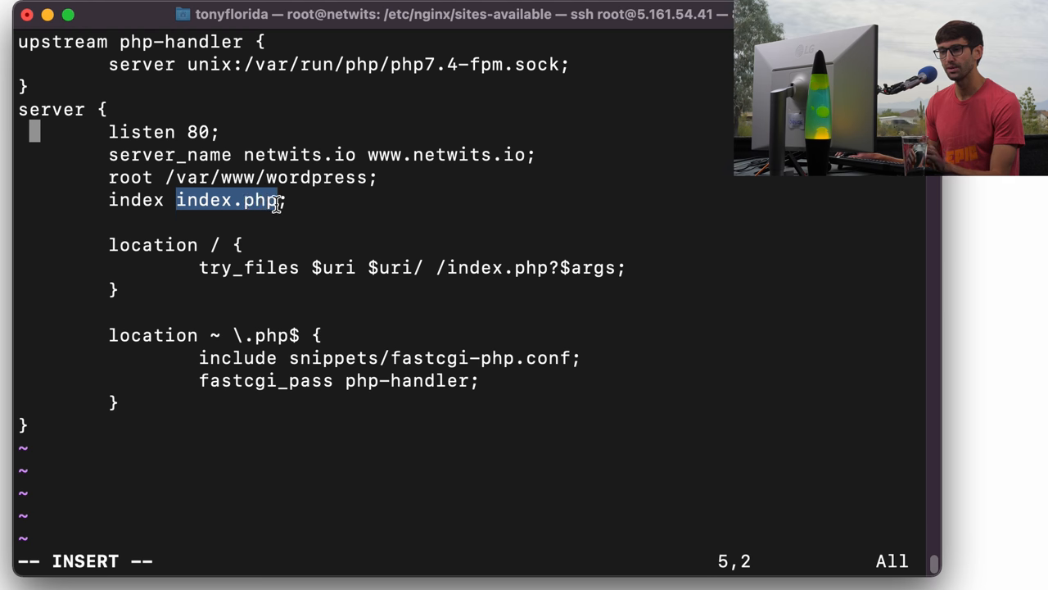
mouse_move(272, 208)
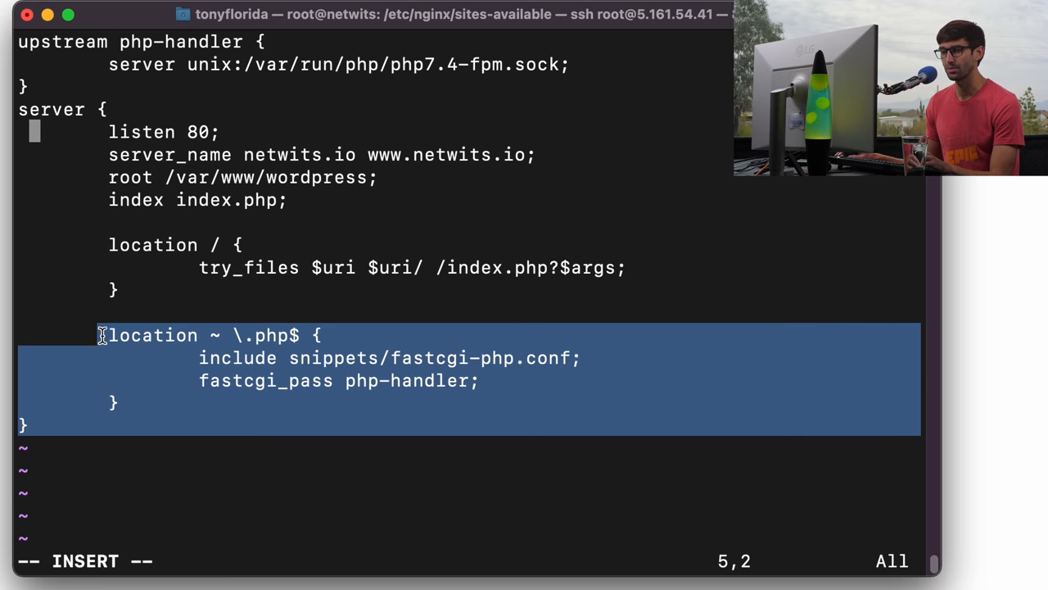
mouse_move(165, 390)
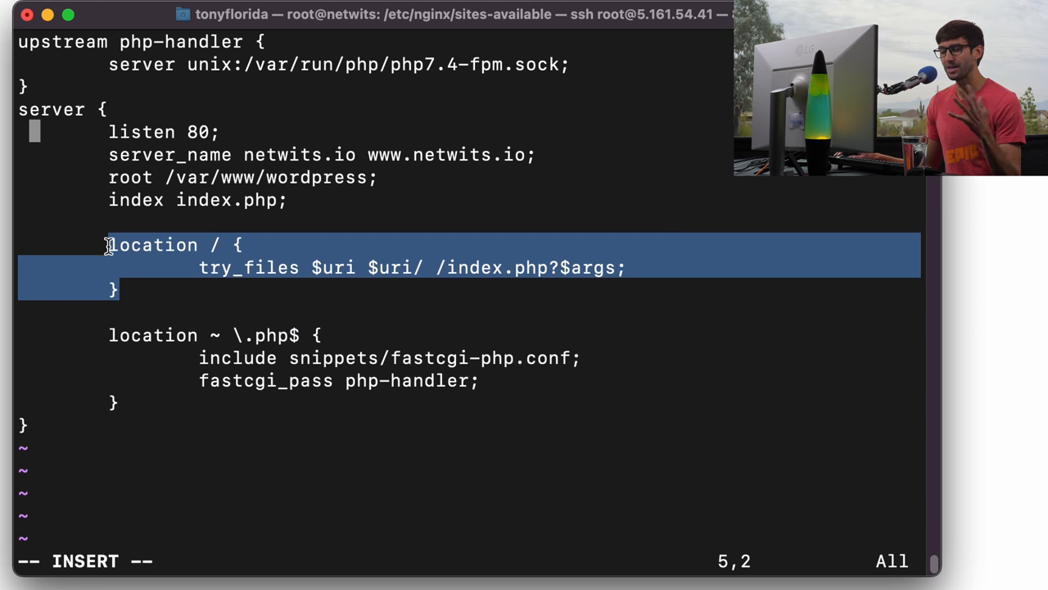
double_click(407, 380)
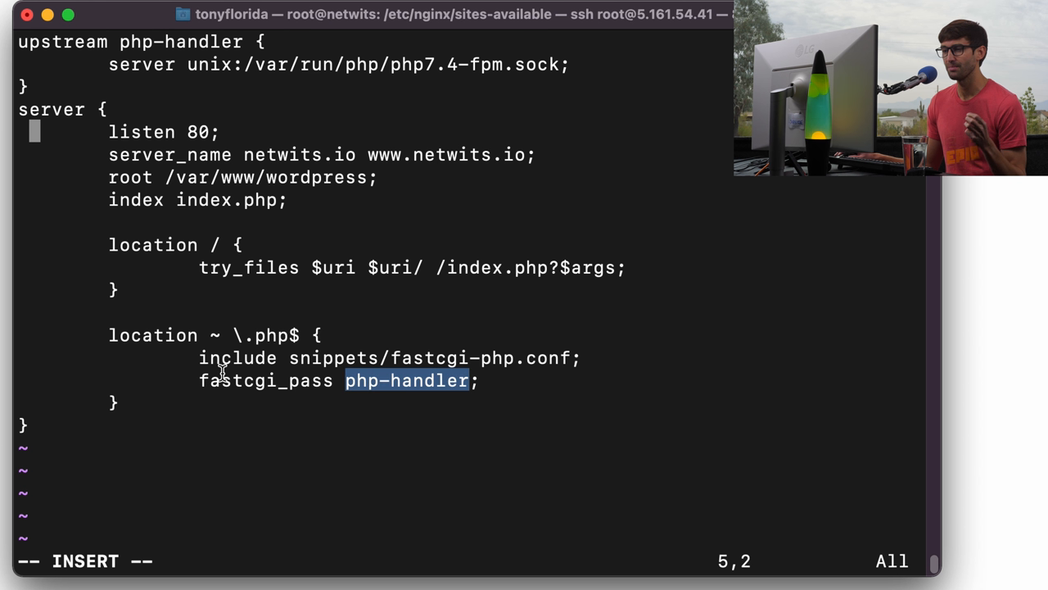
mouse_move(379, 387)
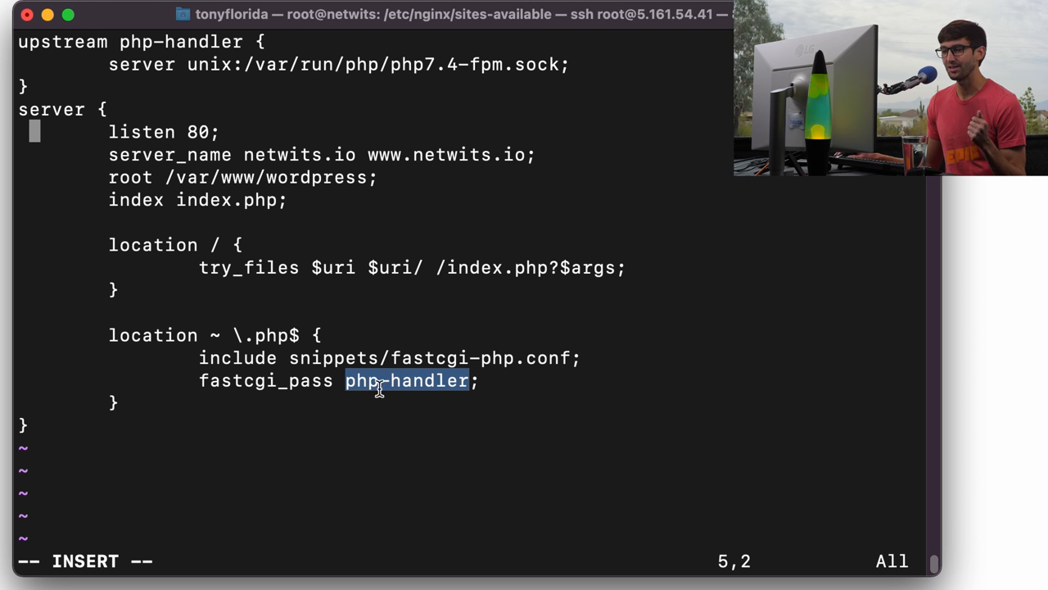
mouse_move(130, 59)
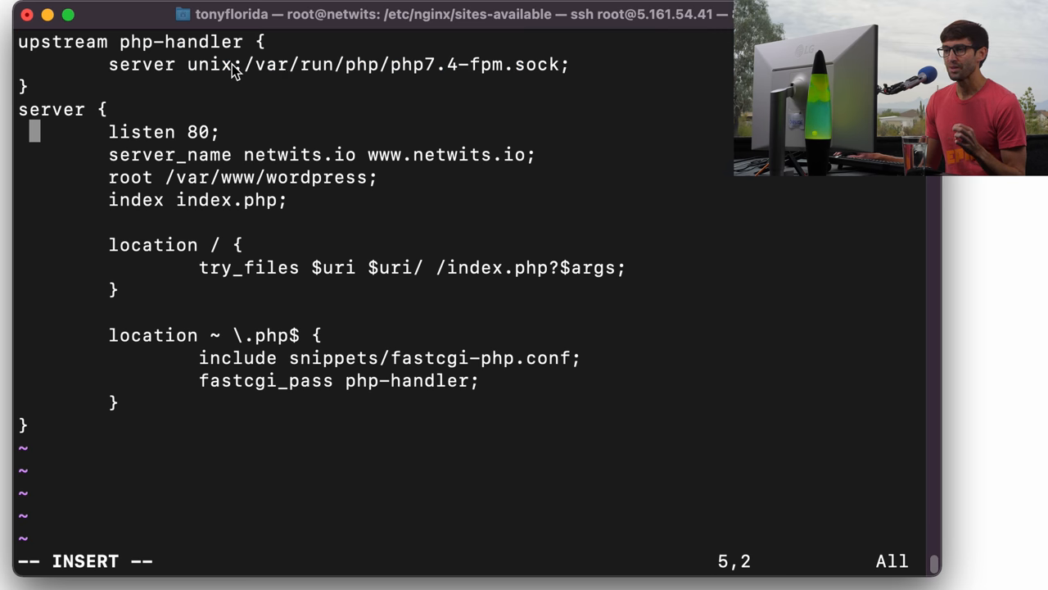
mouse_move(393, 72)
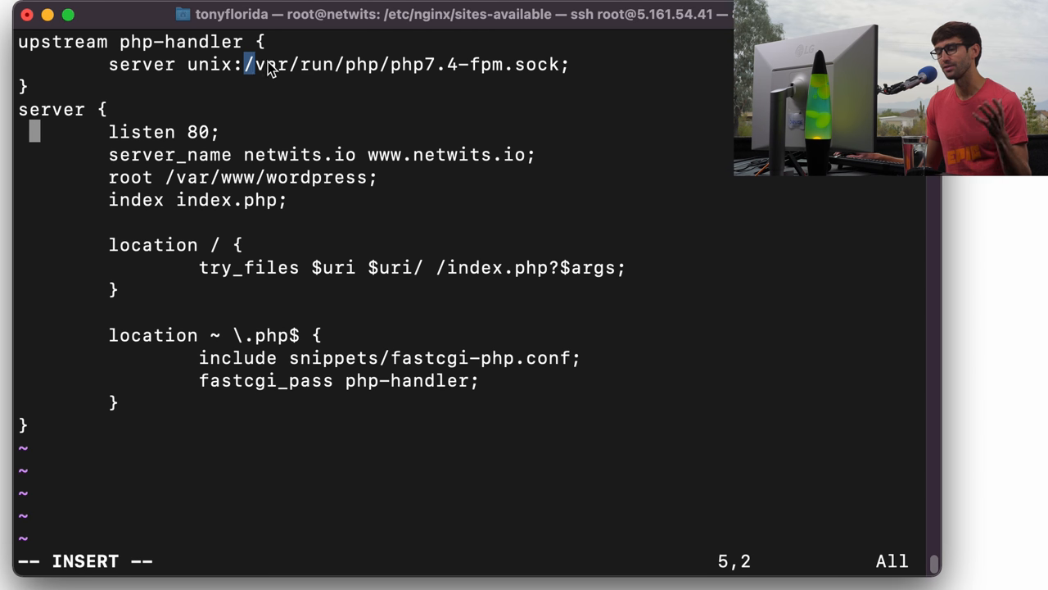
left_click_drag(250, 64, 561, 64)
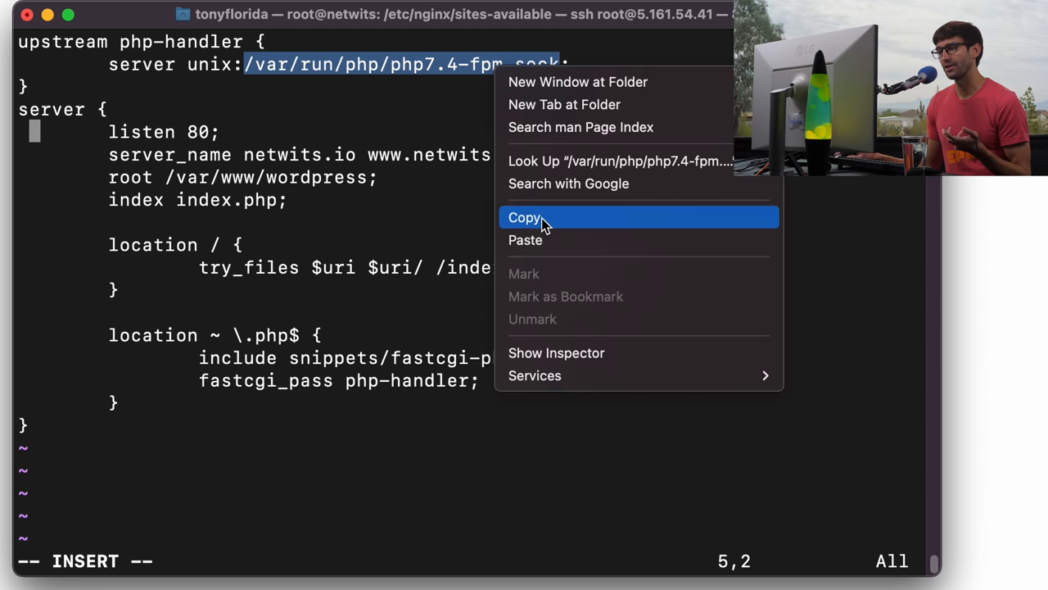
left_click(524, 217)
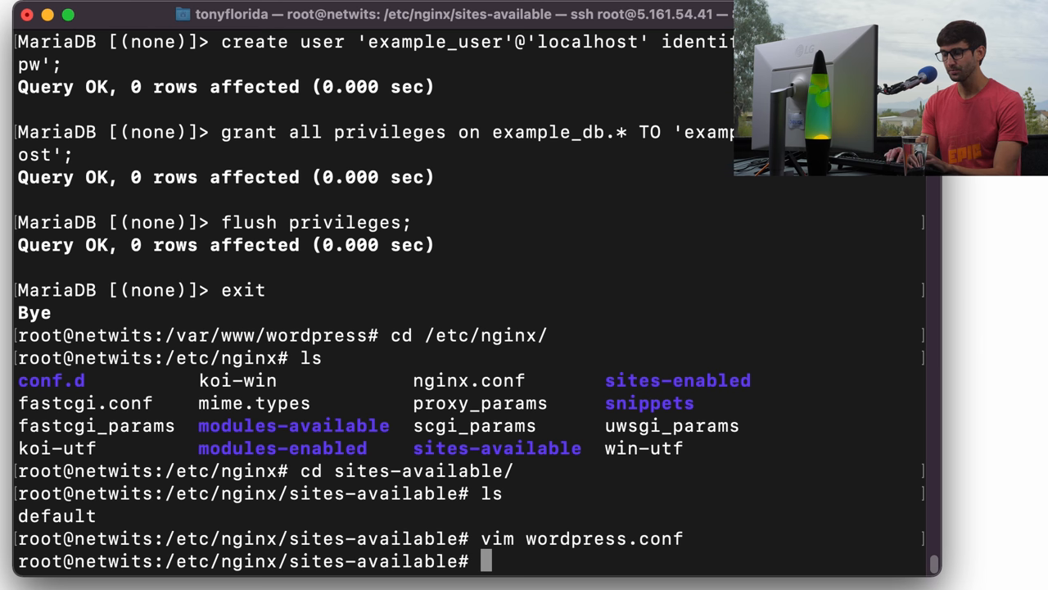
Step: Confirm /var/run/php/php7.4-fpm.sock exists and list the /var/run/php/ folder
type("ls /var/run/php/php7.4-fpm.sock")
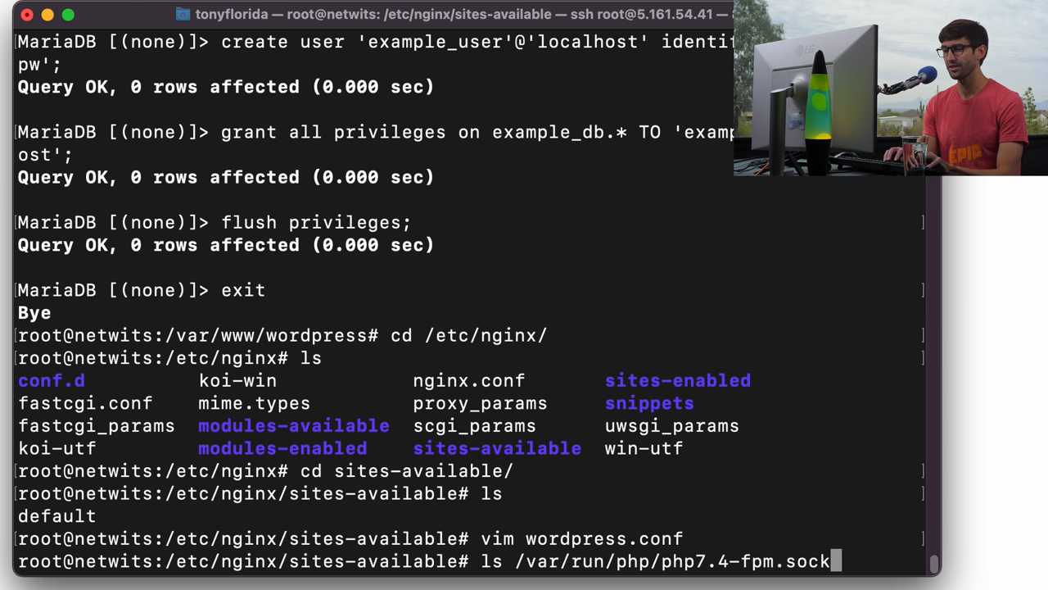
key("Return")
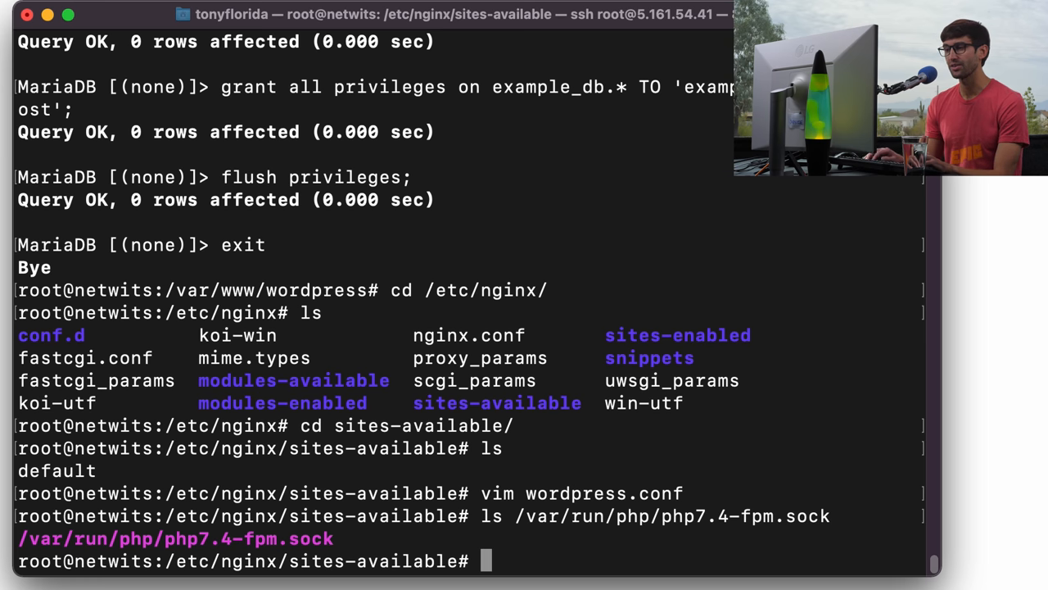
type("ls /var/run/php/php7.4-fpm.s")
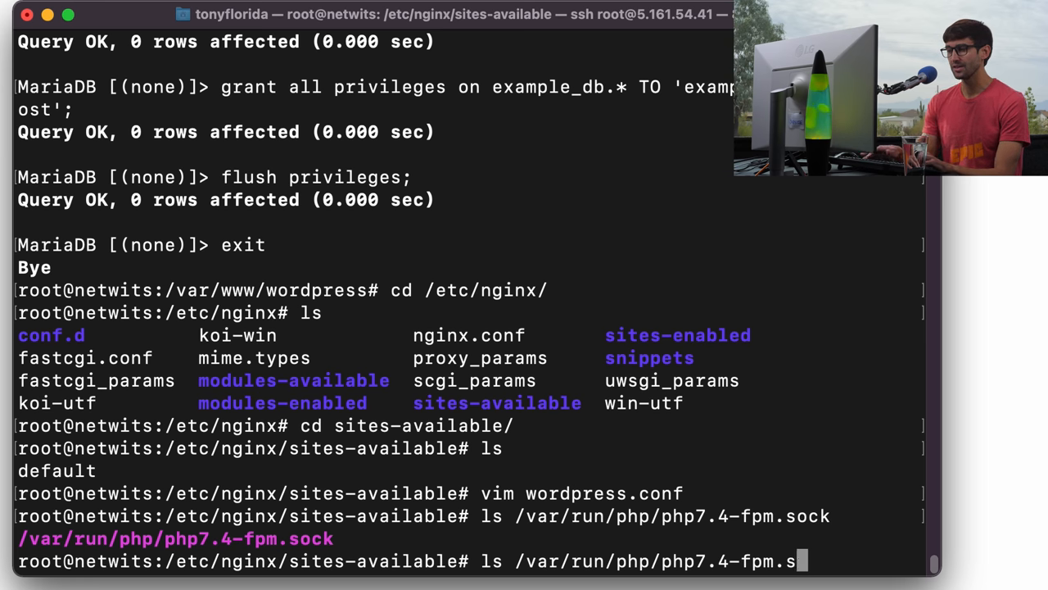
key("BackSpace")
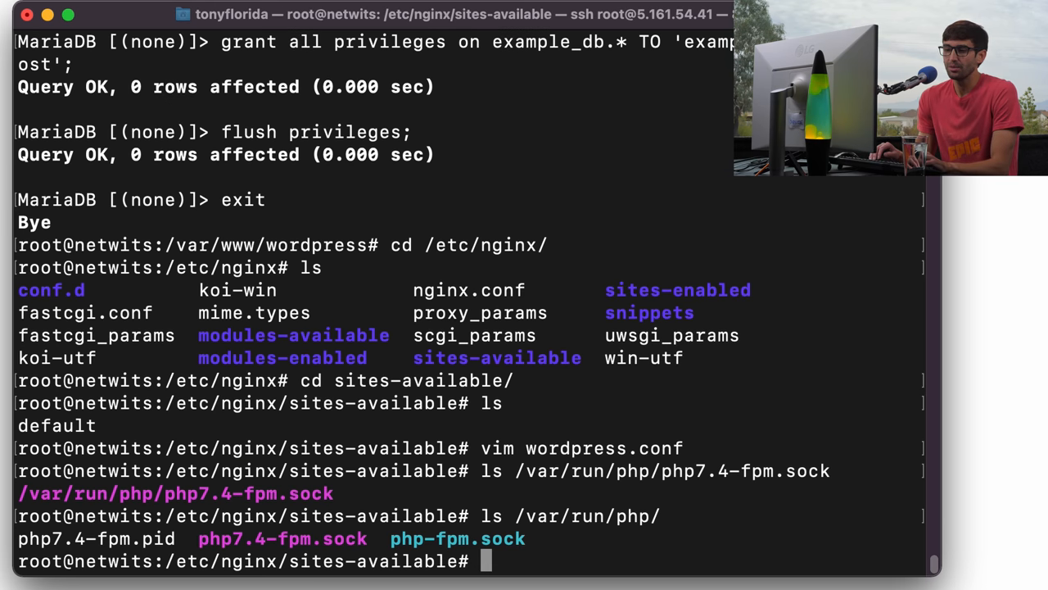
mouse_move(256, 538)
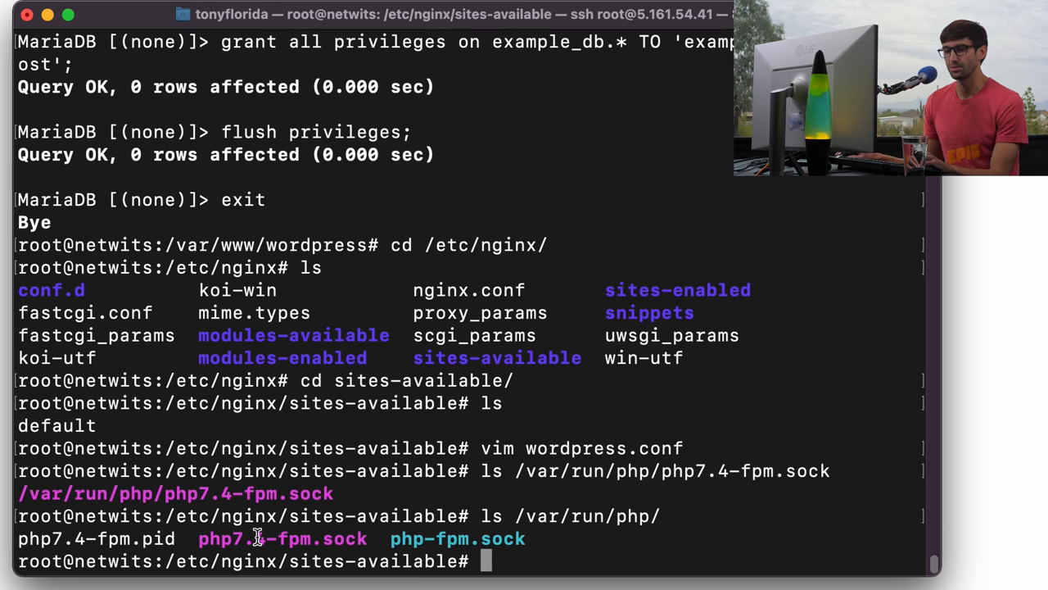
mouse_move(524, 516)
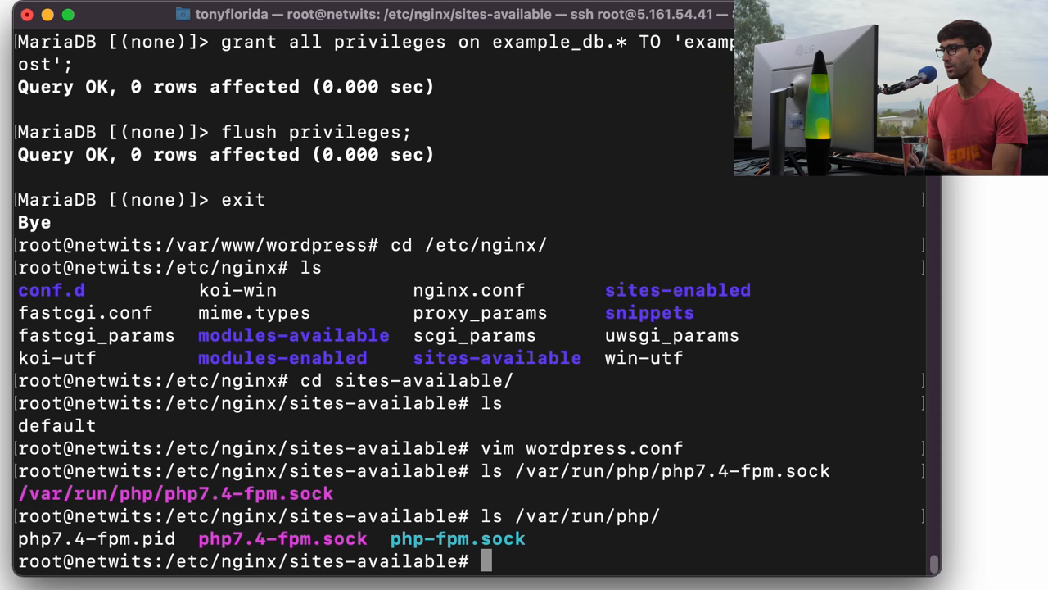
mouse_move(674, 382)
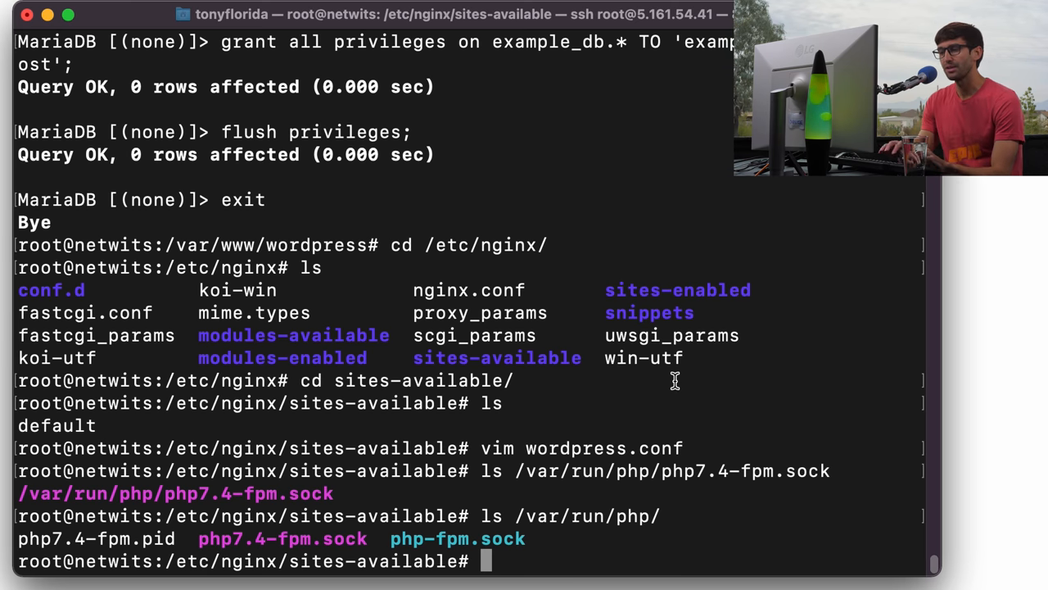
Step: Symlink /etc/nginx/sites-available/wordpress.conf into /etc/nginx/sites-enabled/ and test the nginx configuration
type("ln")
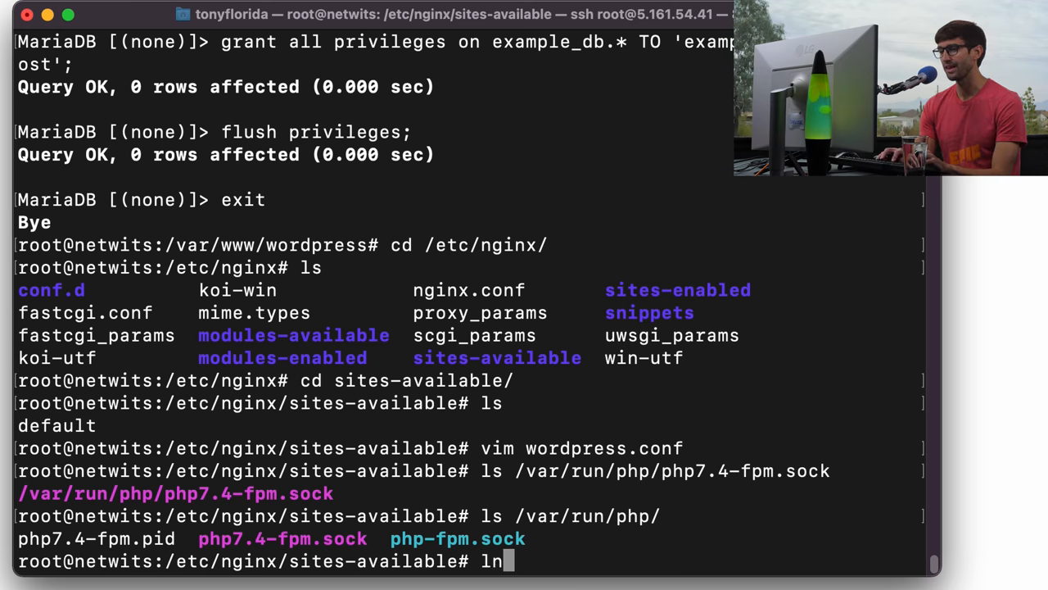
type("-s")
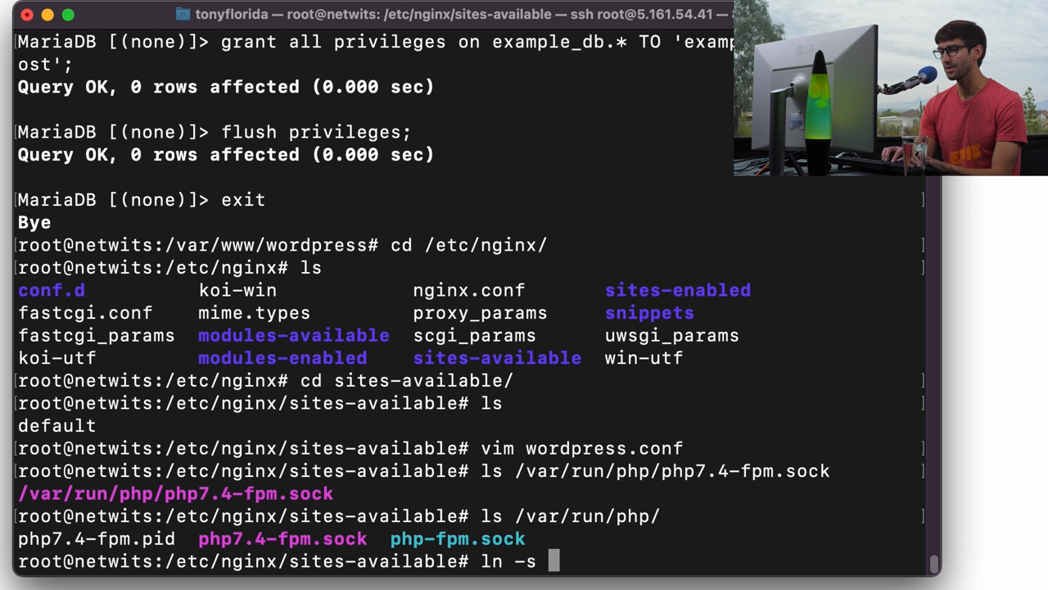
type("/etc/")
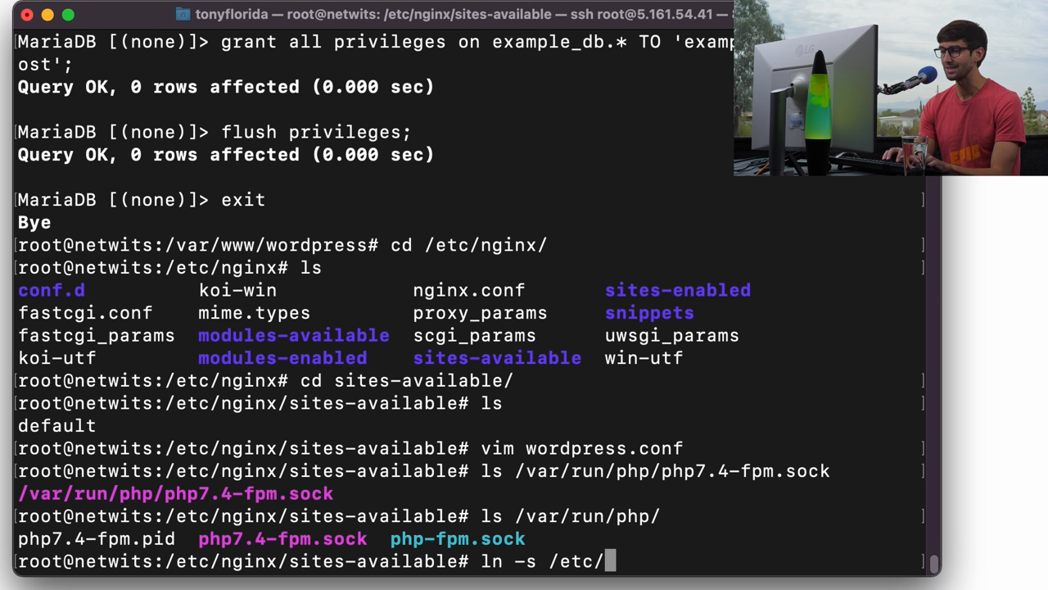
type("nginx/site")
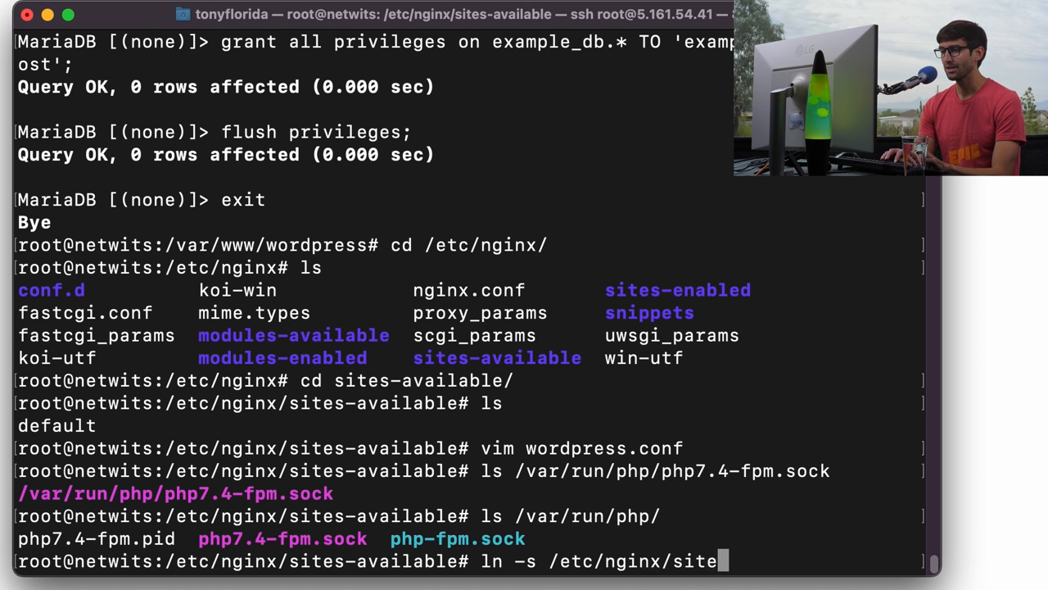
type("-")
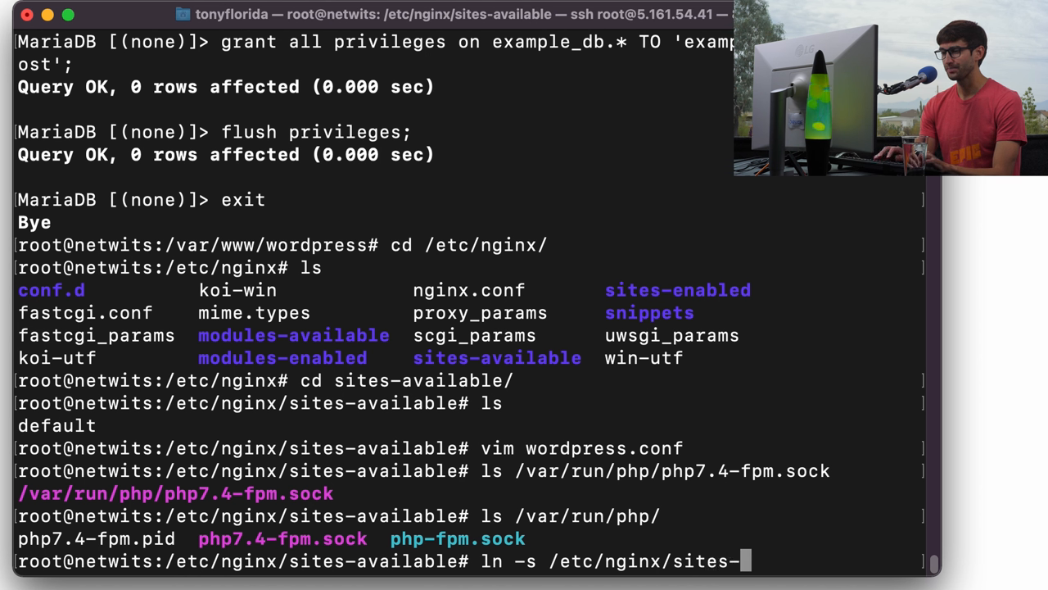
type("available/")
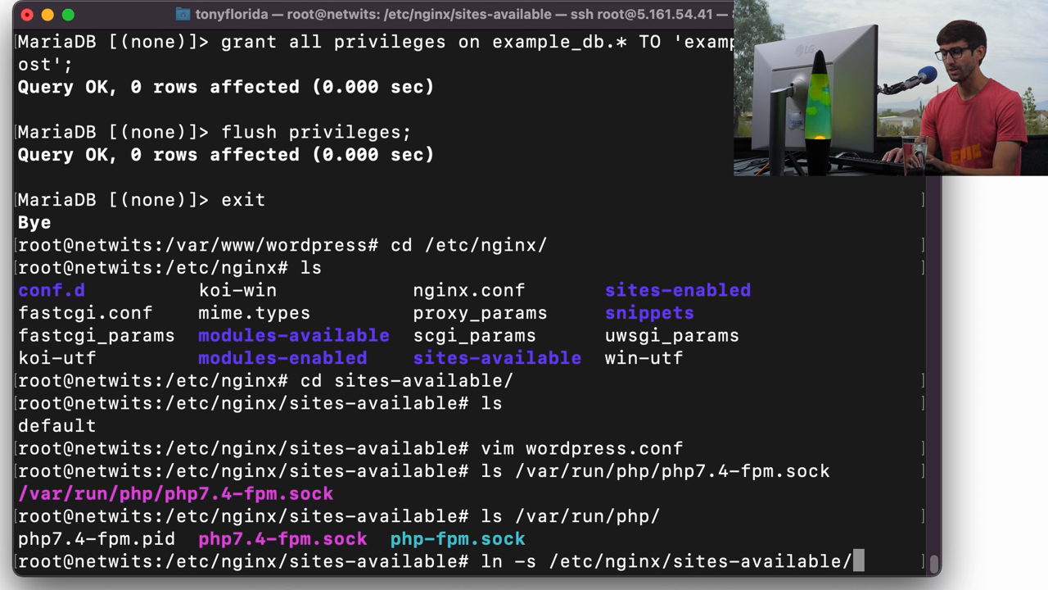
type("wordpress.conf")
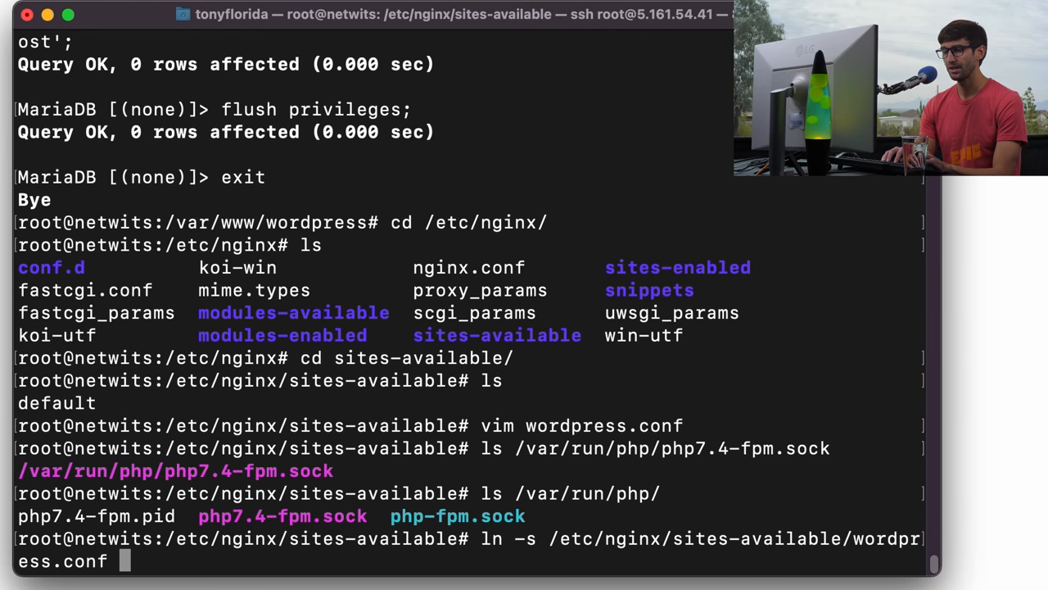
type("/e")
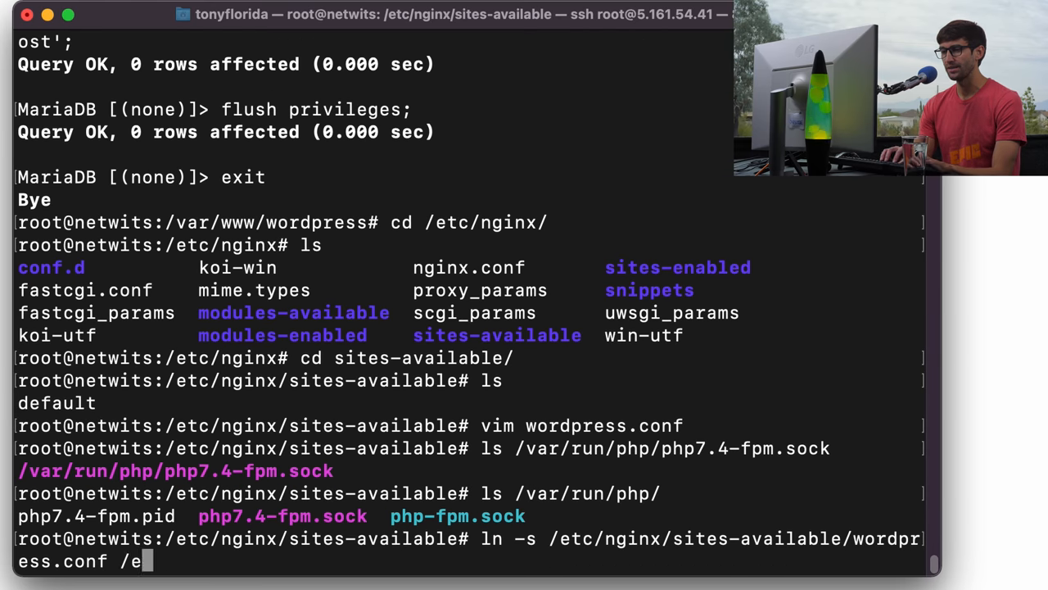
type("tc/ng")
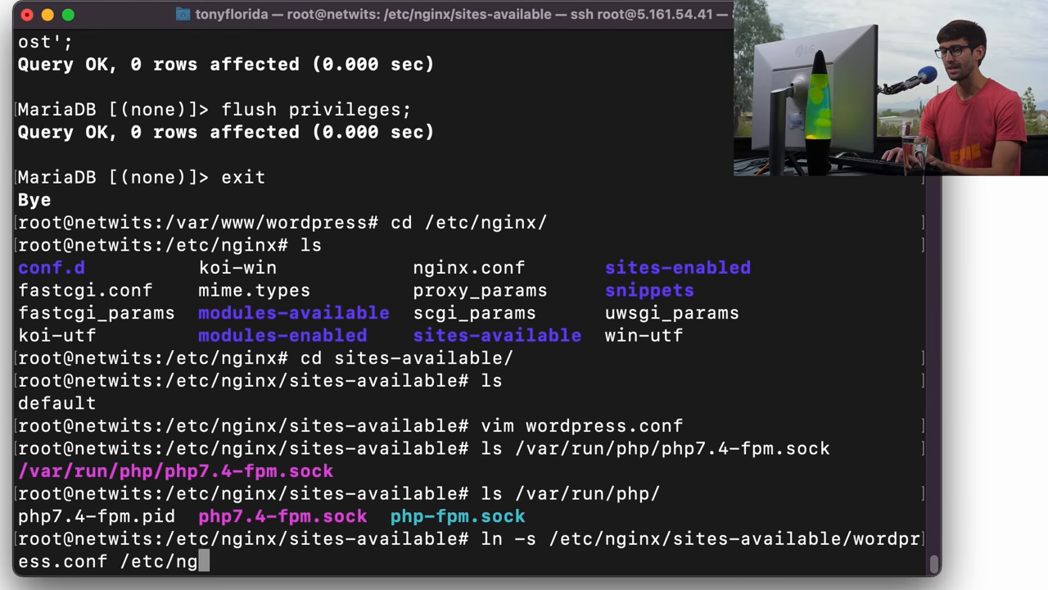
type("inx/sites-enabled/")
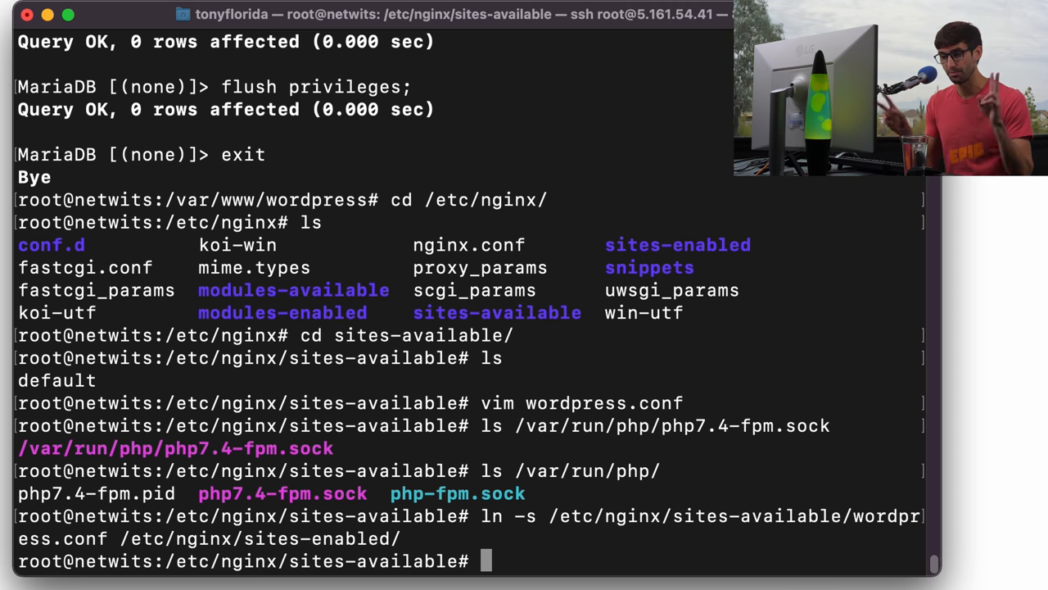
type("n")
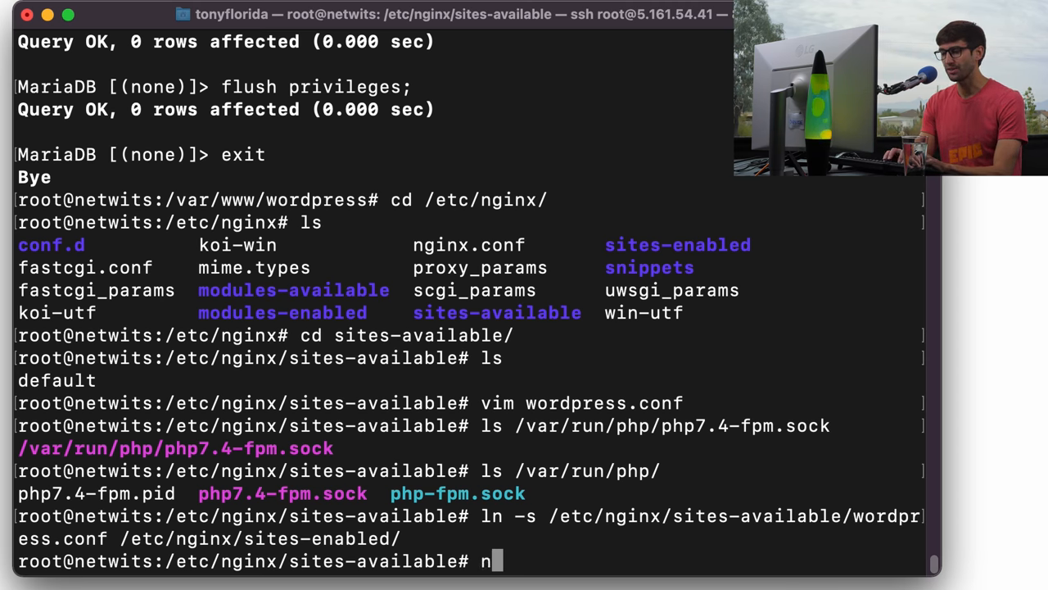
type("ginx -t")
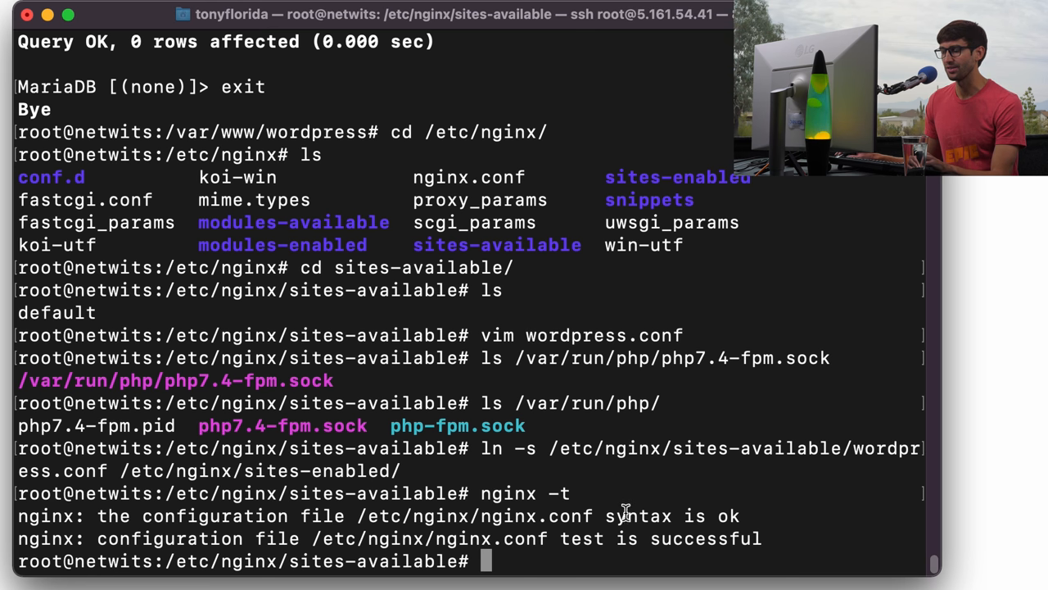
Step: Run systemctl restart nginx after the configuration test passes
left_click_drag(561, 538, 760, 538)
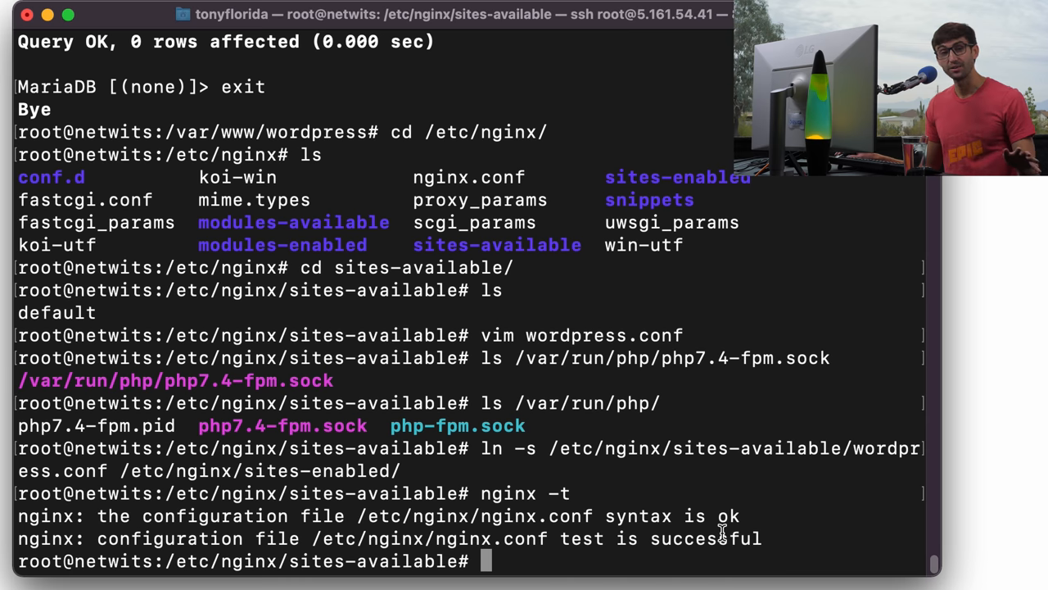
type("s")
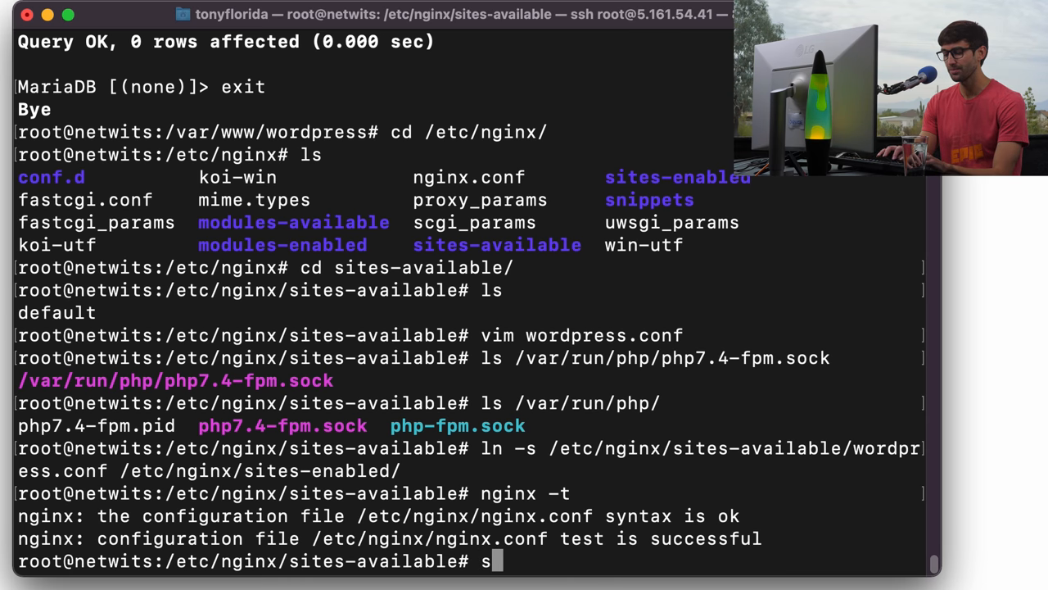
type("ystemctl re")
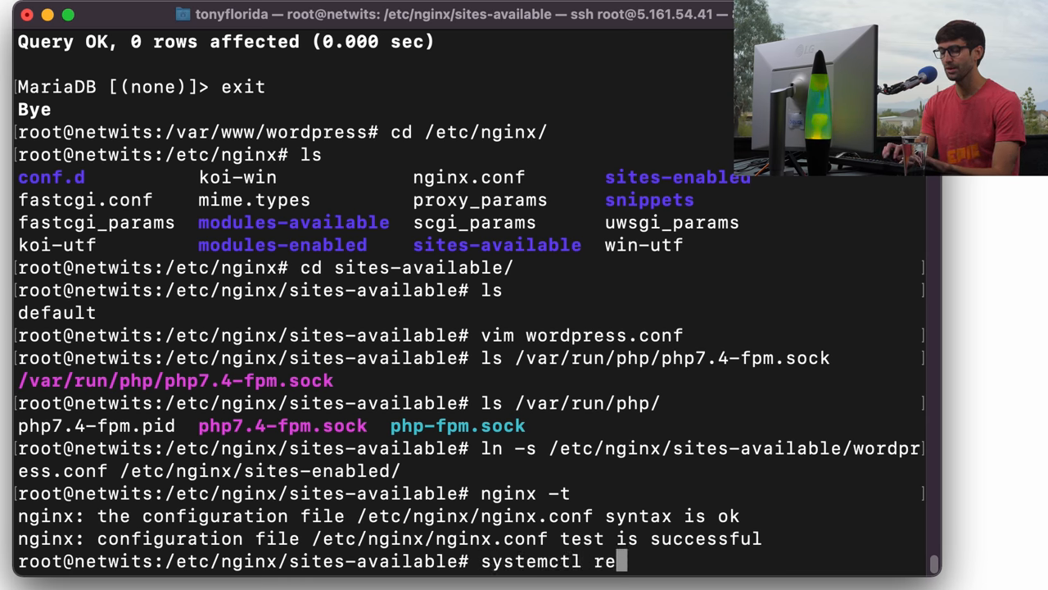
type("start nginx")
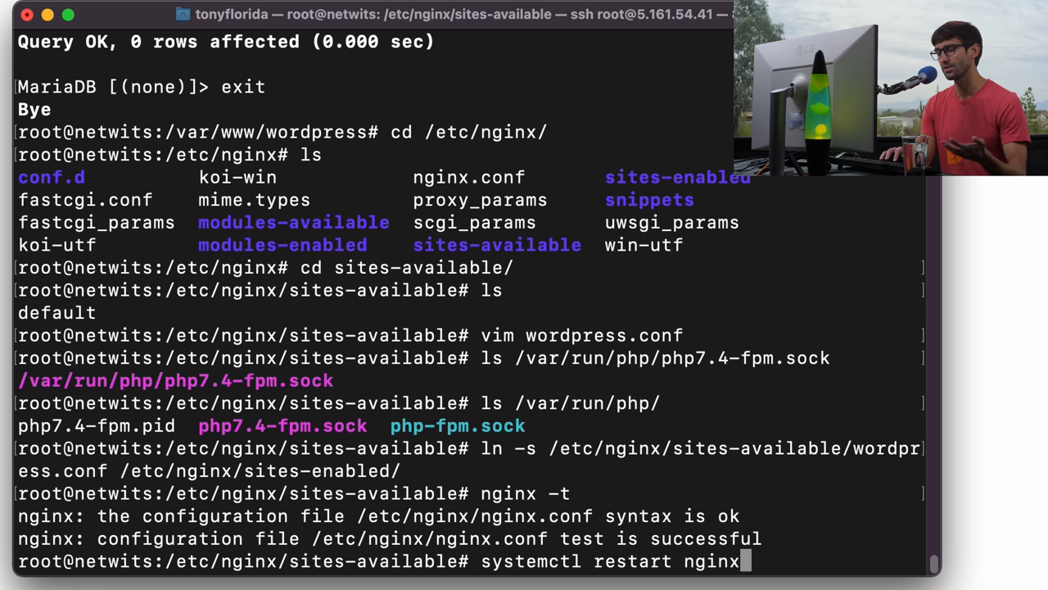
key("Return")
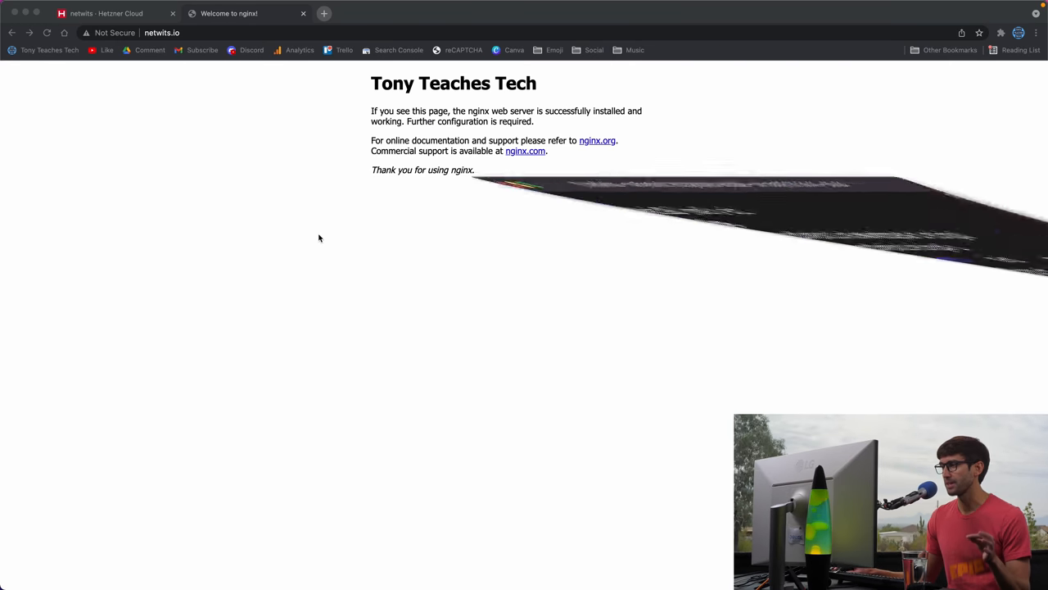
Step: Reload netwits.io and continue the installer in English (United States)
left_click(163, 33)
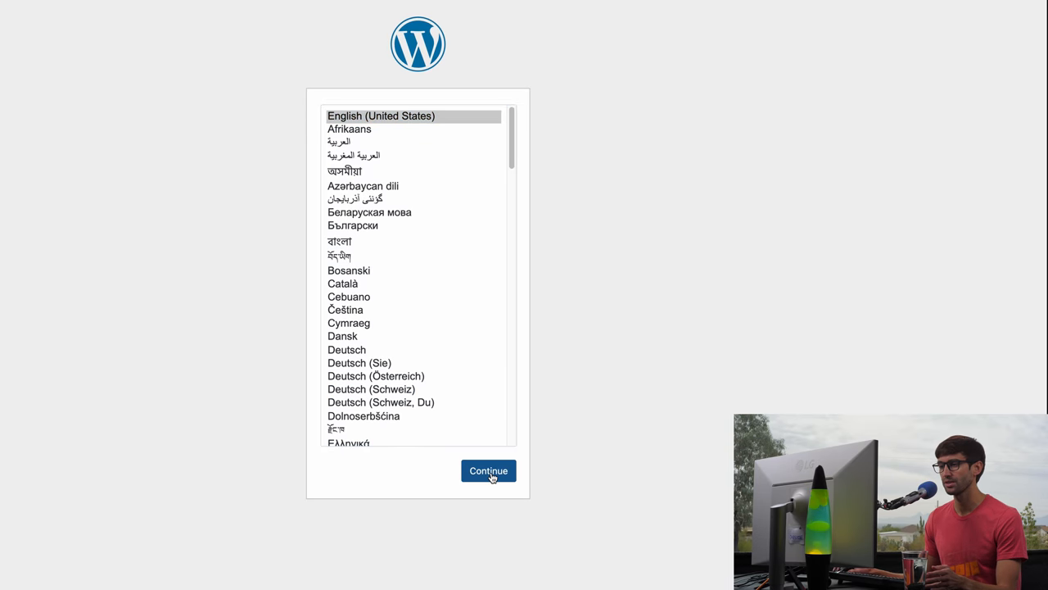
left_click(488, 470)
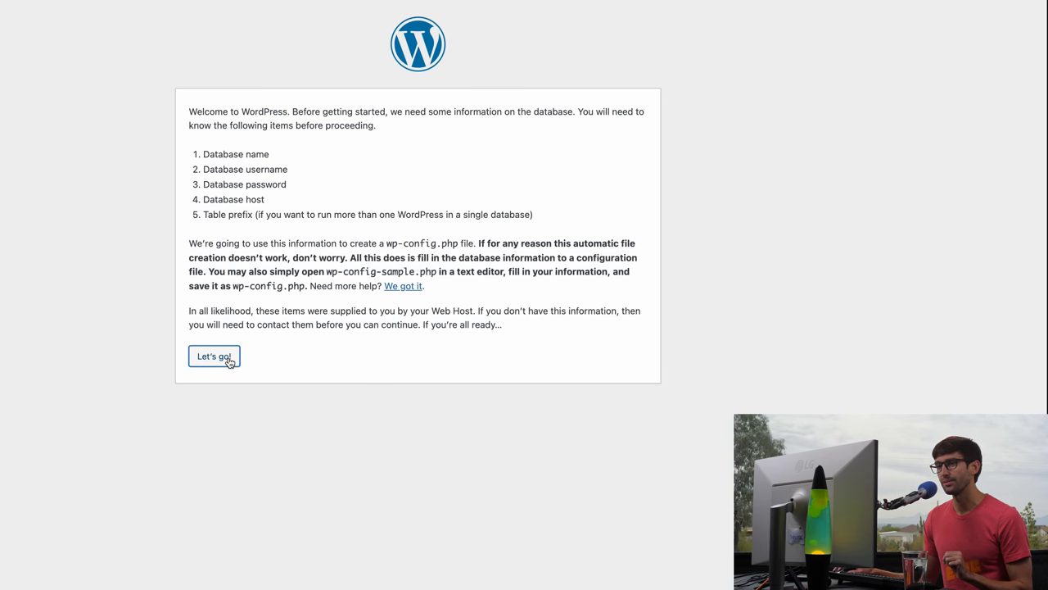
left_click(214, 356)
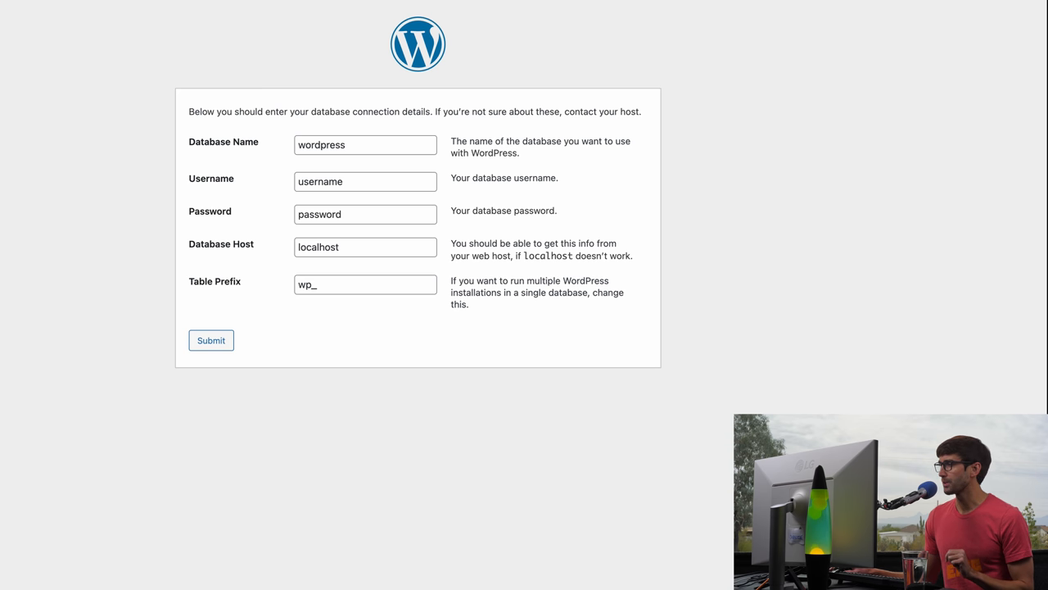
type("example_db")
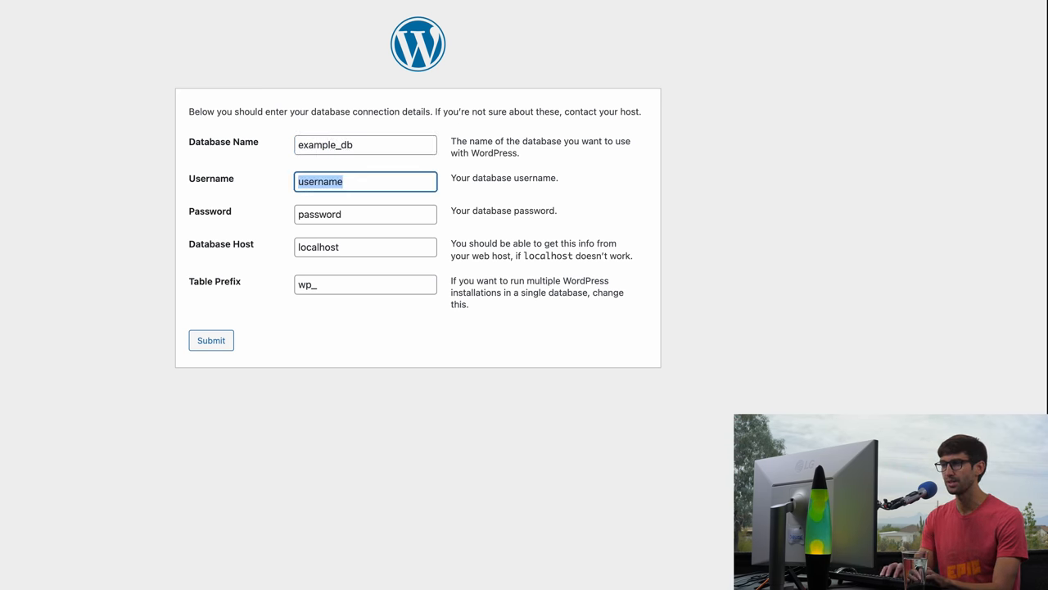
type("example_")
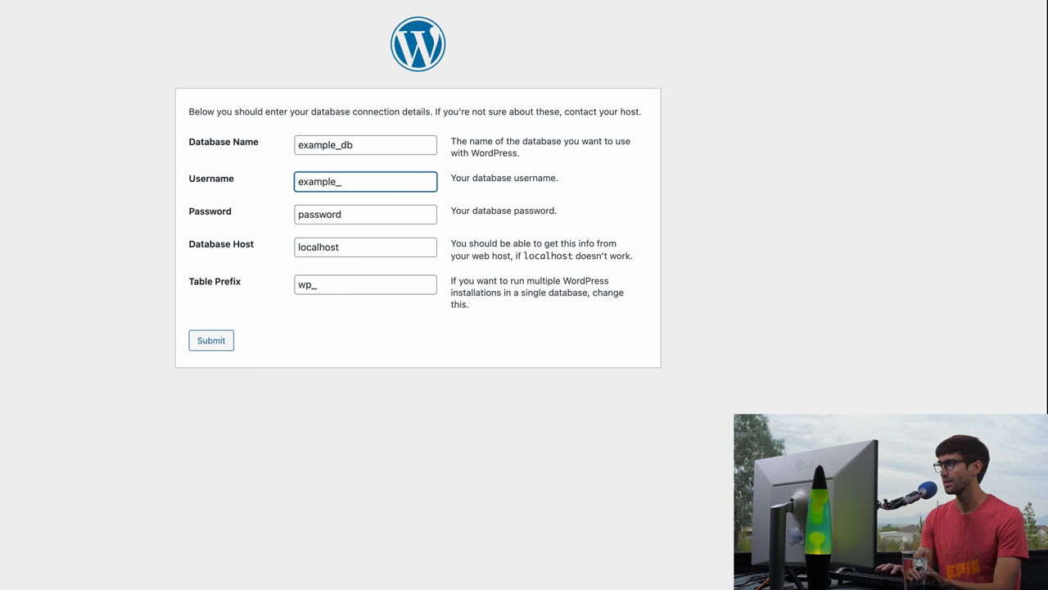
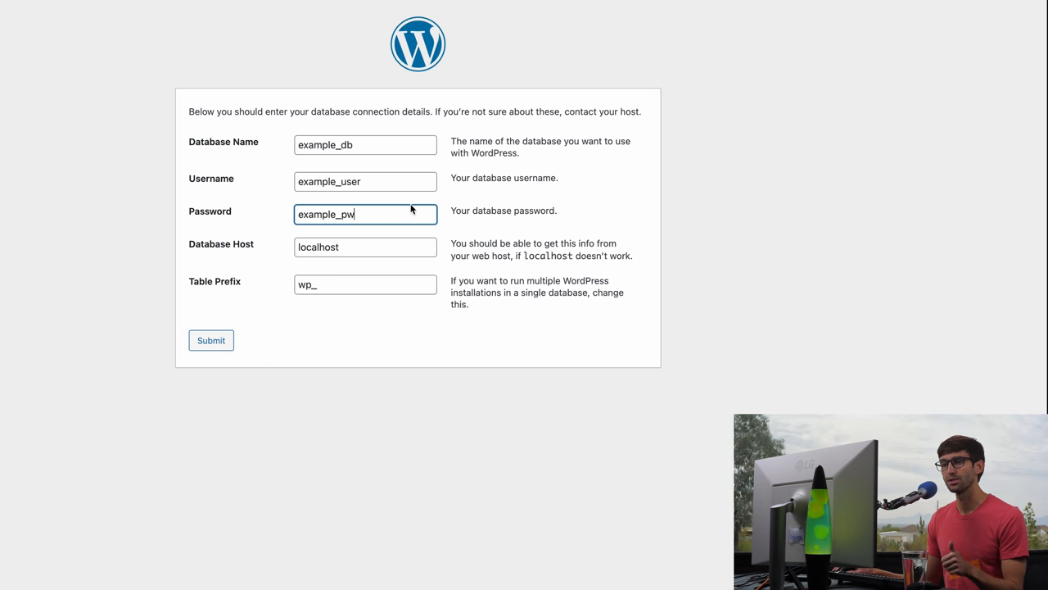
mouse_move(325, 284)
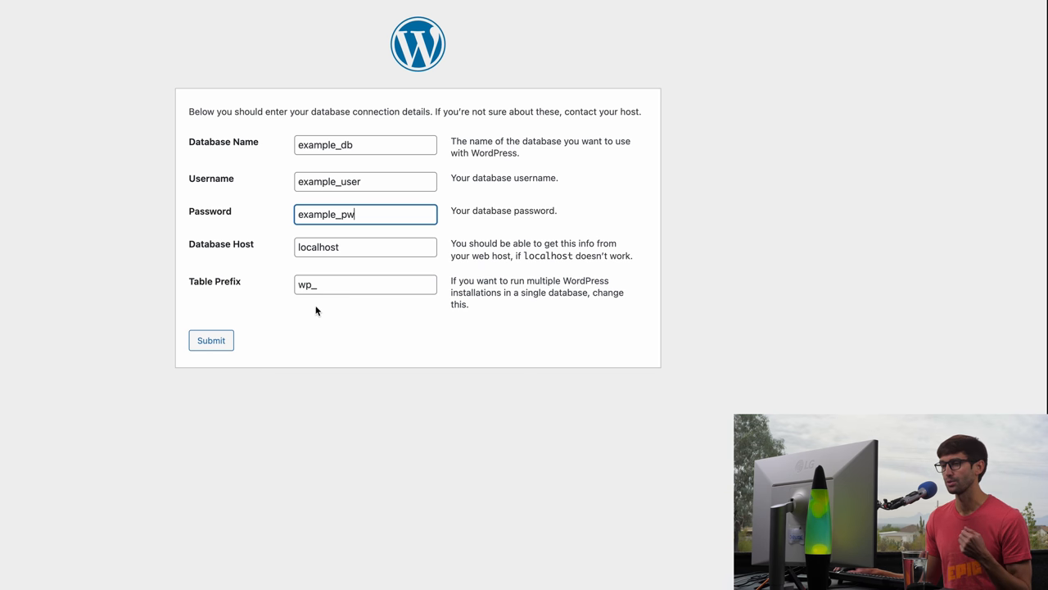
left_click(211, 340)
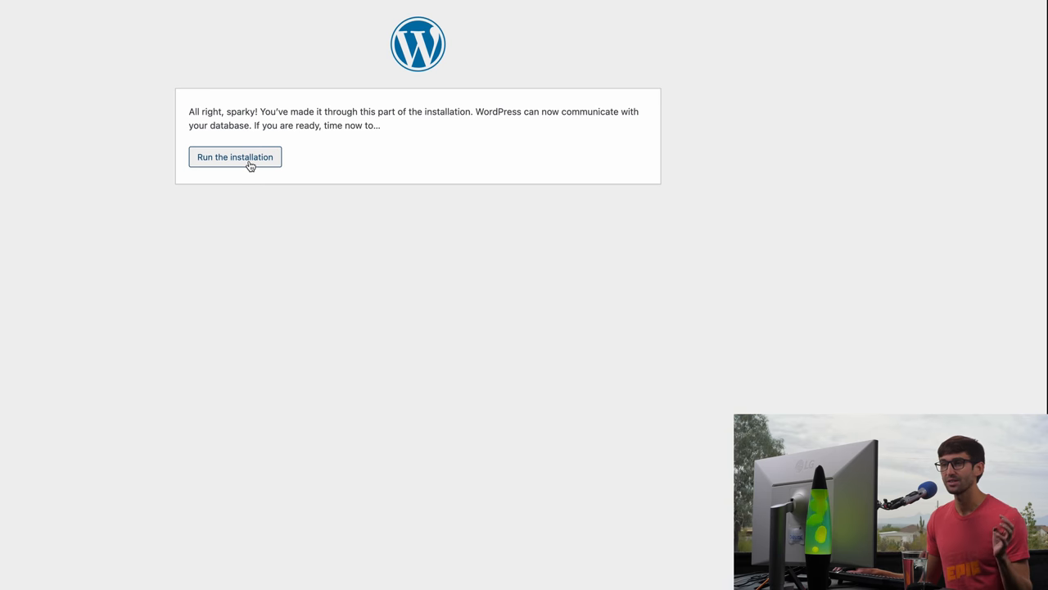
Step: Install WordPress with site title Netwits, admin user tonyteachestech, the generated password and an email
left_click(235, 157)
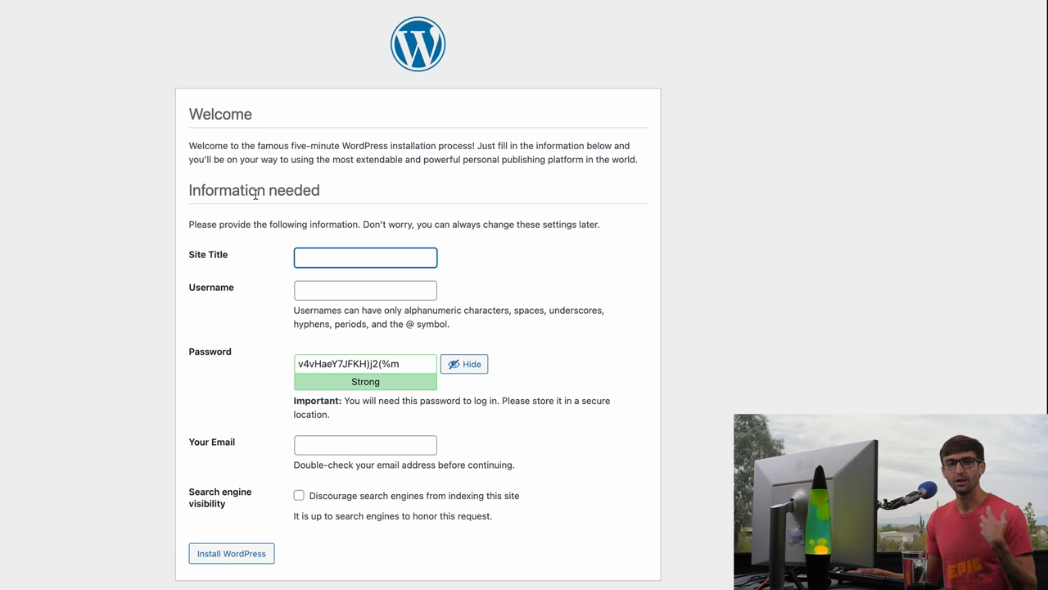
mouse_move(340, 248)
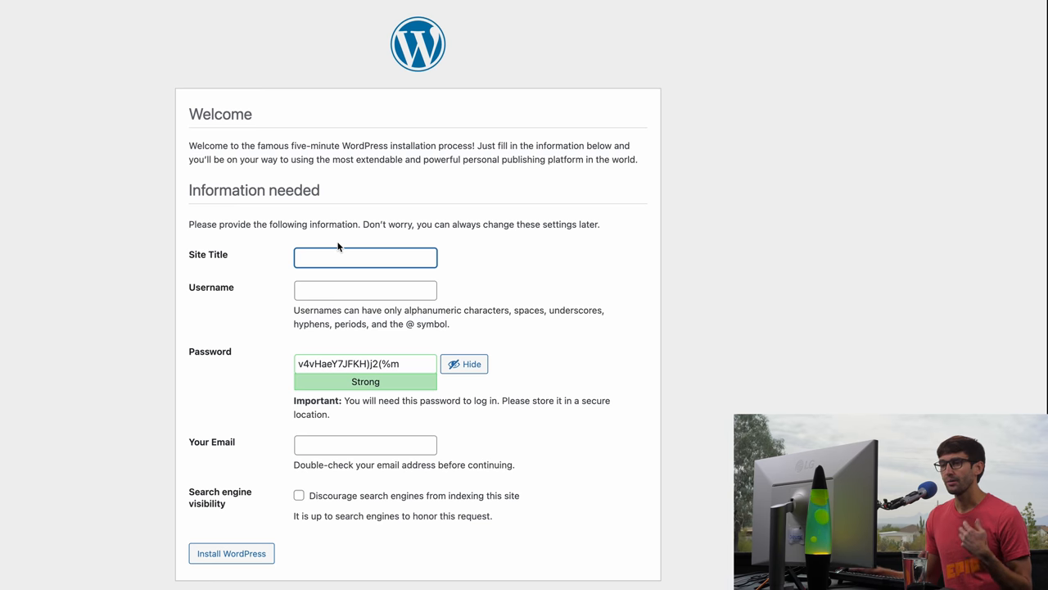
type("Netwits")
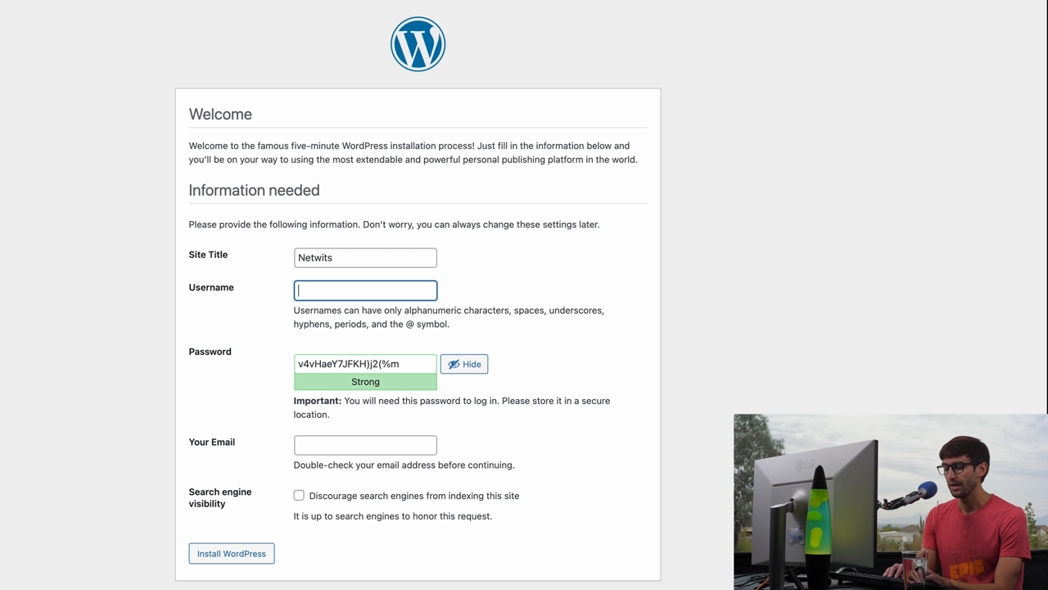
type("tonyteachestech")
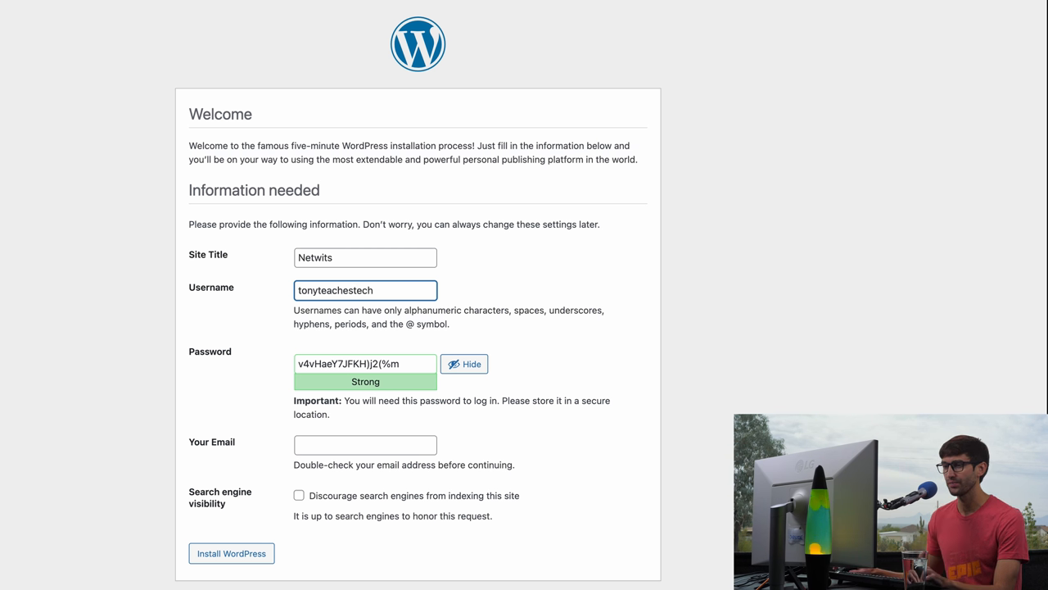
triple_click(365, 363)
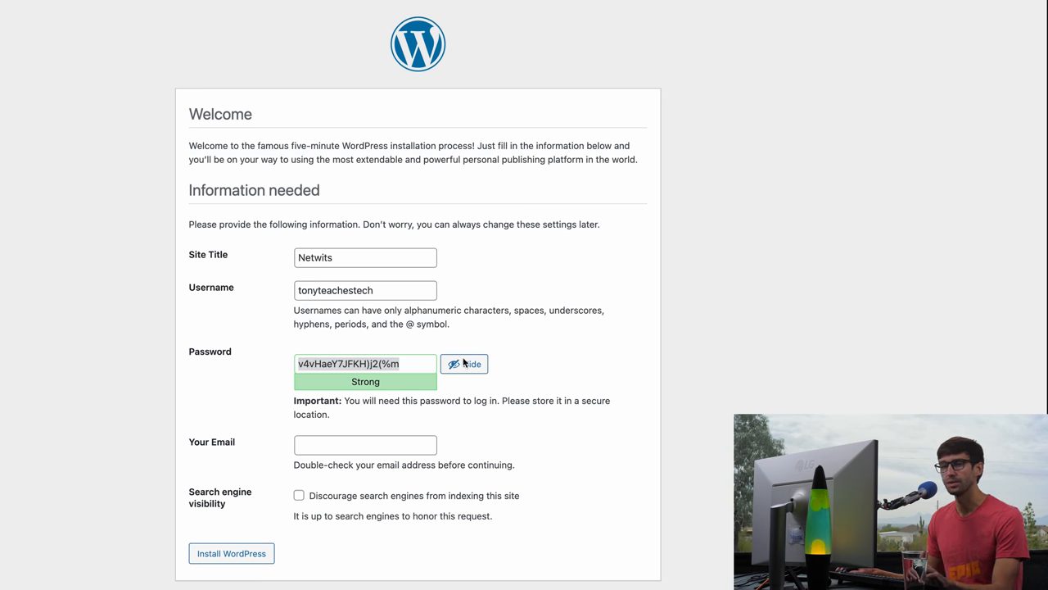
left_click(366, 445)
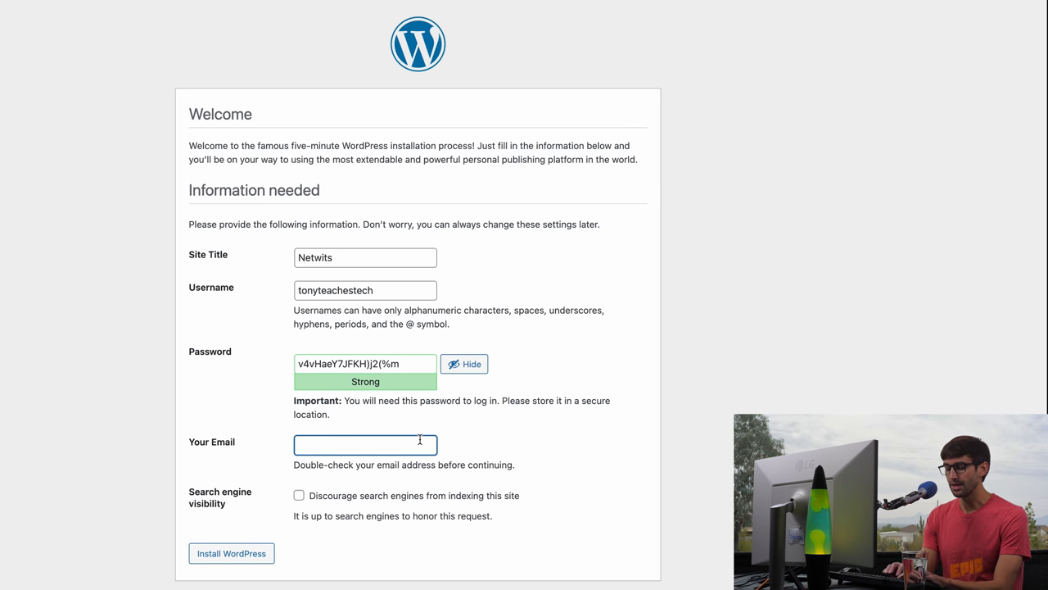
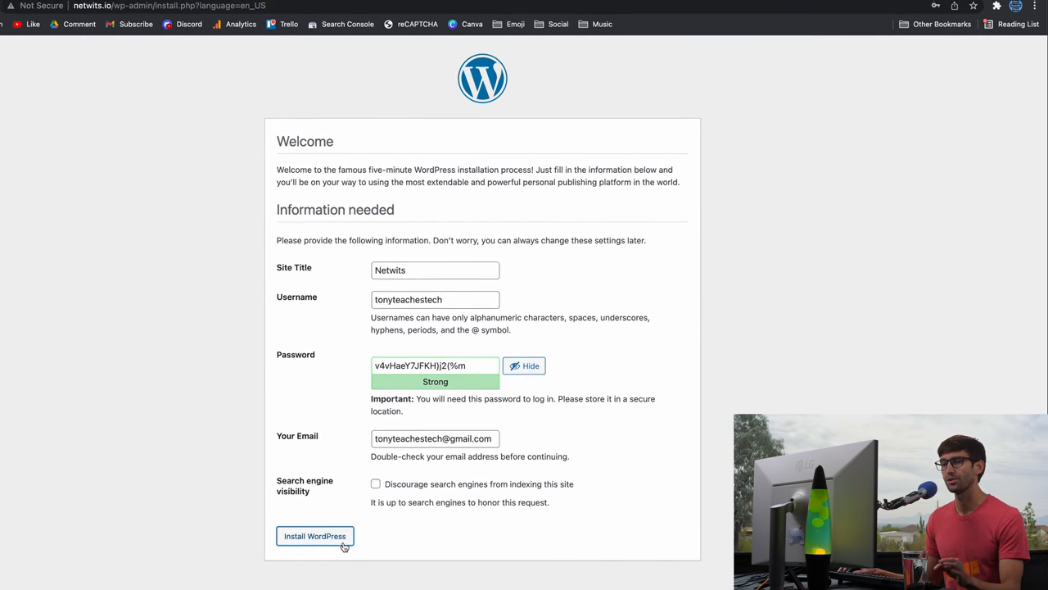
left_click(314, 536)
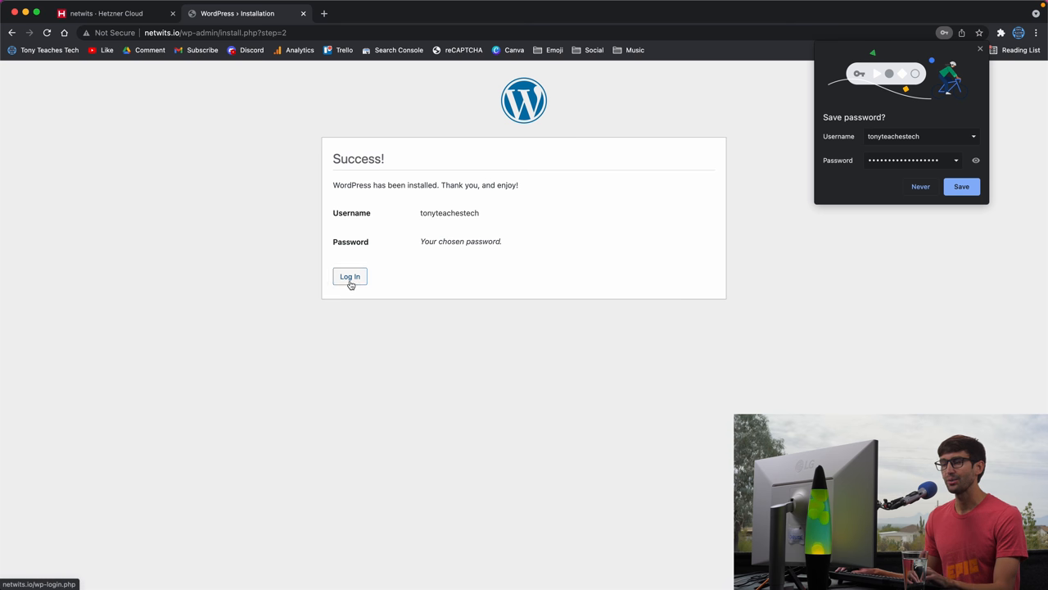
Step: Log in as tonyteachestech and dismiss Chrome's save-password prompt
left_click(349, 276)
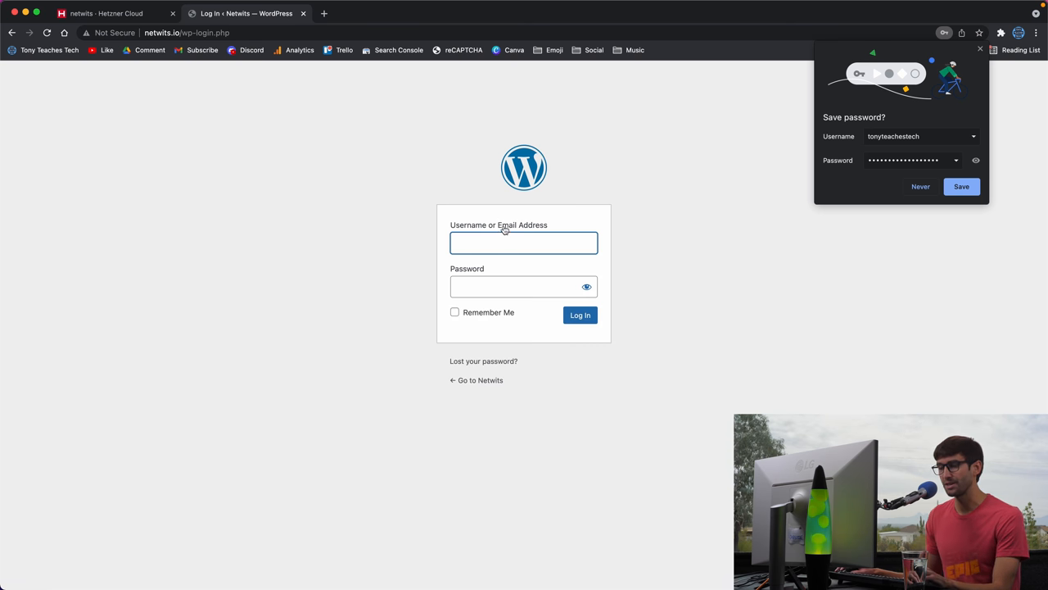
type("tonyteachestec")
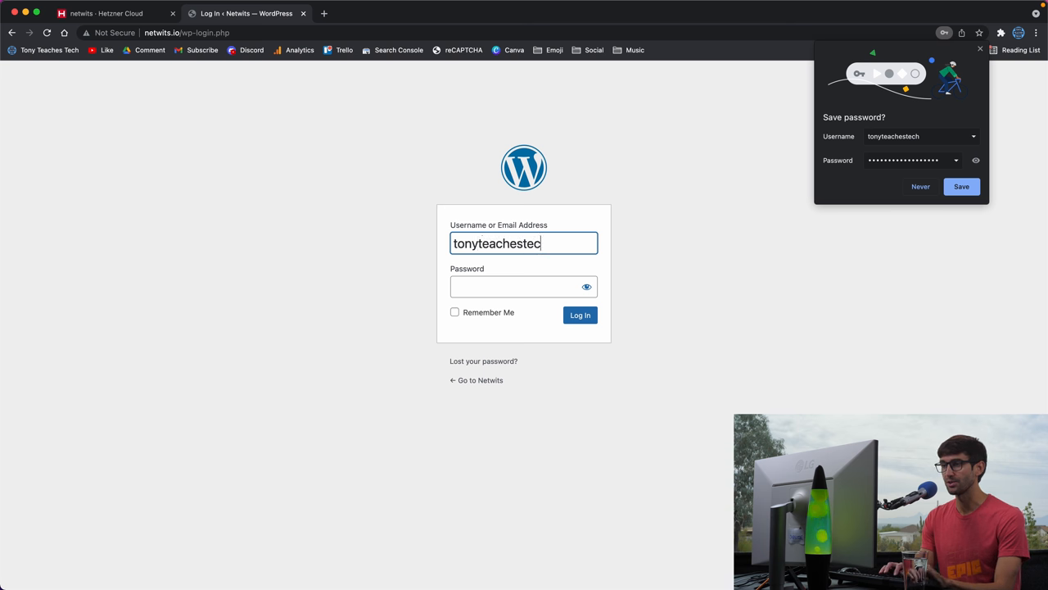
left_click(523, 285)
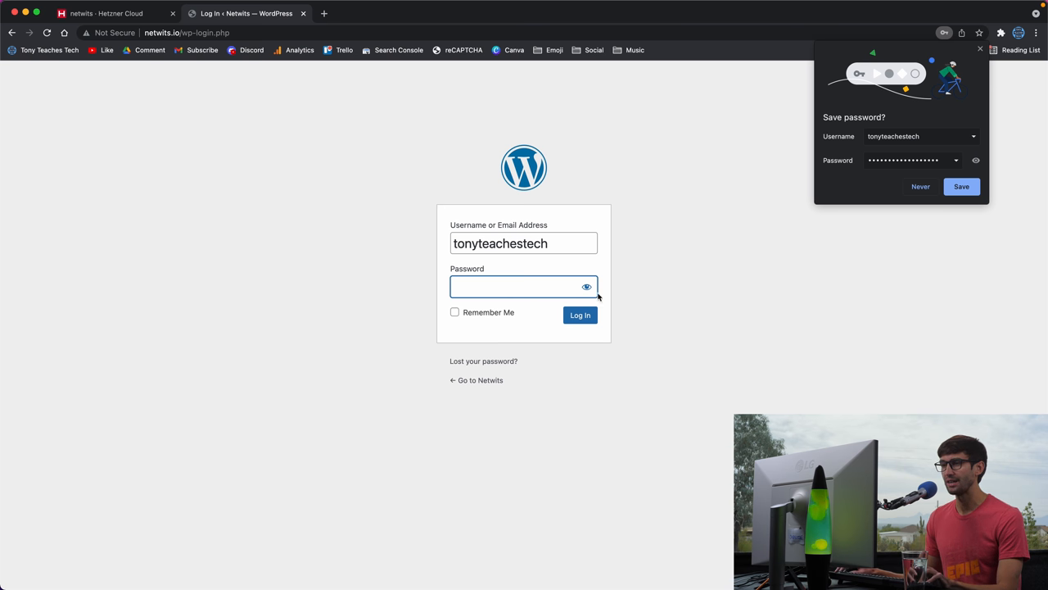
left_click(580, 315)
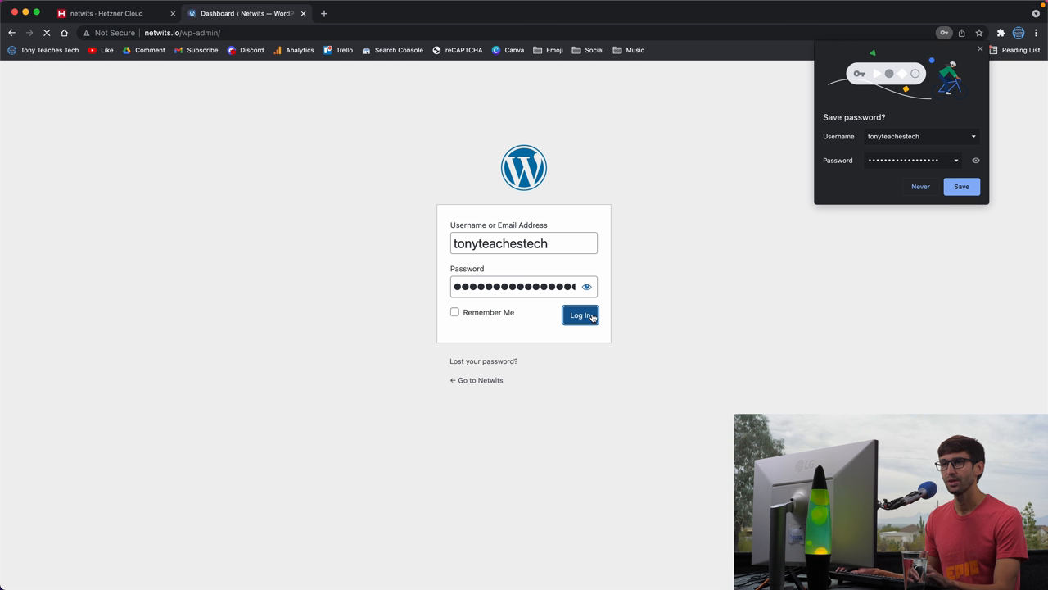
left_click(580, 315)
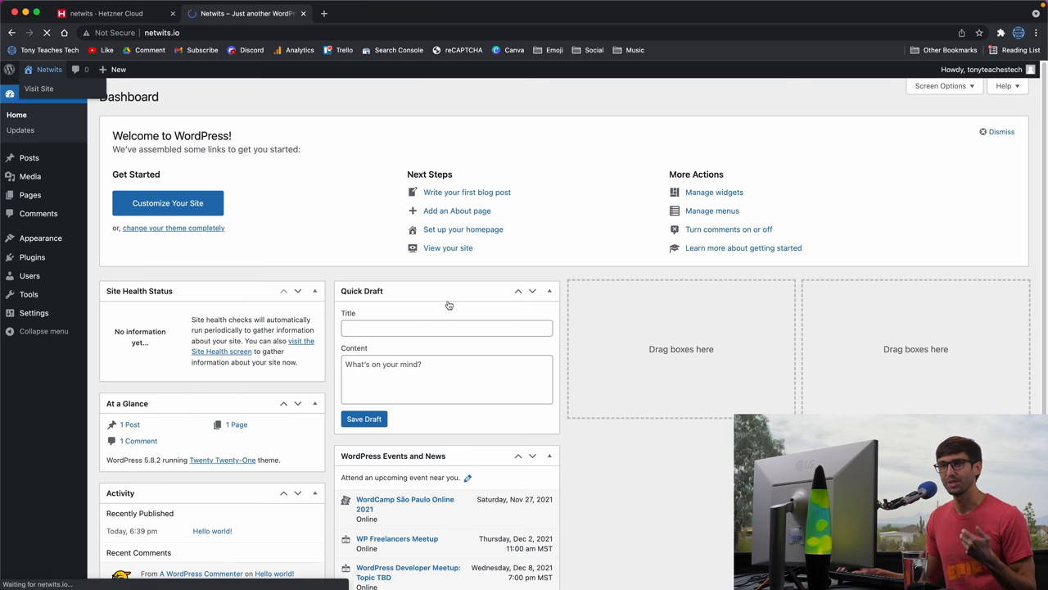
Step: Browse Themes, Plugins and Posts, then view Pages listing Privacy Policy draft and Sample Page
left_click(38, 88)
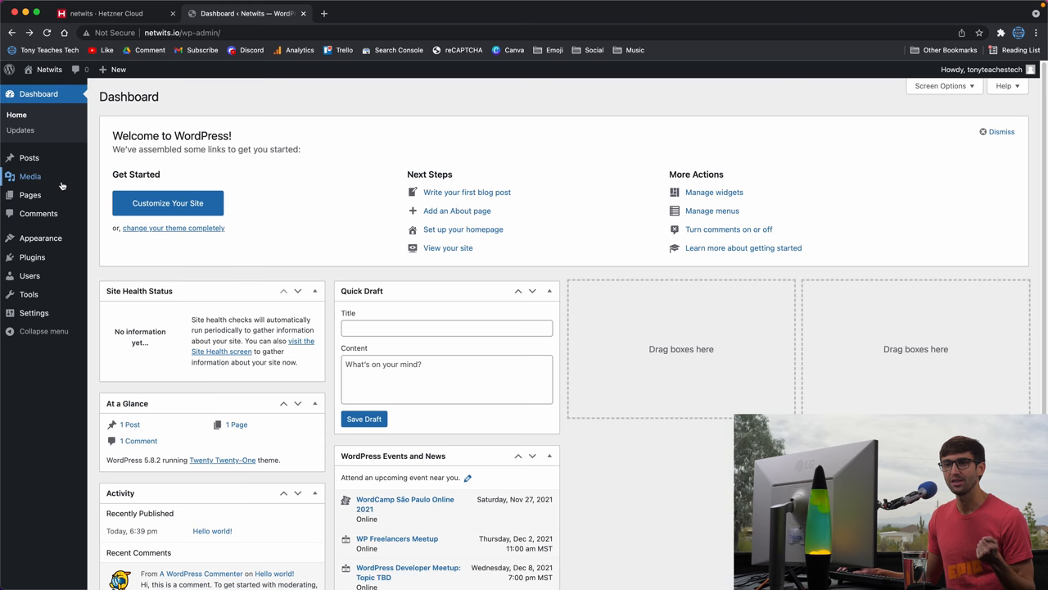
left_click(40, 238)
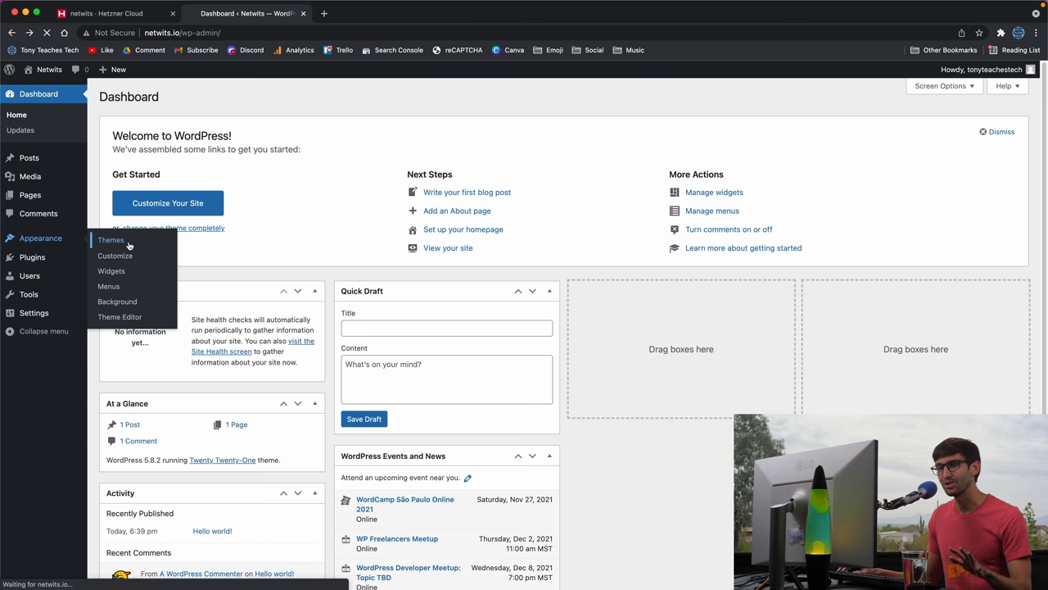
left_click(110, 239)
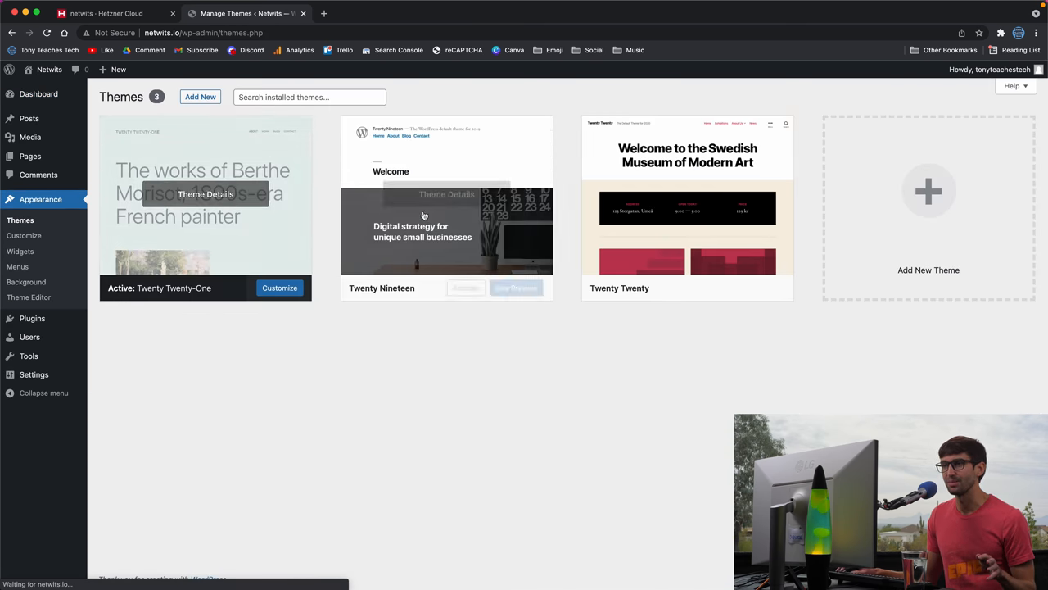
left_click(929, 191)
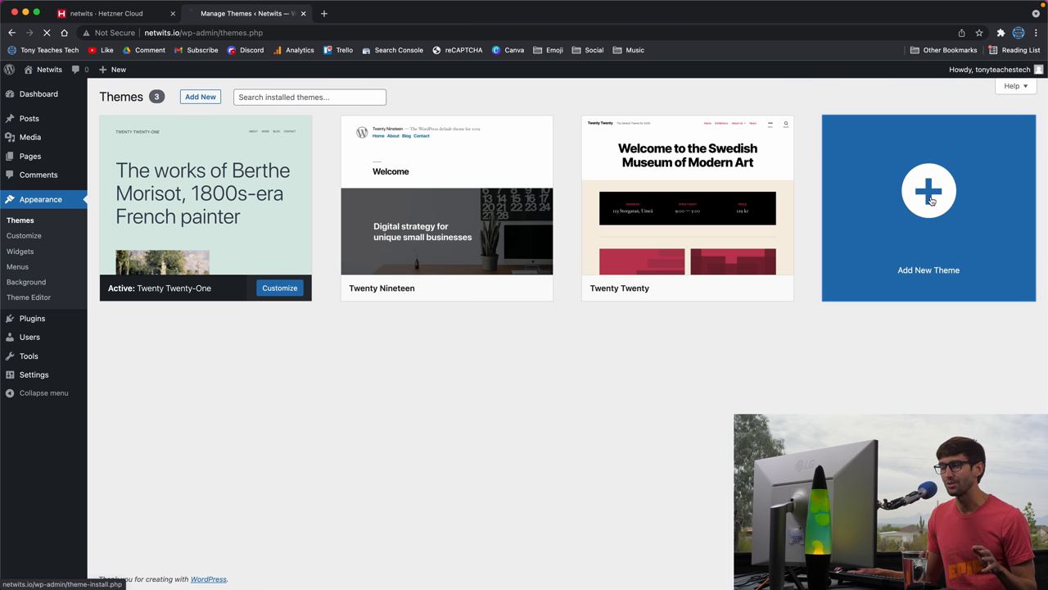
left_click(928, 190)
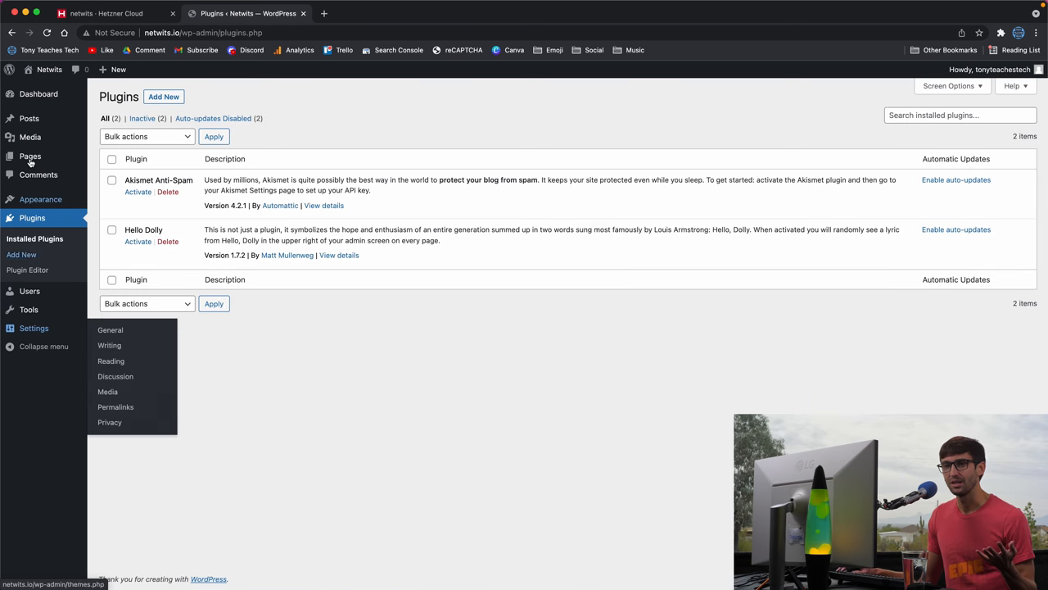
left_click(29, 118)
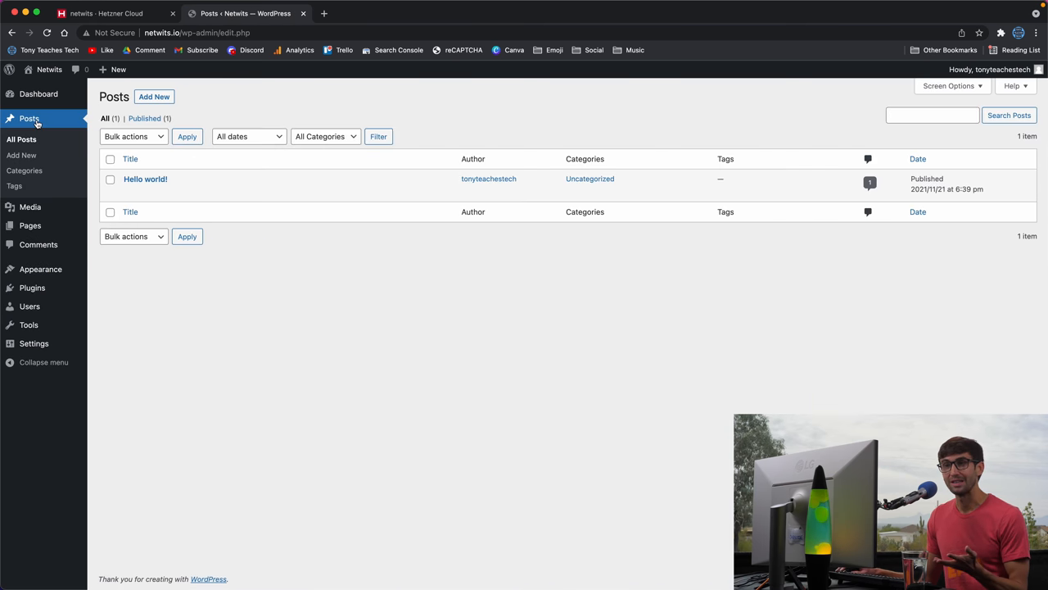
left_click(29, 226)
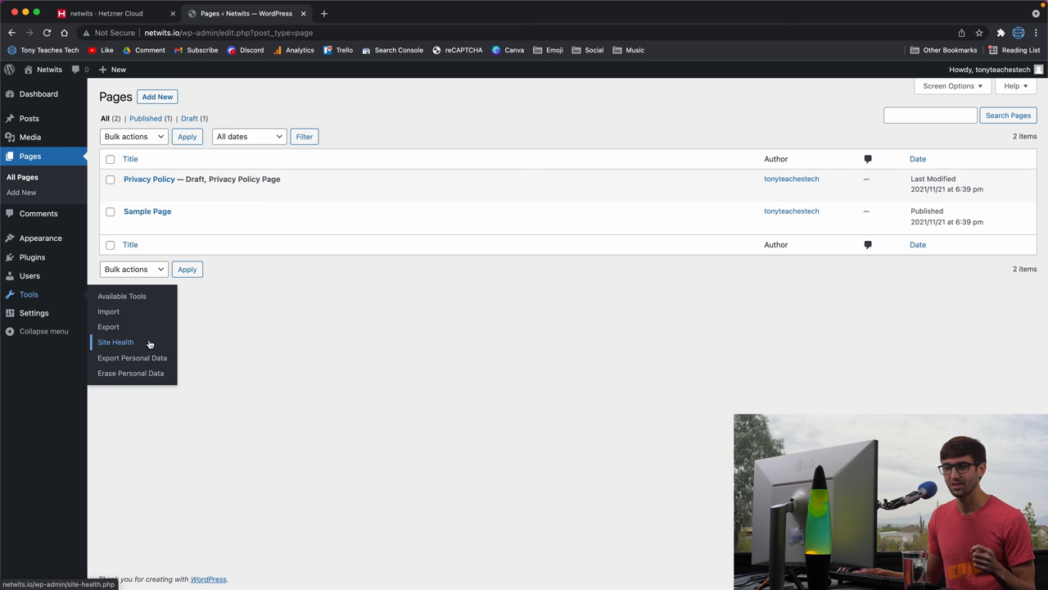
Step: Open Site Health and read the missing modules issue: curl, dom, mbstring, imagick, zip, gd
left_click(115, 341)
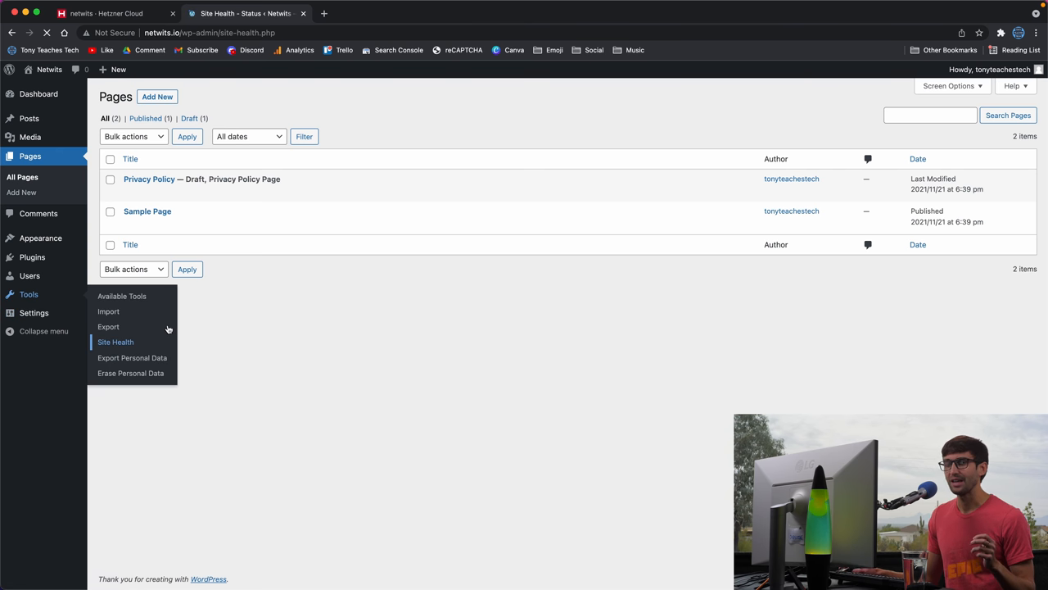
left_click(116, 342)
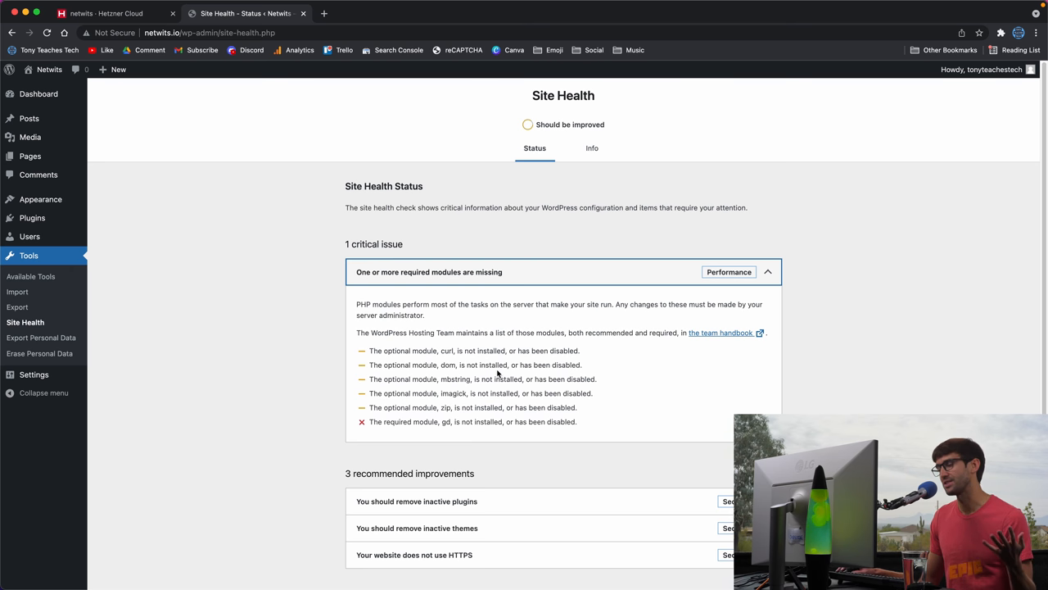
mouse_move(538, 339)
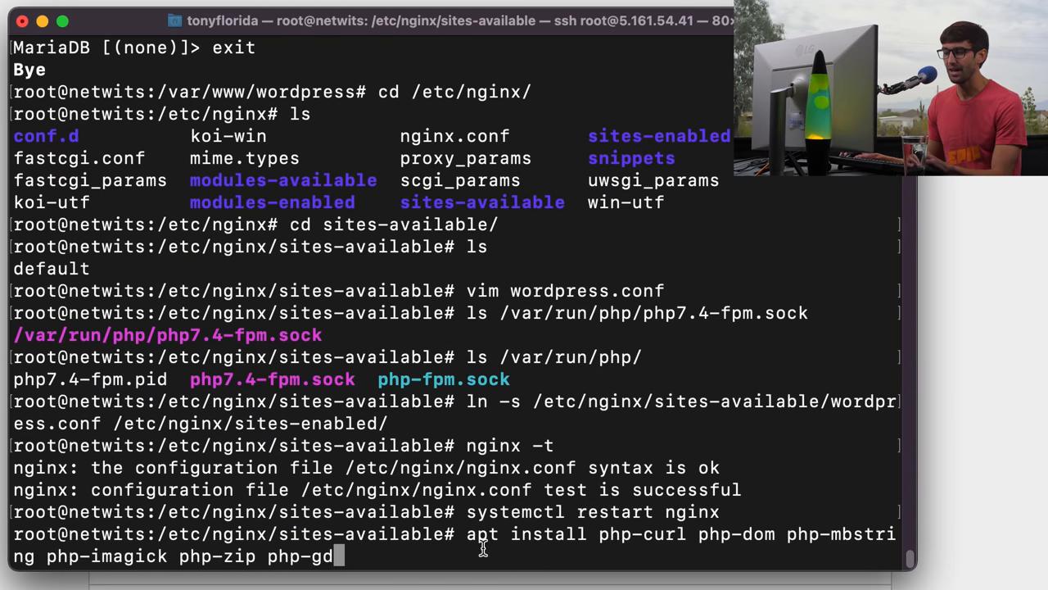
mouse_move(764, 524)
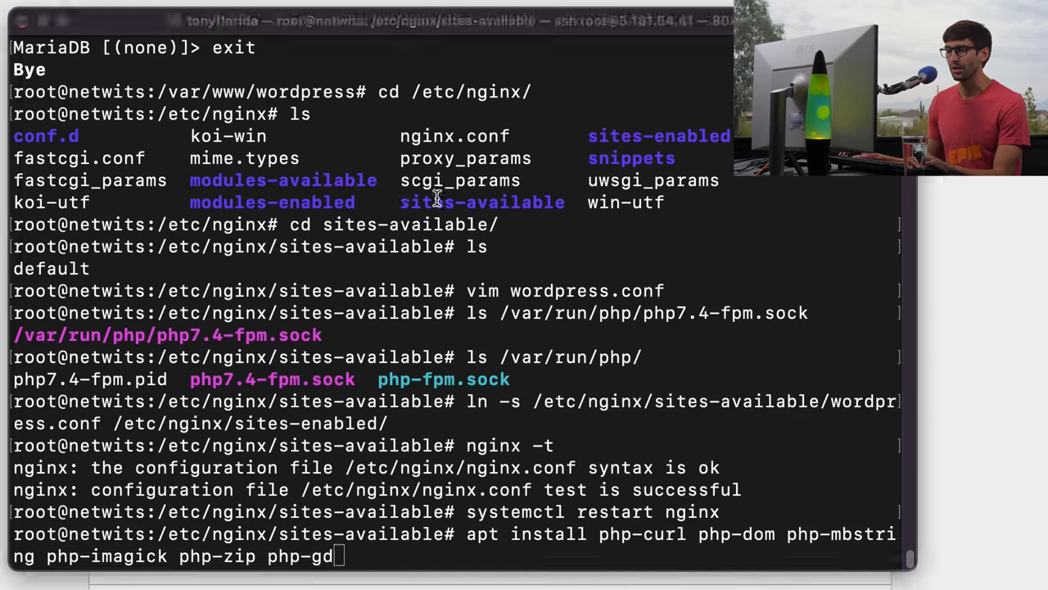
Step: Install php-curl, php-dom, php-mbstring, php-imagick, php-zip and php-gd, confirming with y
key("Return")
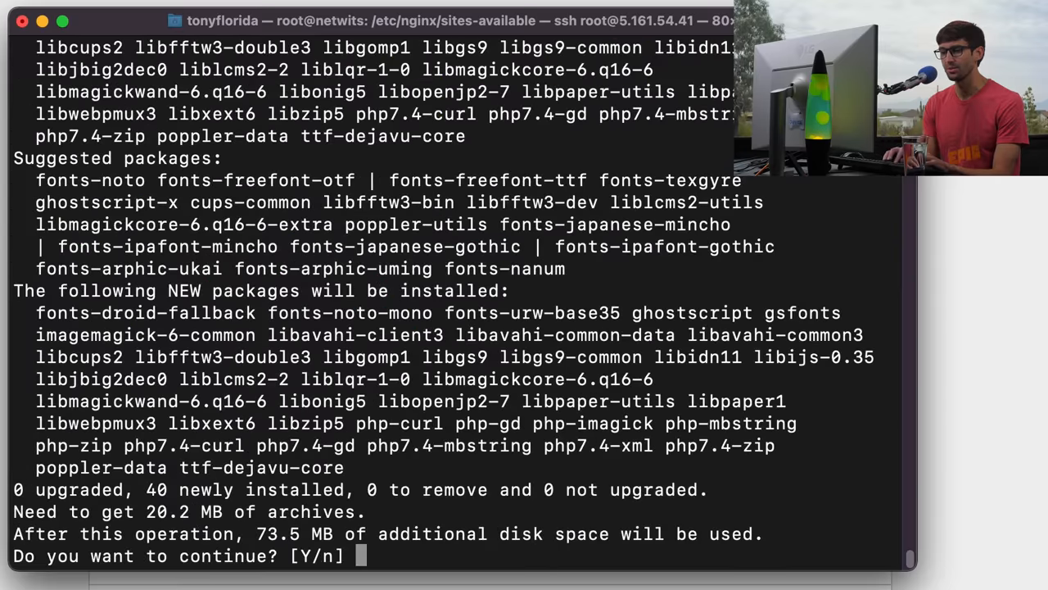
type("y")
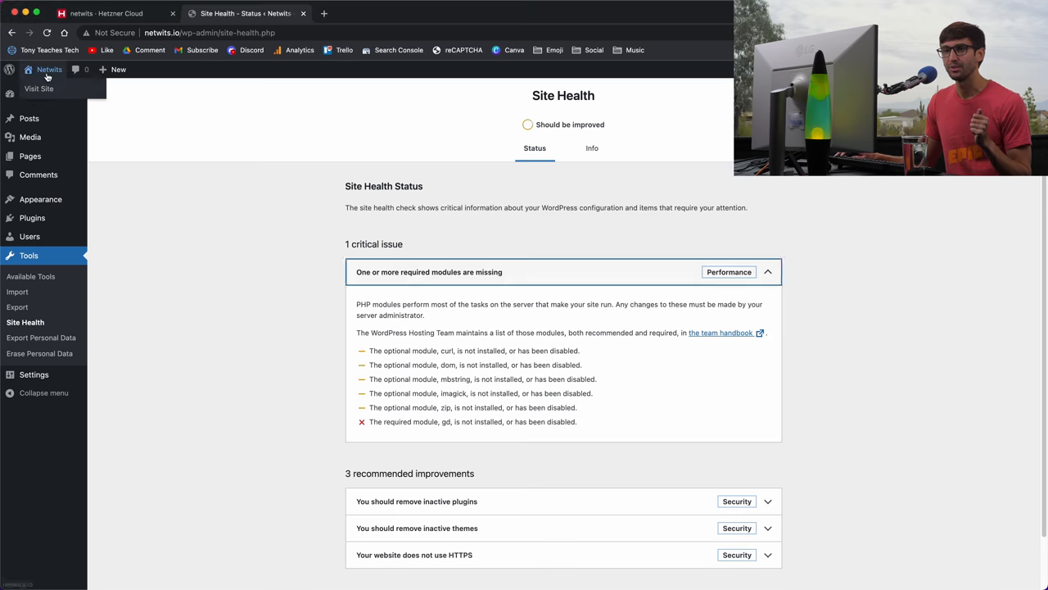
Step: Visit the public netwits.io front page with the Hello world! post
left_click(38, 88)
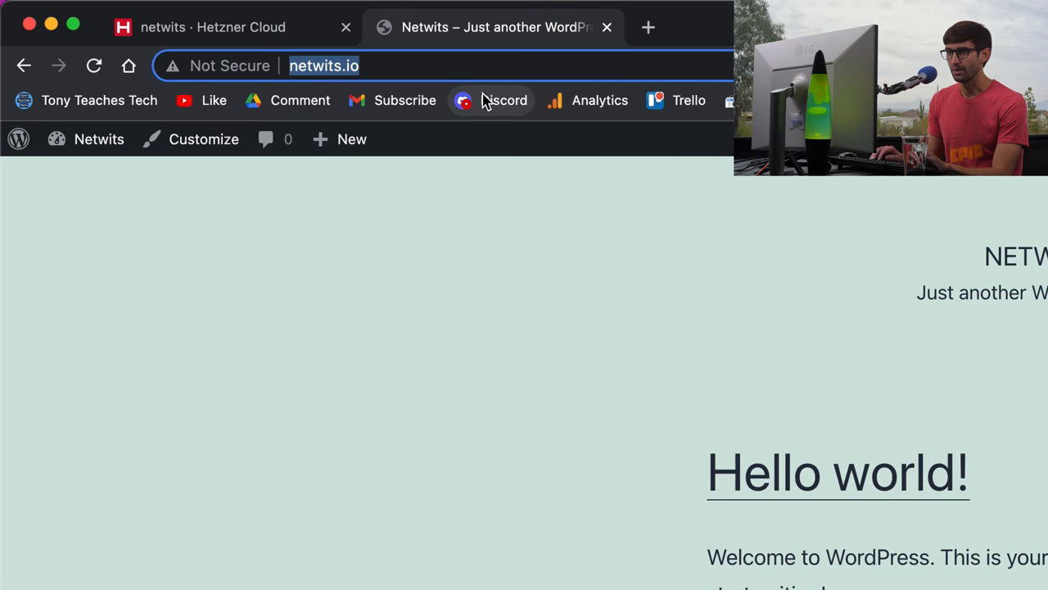
type("http")
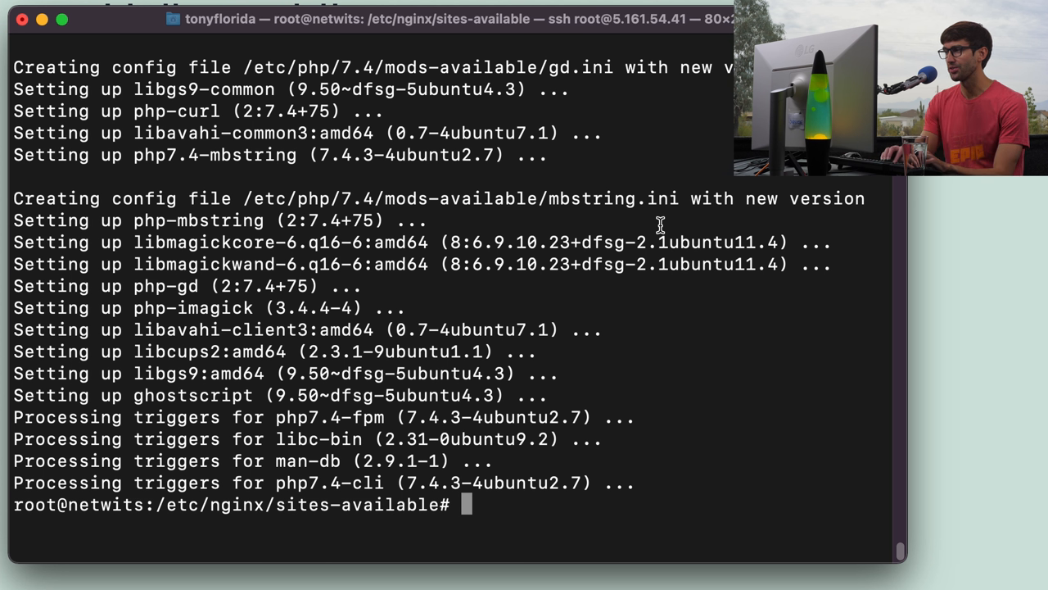
Step: Install snapd with apt, then install and refresh the core snap
type("a")
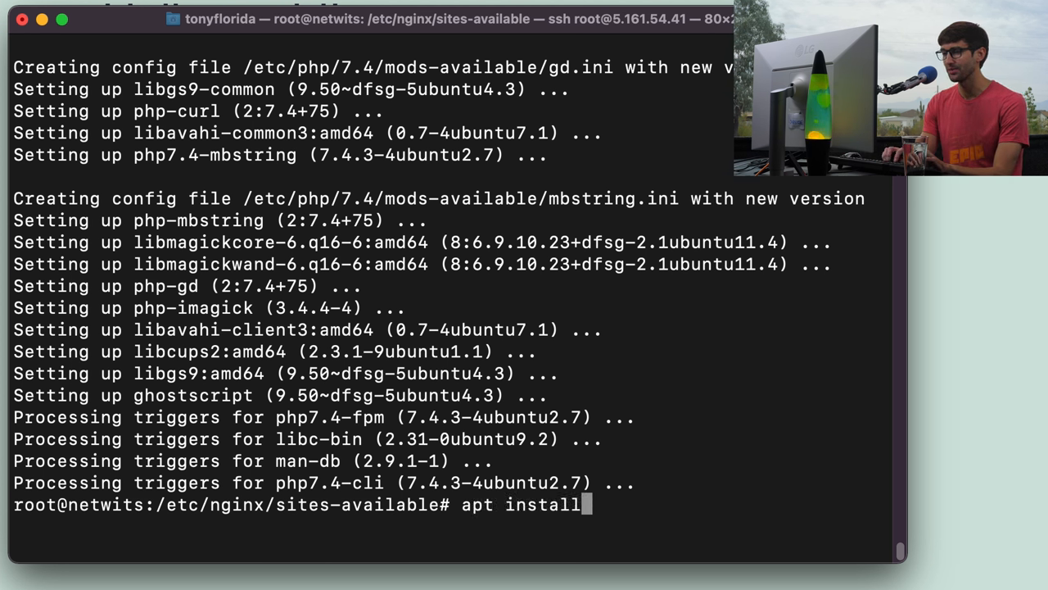
type("snapd")
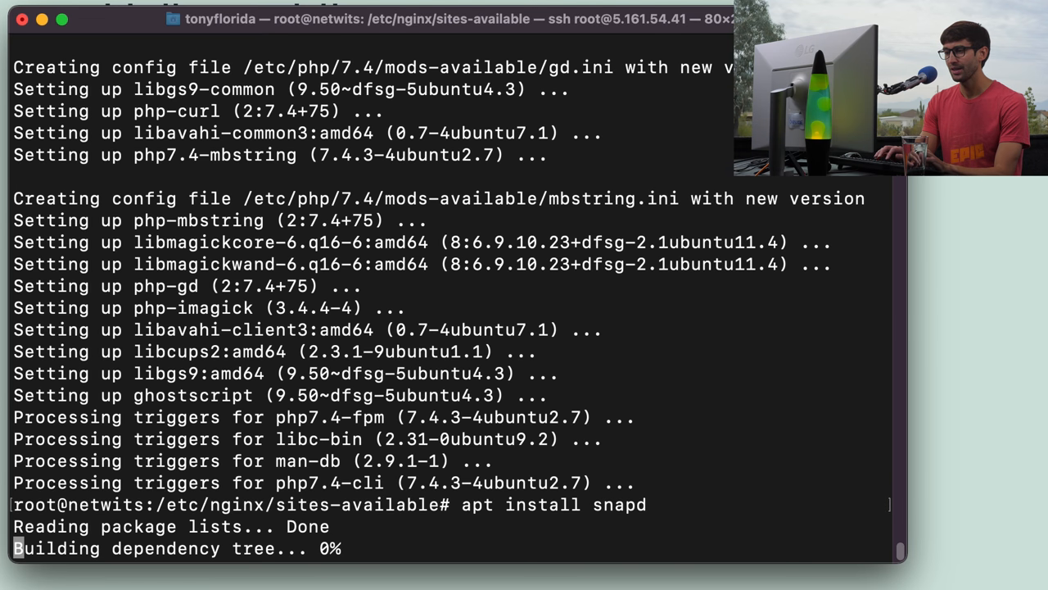
type("y")
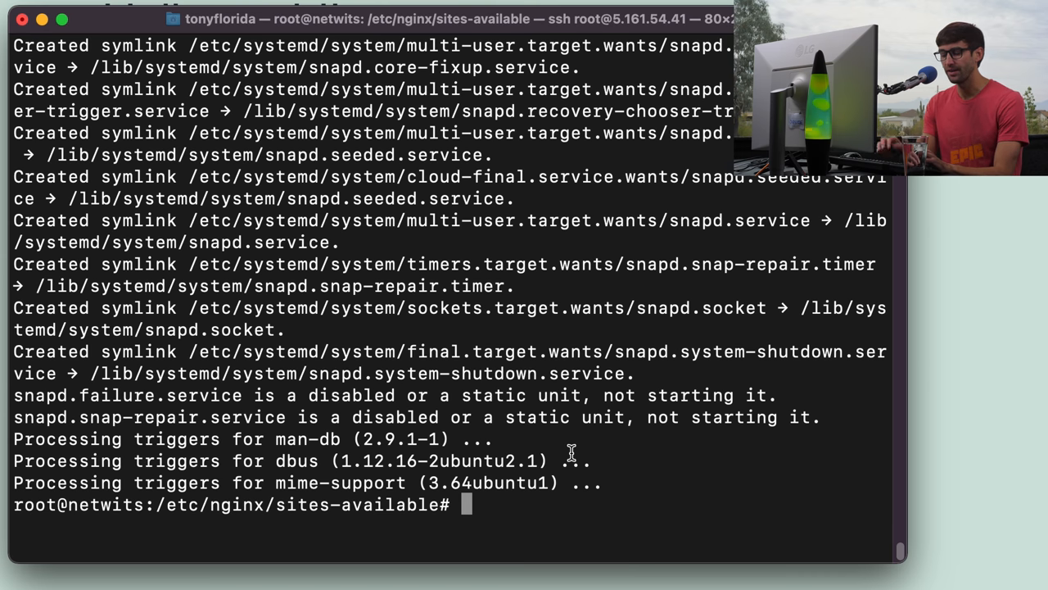
type("snap")
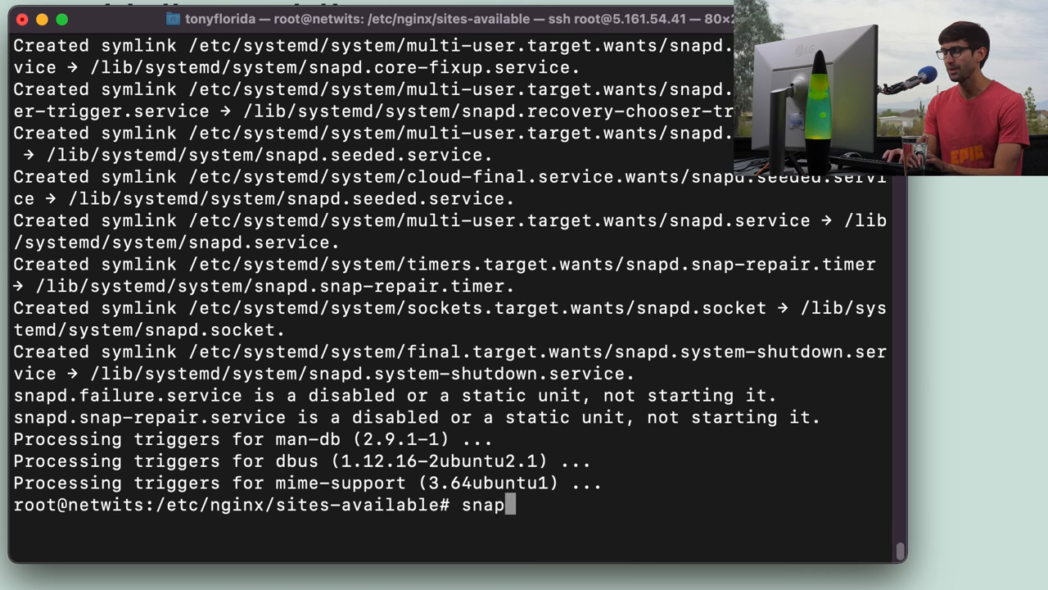
type("install core;")
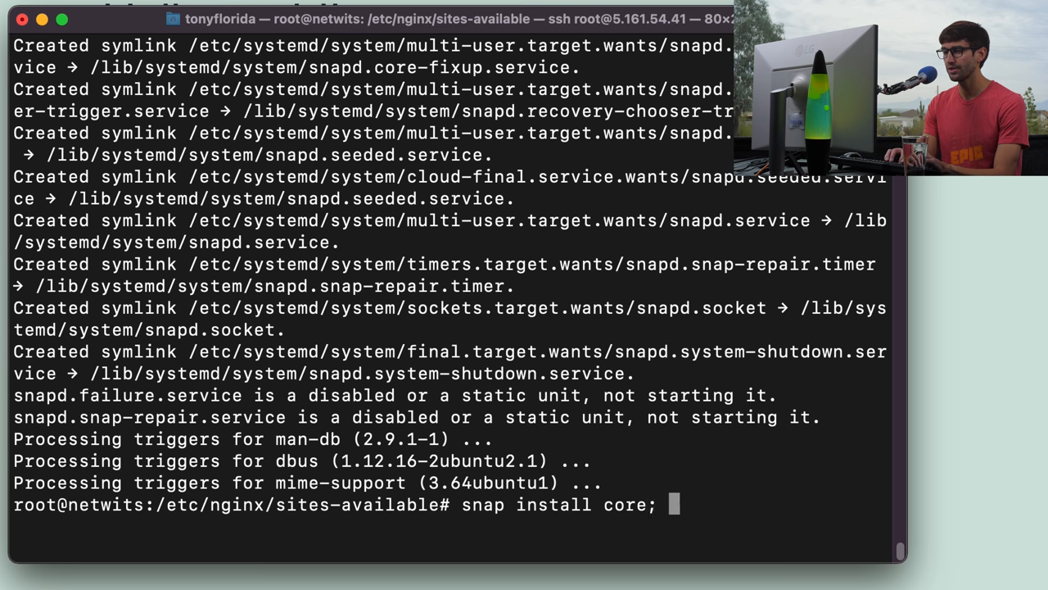
type("snap refresh core")
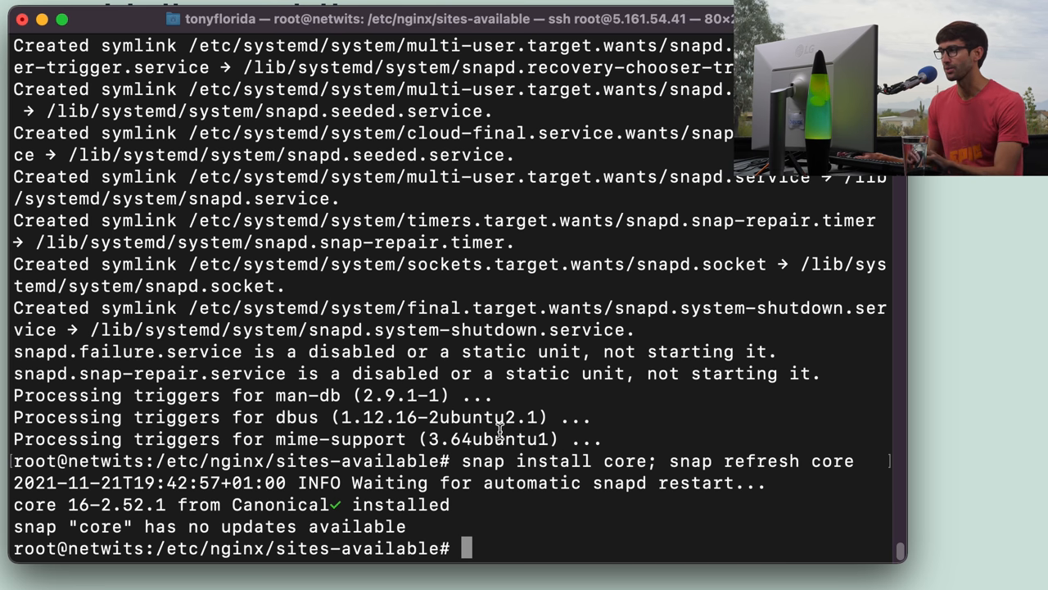
Step: Install certbot as a classic snap and symlink it to /usr/bin/certbot
type("snap i")
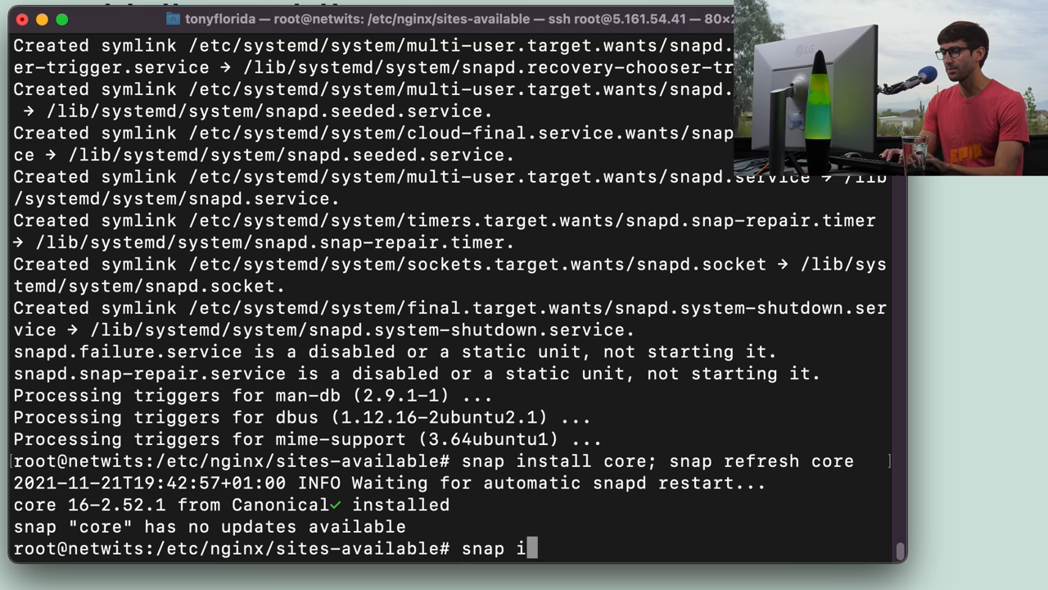
type("nstall --classic certbot")
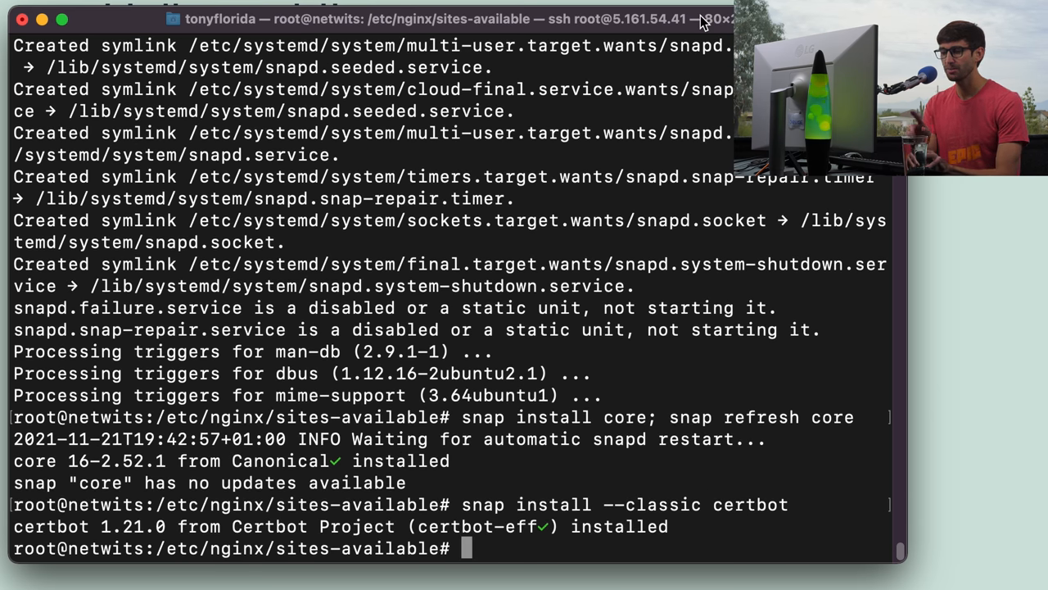
type("ln -s /snap/bin/certbot /usr/bin/certbot")
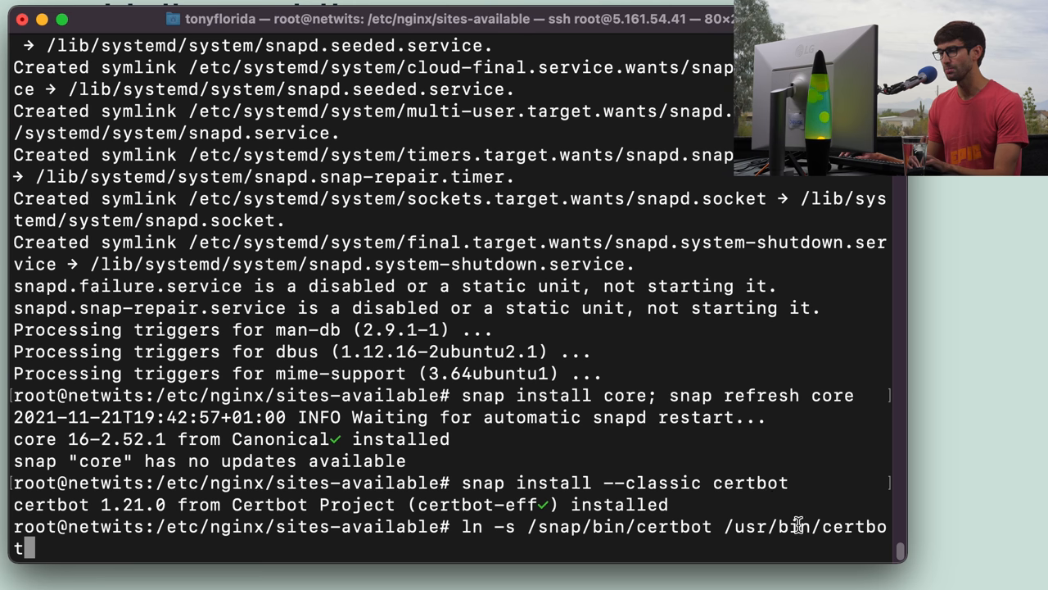
key("Return")
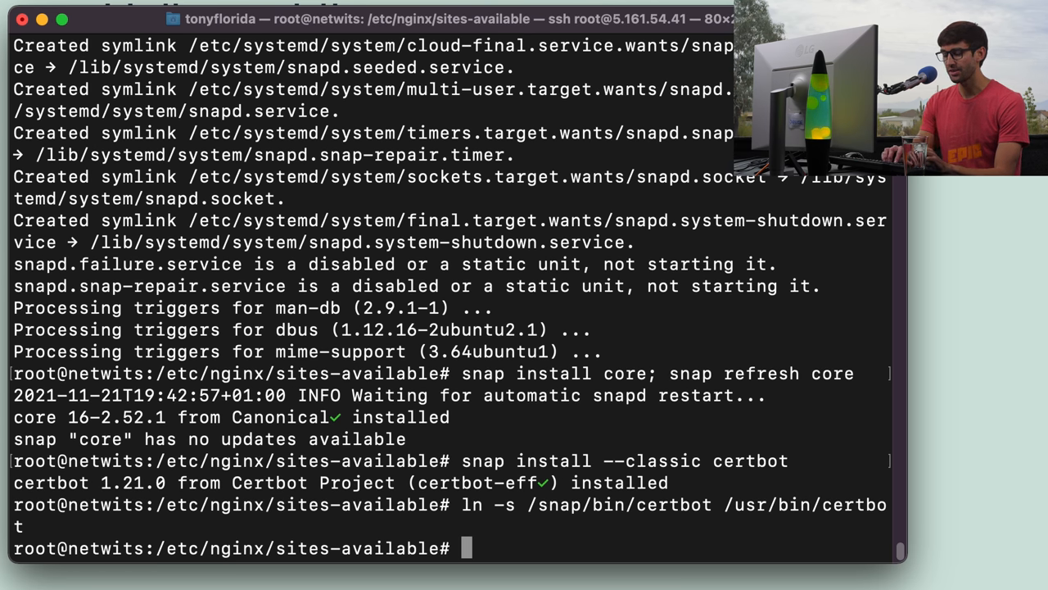
type("certbot --n")
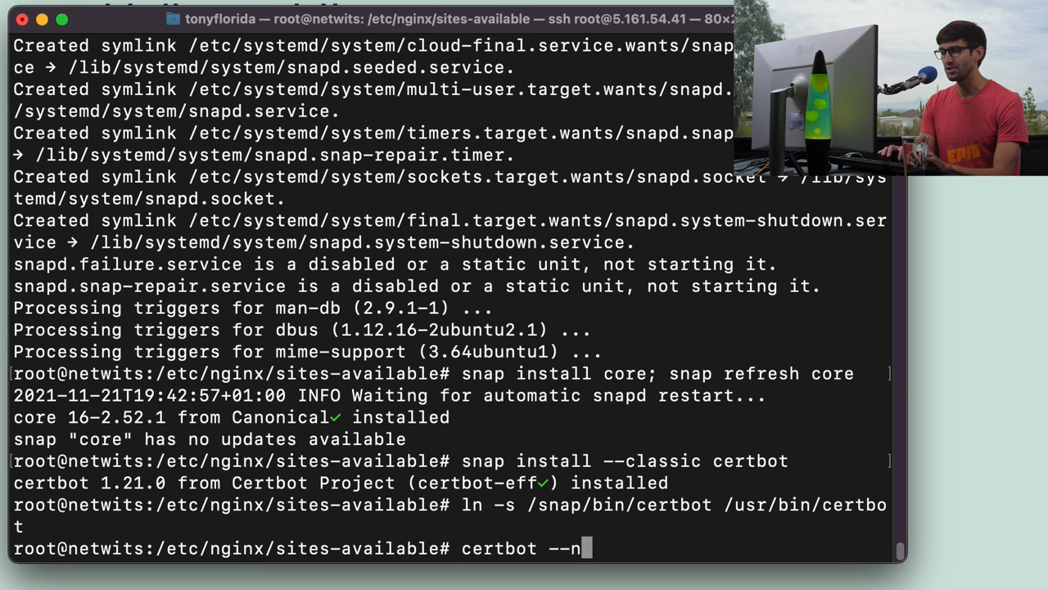
type("ginx")
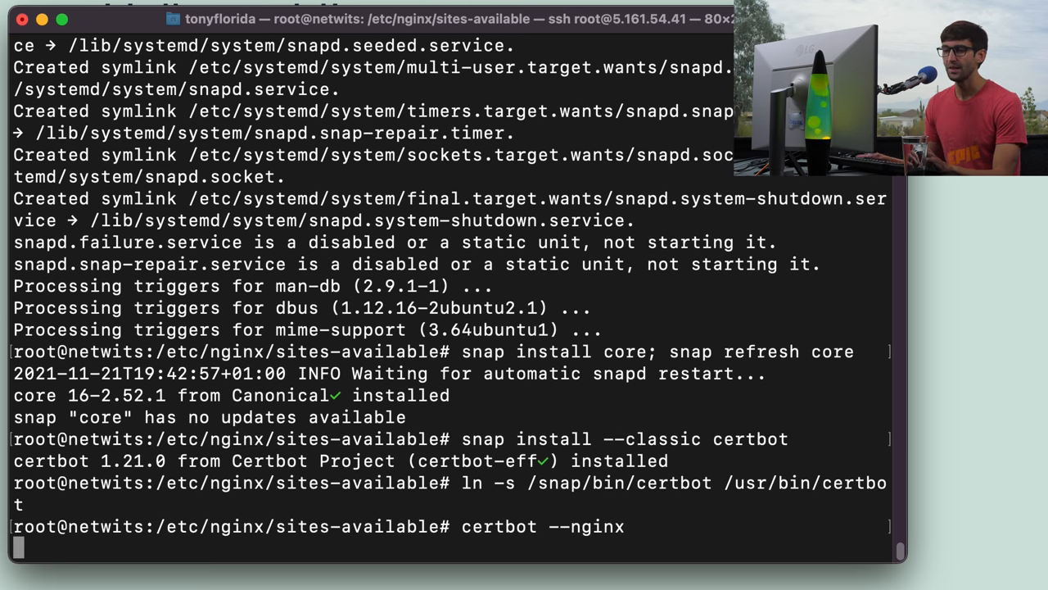
key("Return")
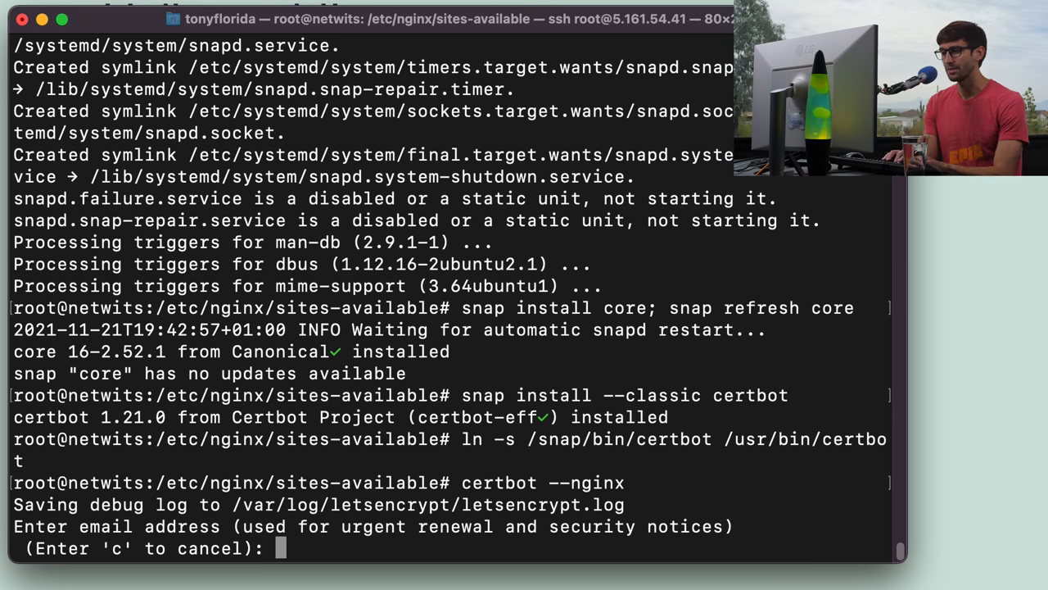
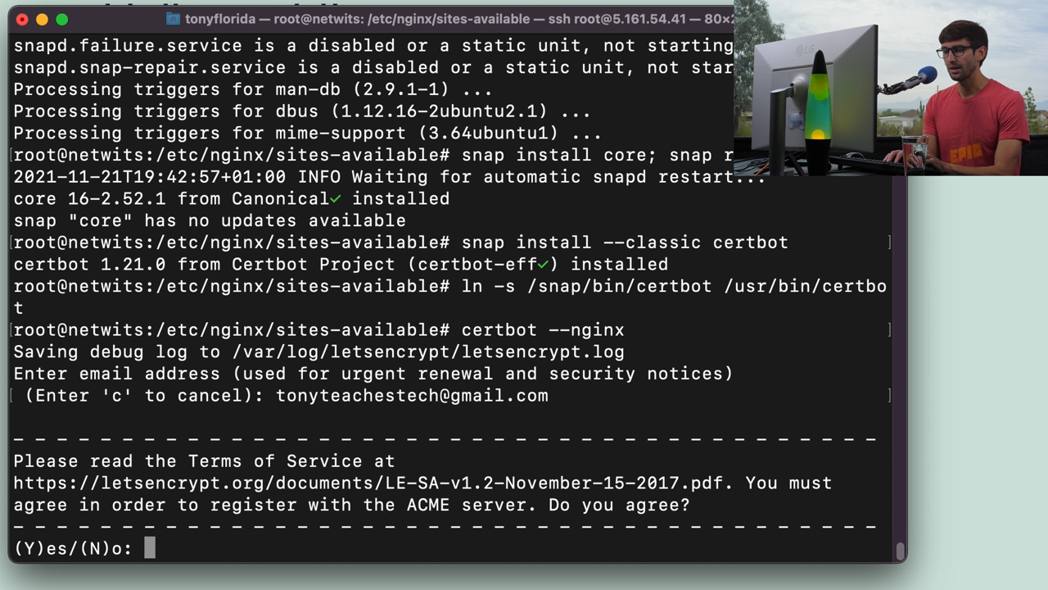
type("y")
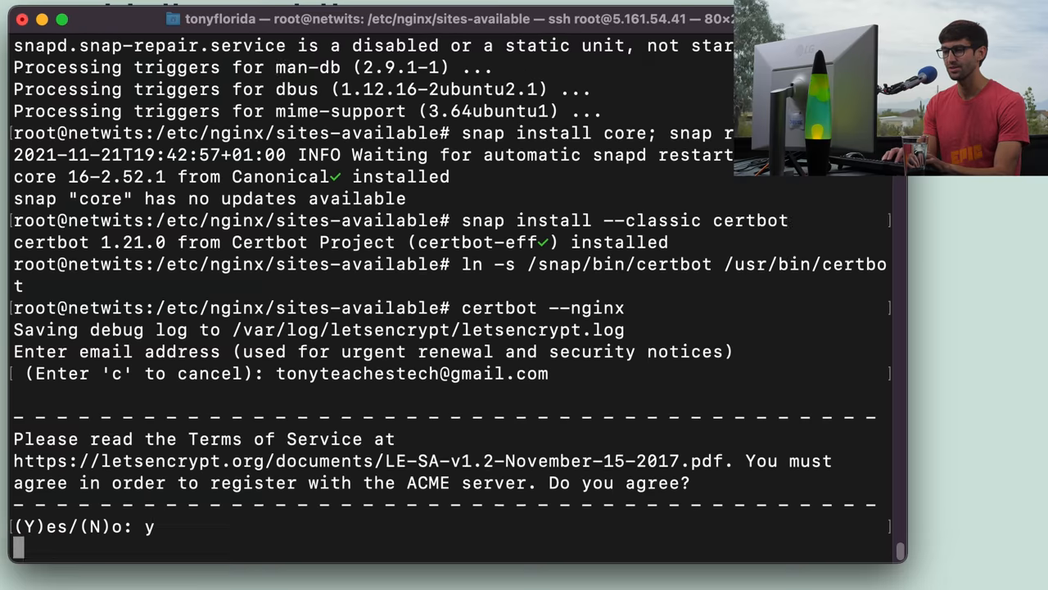
key("enter")
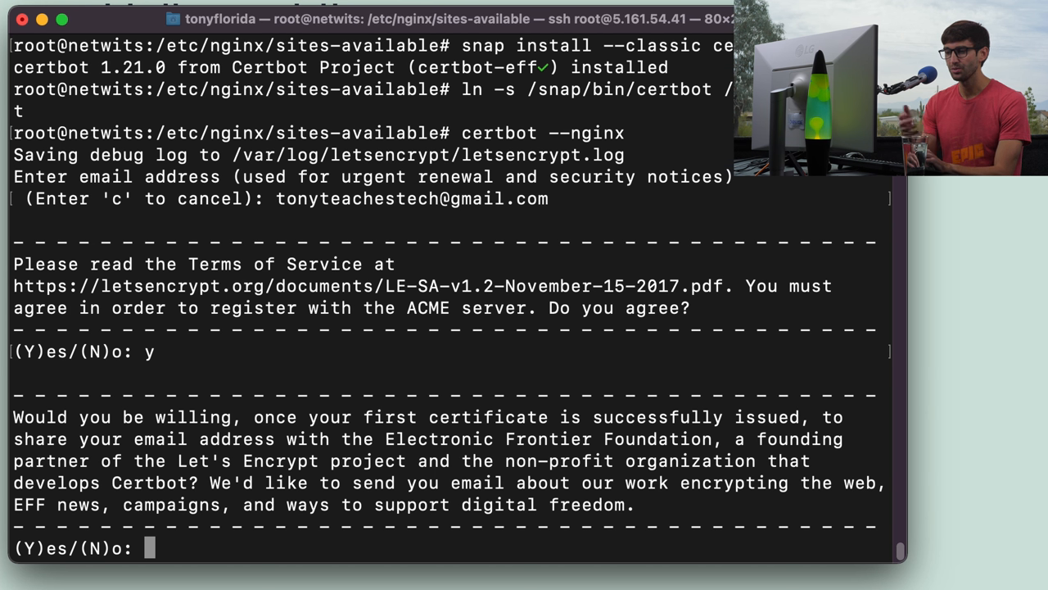
type("n")
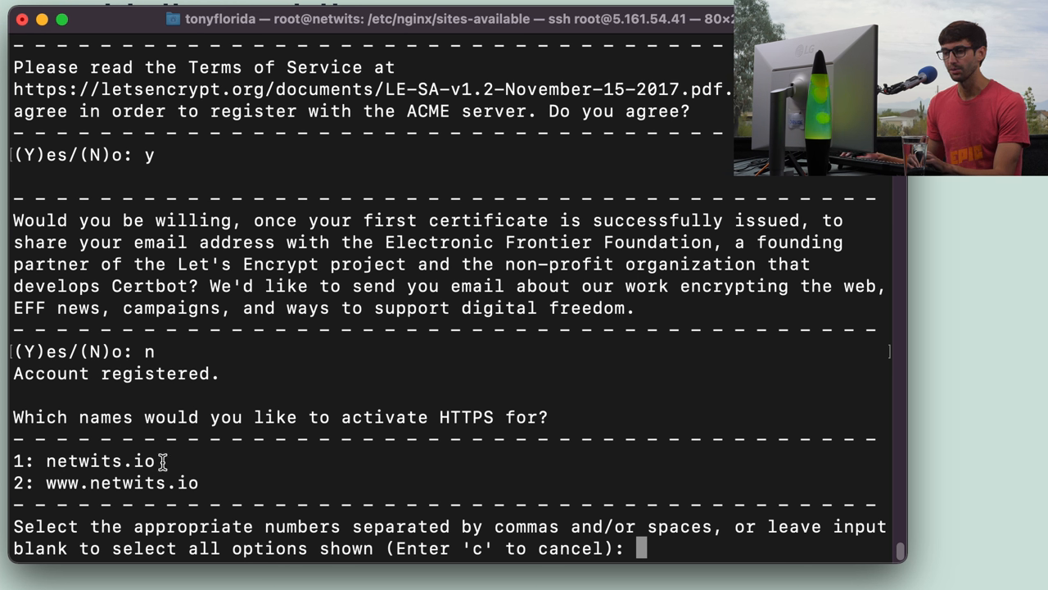
mouse_move(836, 533)
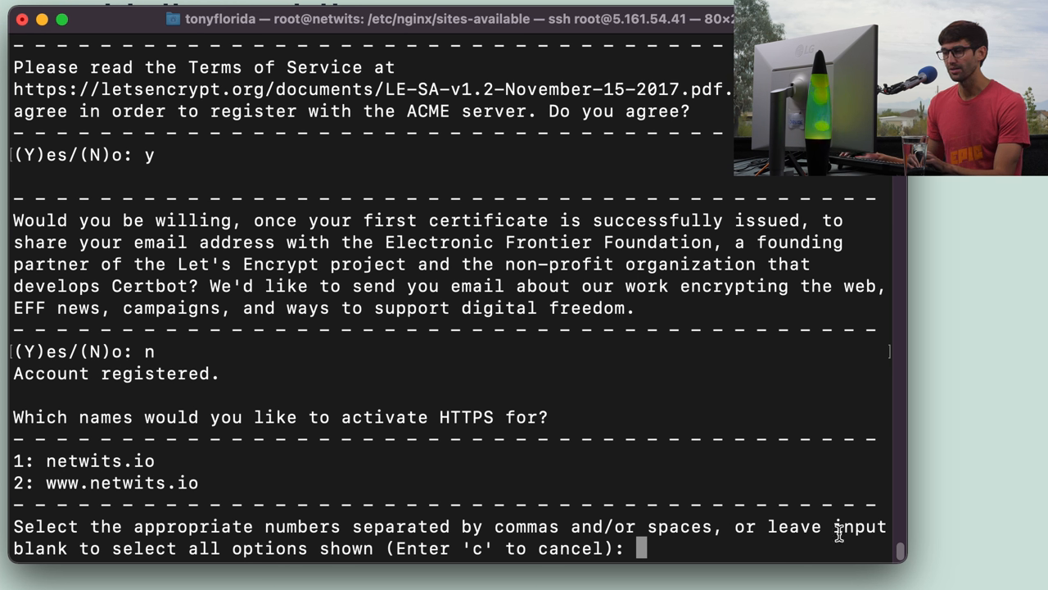
mouse_move(334, 548)
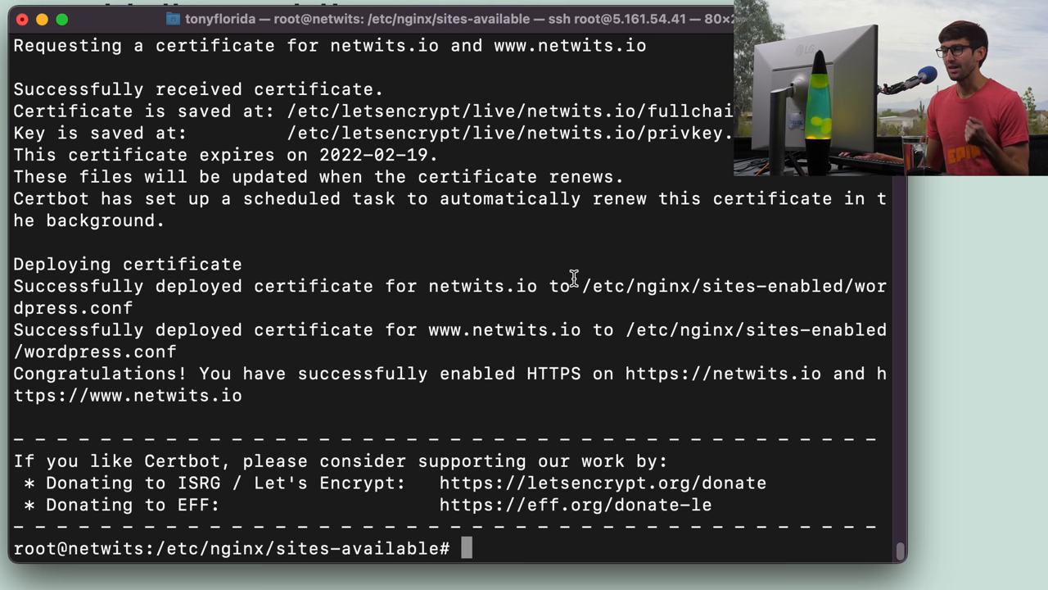
left_click_drag(583, 286, 131, 307)
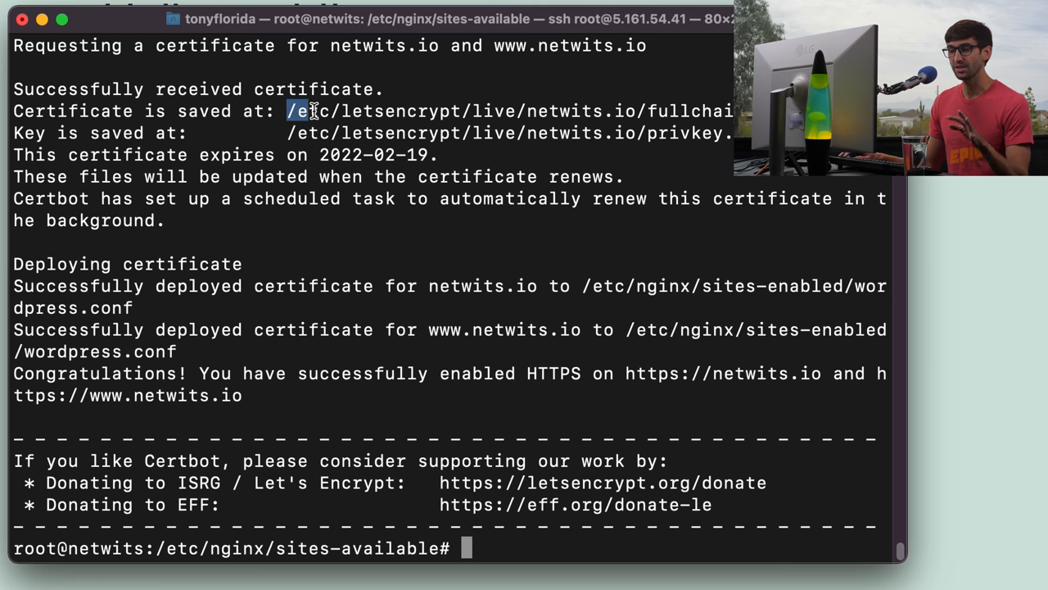
left_click_drag(289, 111, 733, 110)
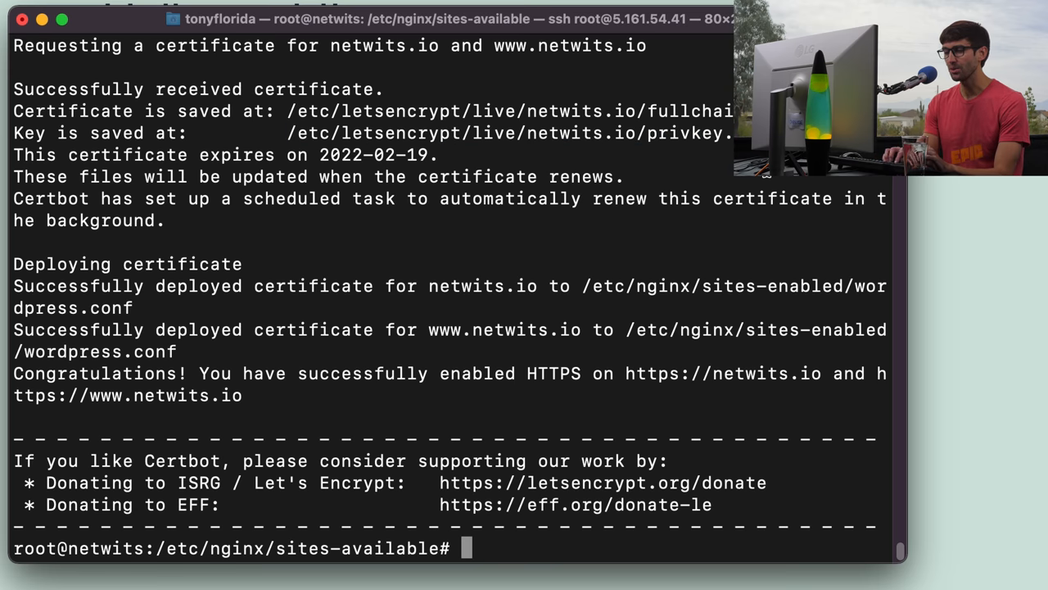
type("ls")
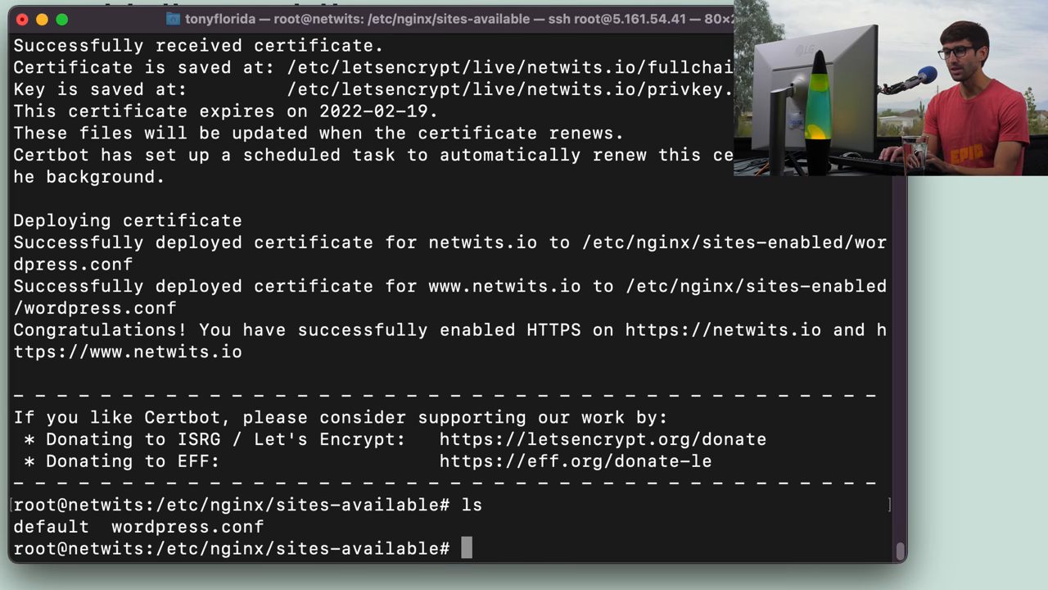
type("vim")
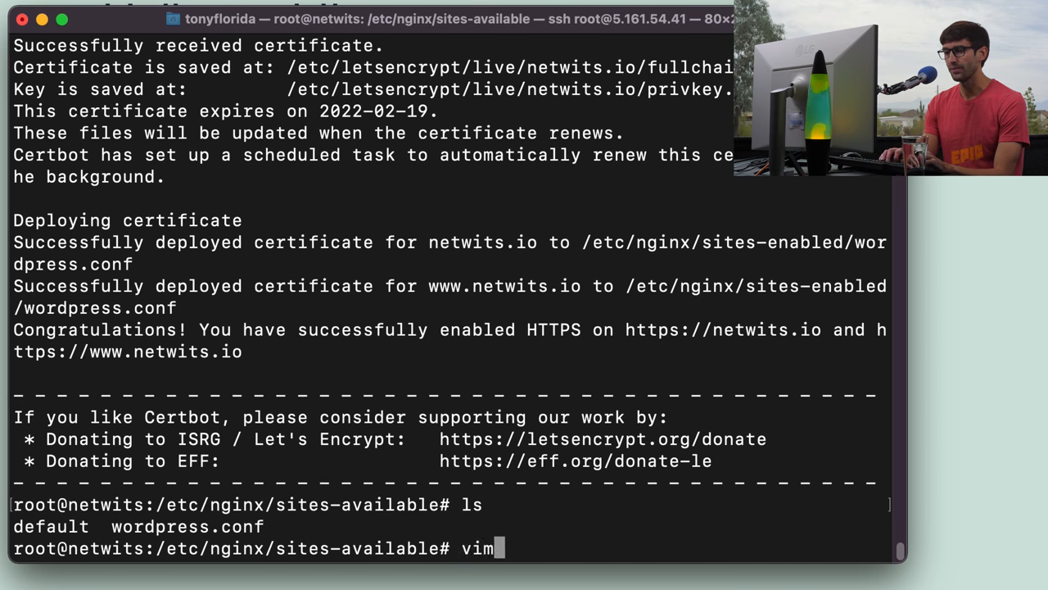
type("won")
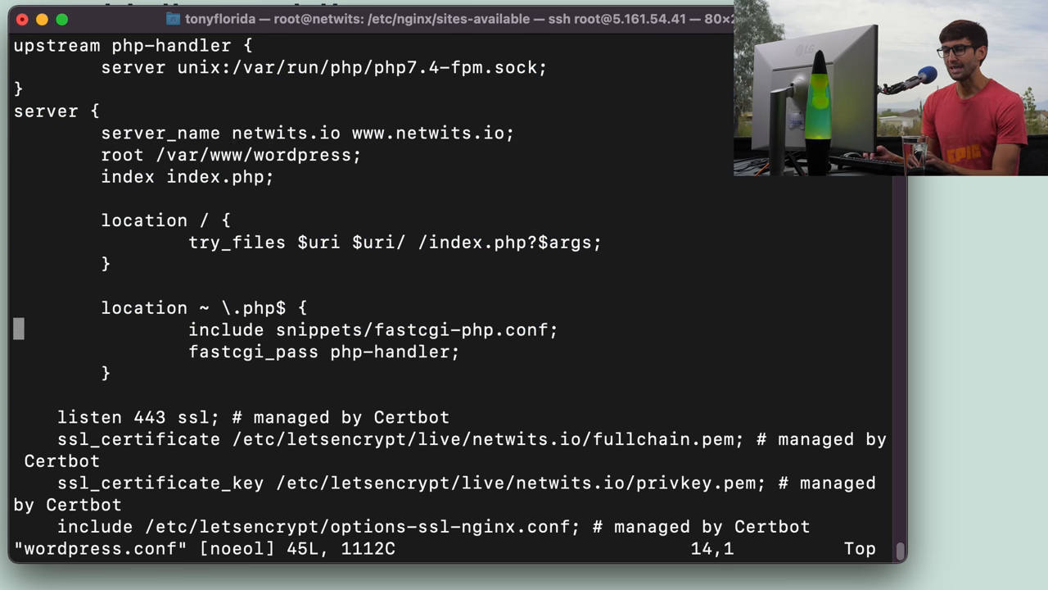
scroll("down", 3)
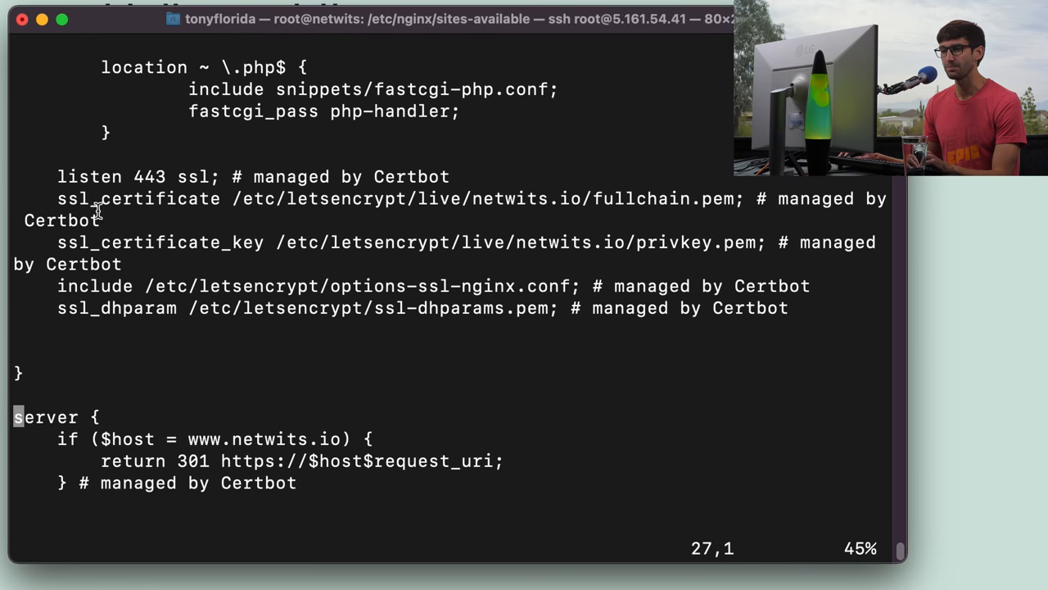
double_click(148, 176)
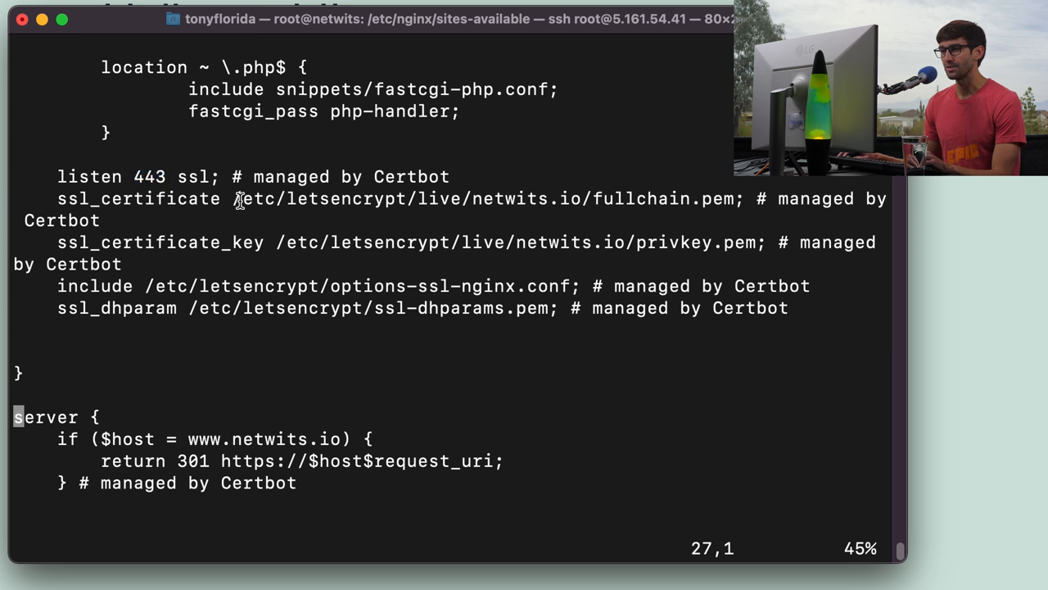
left_click_drag(236, 198, 742, 198)
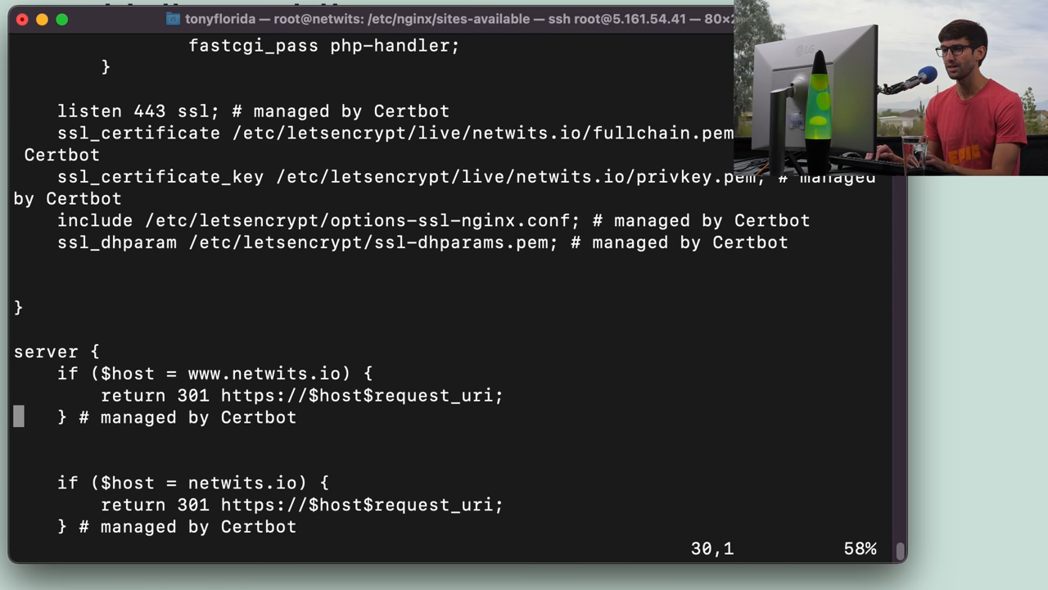
scroll("down", 3)
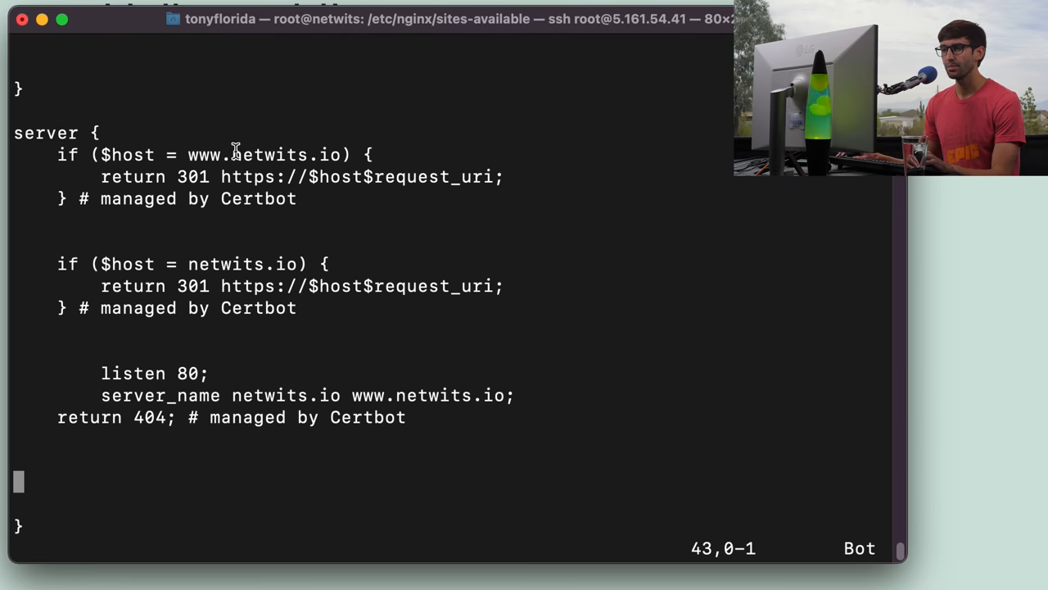
double_click(193, 176)
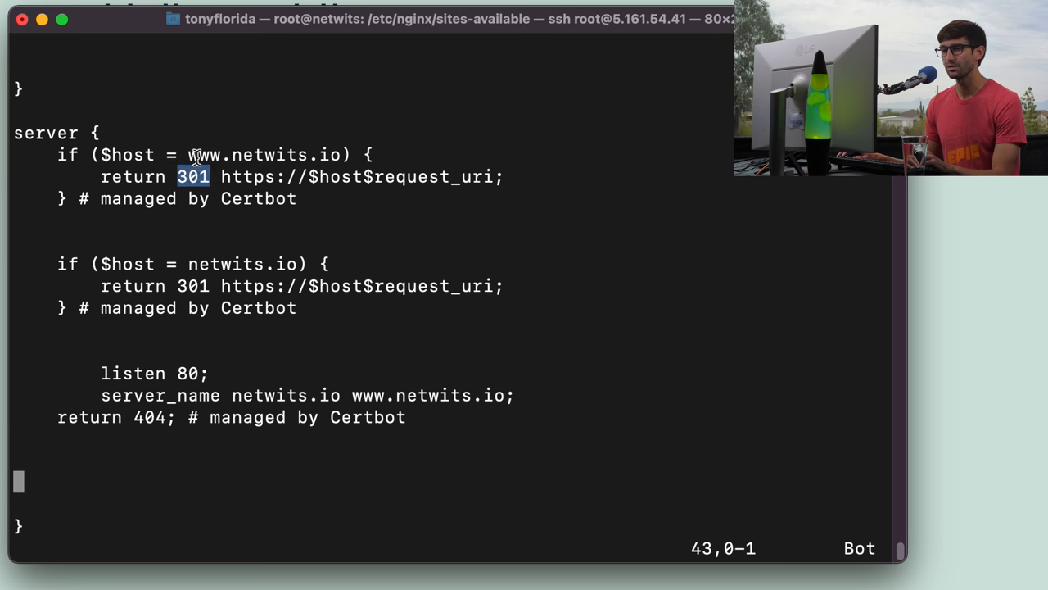
double_click(266, 154)
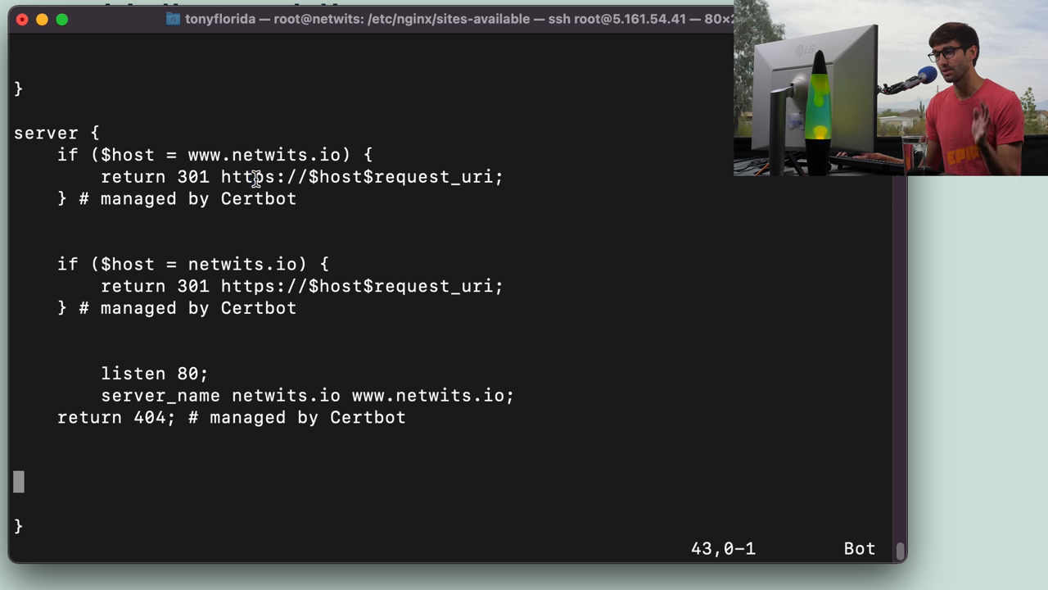
double_click(247, 176)
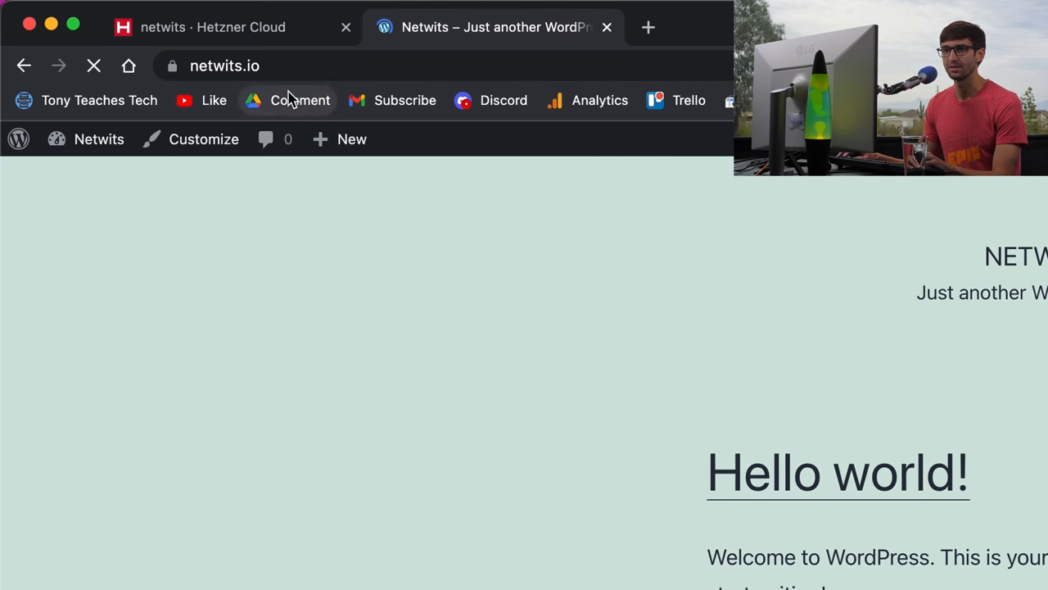
Step: Check netwits.io's certificate: valid, issued by Let's Encrypt R3, expiring February 19, 2022
left_click(172, 65)
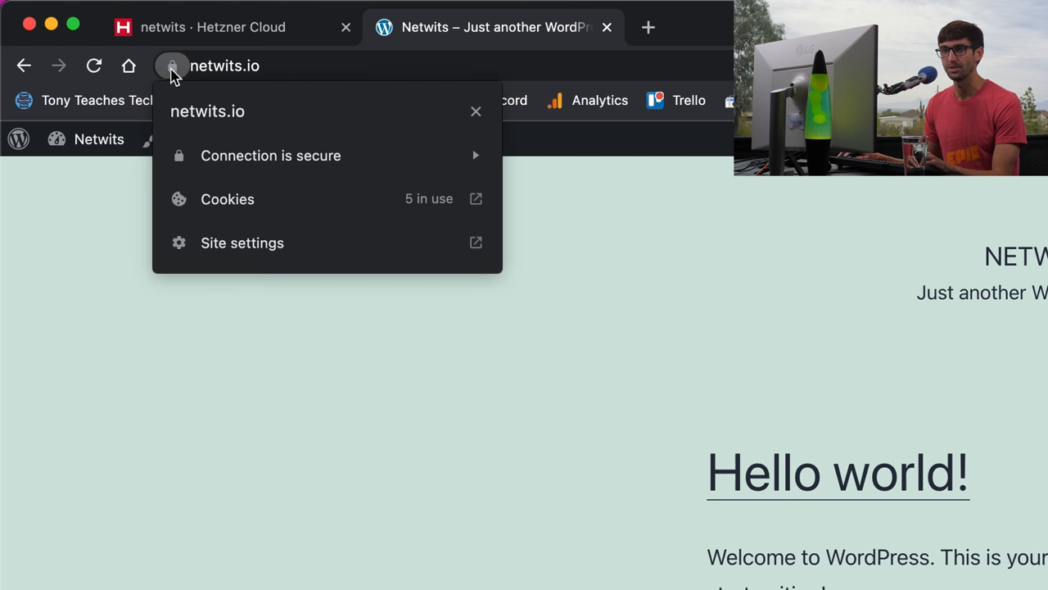
mouse_move(270, 156)
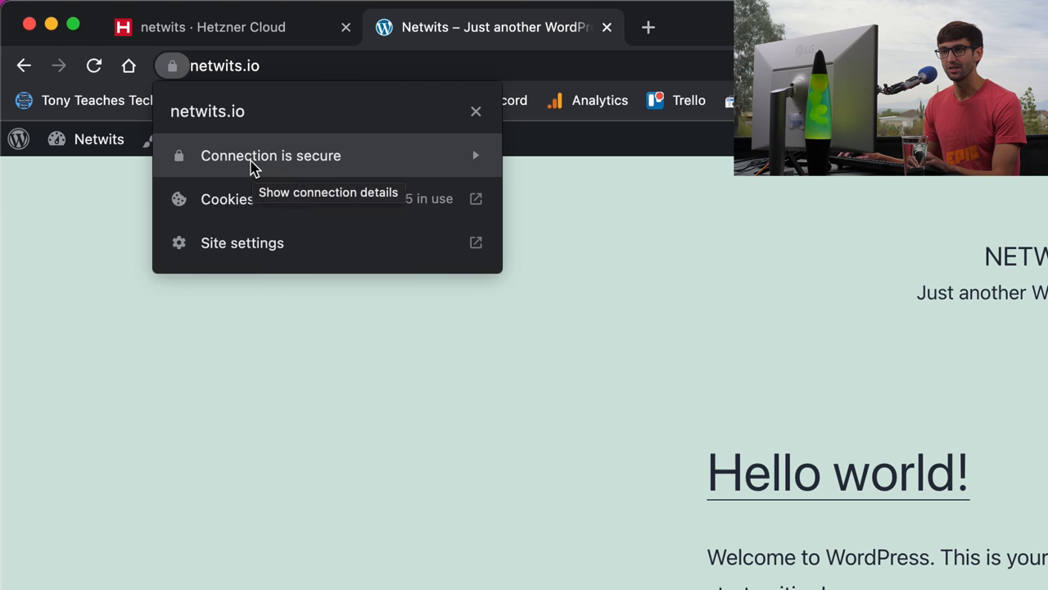
left_click(271, 155)
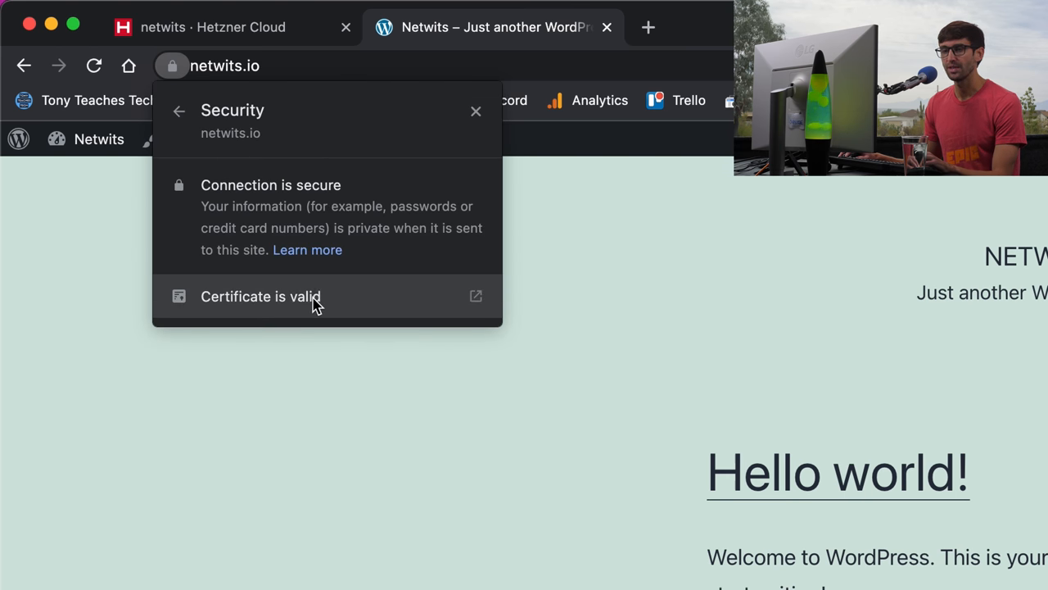
left_click(260, 297)
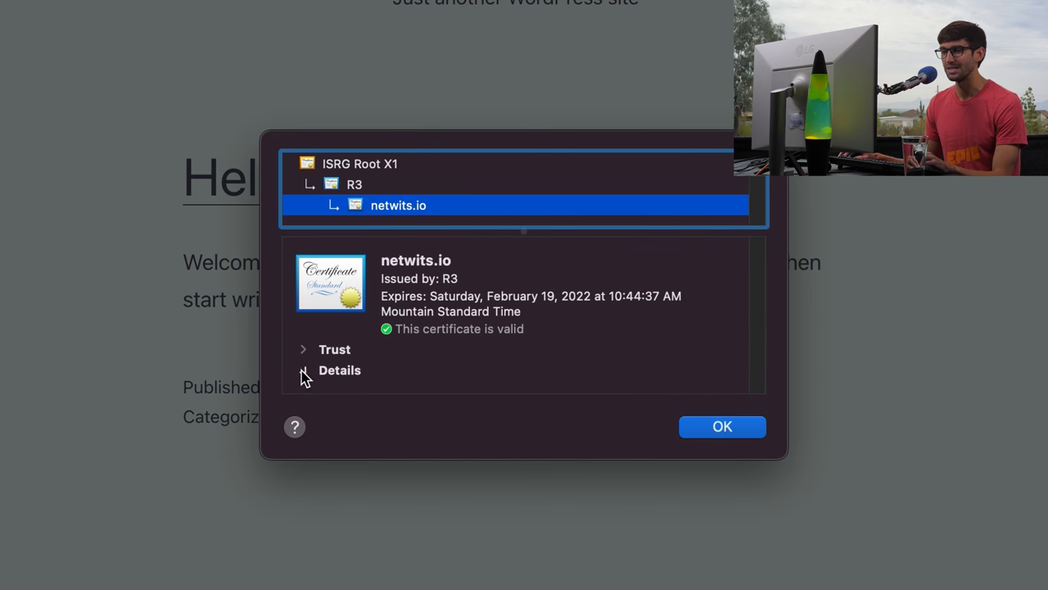
left_click(303, 370)
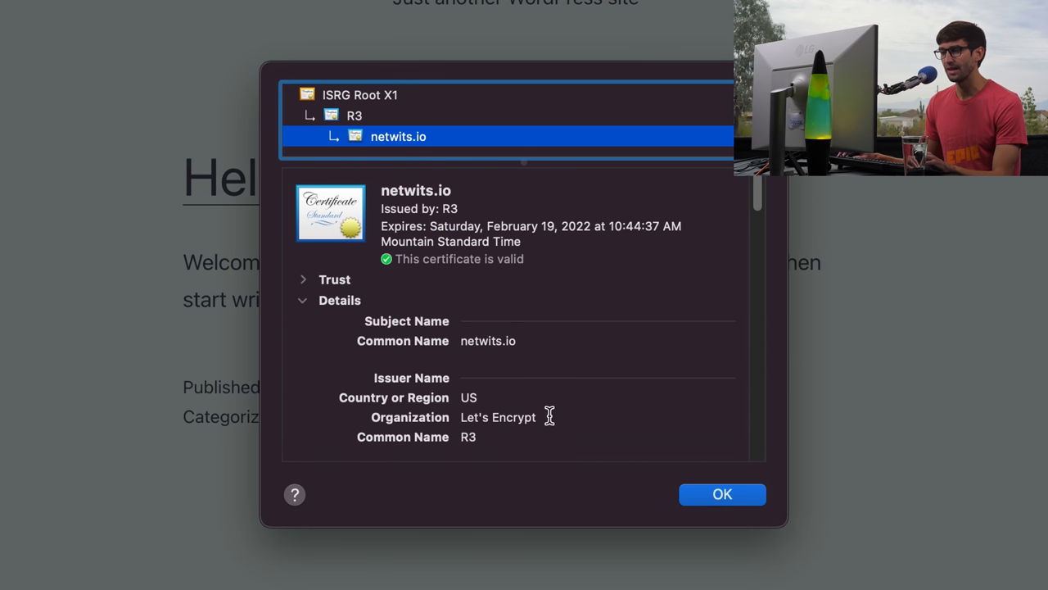
double_click(498, 416)
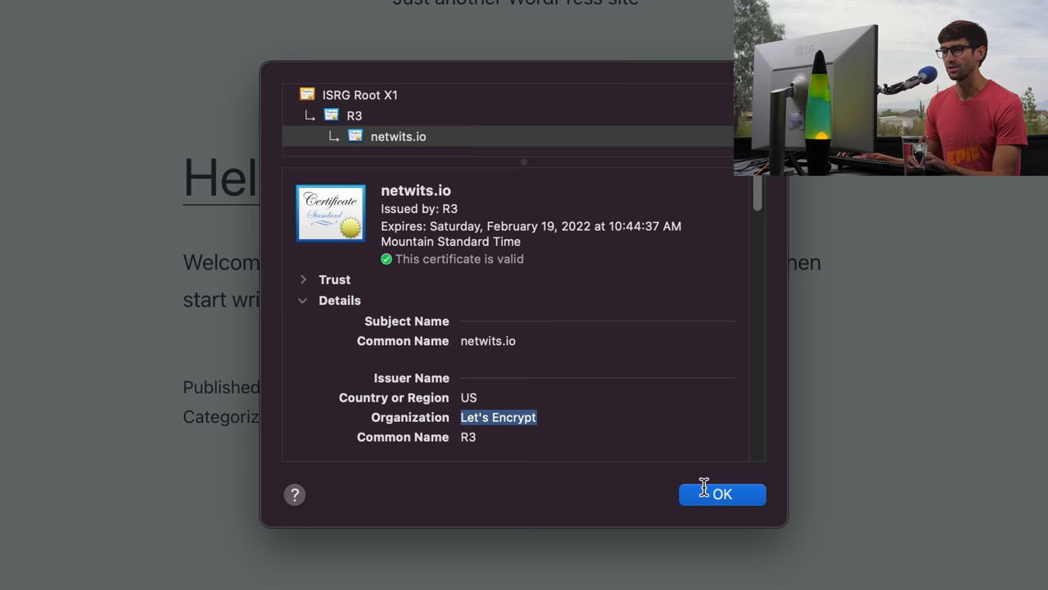
left_click(722, 494)
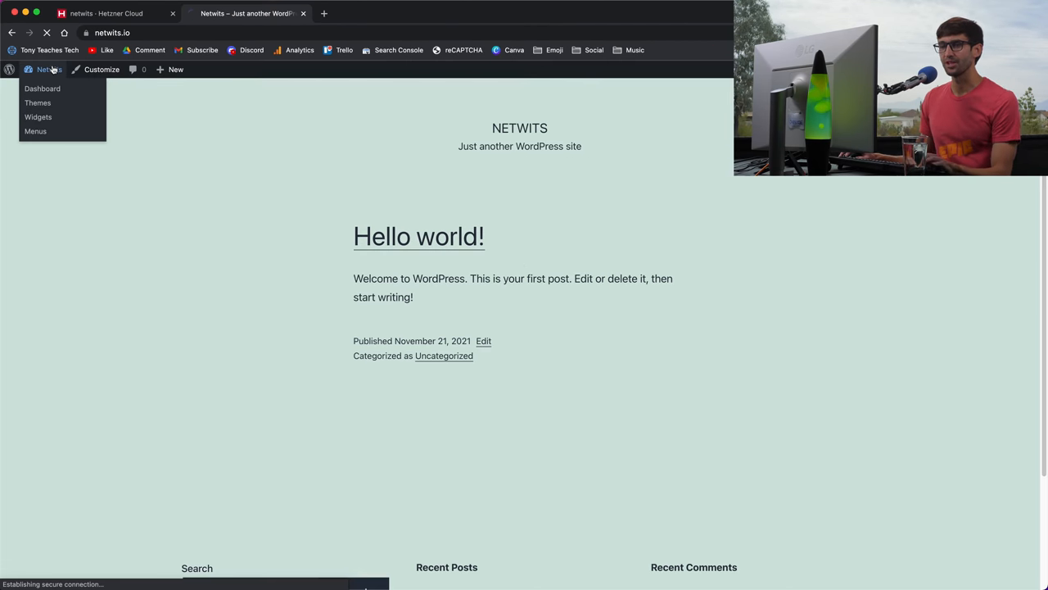
left_click(41, 89)
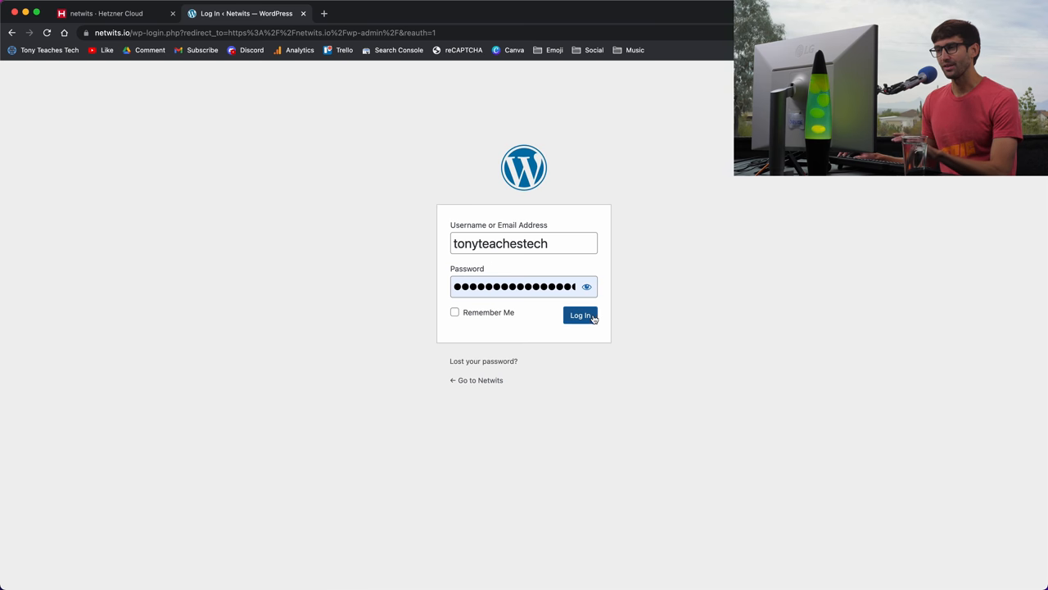
left_click(581, 315)
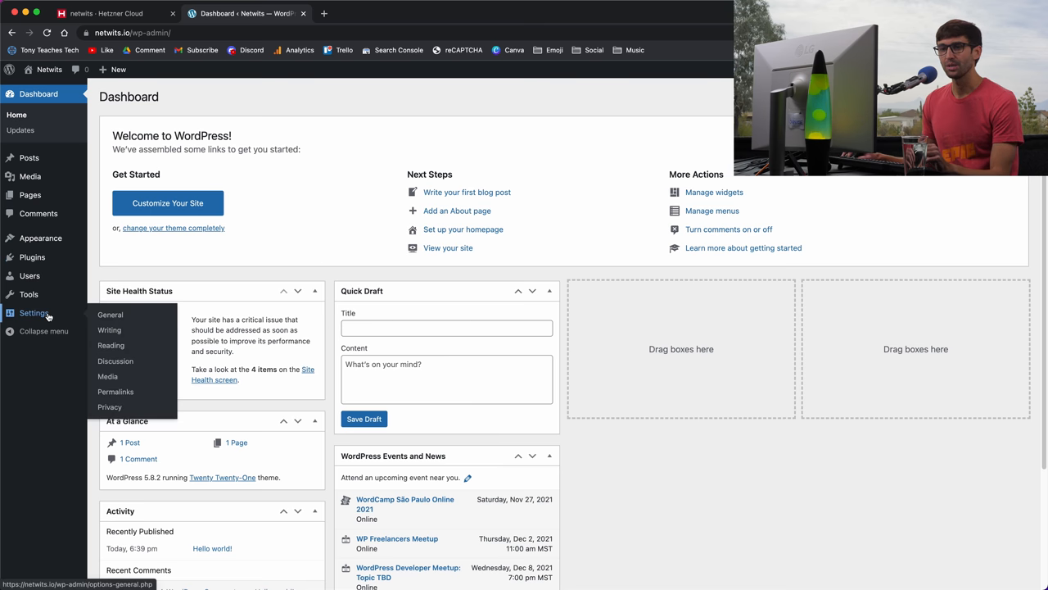
left_click(110, 314)
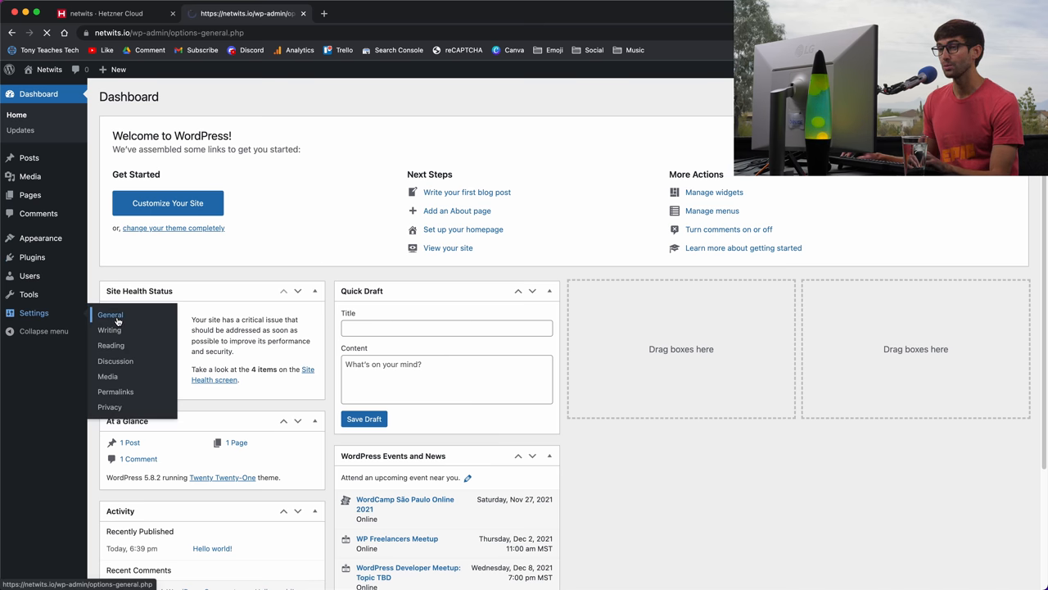
left_click(110, 314)
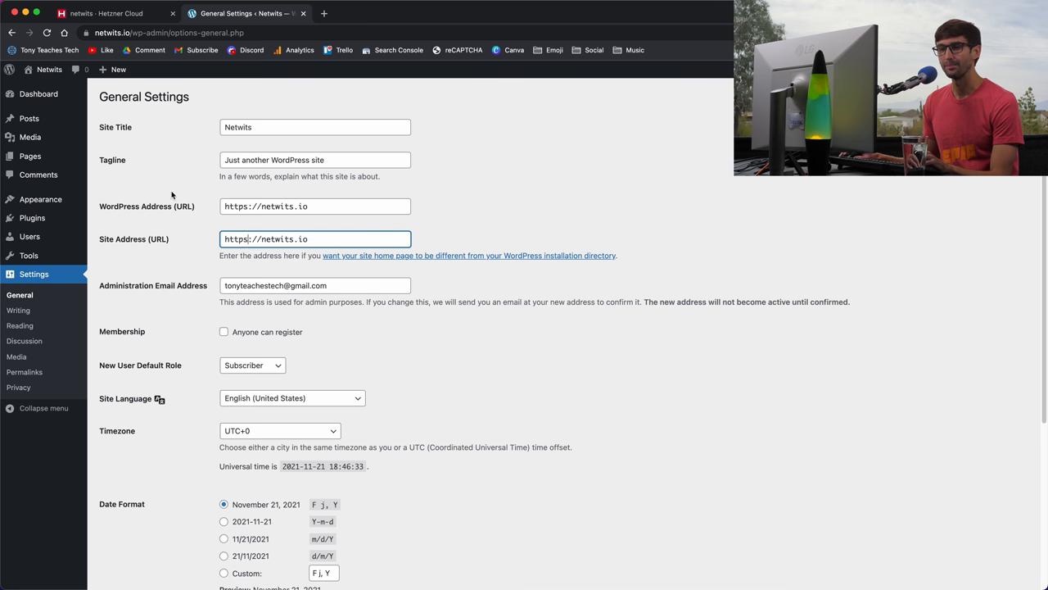
left_click(128, 532)
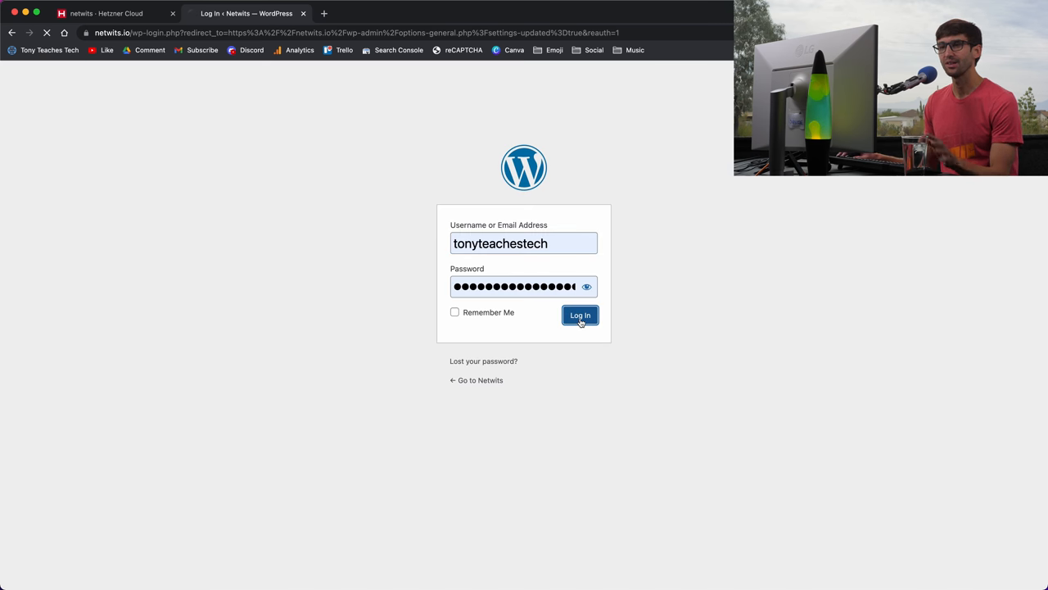
left_click(579, 315)
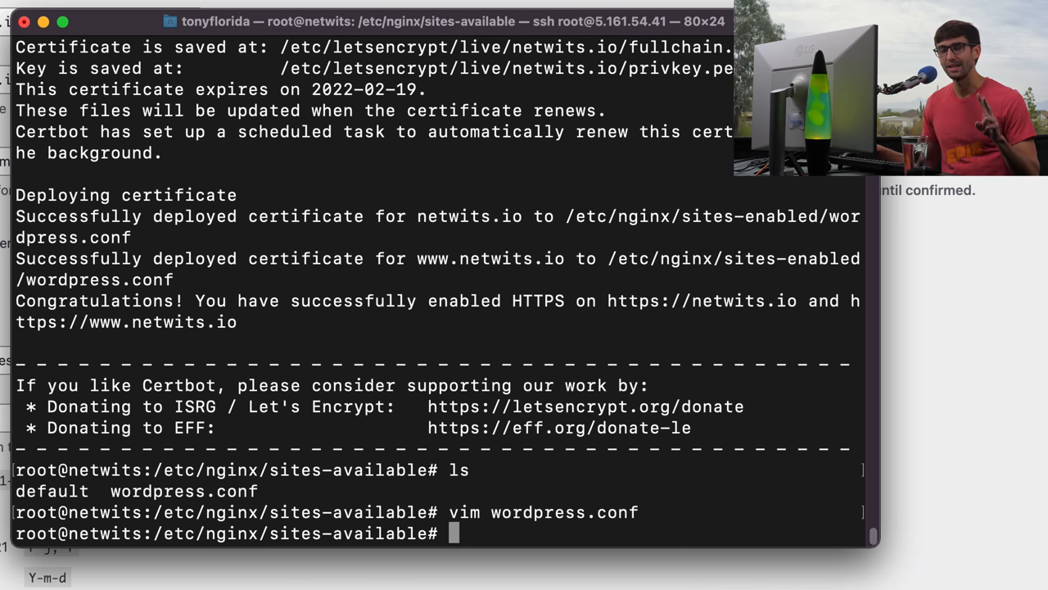
mouse_move(806, 329)
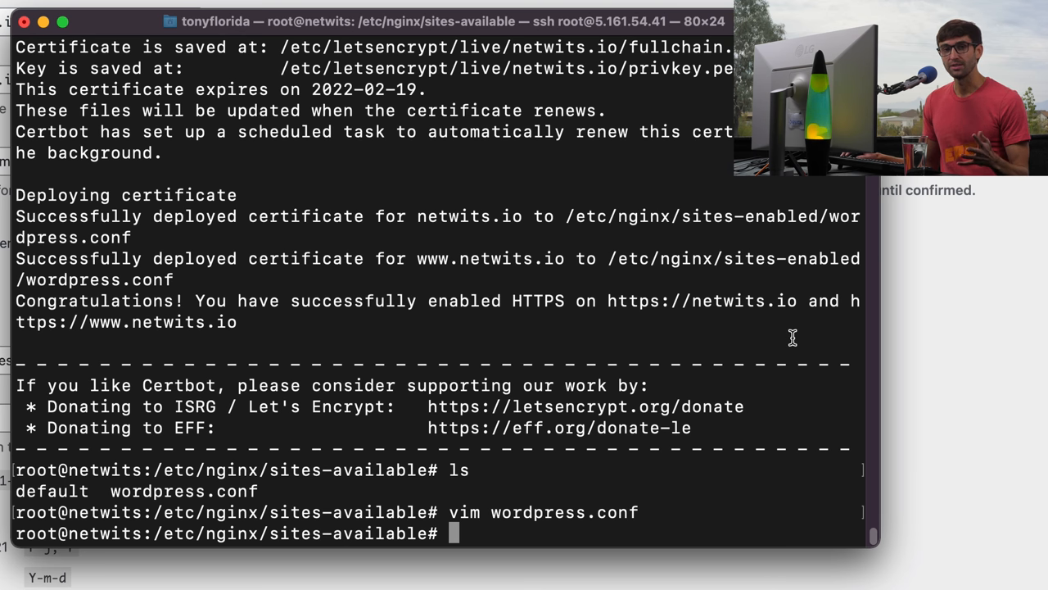
mouse_move(694, 282)
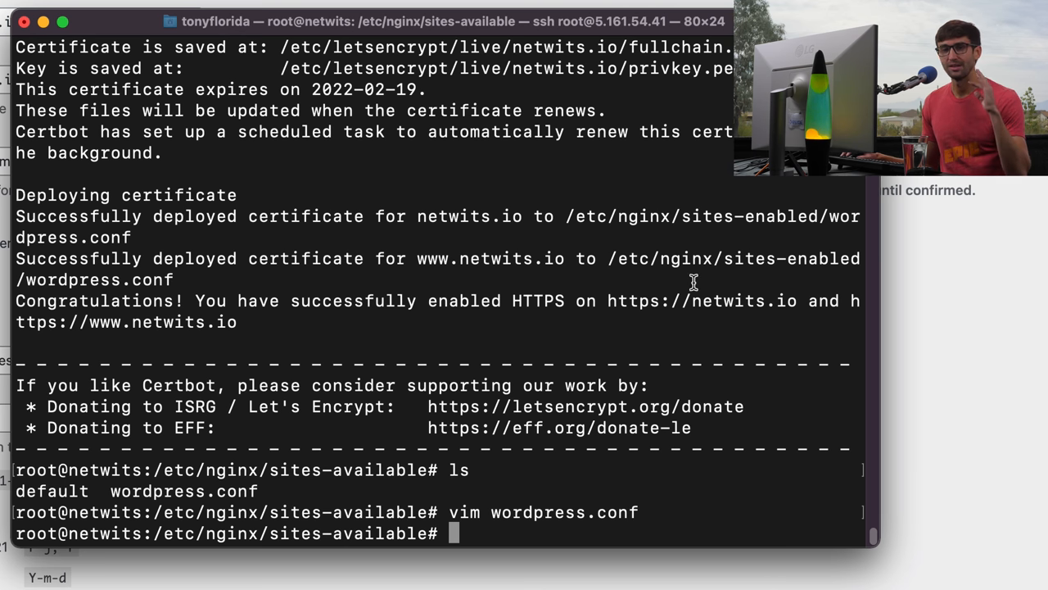
mouse_move(697, 276)
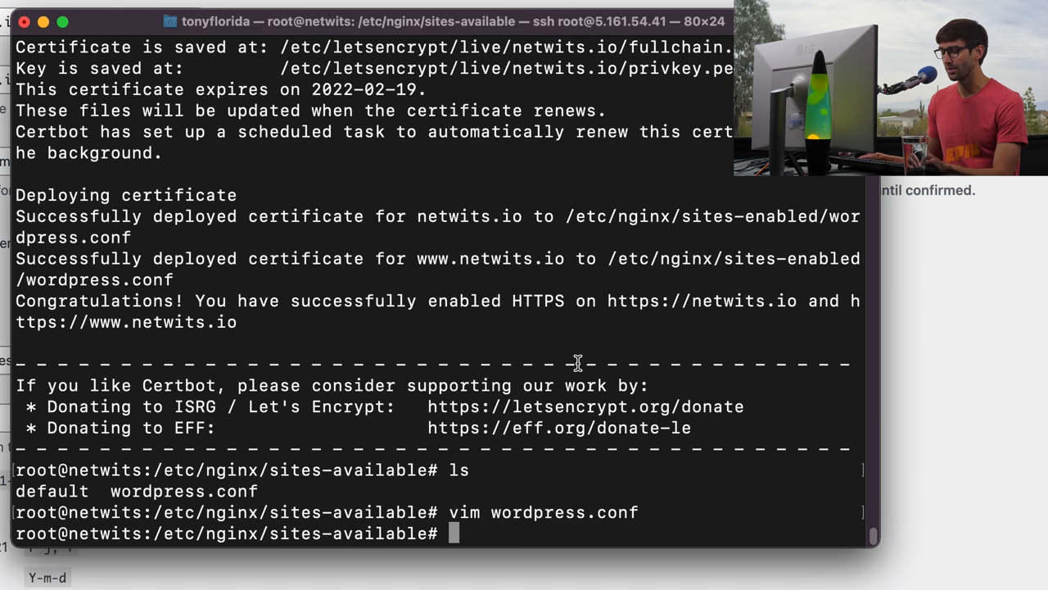
Step: Run systemctl list-timers and highlight the snap.certbot.renew.timer entry
type("syste")
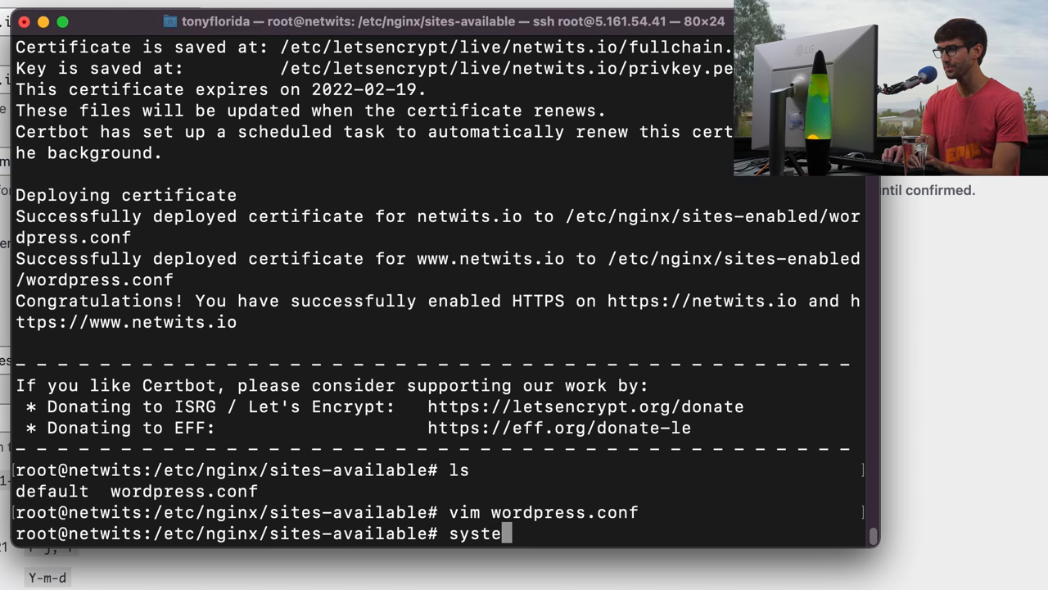
type("mctl list")
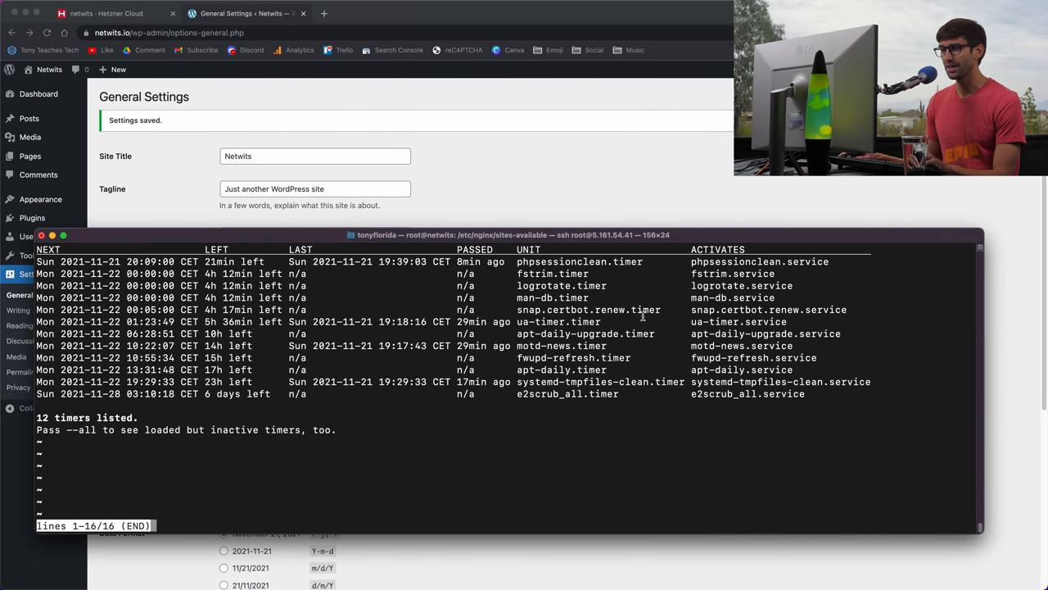
double_click(588, 309)
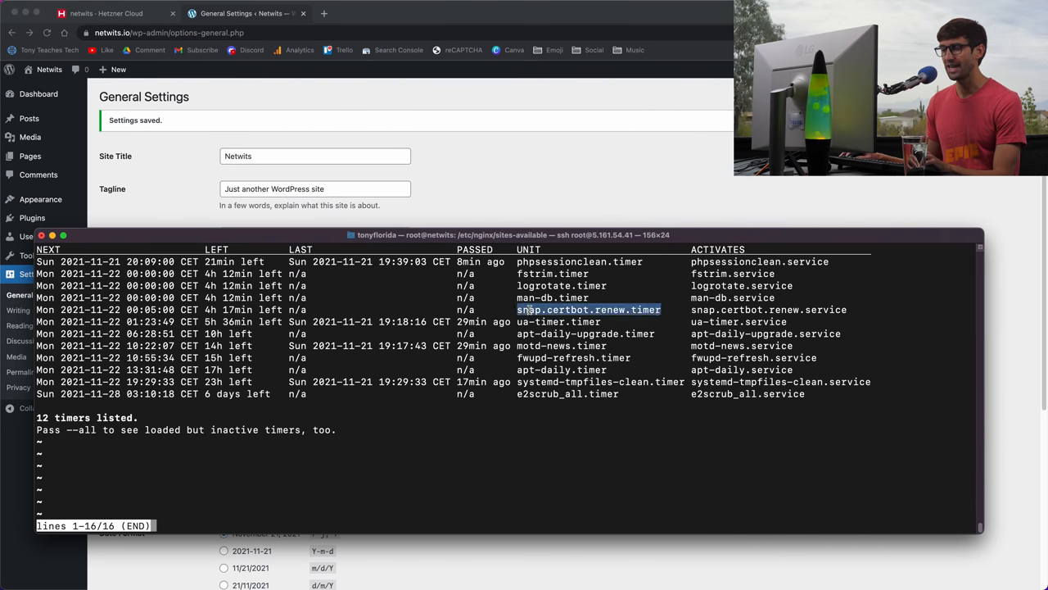